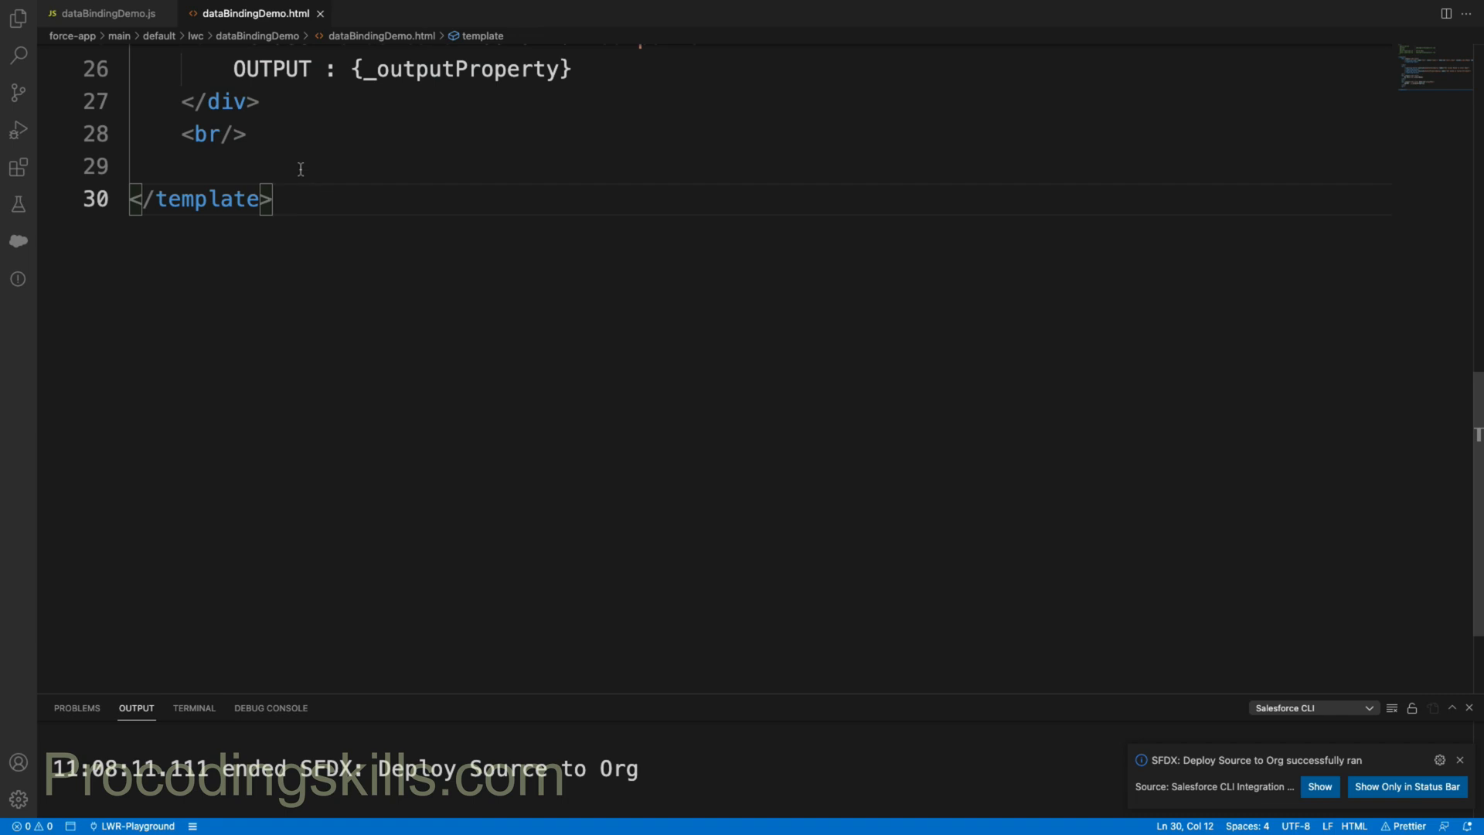
Step: Insert an empty lightning-card titled 'Query Selector All Example' before the closing template tag
{"action": "left_click", "coordinate": [235, 166]}
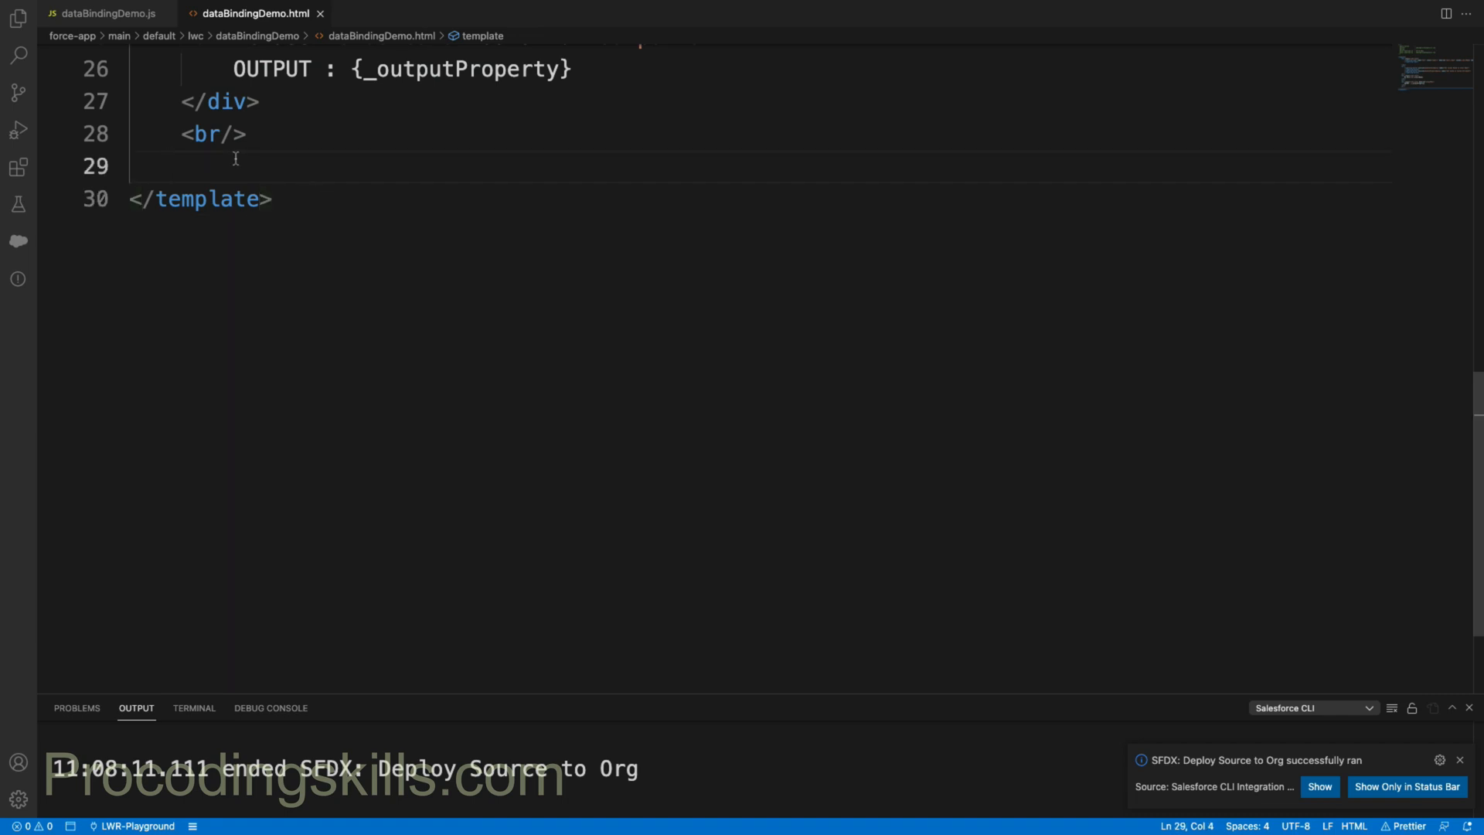
{"action": "key", "text": "enter"}
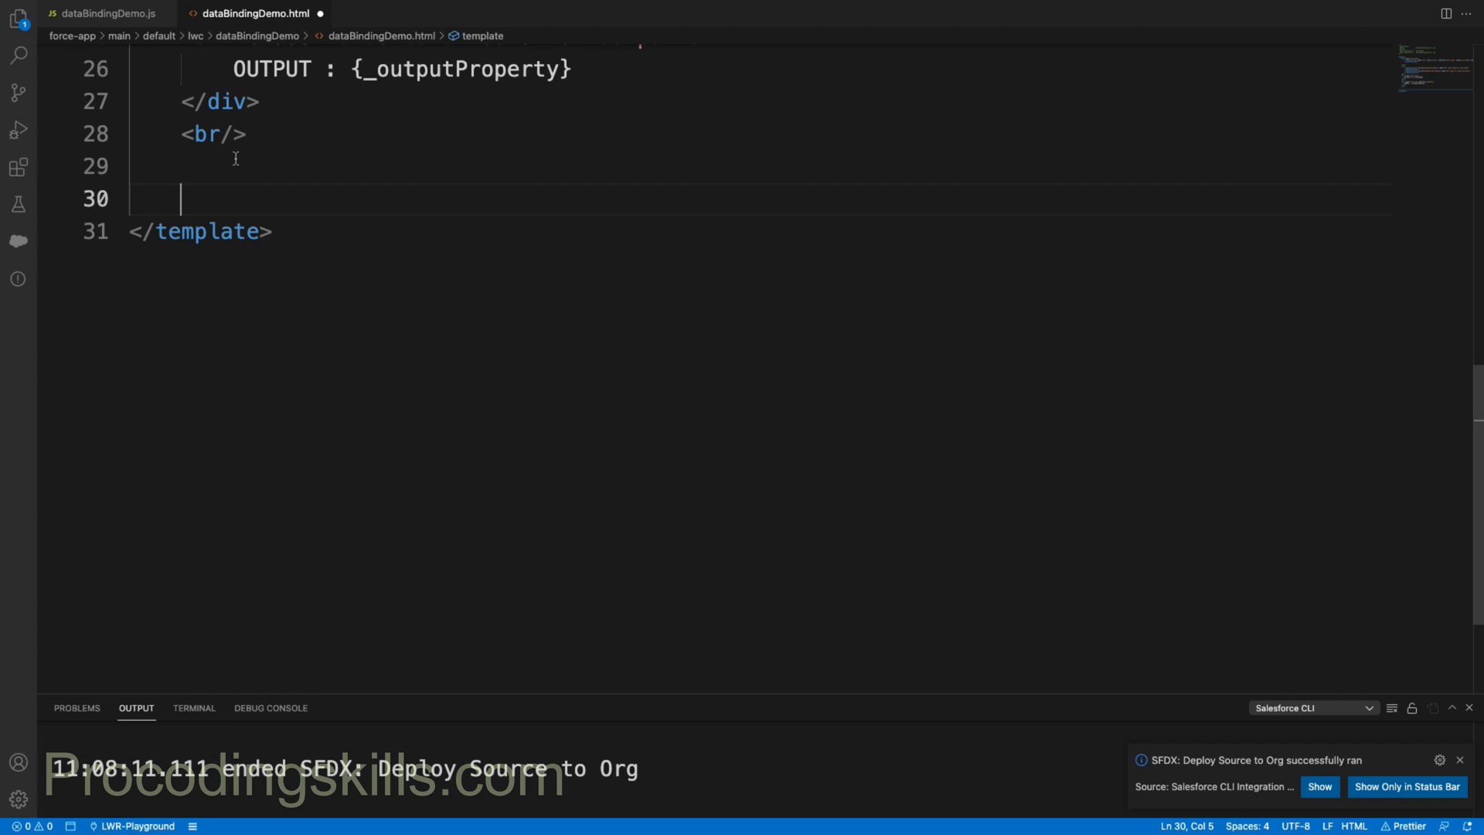
{"action": "type", "text": "<lightning-card></lightning-card>"}
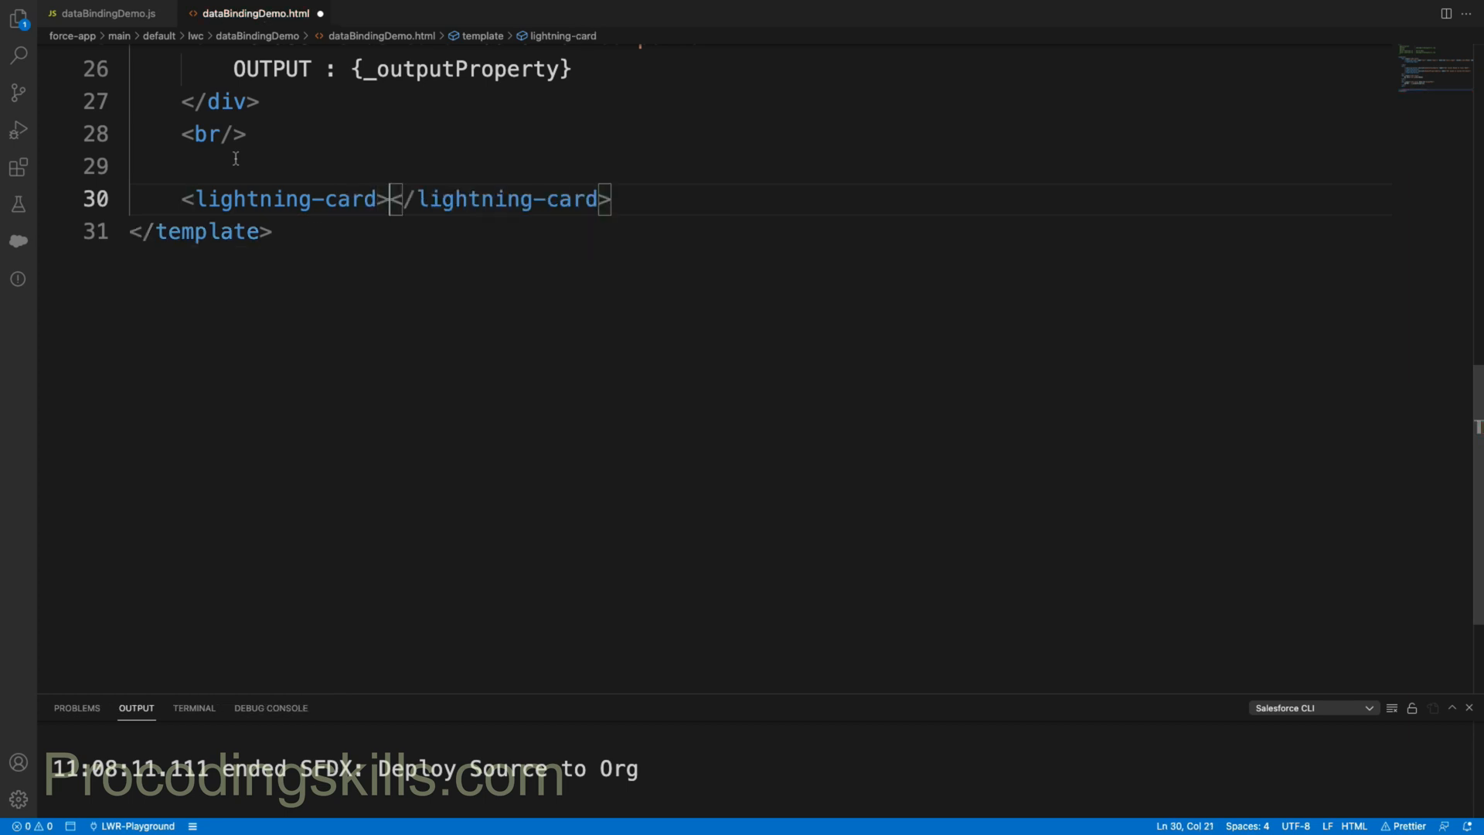
{"action": "key", "text": "Enter"}
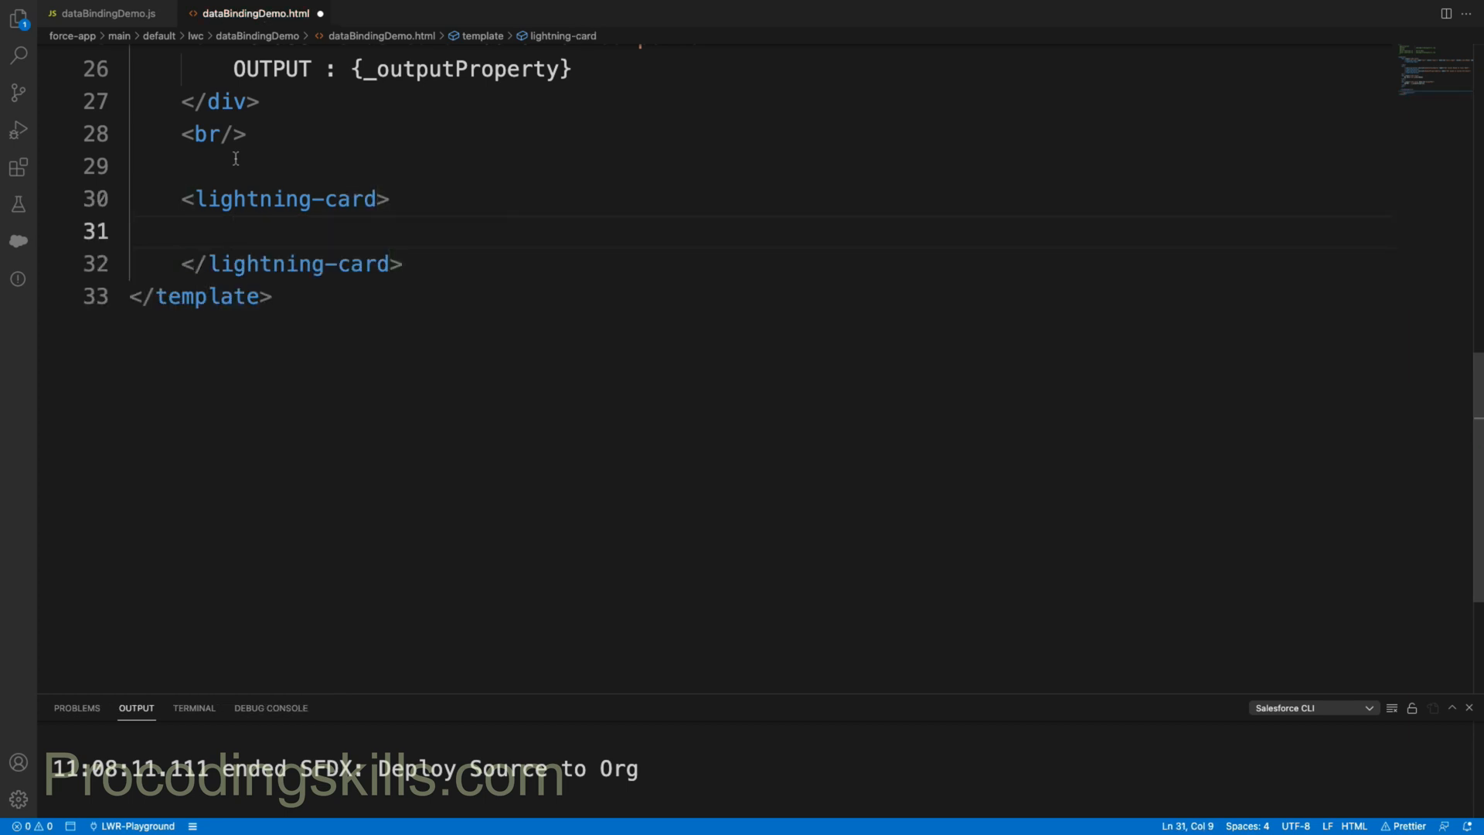
{"action": "left_click", "coordinate": [376, 193]}
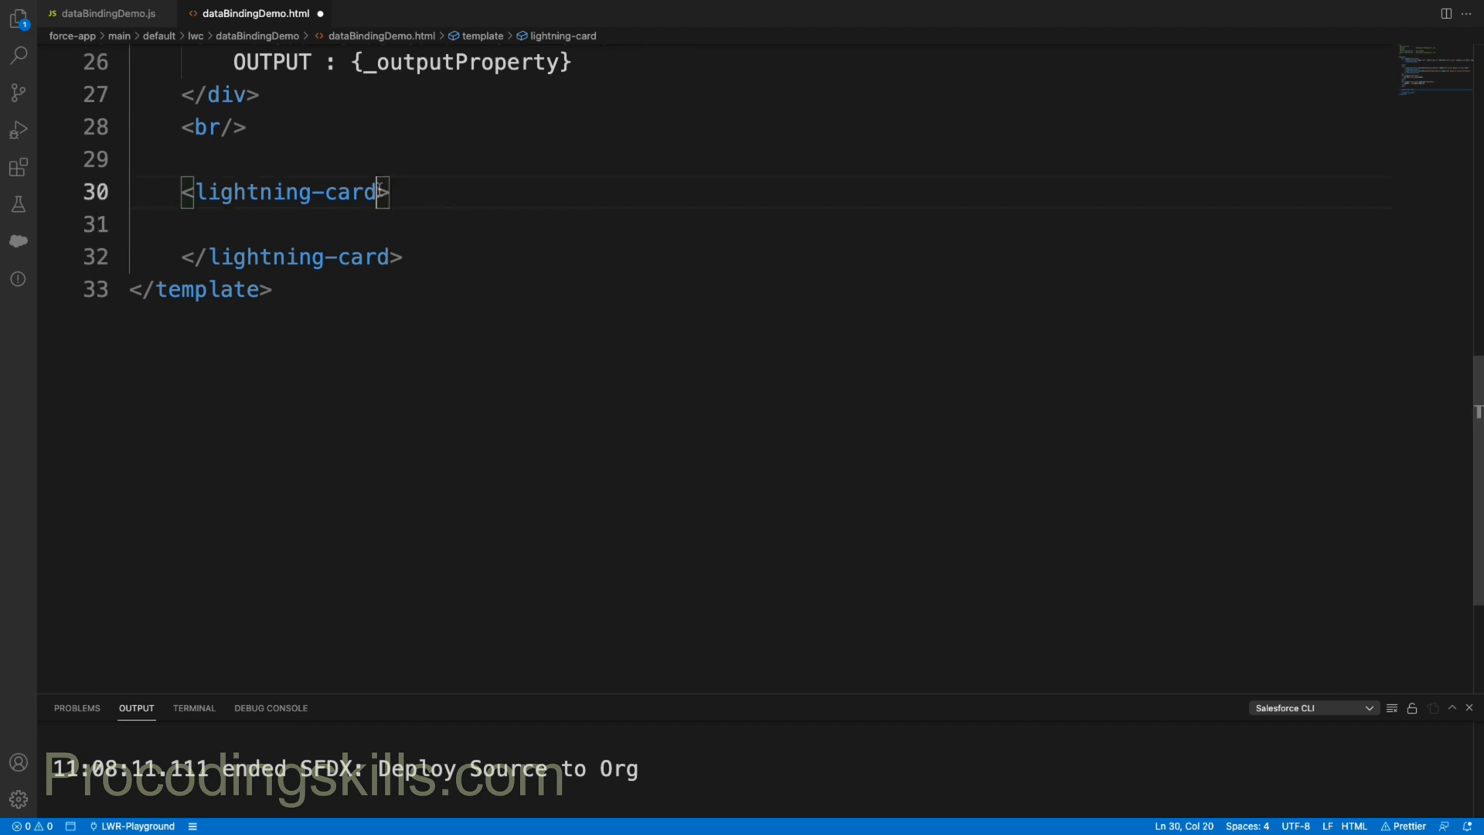
{"action": "type", "text": "title="}
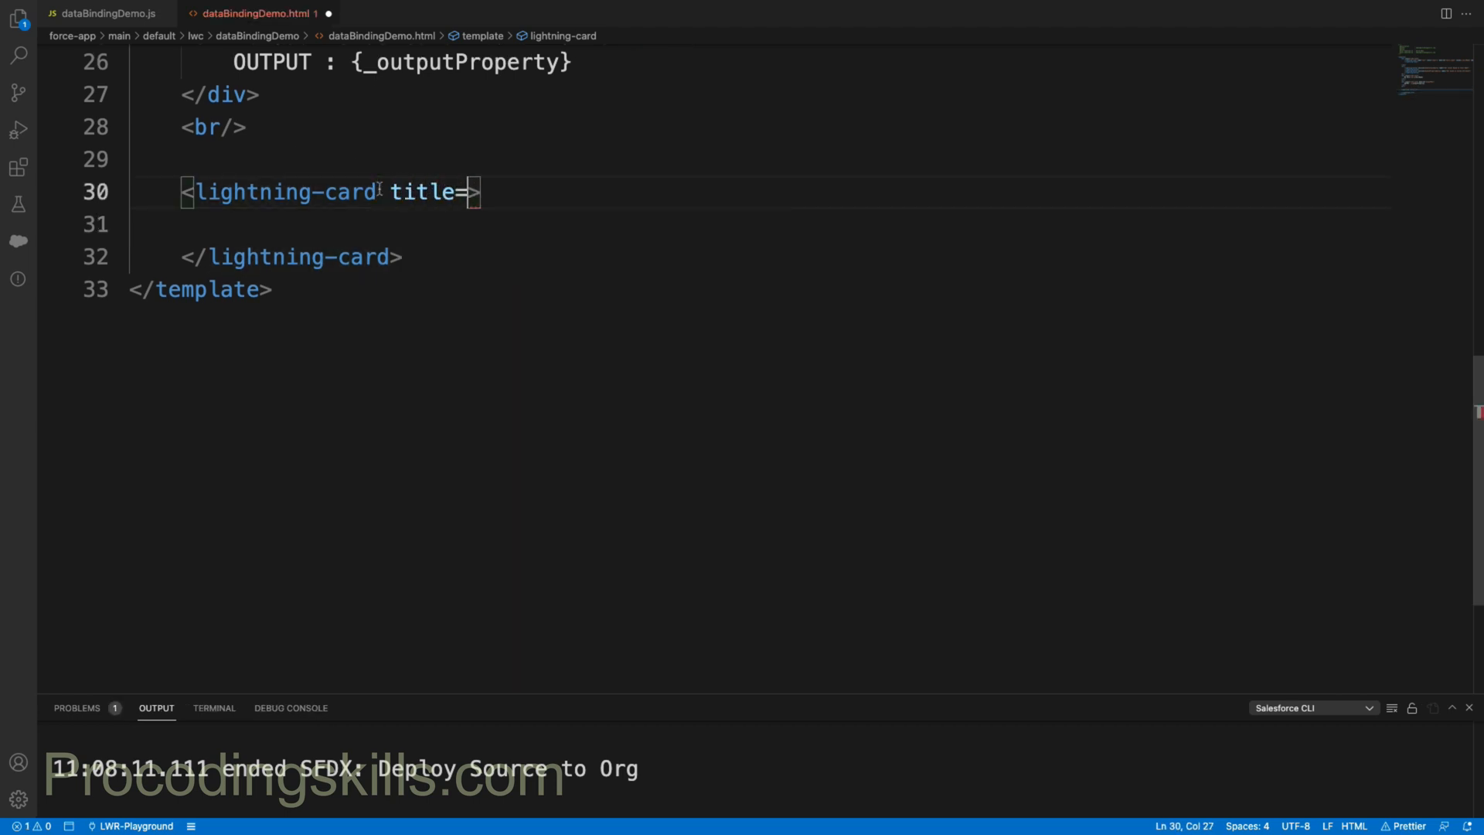
{"action": "type", "text": "\"Query\""}
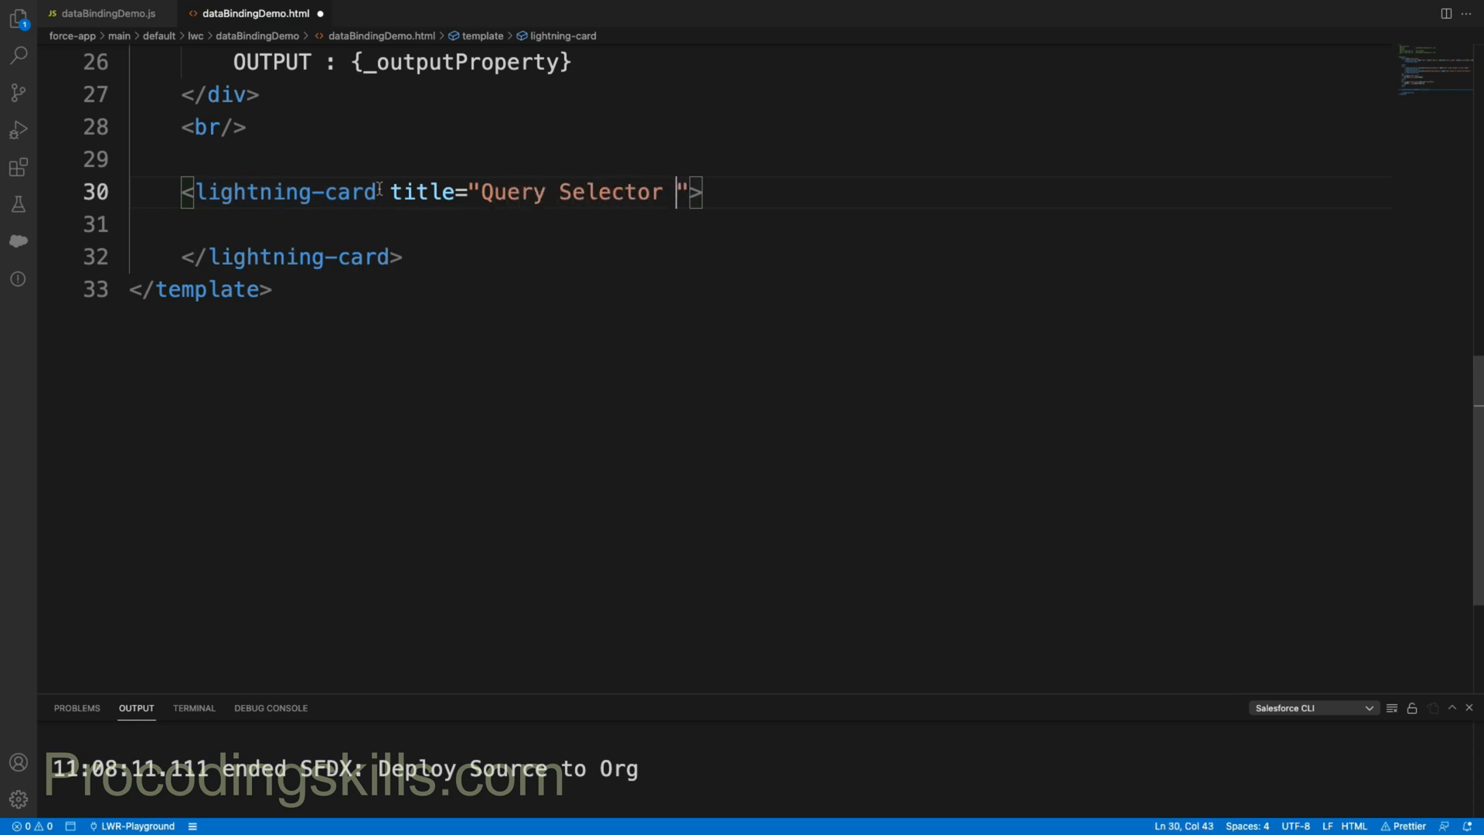
{"action": "type", "text": "All E"}
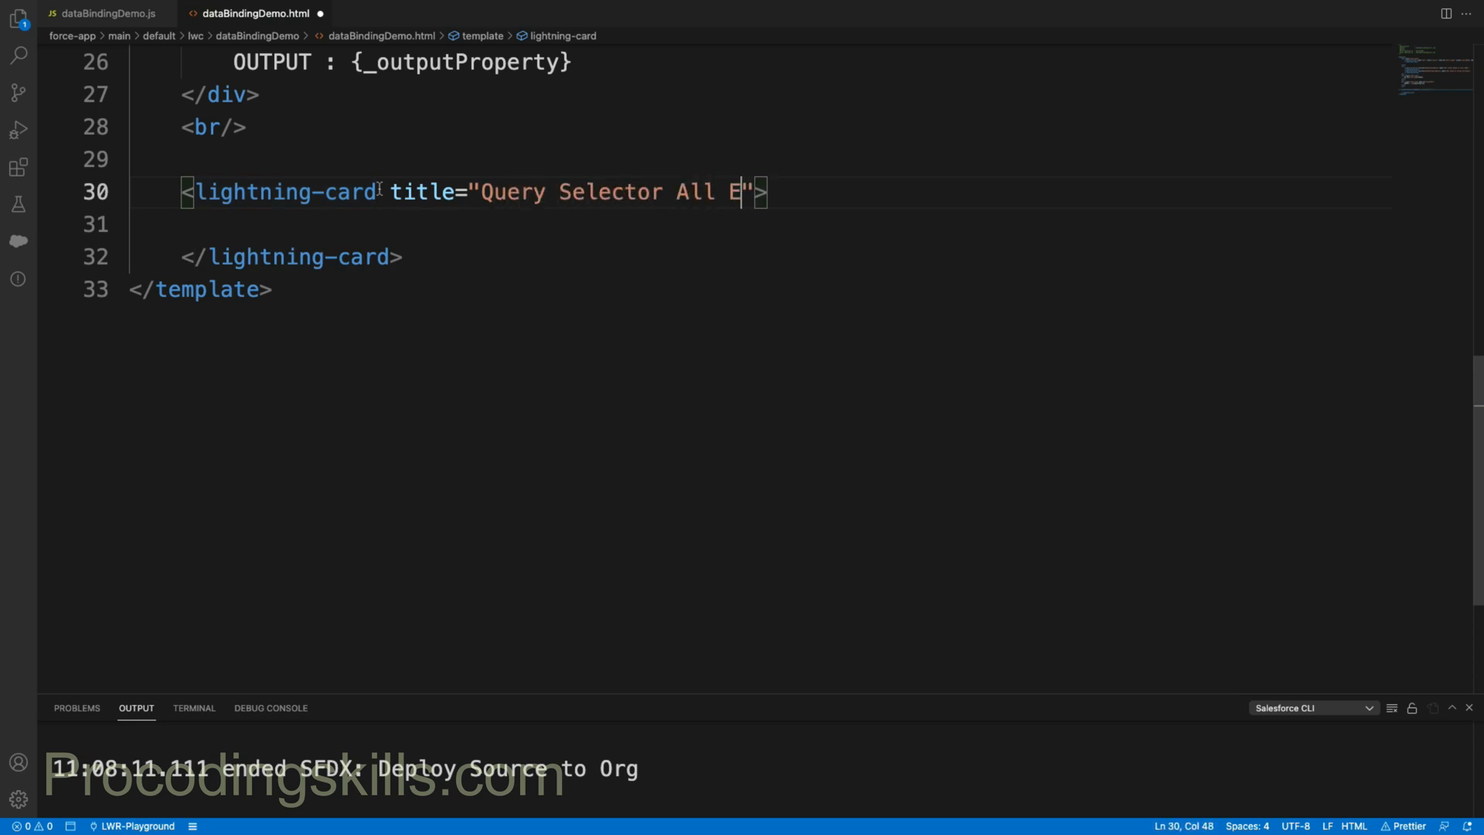
{"action": "type", "text": "xample"}
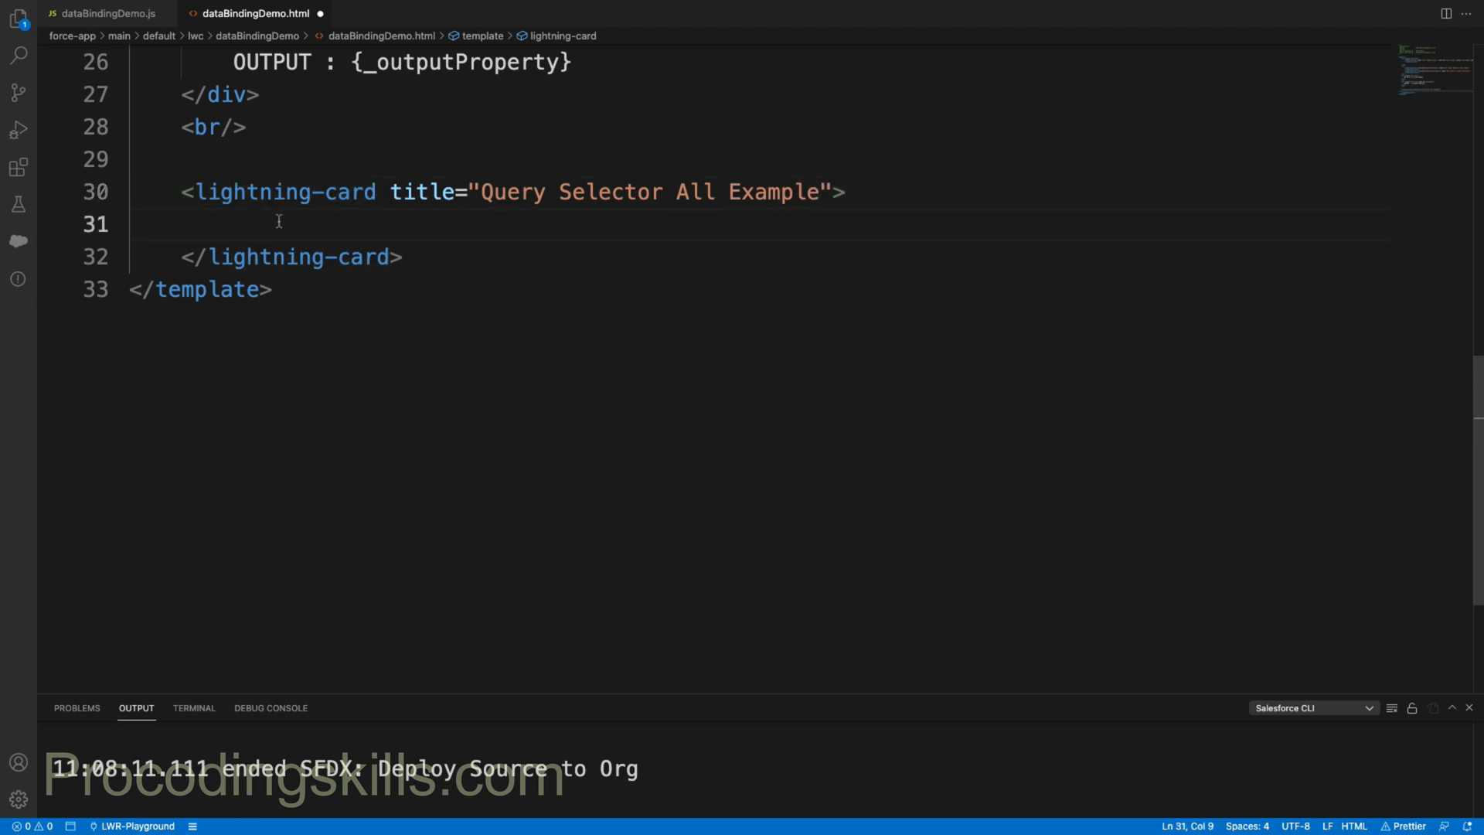
Step: Add a lightning-button in the 'actions' slot labelled 'Get Full Name' inside the card
{"action": "type", "text": "<lightning-button sl"}
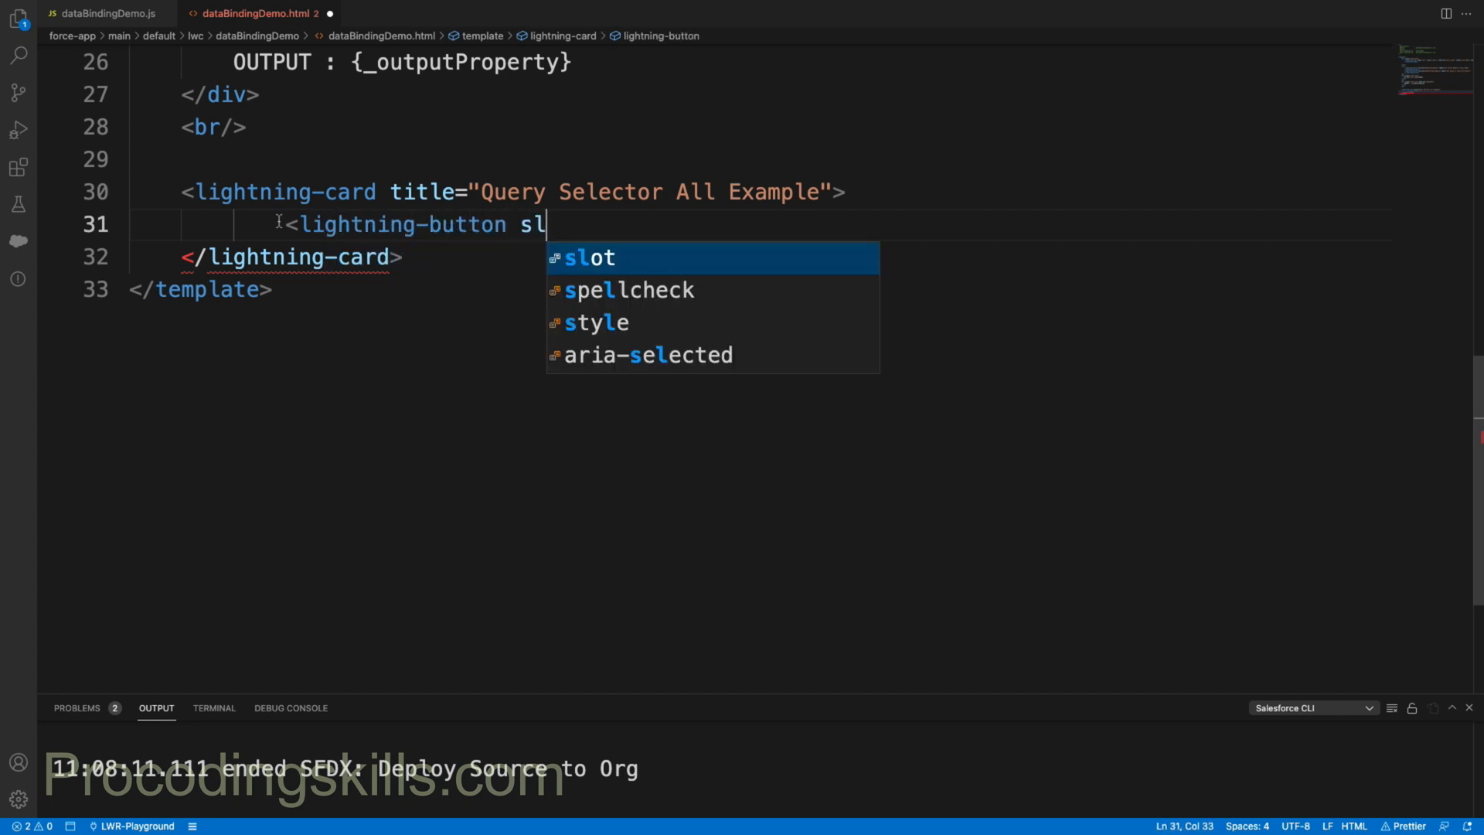
{"action": "key", "text": "Tab"}
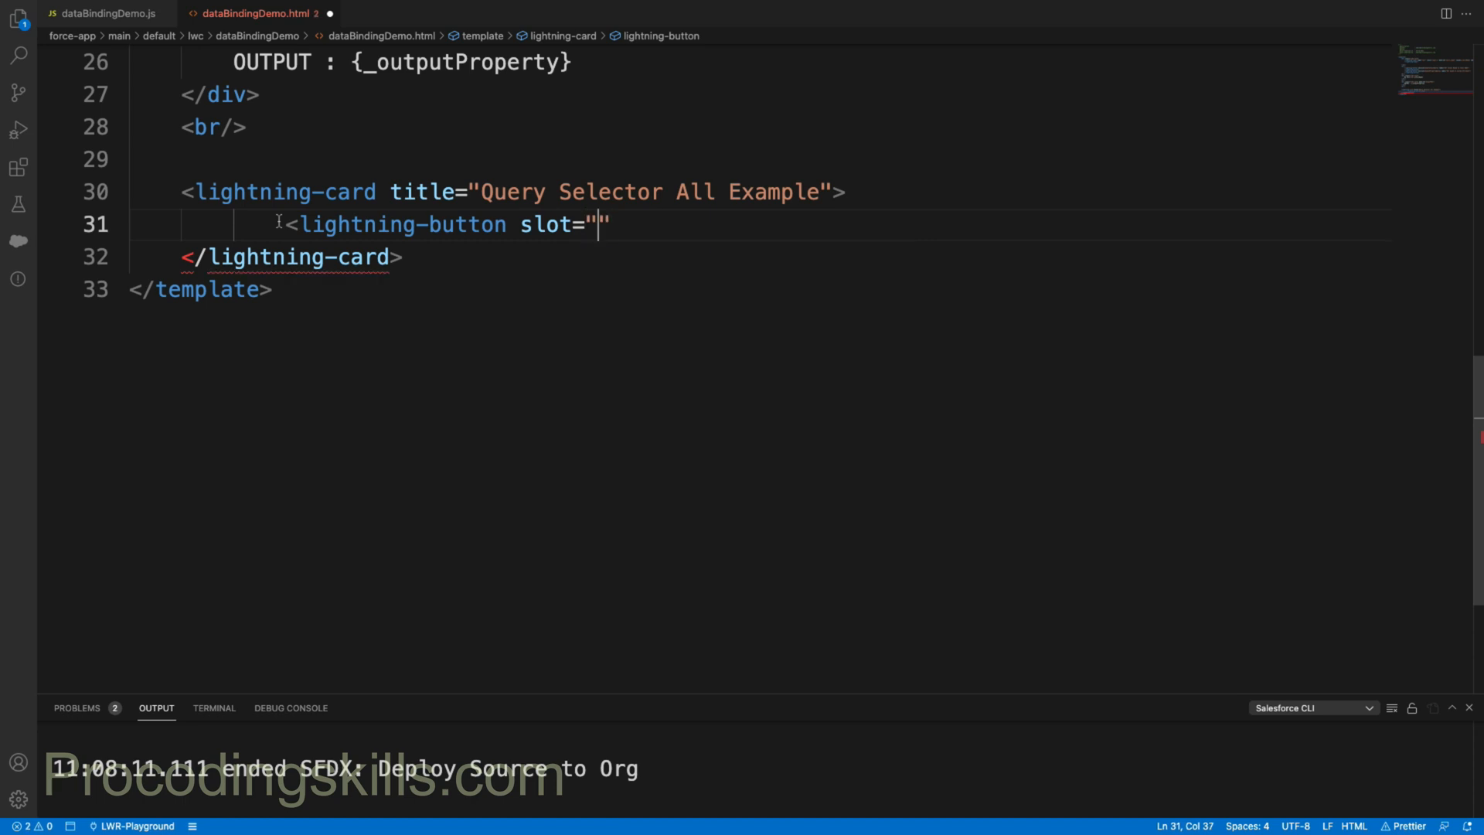
{"action": "type", "text": "actions"}
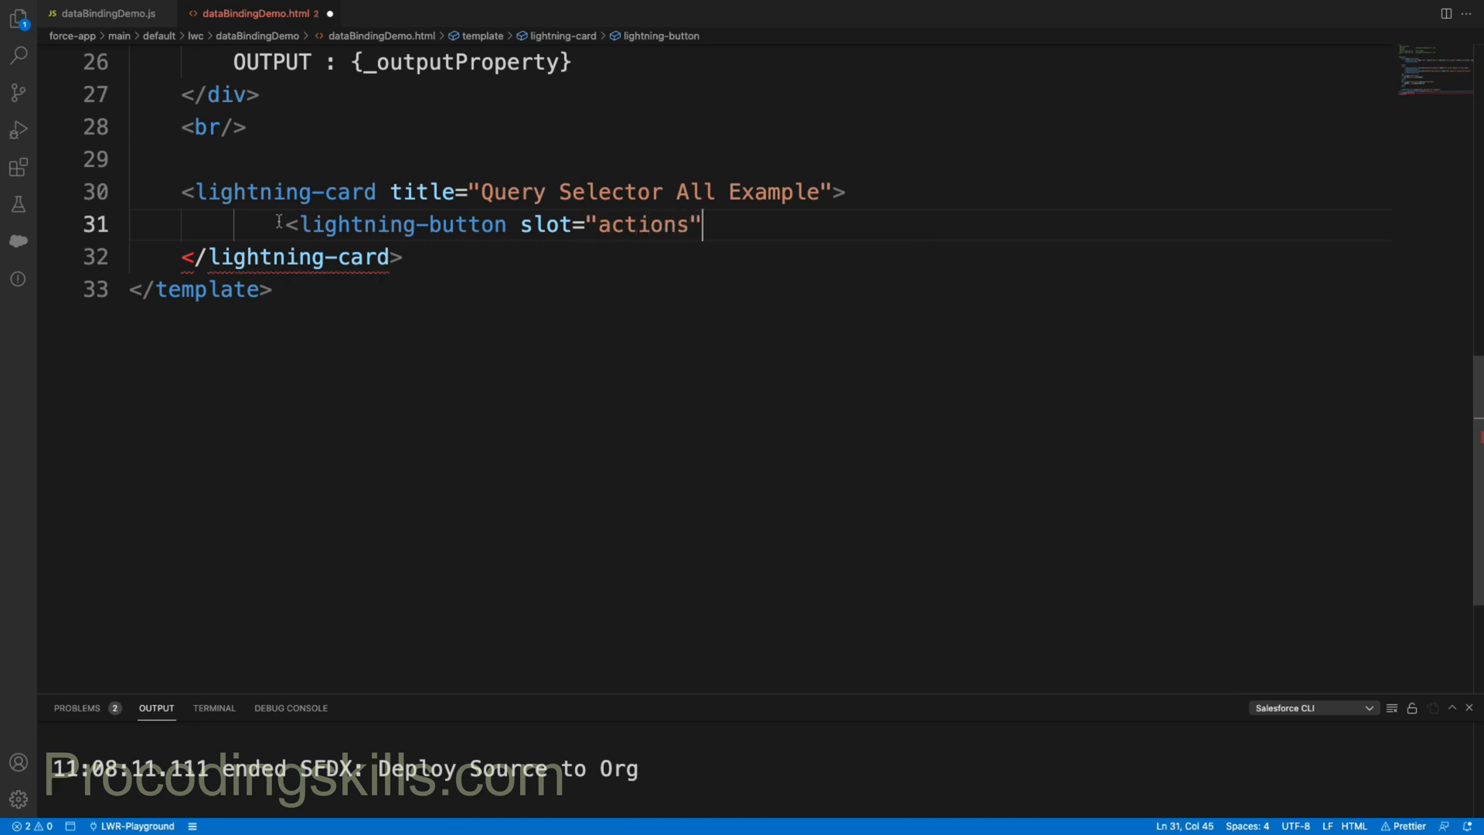
{"action": "type", "text": "label=\"Get"}
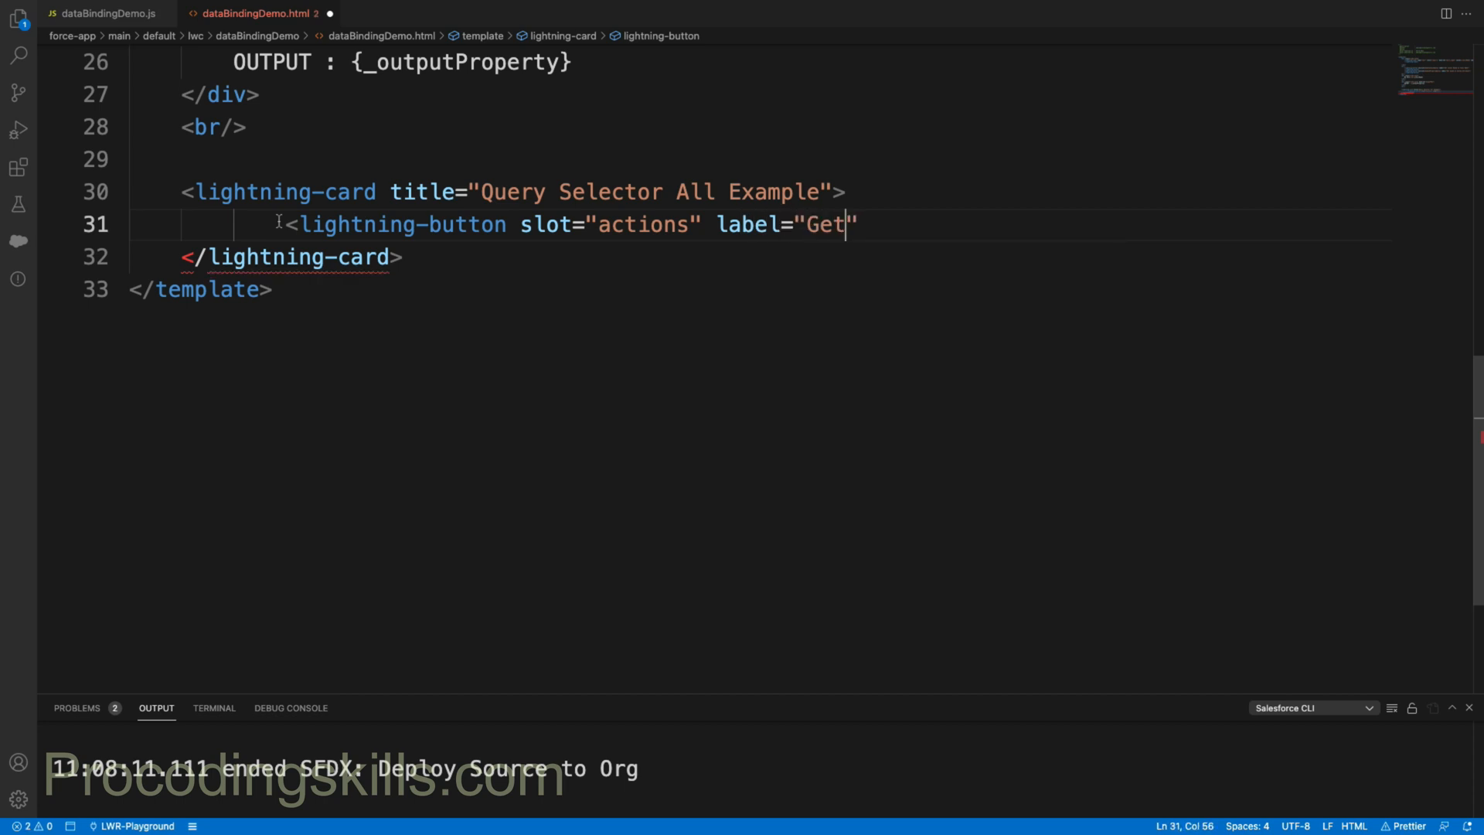
{"action": "type", "text": "Full Name"}
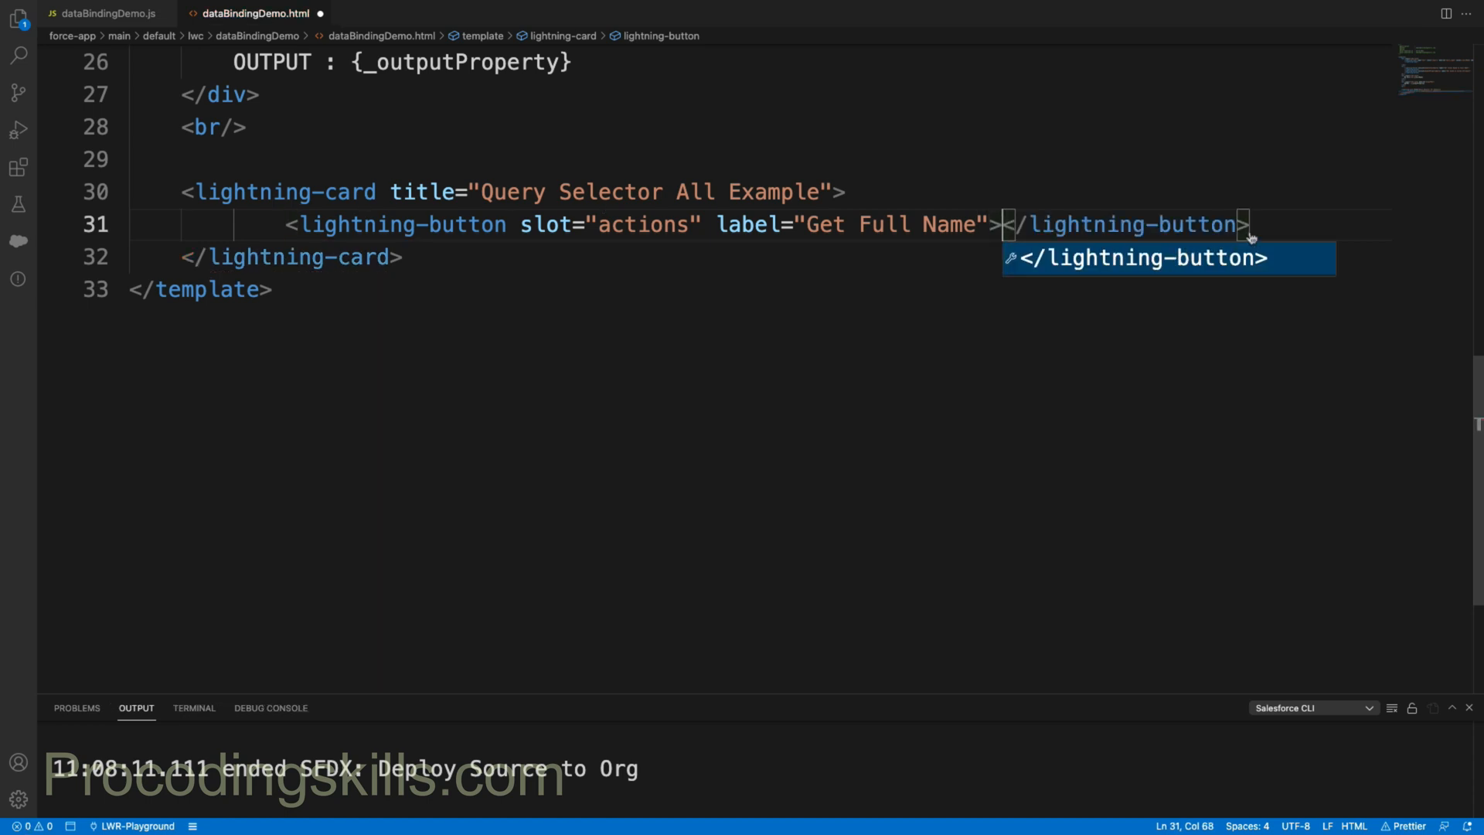
{"action": "key", "text": "Enter"}
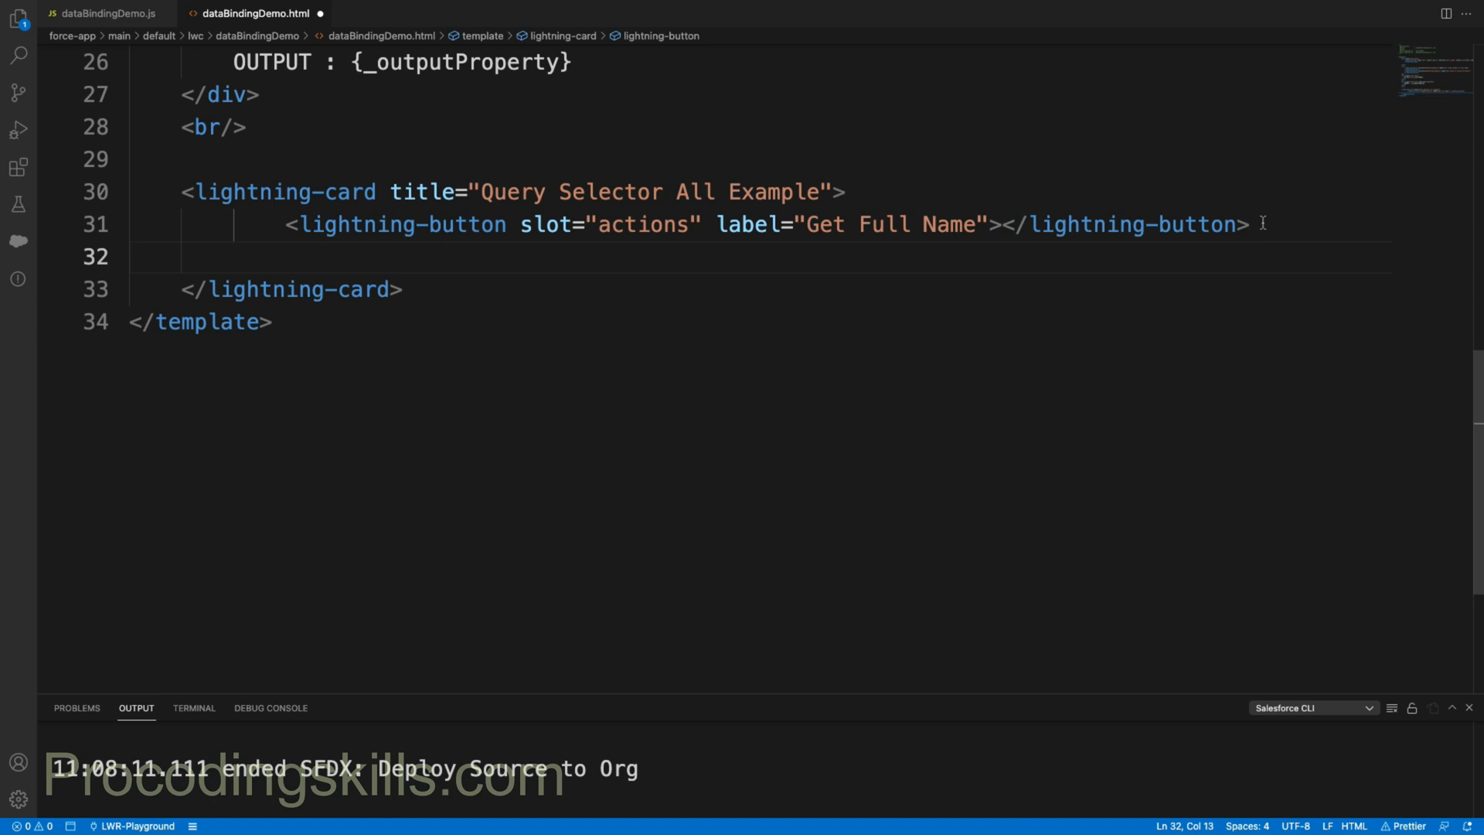
Step: Add a paragraph with class 'slds-p-horizontal_small' inside the card
{"action": "type", "text": "<p>"}
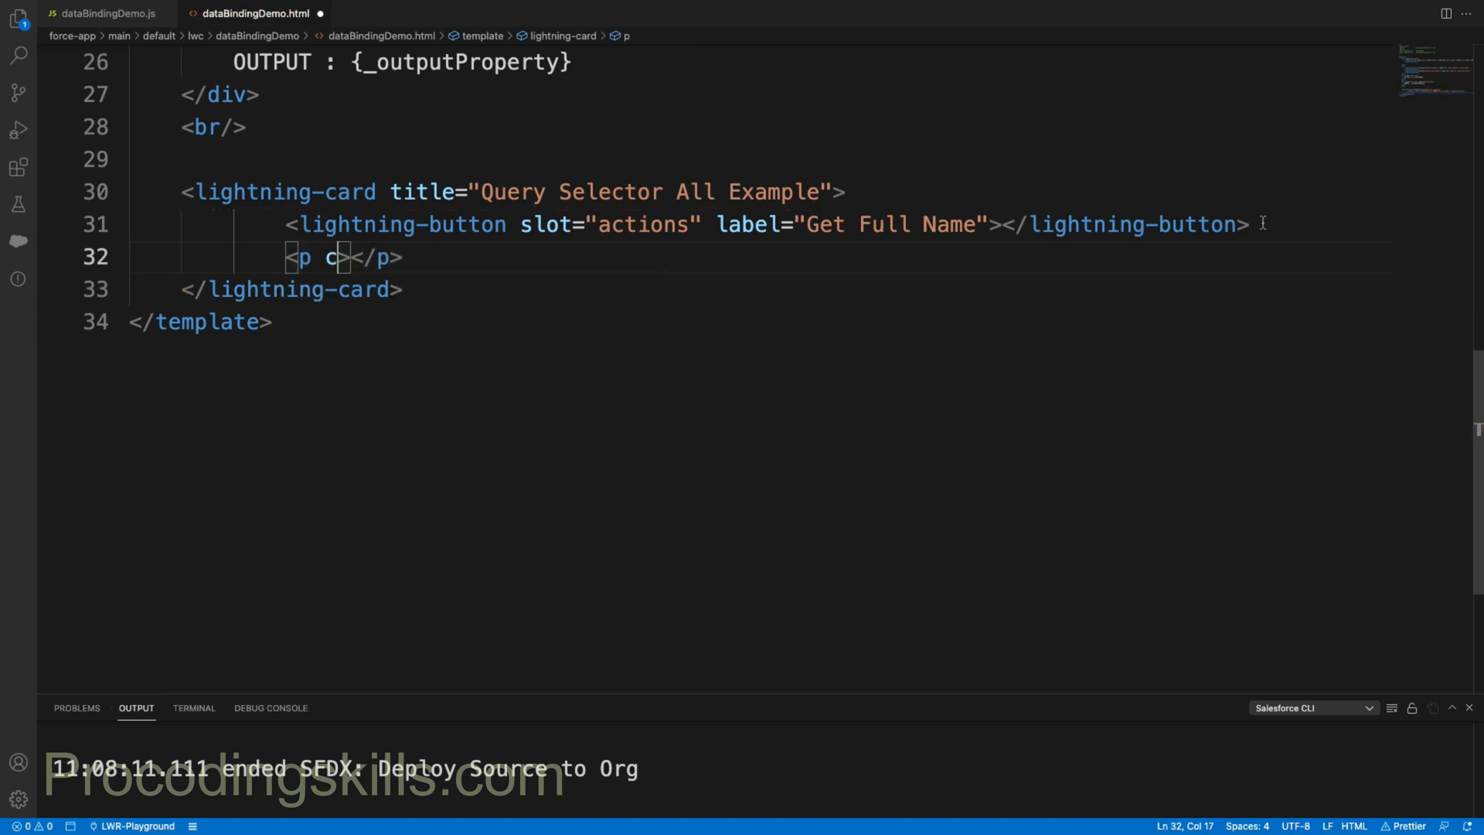
{"action": "type", "text": "lass=\"\""}
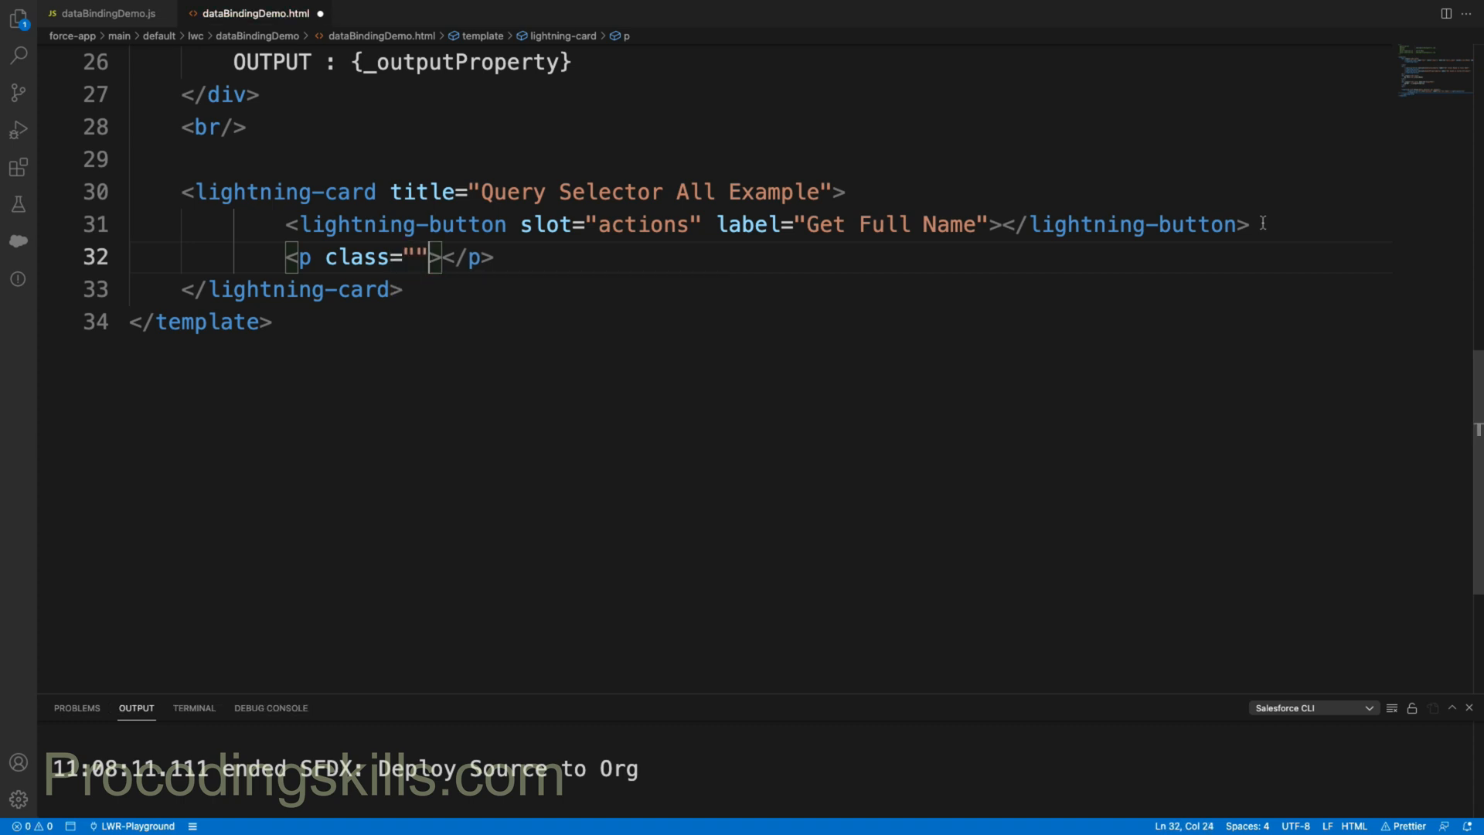
{"action": "type", "text": "slds"}
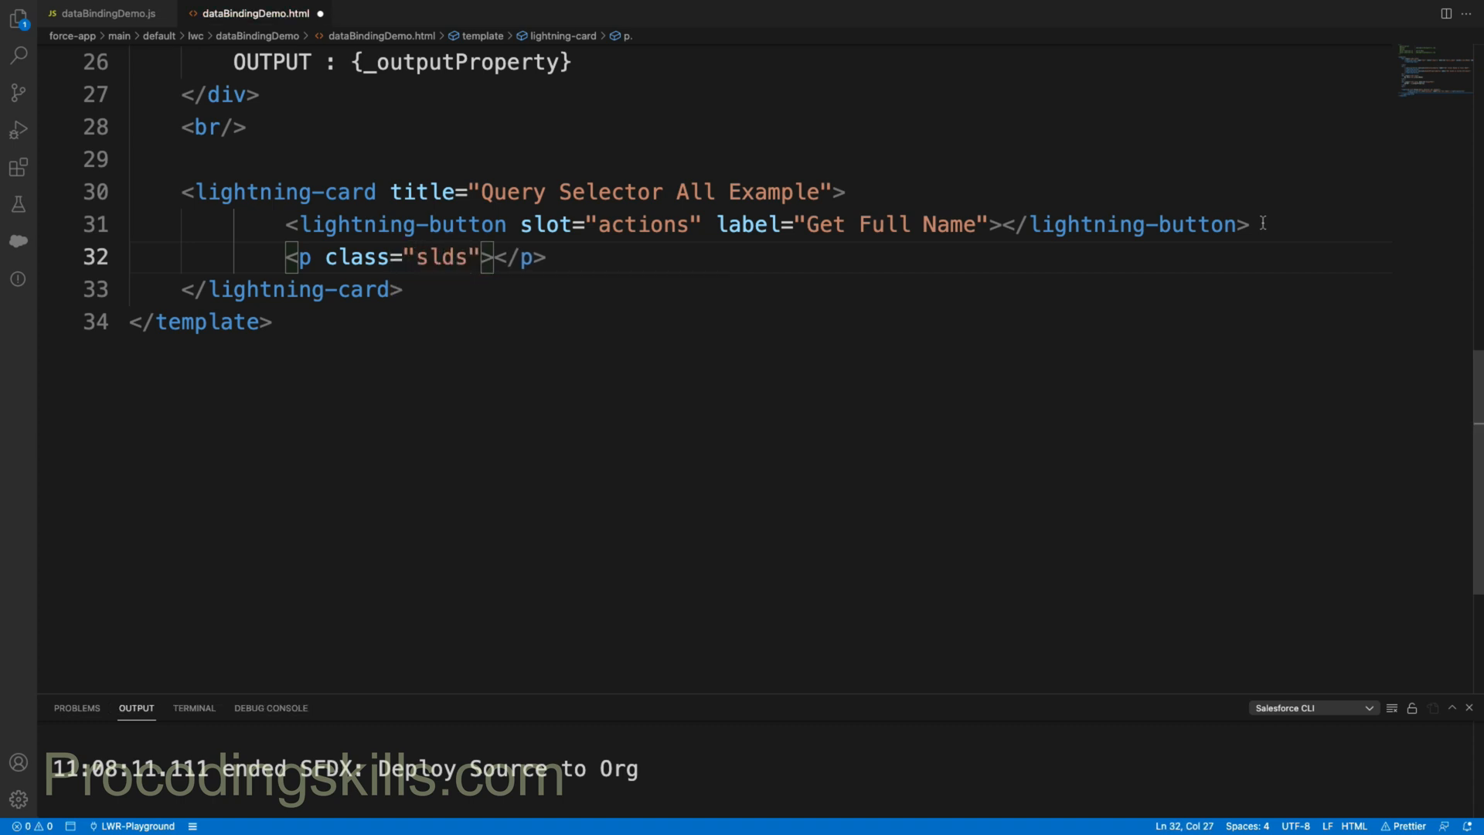
{"action": "type", "text": "p-"}
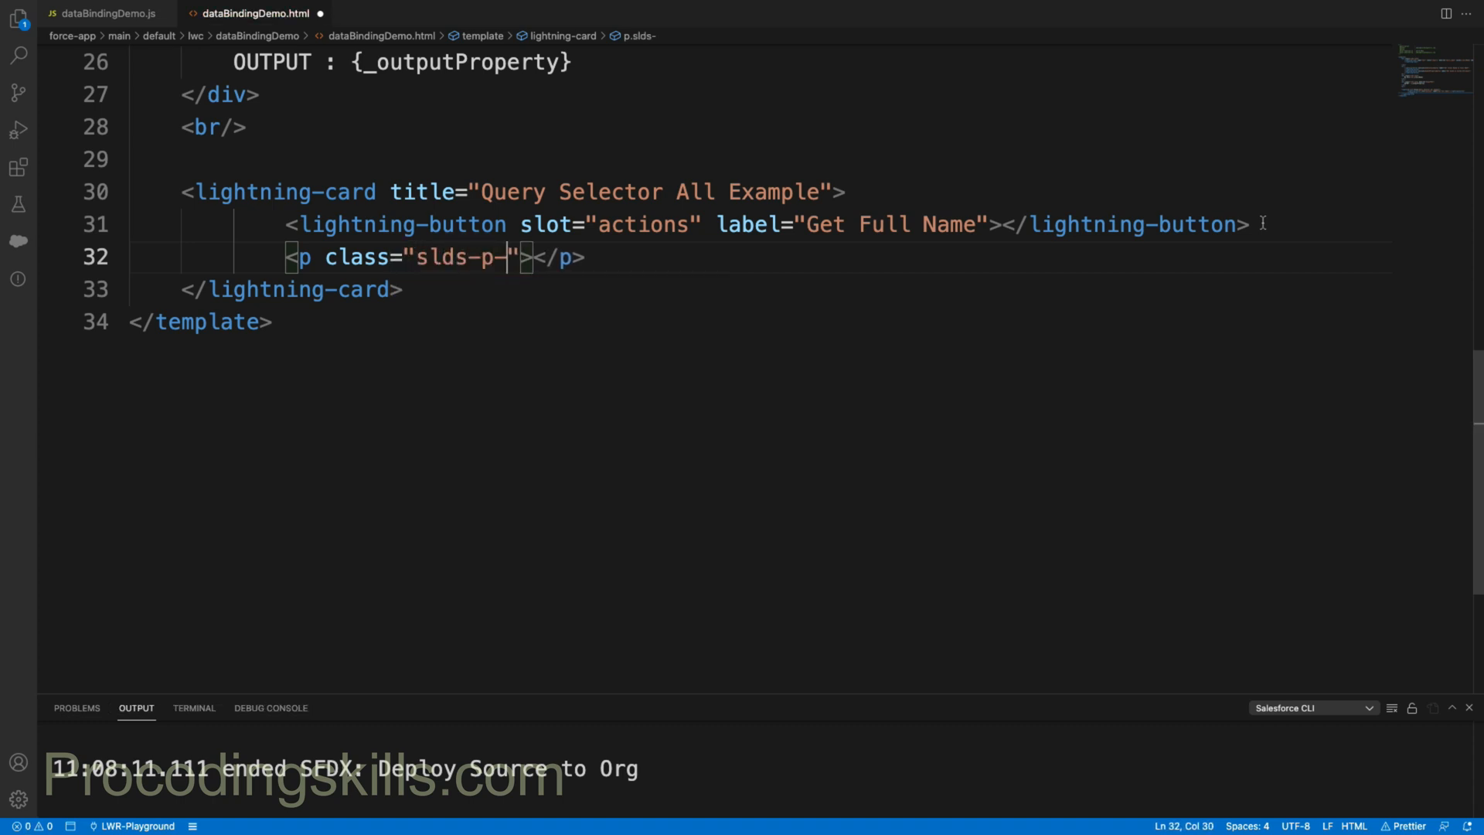
{"action": "type", "text": "hor"}
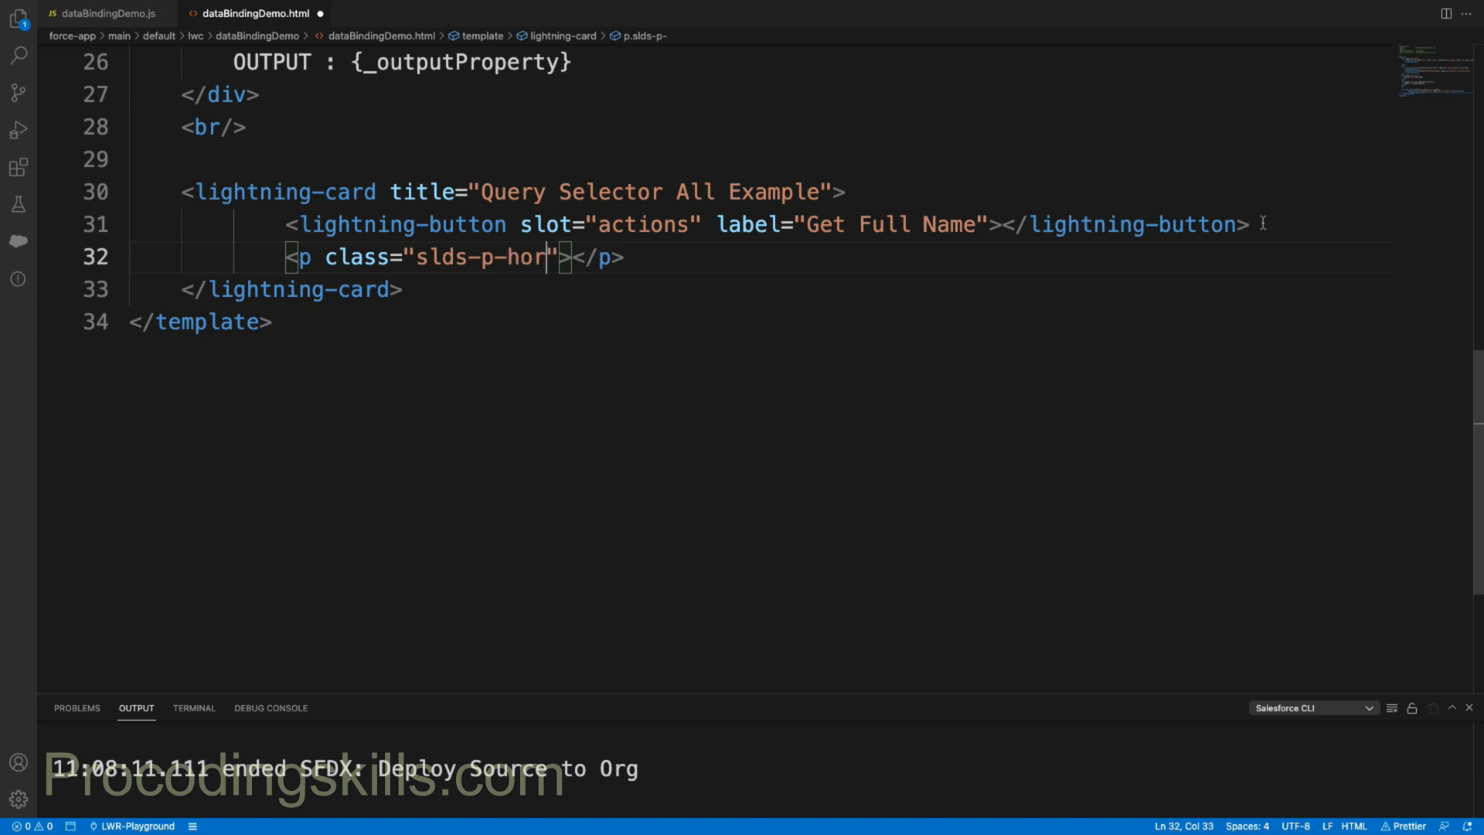
{"action": "type", "text": "izontal"}
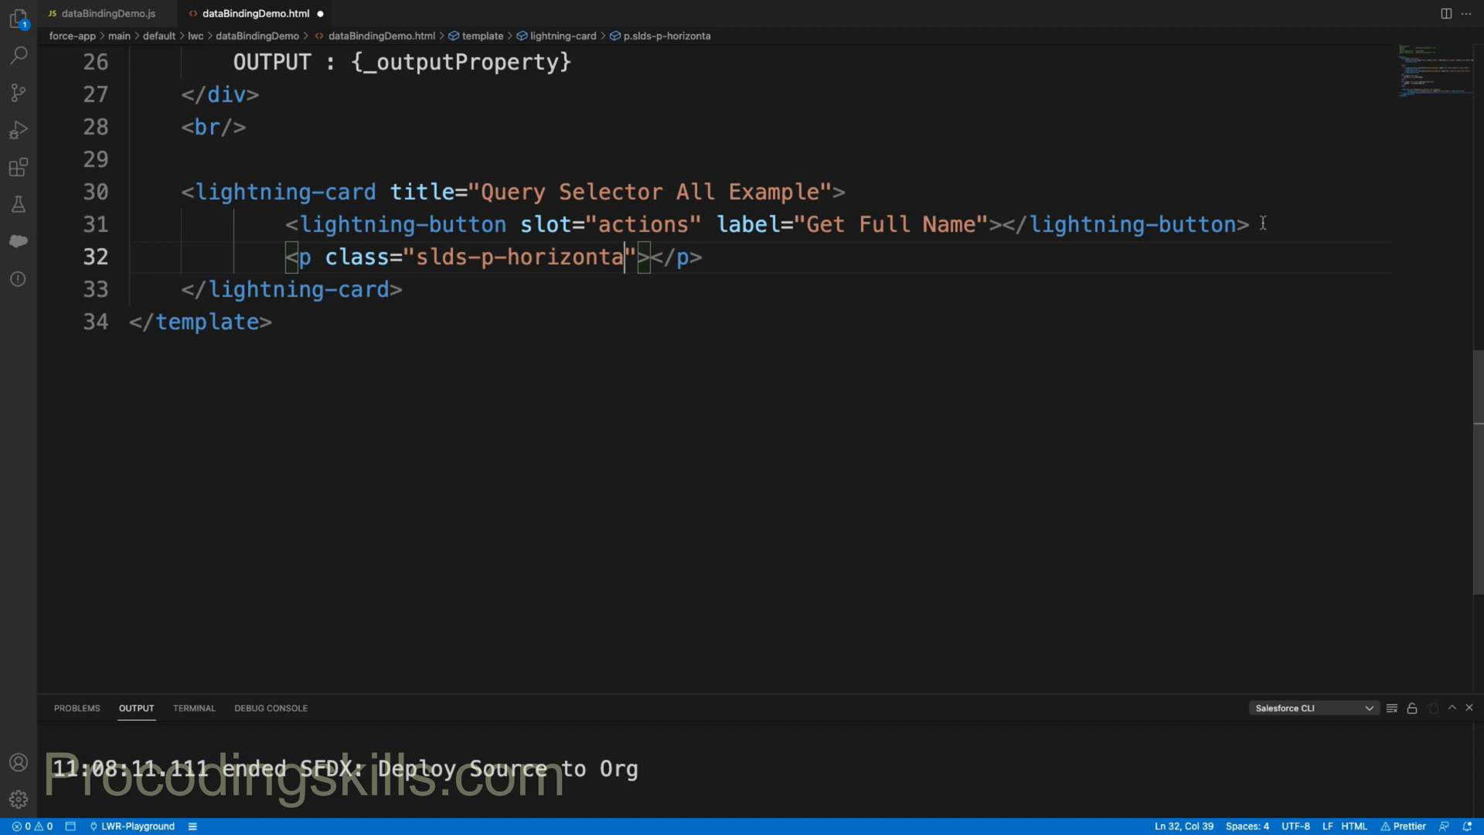
{"action": "type", "text": "_"}
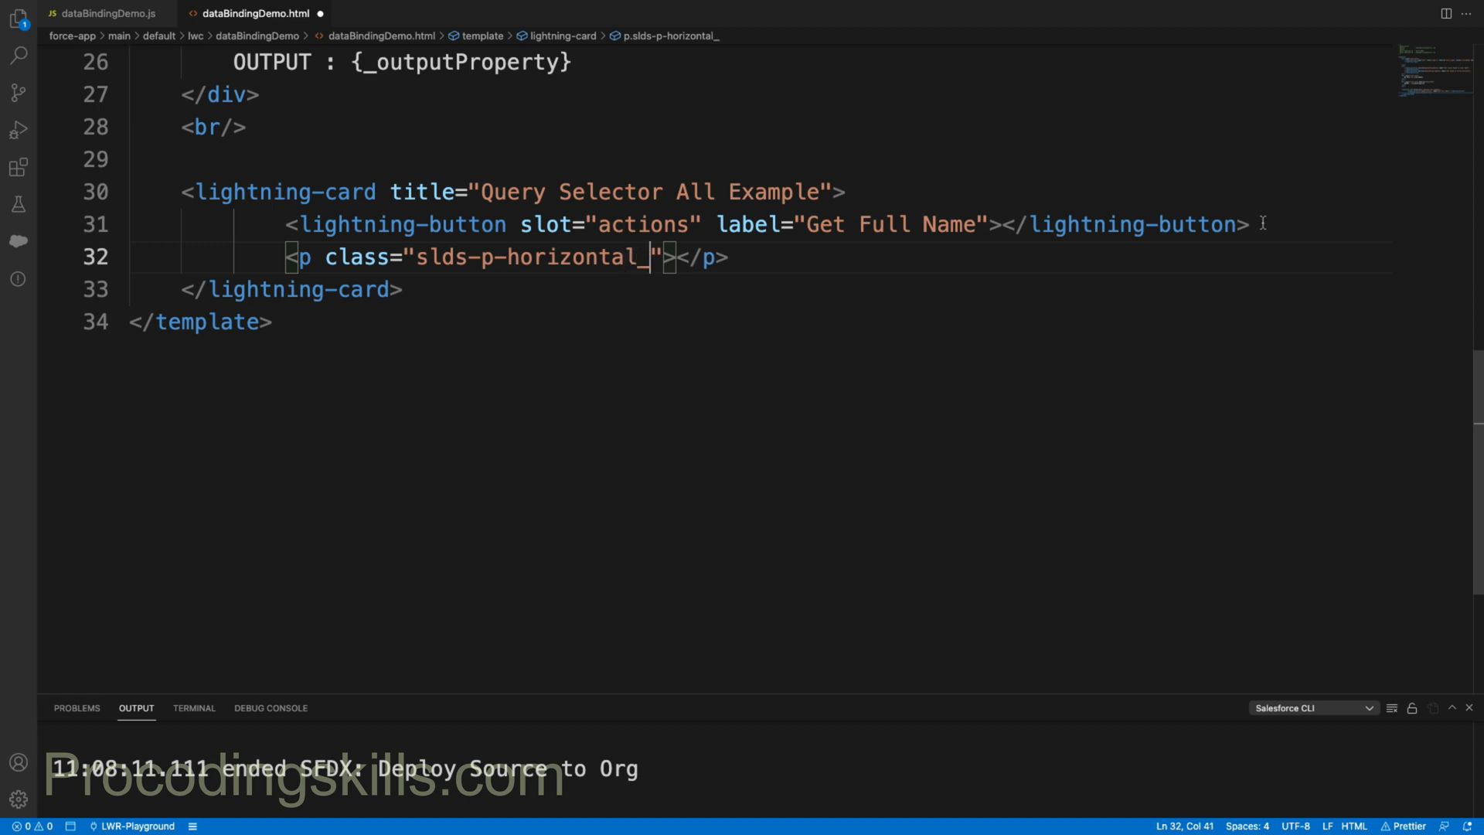
{"action": "type", "text": "small"}
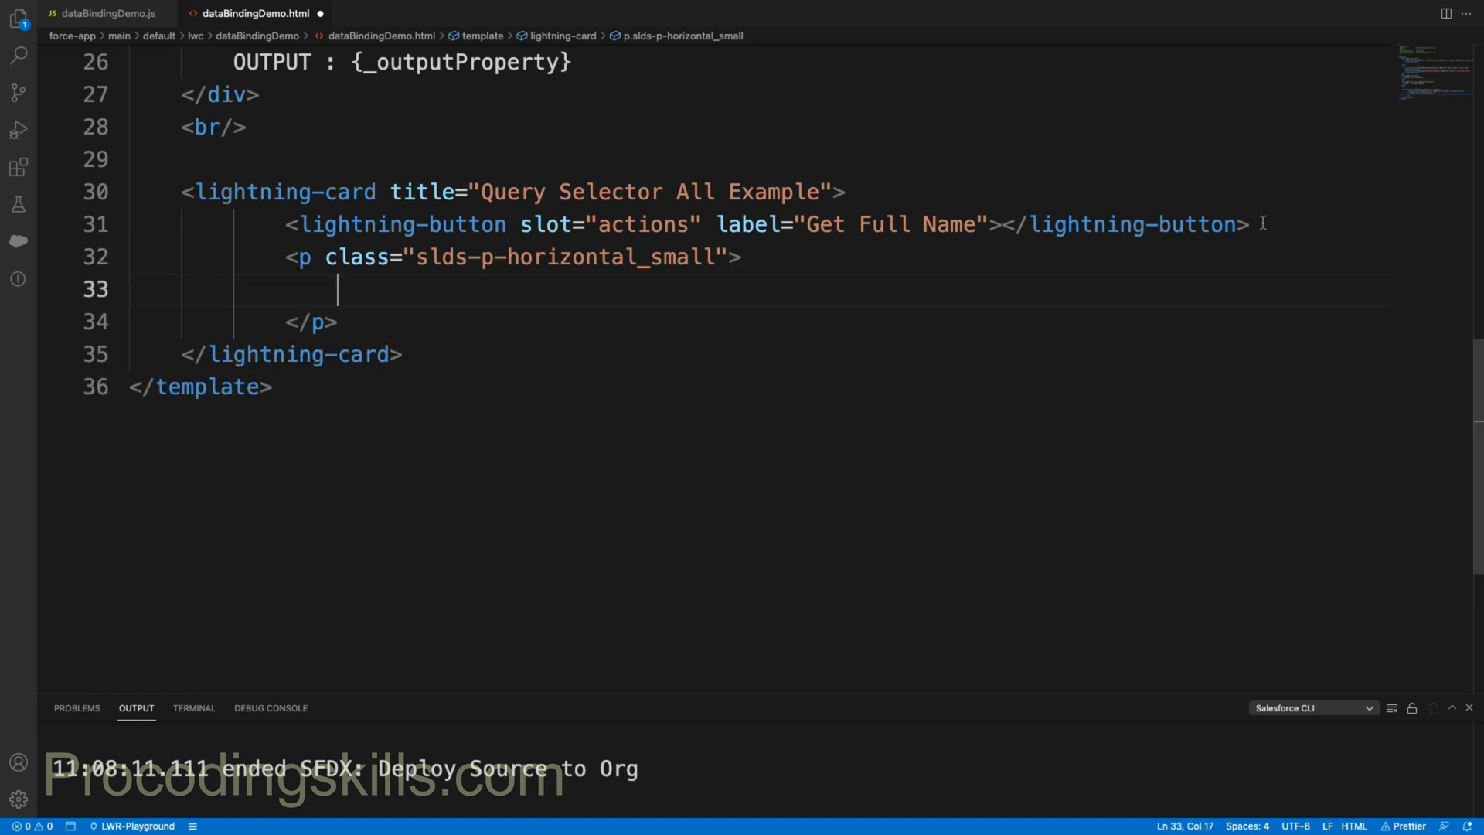
Step: Add lightning-inputs labelled First Name, Middel Name and Last Name inside the paragraph
{"action": "type", "text": "<ligfhtni"}
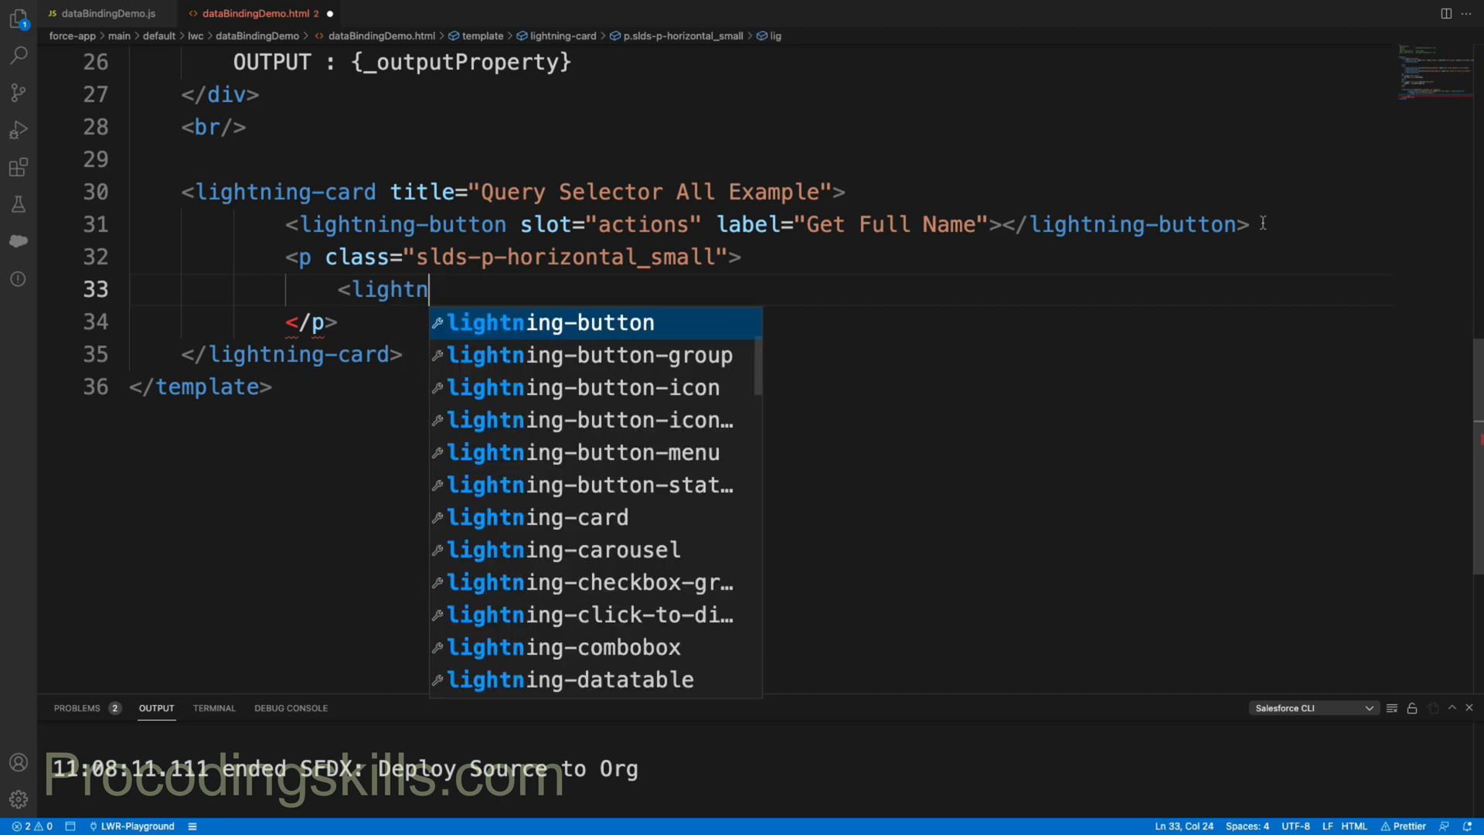
{"action": "type", "text": "ing-input label="}
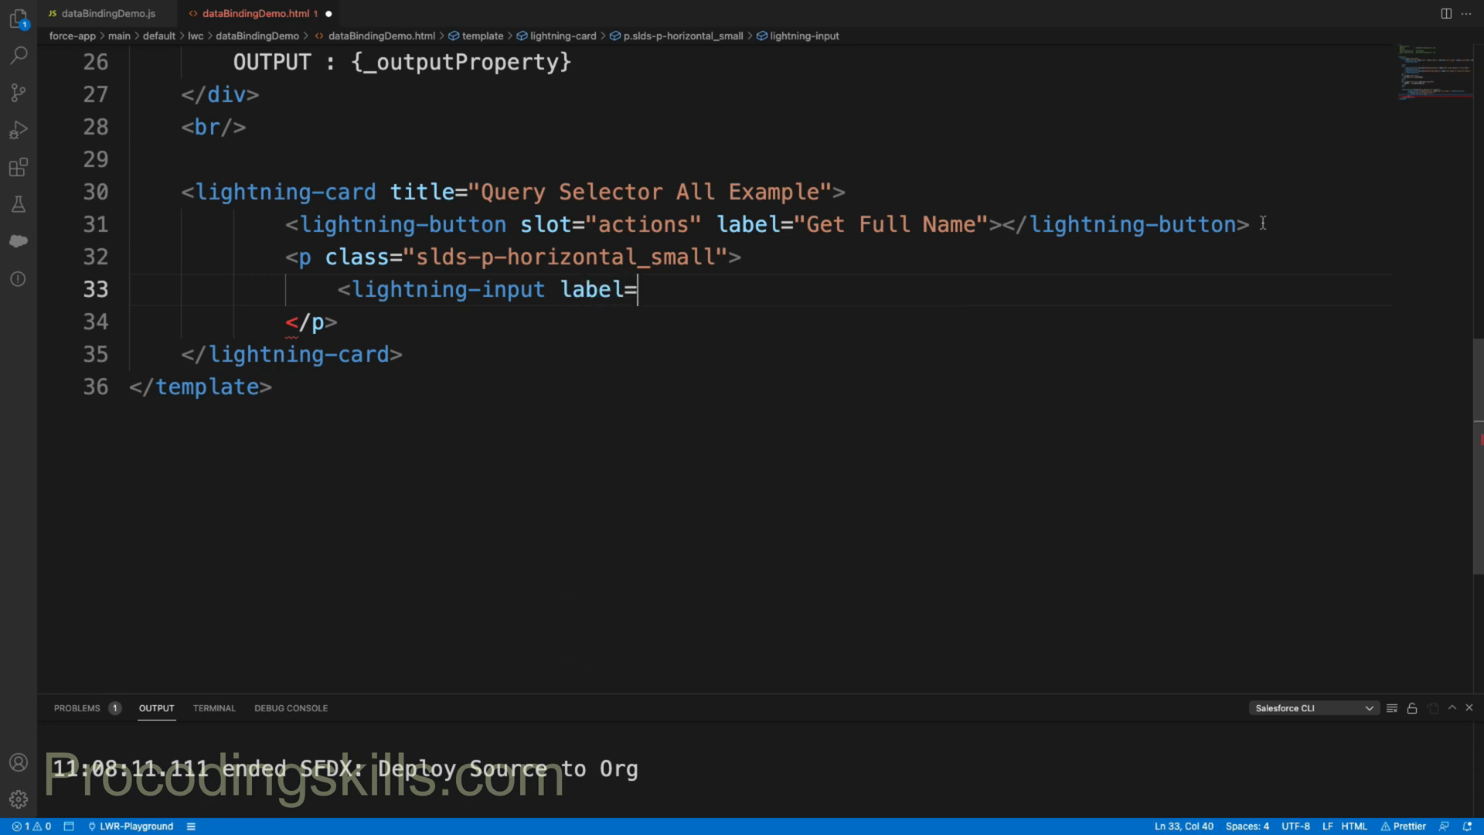
{"action": "type", "text": "\"f\""}
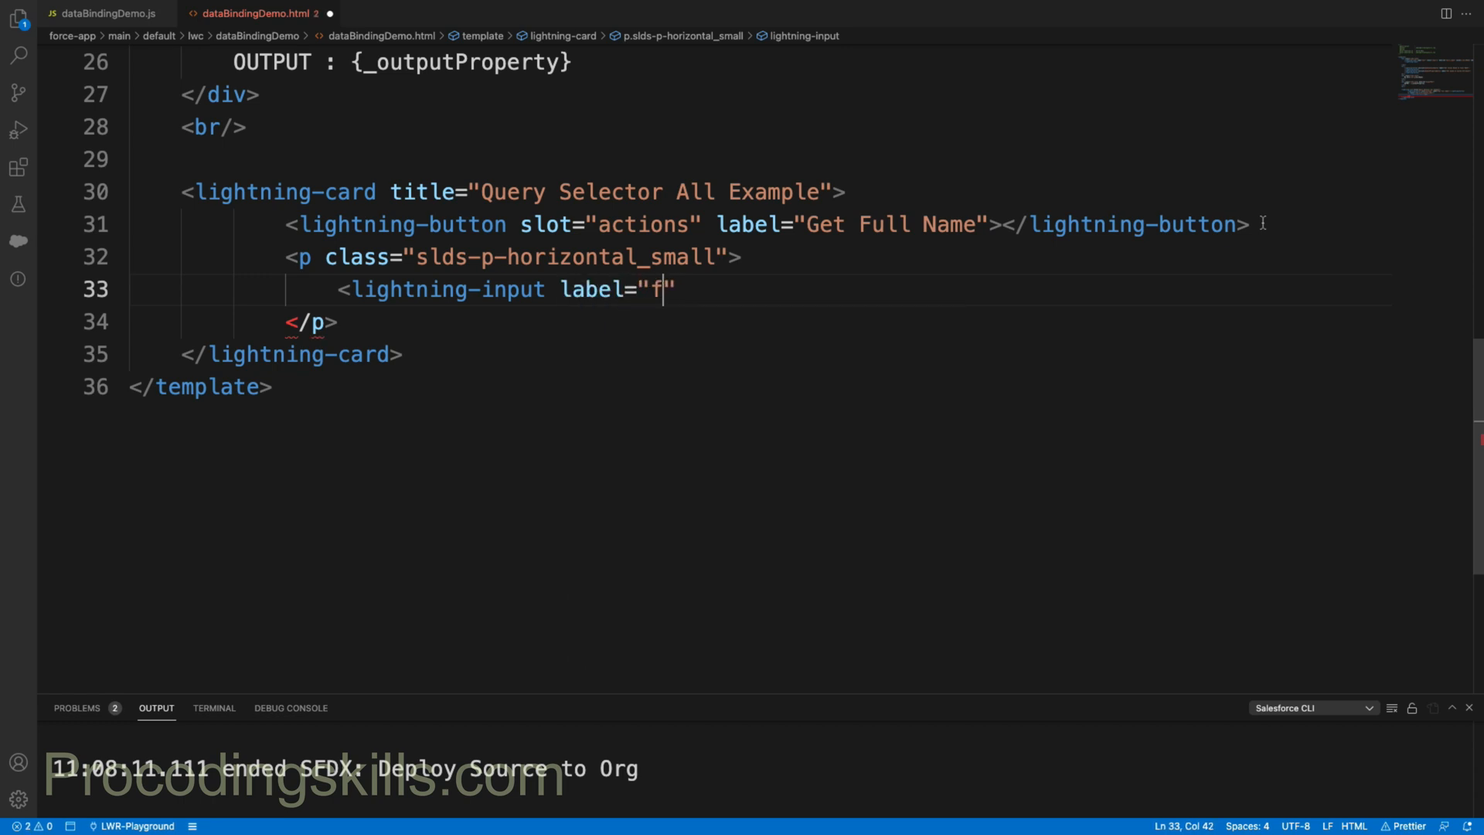
{"action": "type", "text": "irst Nam"}
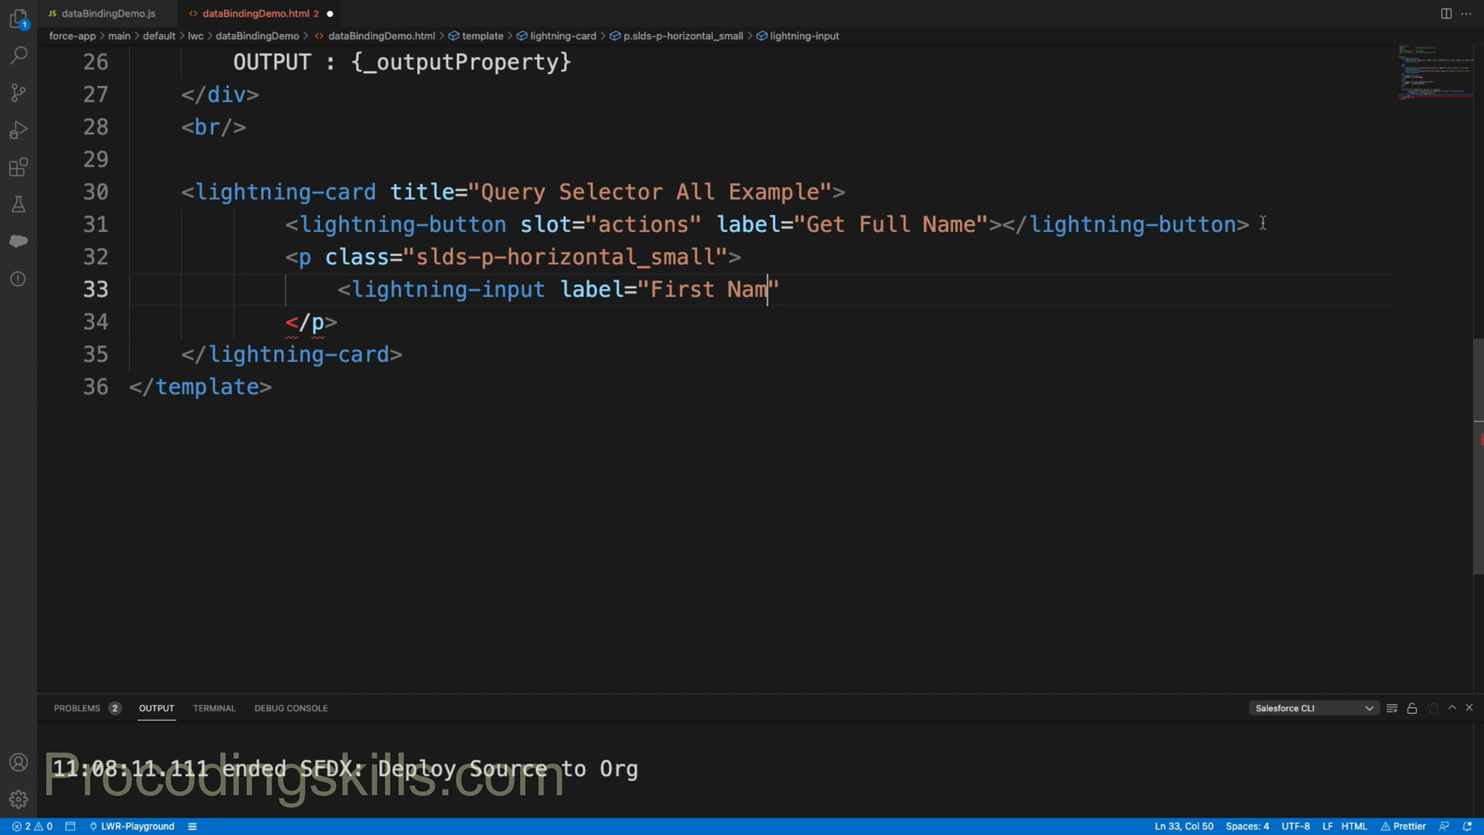
{"action": "type", "text": "e\" value="}
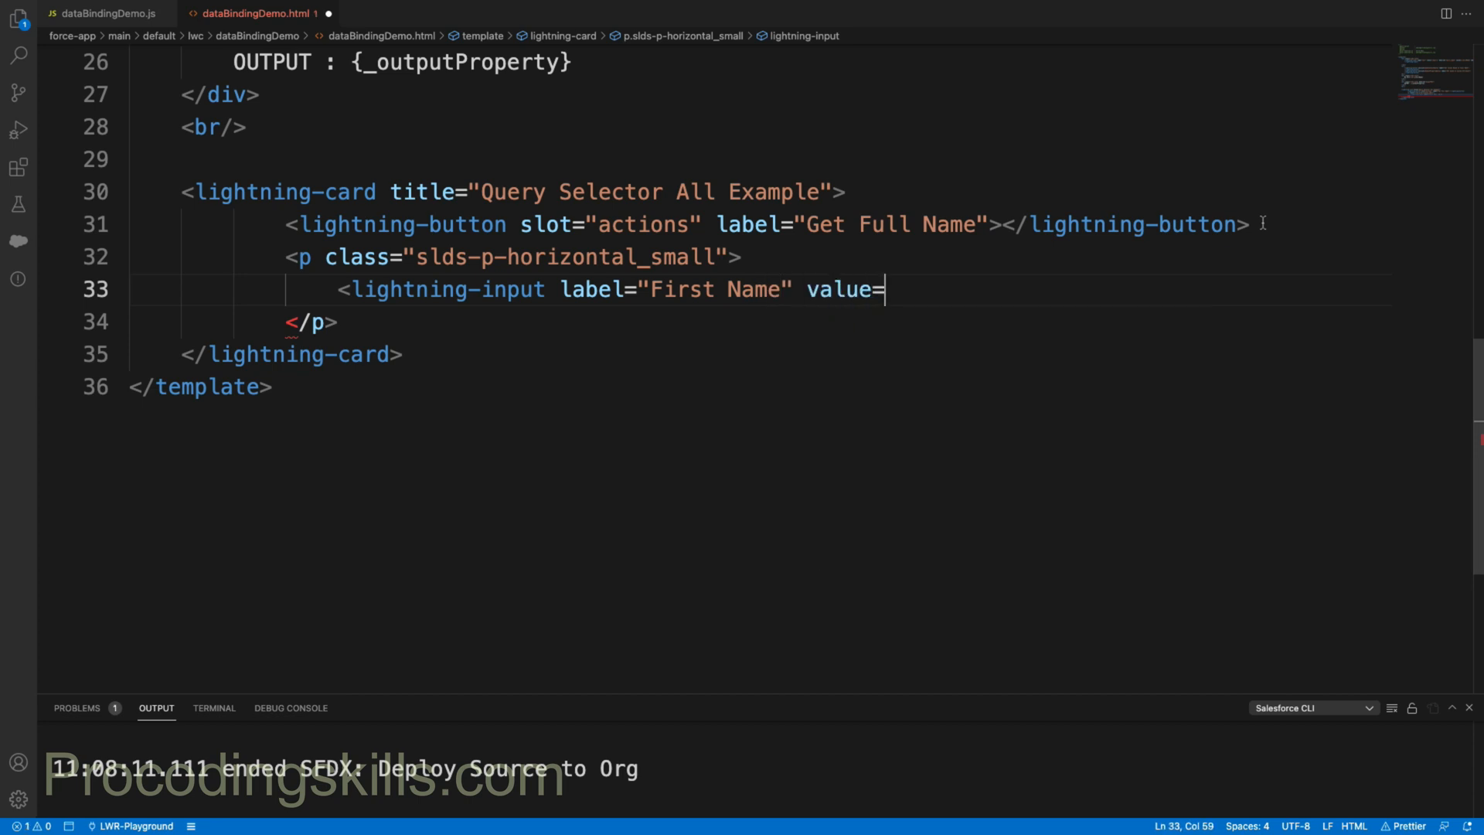
{"action": "type", "text": "\"\"></lightning-input>"}
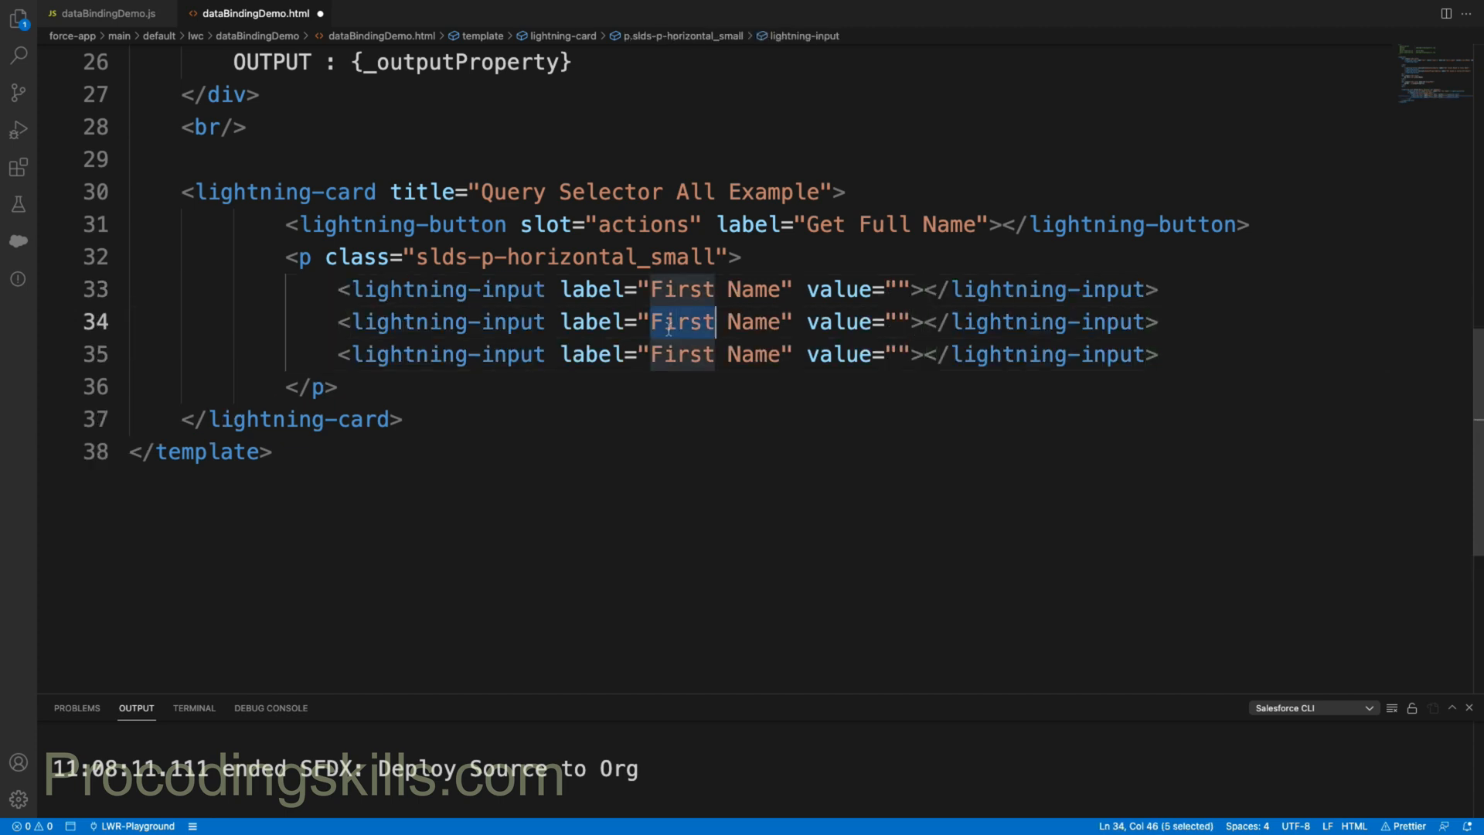
{"action": "key", "text": "Delete"}
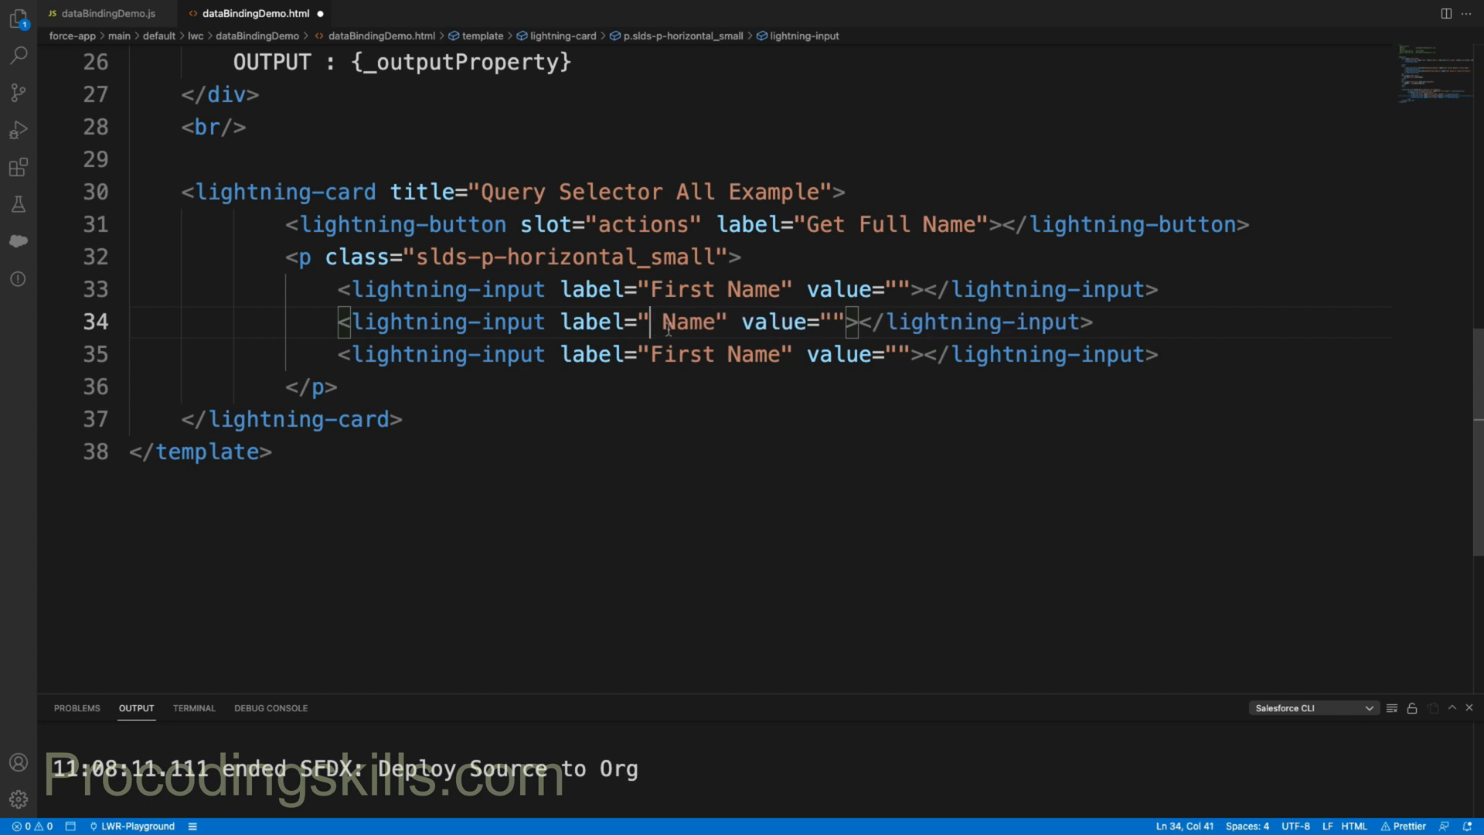
{"action": "type", "text": "Middel"}
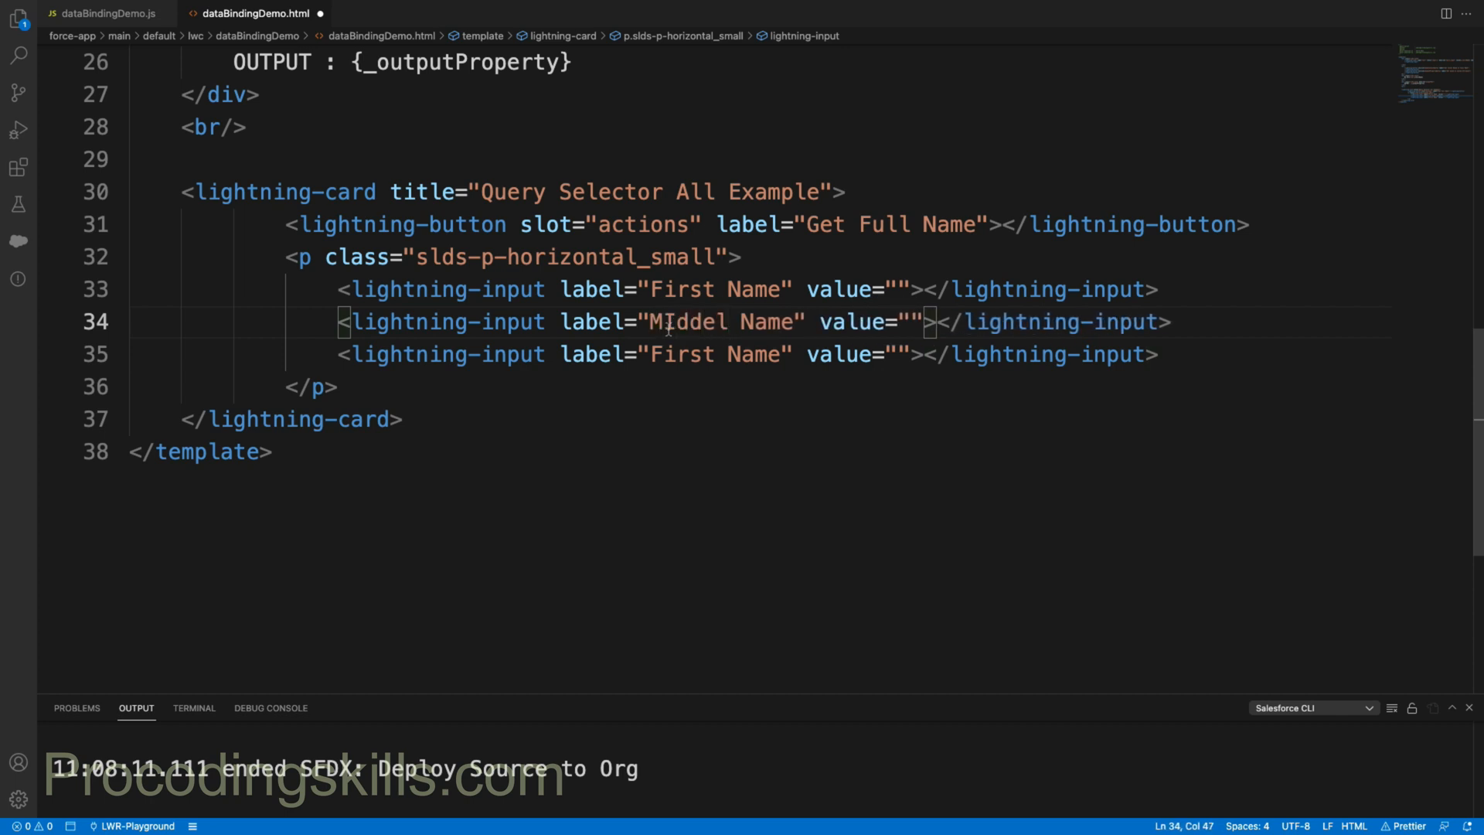
{"action": "key", "text": "Backspace"}
{"action": "type", "text": "L"}
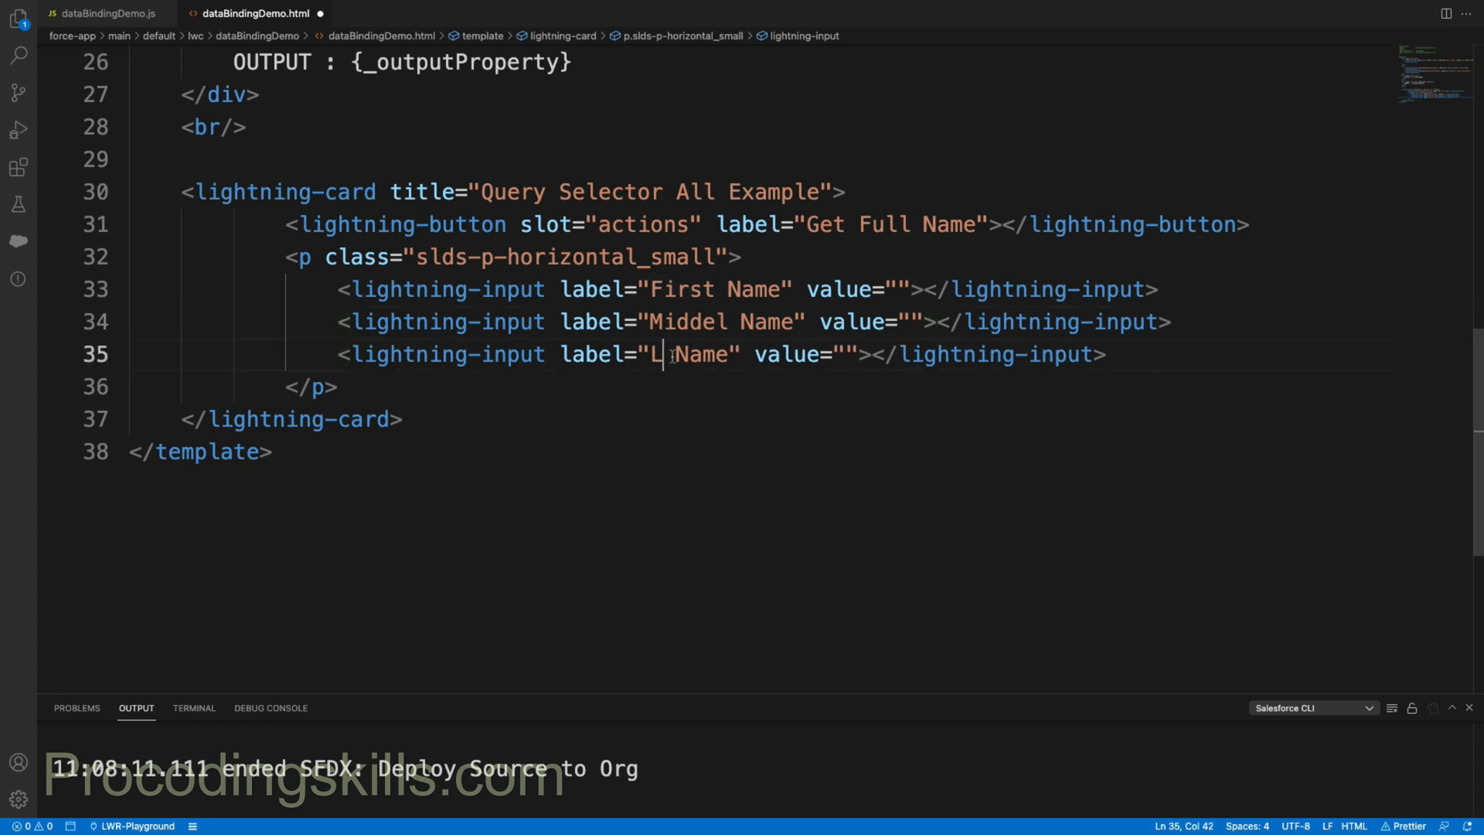
{"action": "type", "text": "ast"}
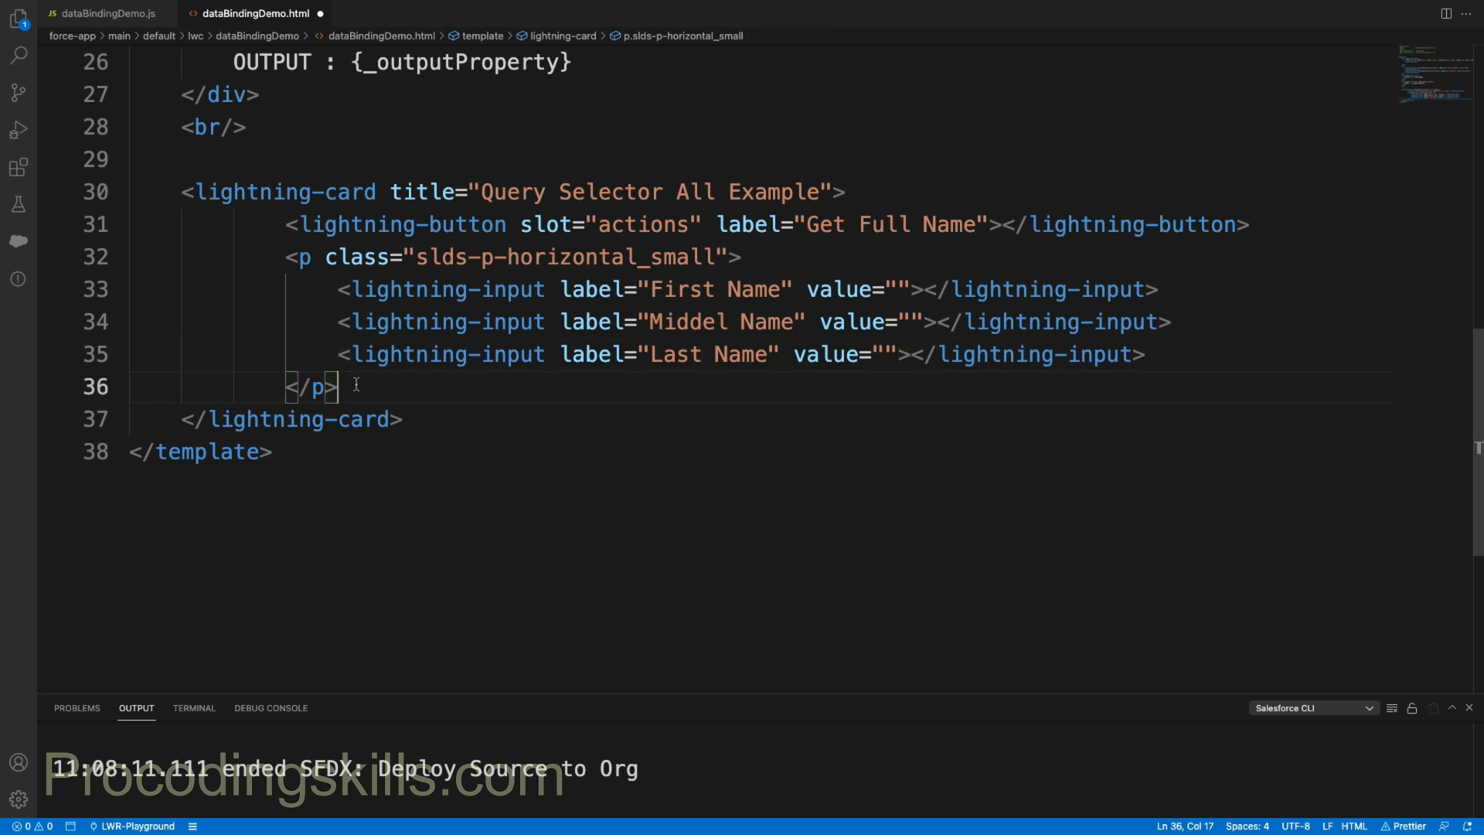
Step: Add a footer-slot paragraph reading 'Full Name is' after the inputs
{"action": "type", "text": "<p"}
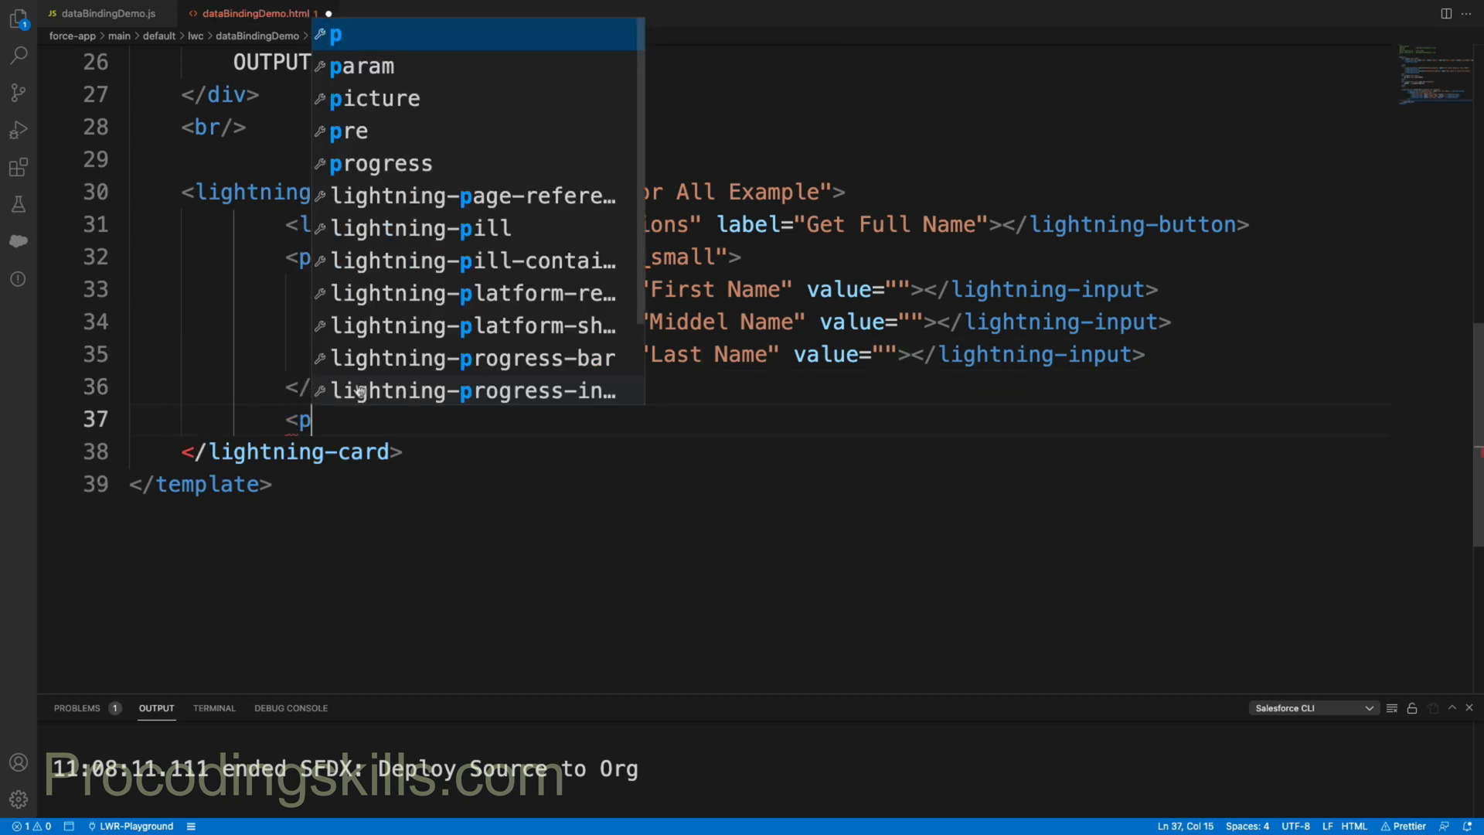
{"action": "type", "text": "slot=\"\"></p>"}
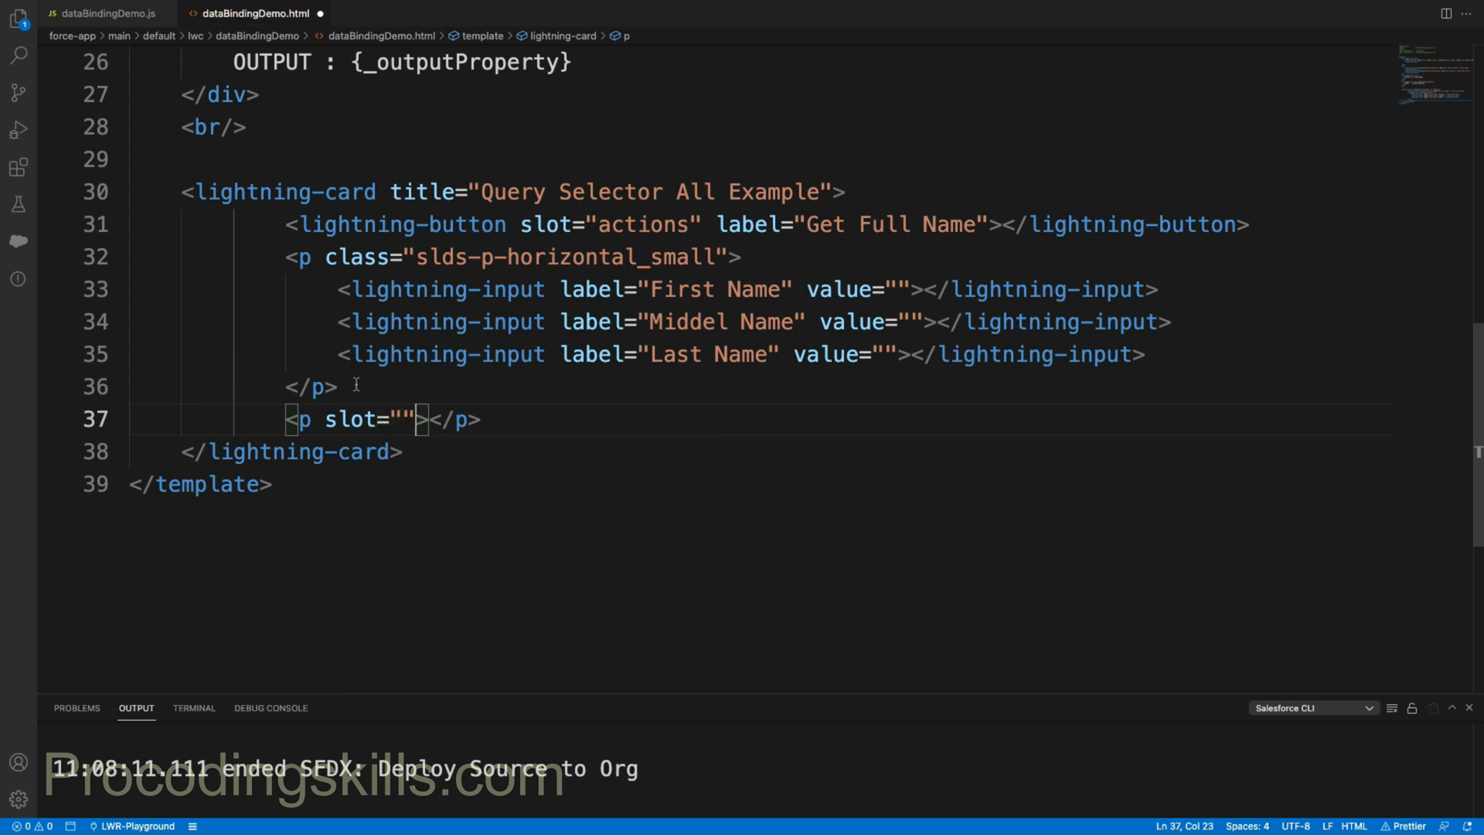
{"action": "type", "text": "footer"}
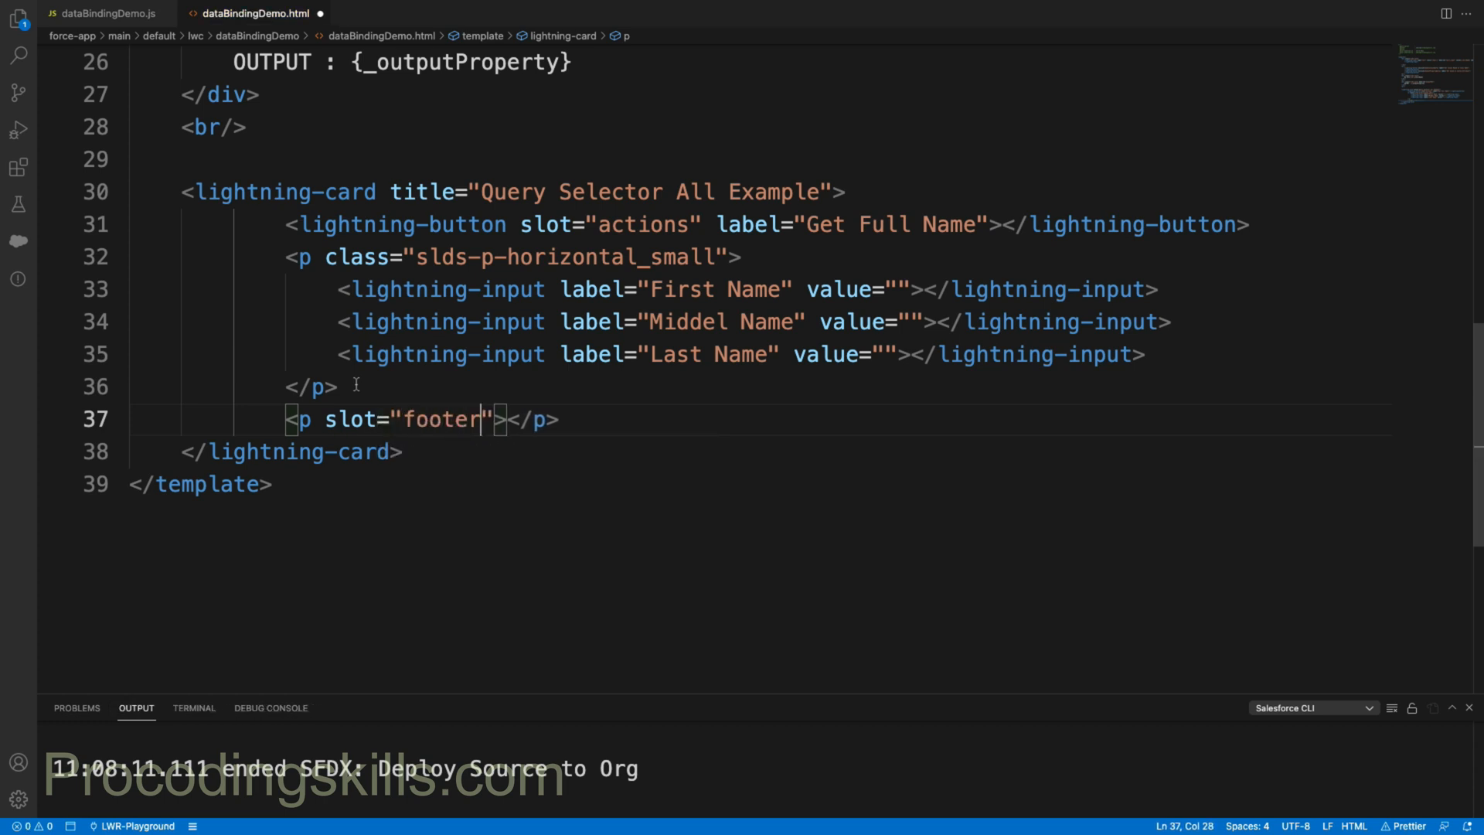
{"action": "key", "text": "Enter"}
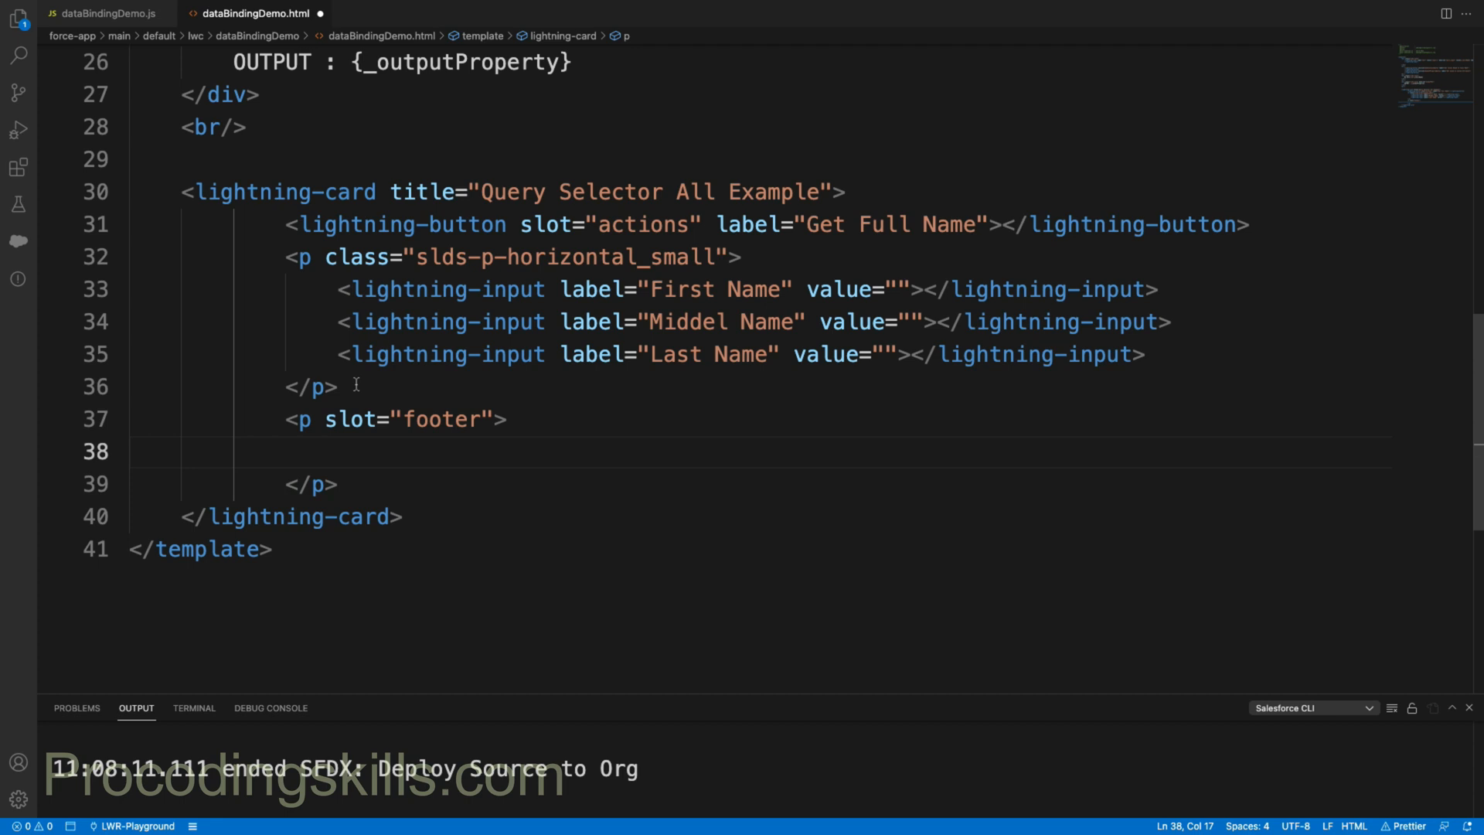
{"action": "type", "text": "Full Nam,e"}
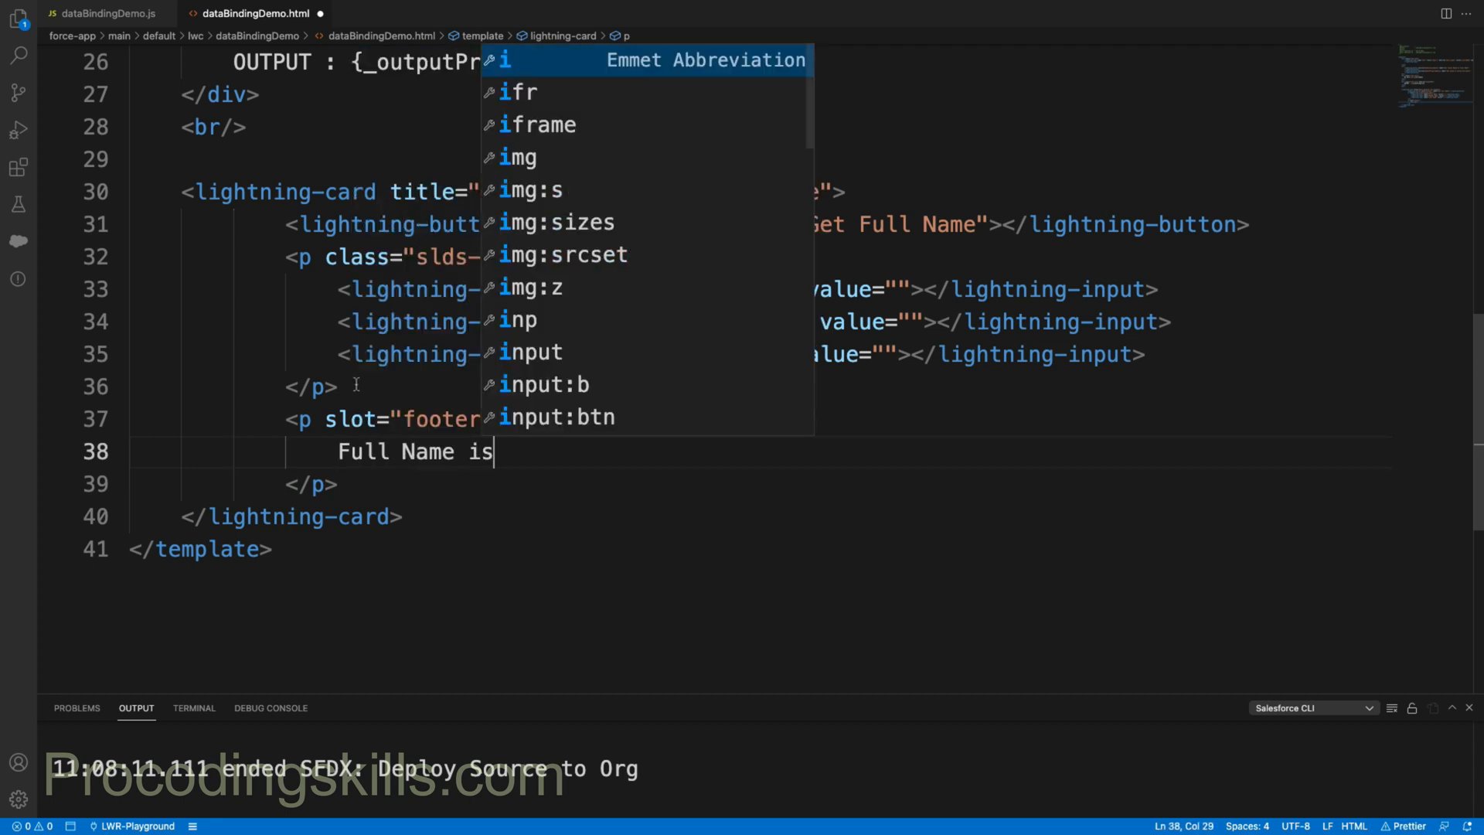
{"action": "type", "text": "{}"}
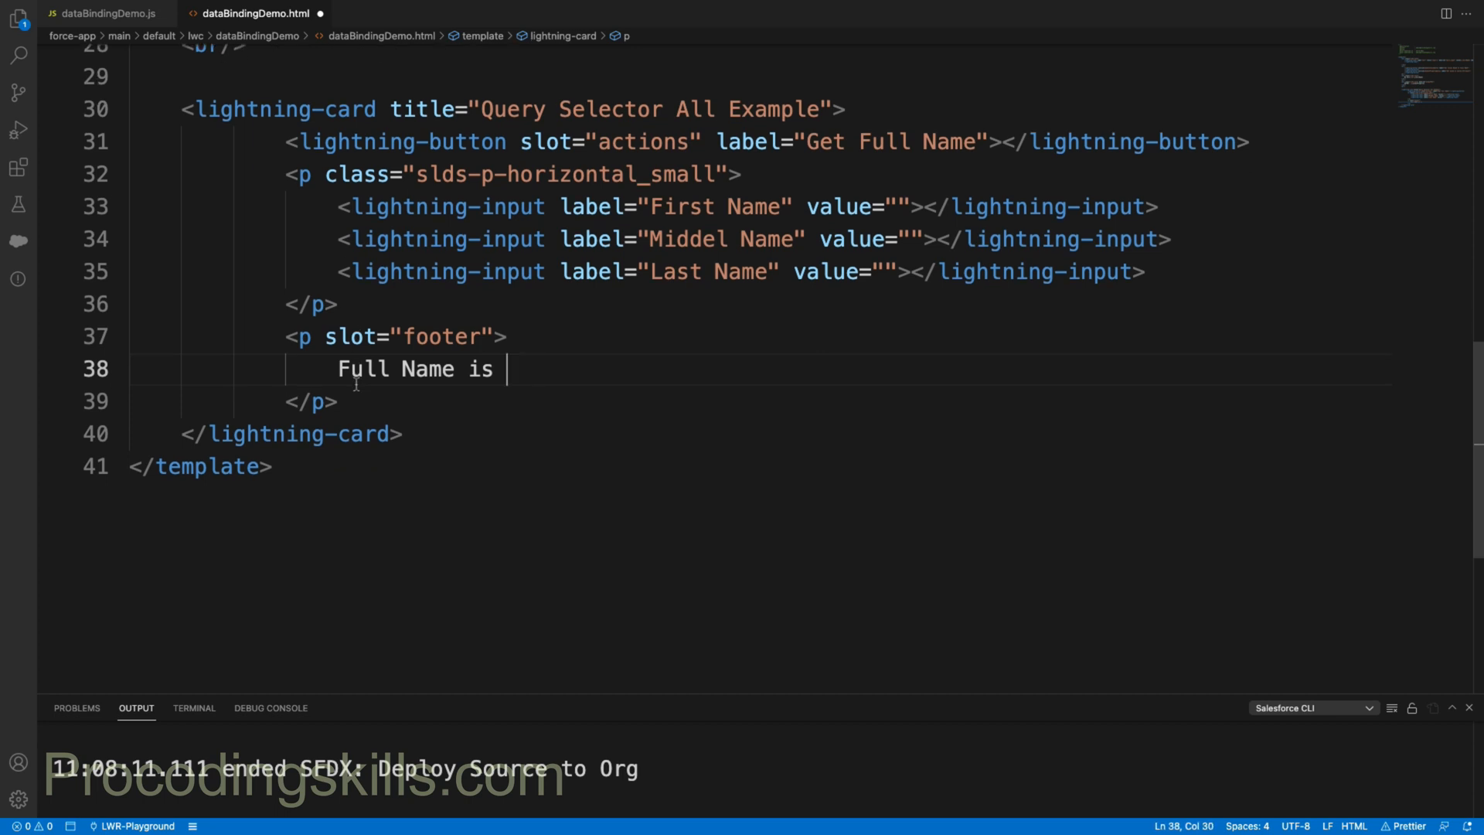
Step: Deploy dataBindingDemo.html with SFDX: Deploy This Source to Org
{"action": "right_click", "coordinate": [446, 239]}
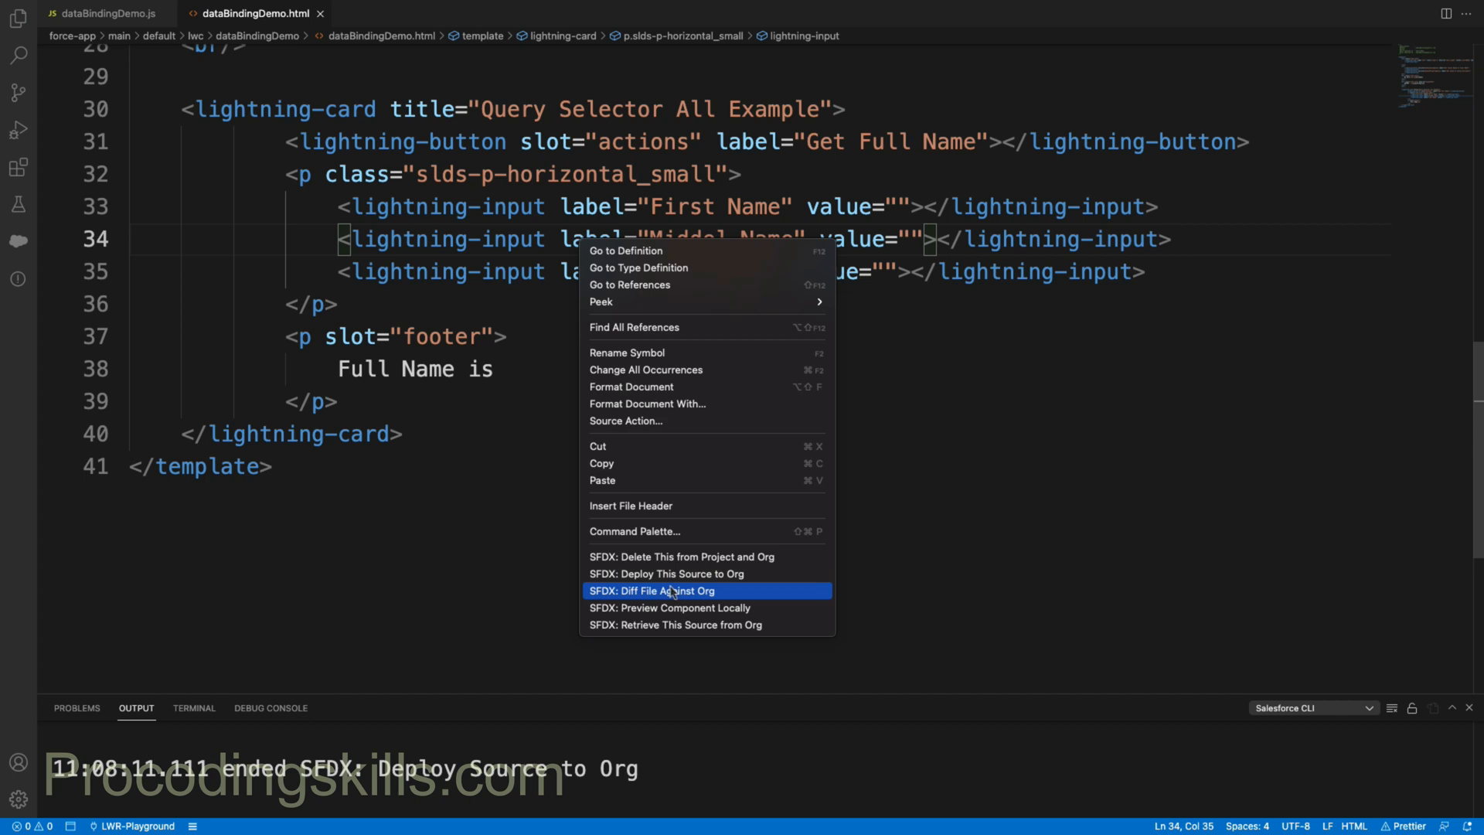
{"action": "mouse_move", "coordinate": [666, 574]}
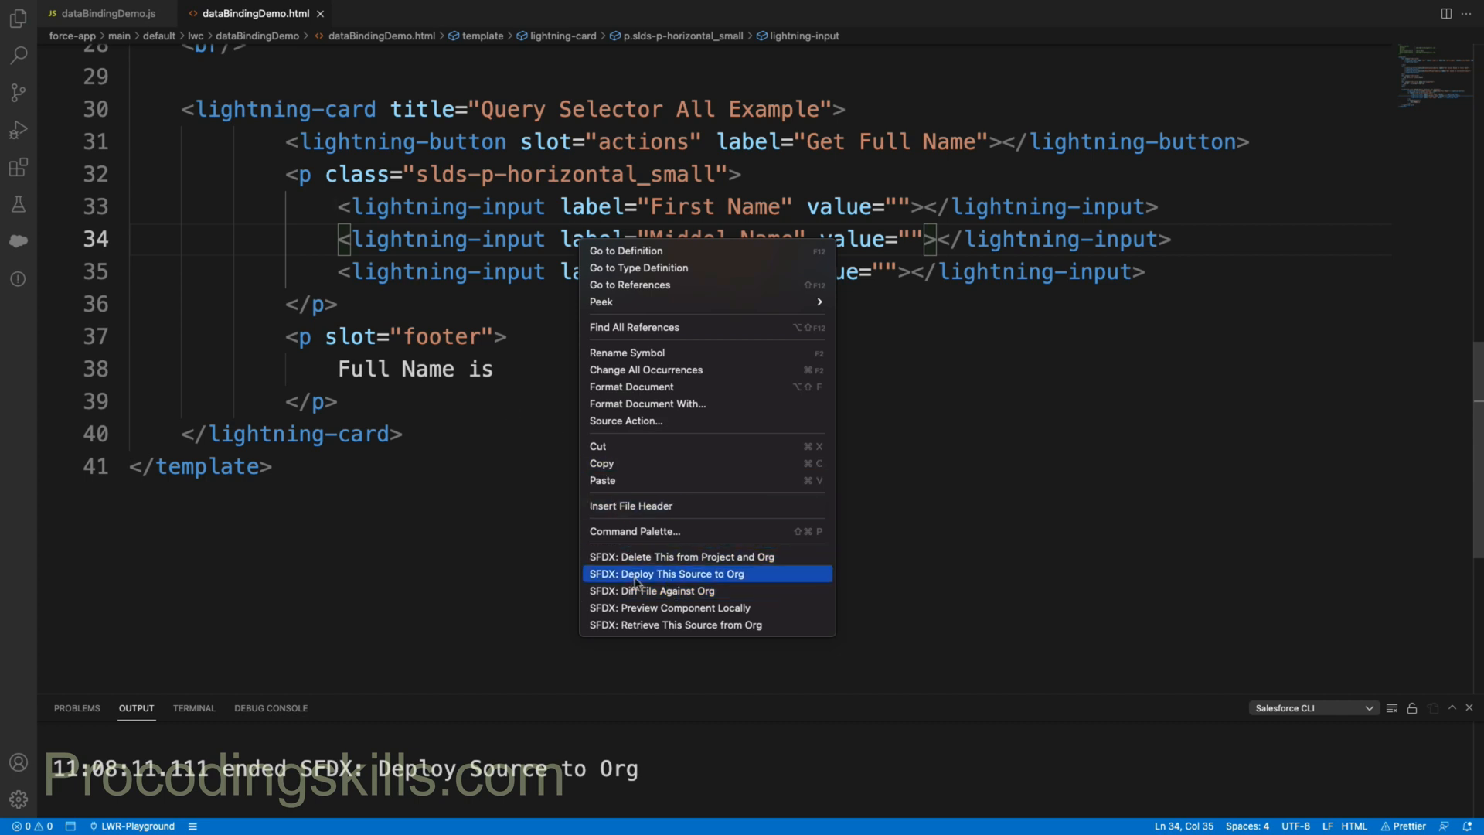
{"action": "left_click", "coordinate": [665, 573]}
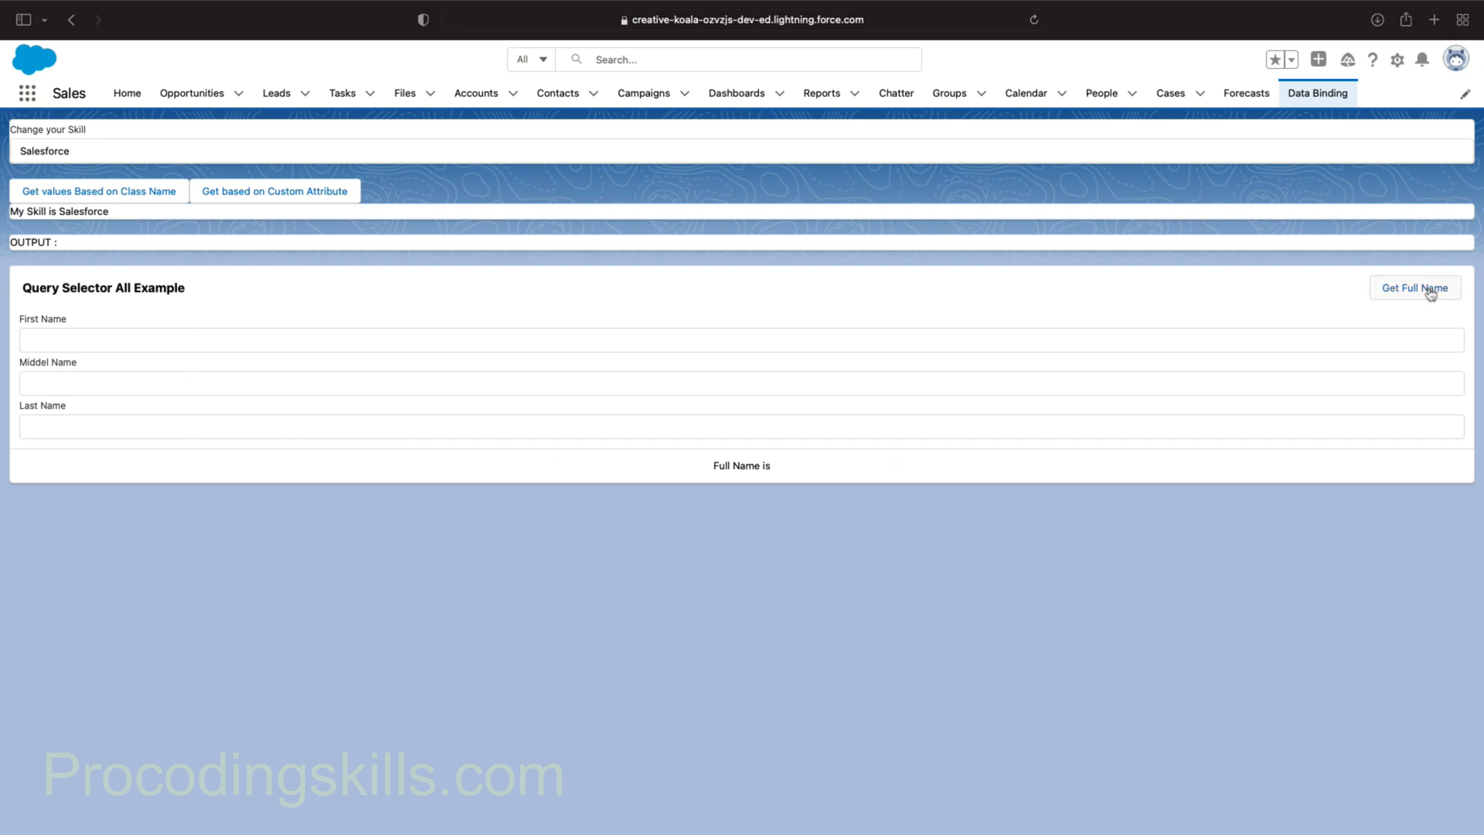
{"action": "mouse_move", "coordinate": [1300, 308]}
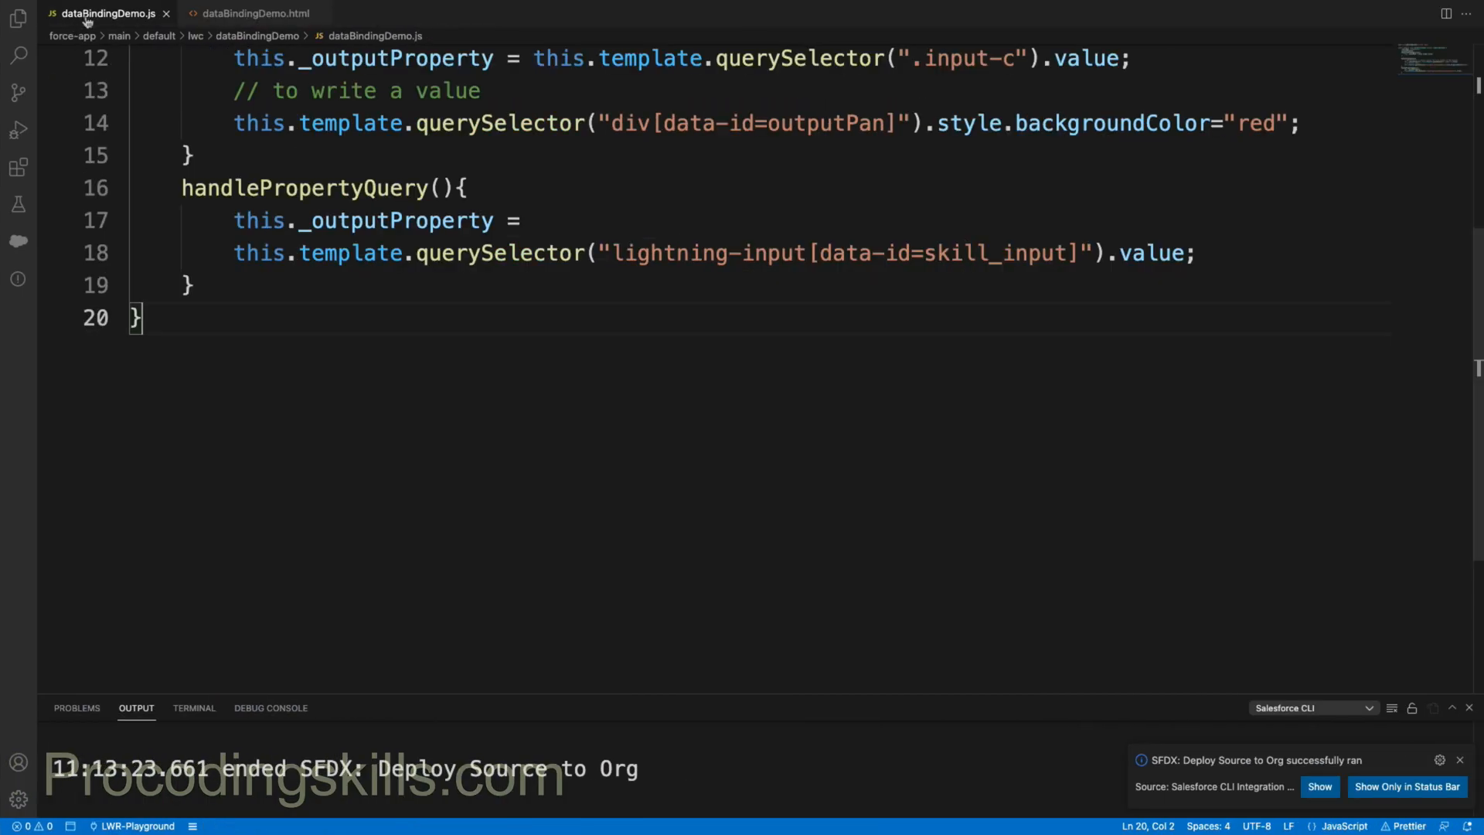
Step: Start a new getFullName() method in dataBindingDemo.js
{"action": "key", "text": "Enter"}
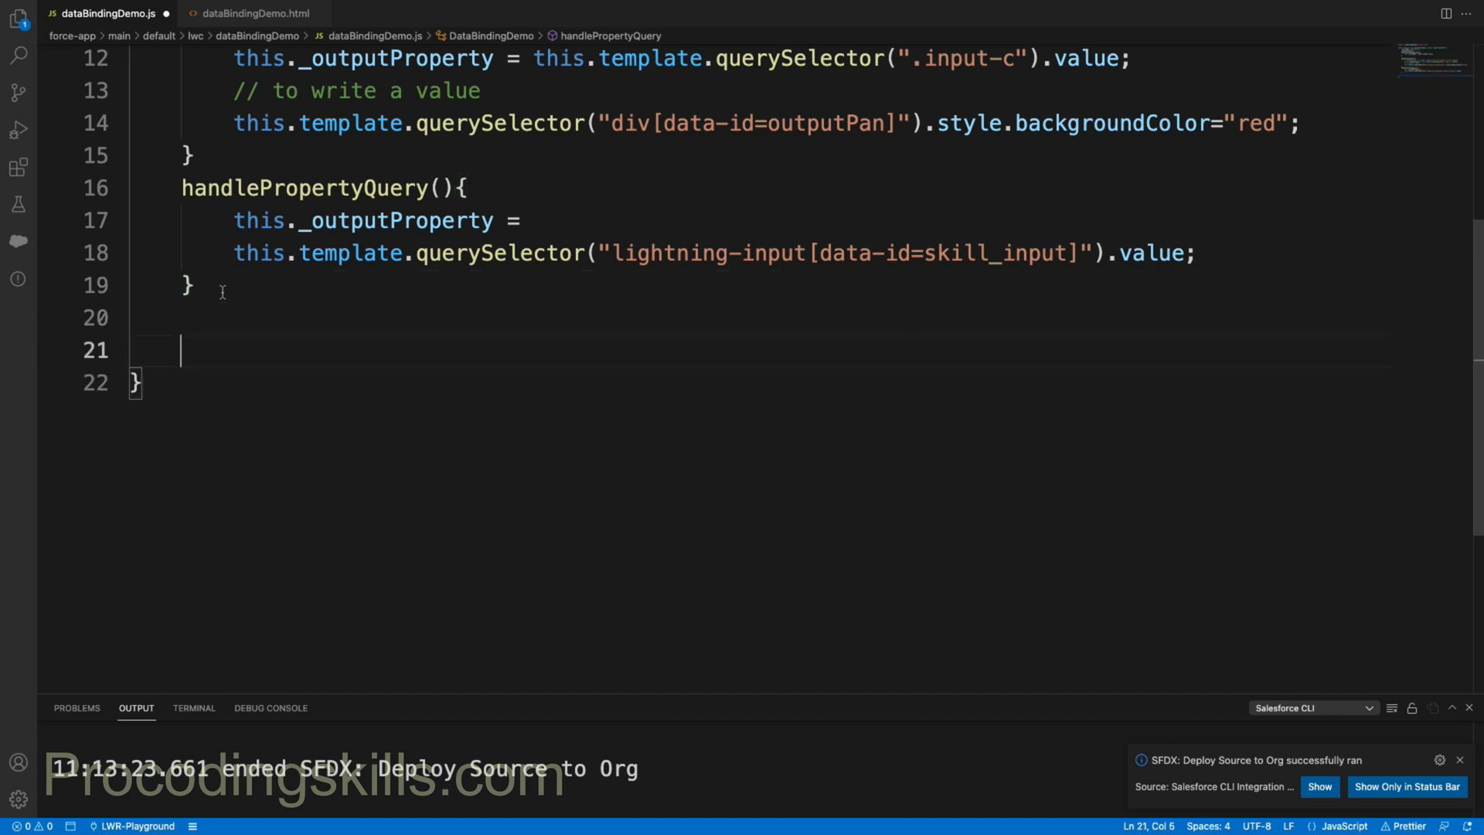
{"action": "type", "text": "getFull"}
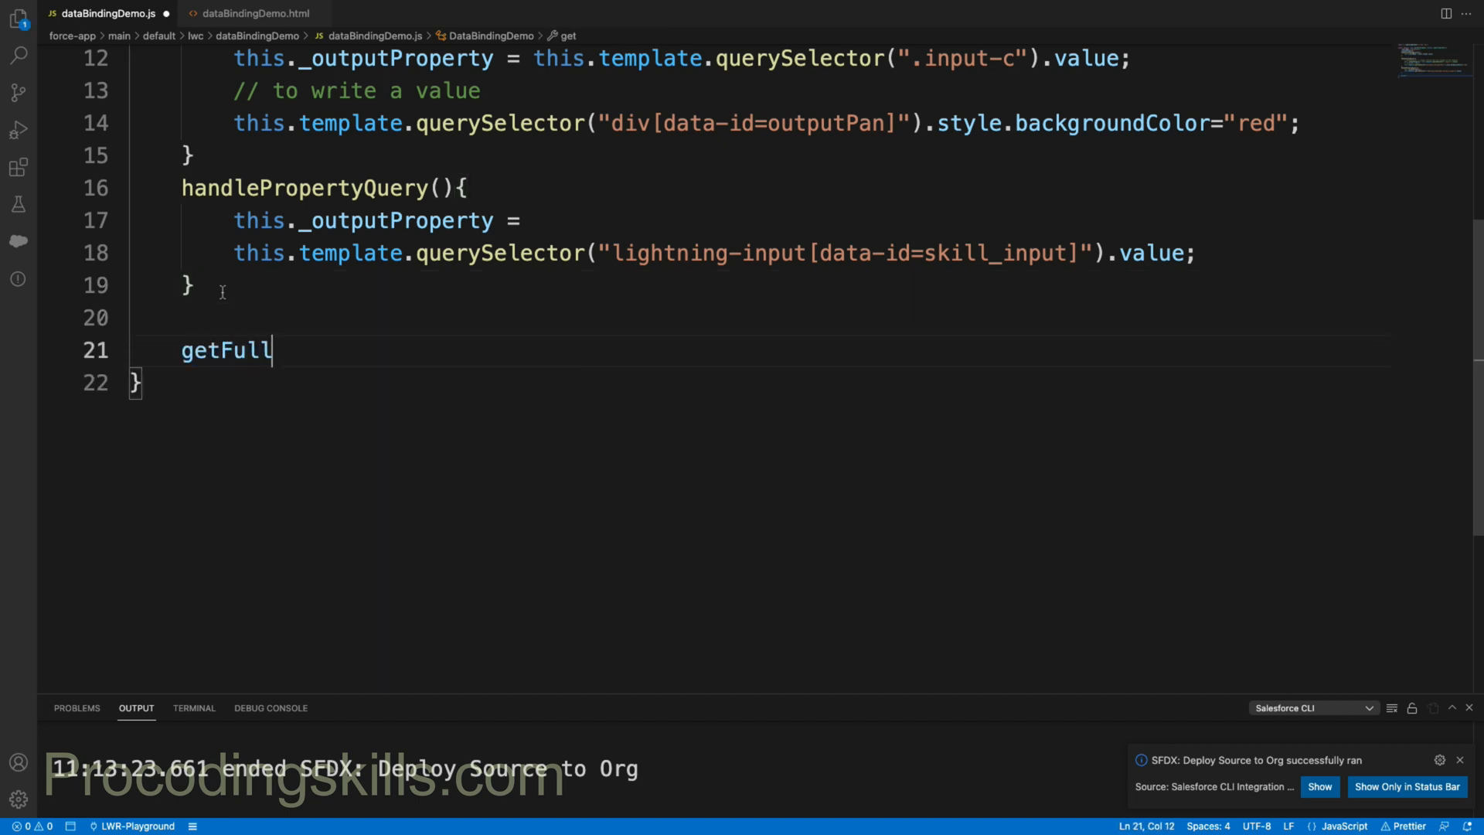
{"action": "type", "text": "Name()"}
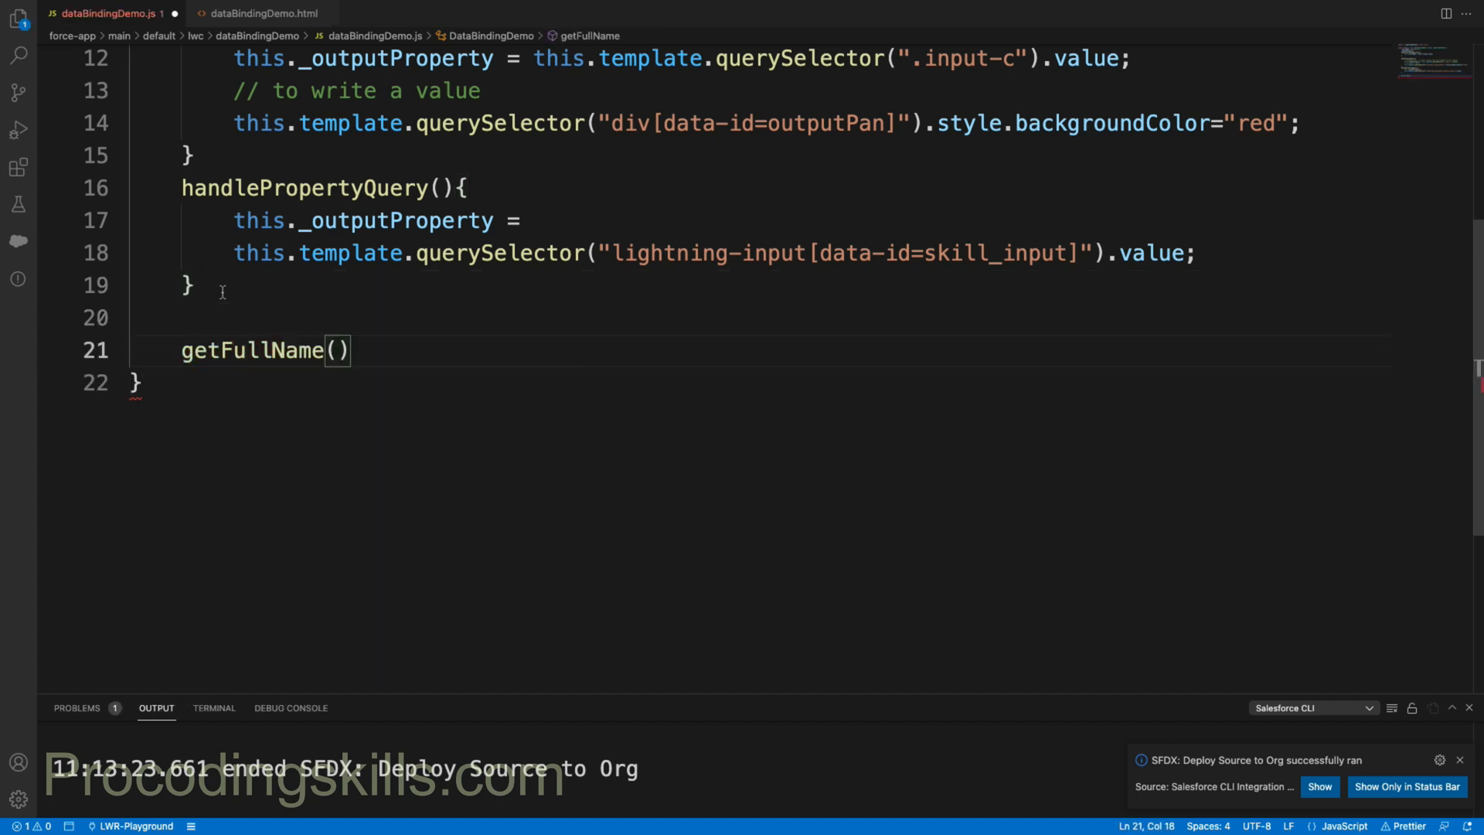
{"action": "type", "text": "{"}
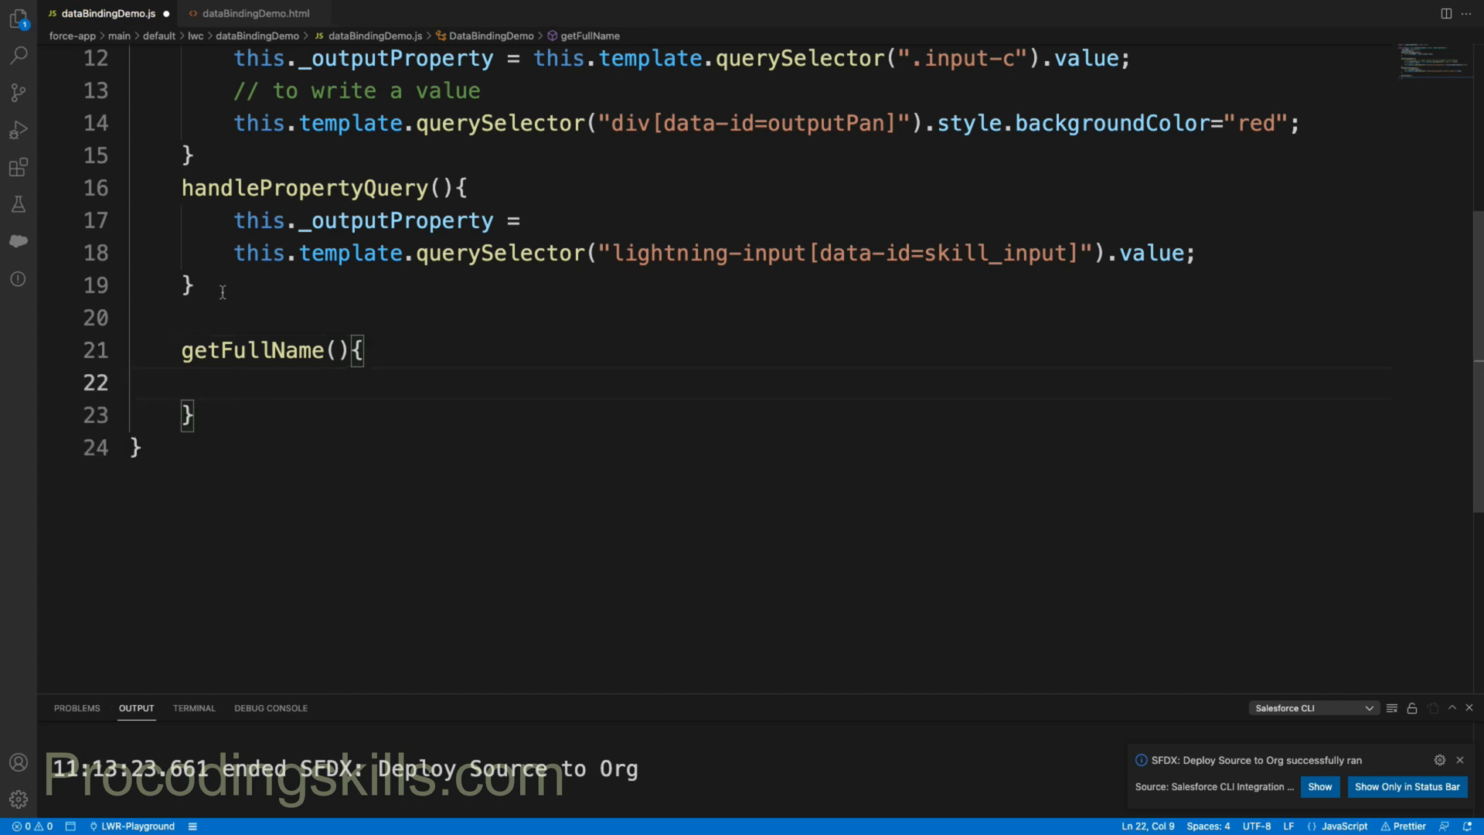
Step: Set nameArrays to this.template.querySelectorAll("lightning-input") inside getFullName
{"action": "type", "text": "let"}
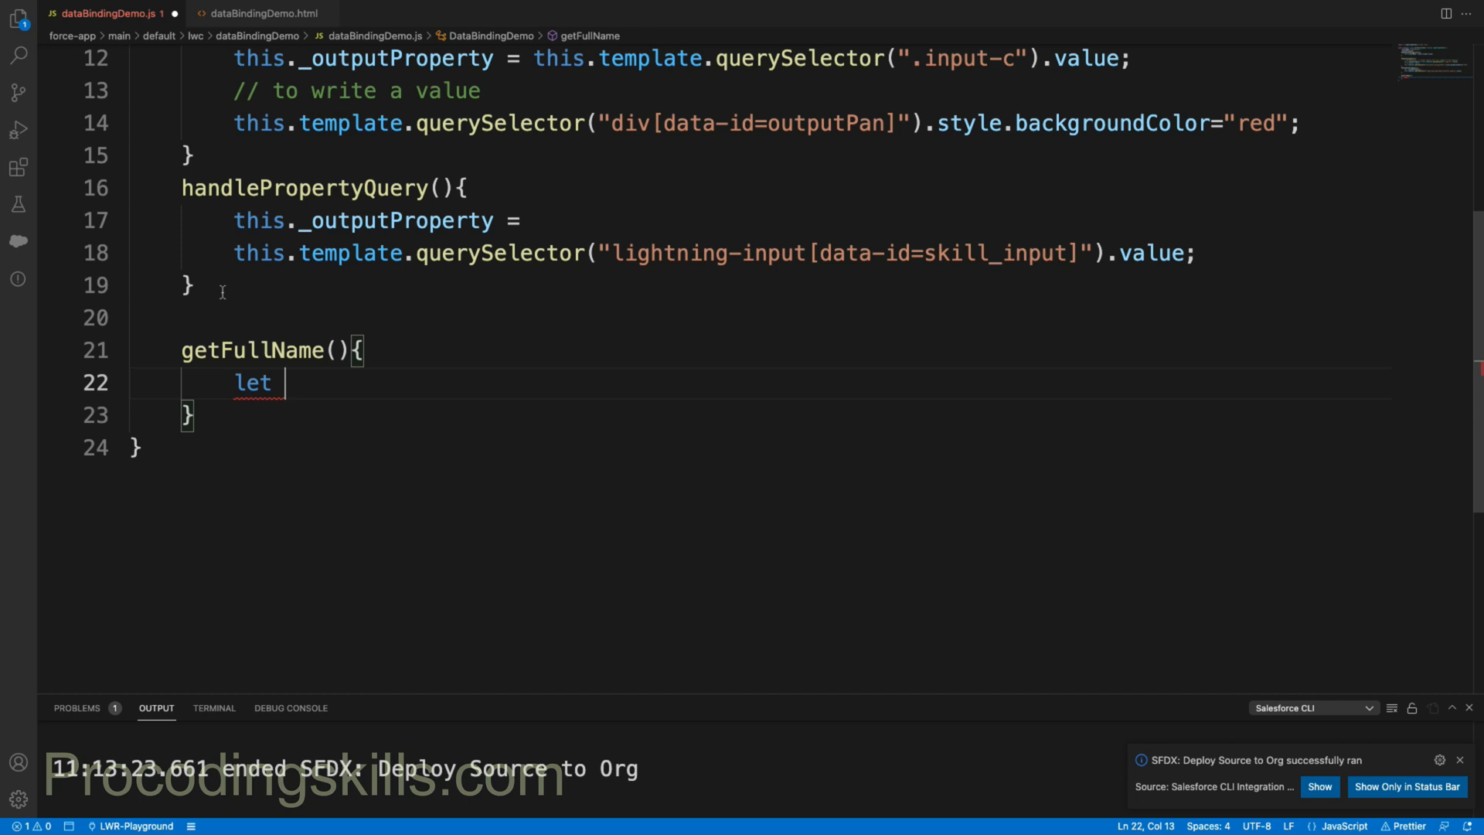
{"action": "type", "text": "nameA"}
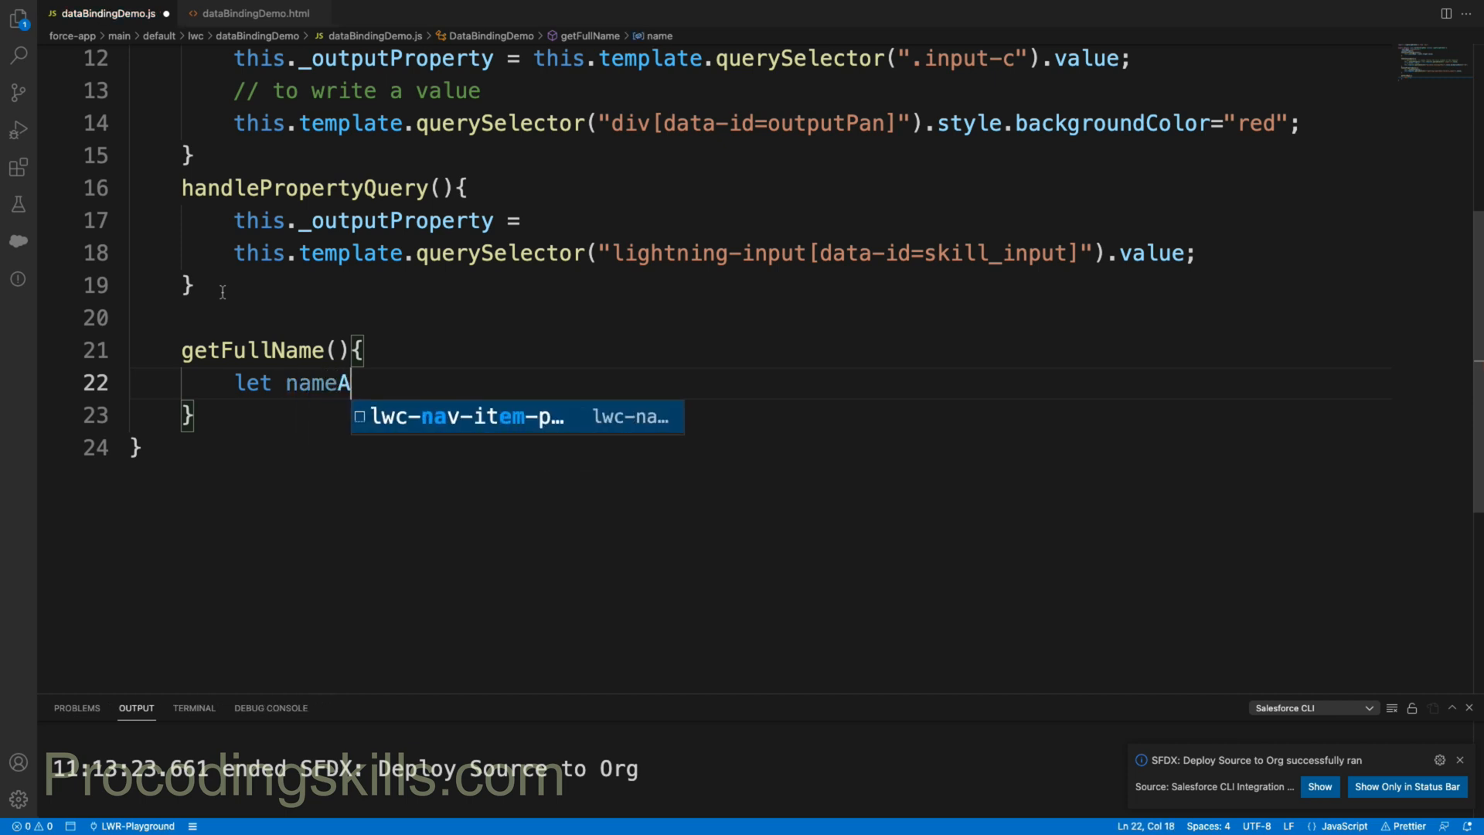
{"action": "type", "text": "rrays ="}
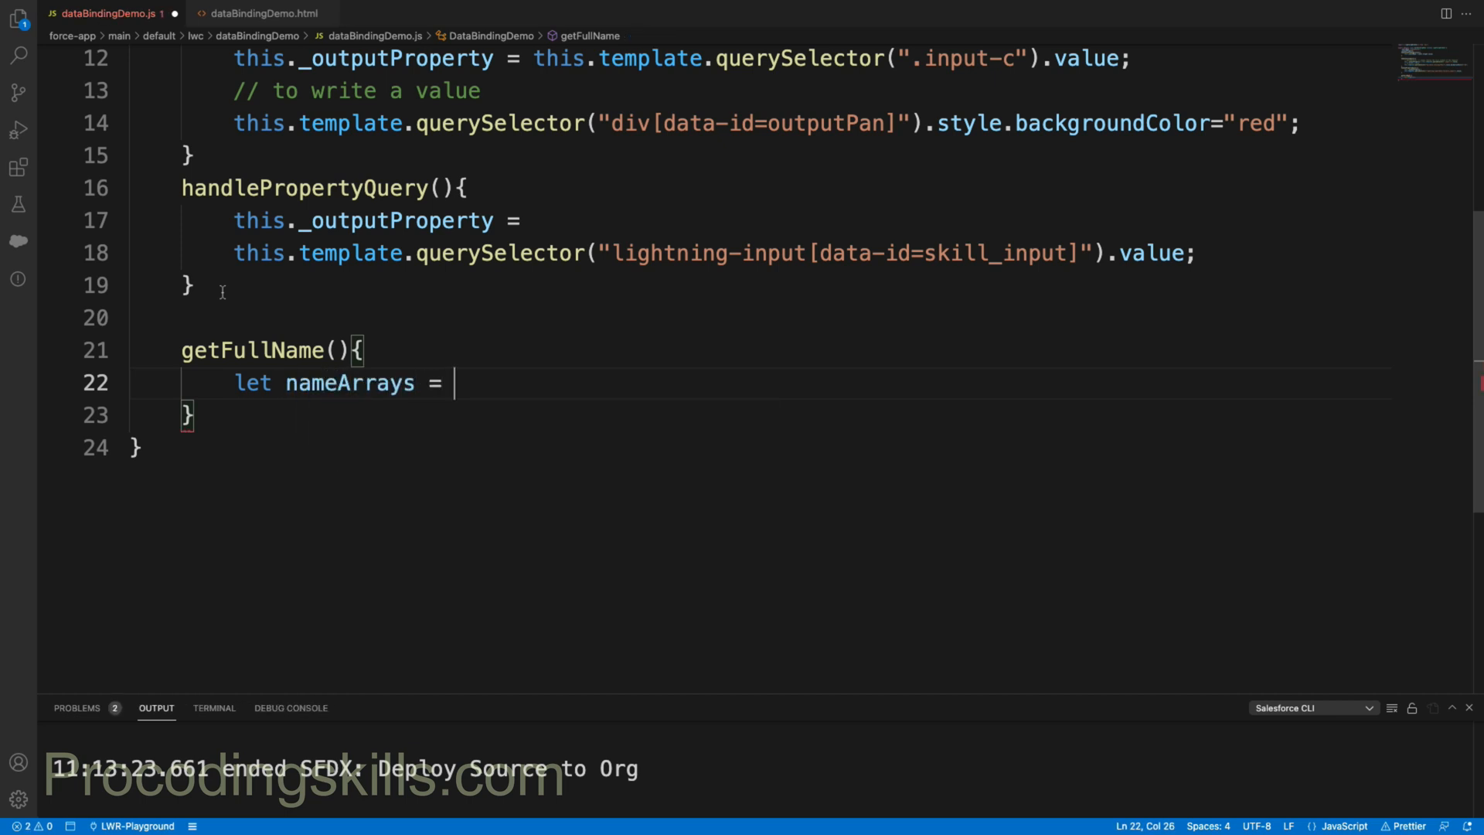
{"action": "type", "text": "this.t"}
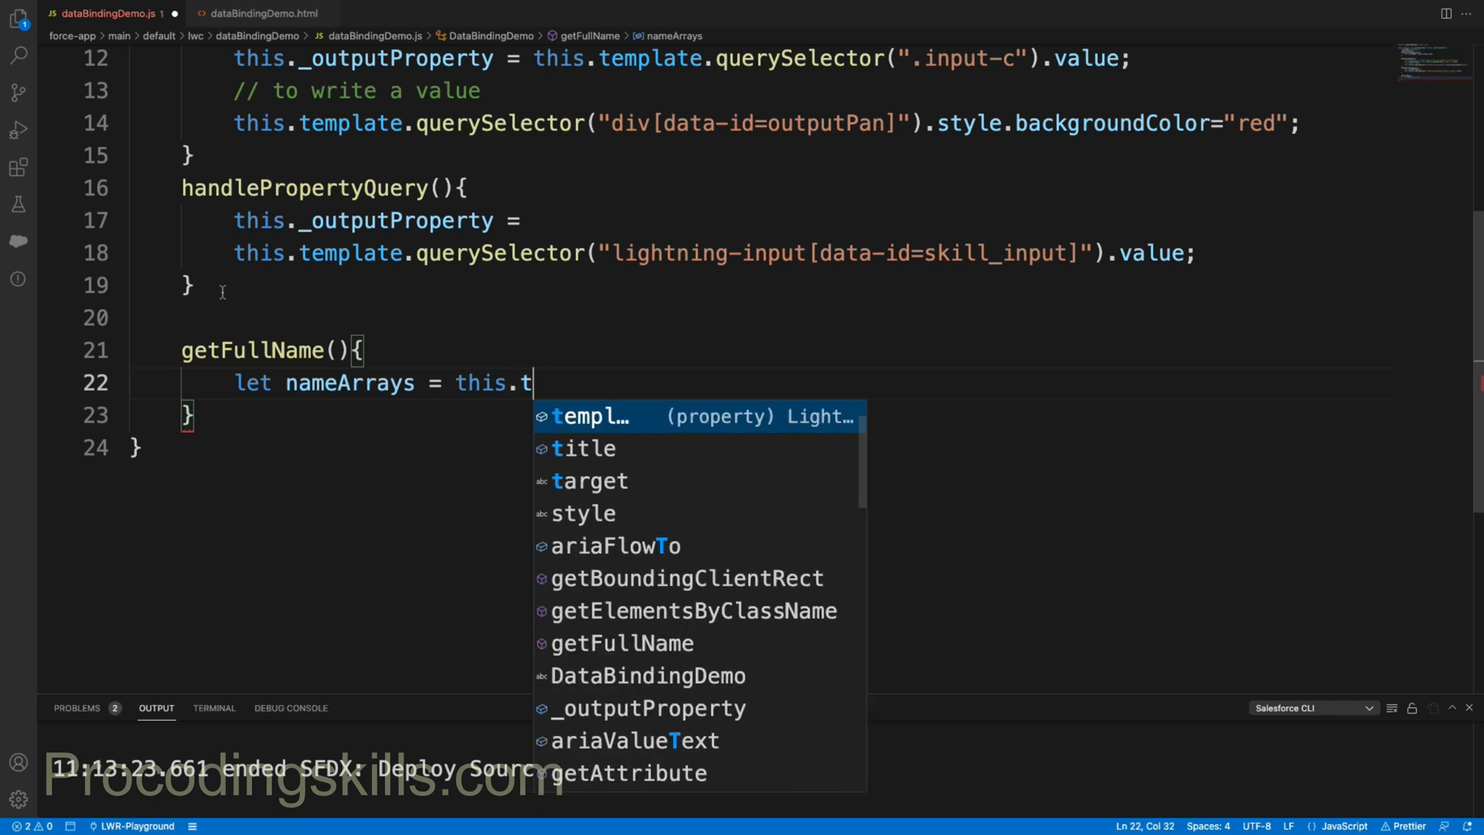
{"action": "type", "text": "emplate.qu"}
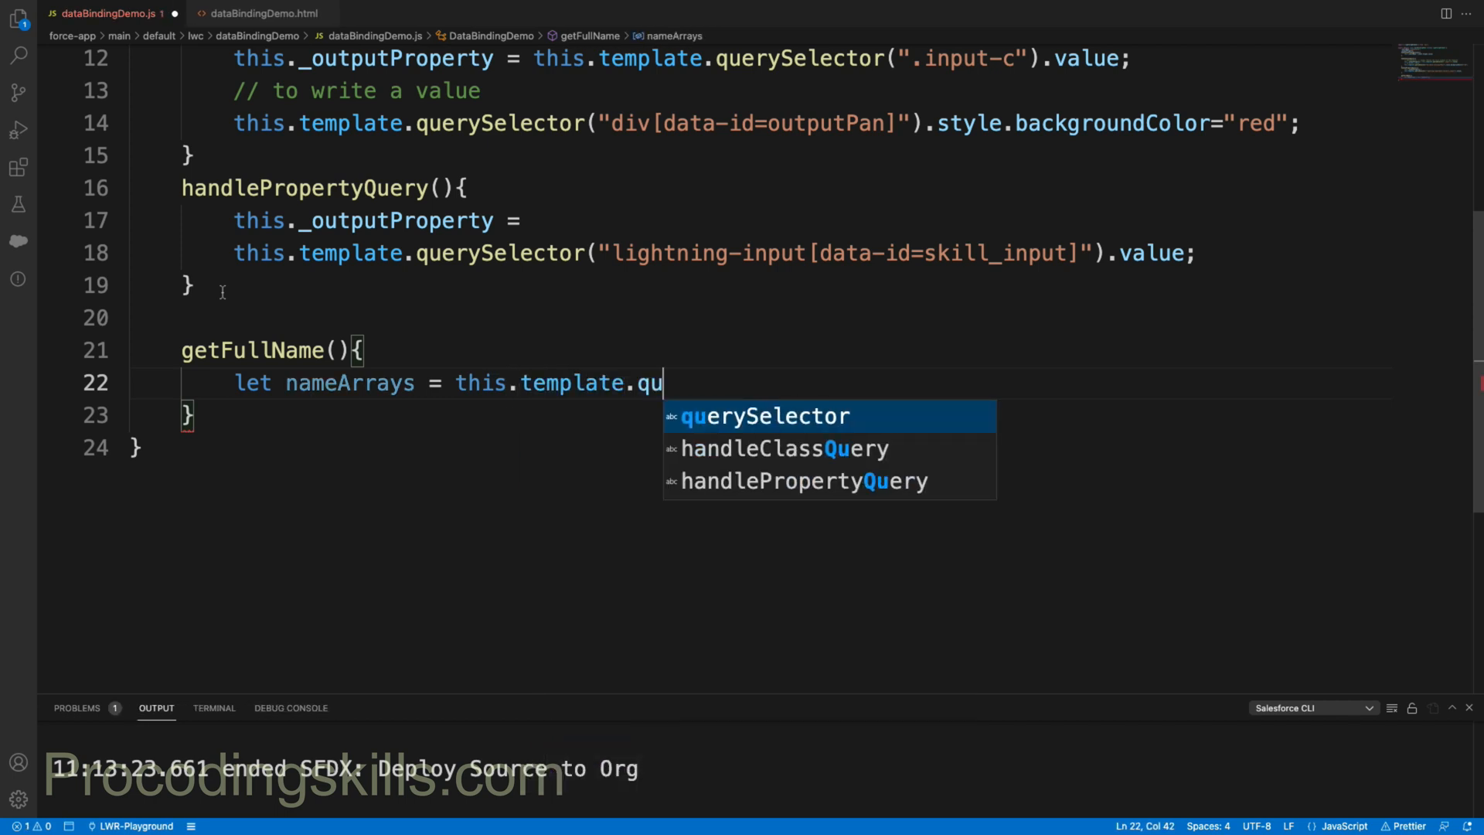
{"action": "key", "text": "Tab"}
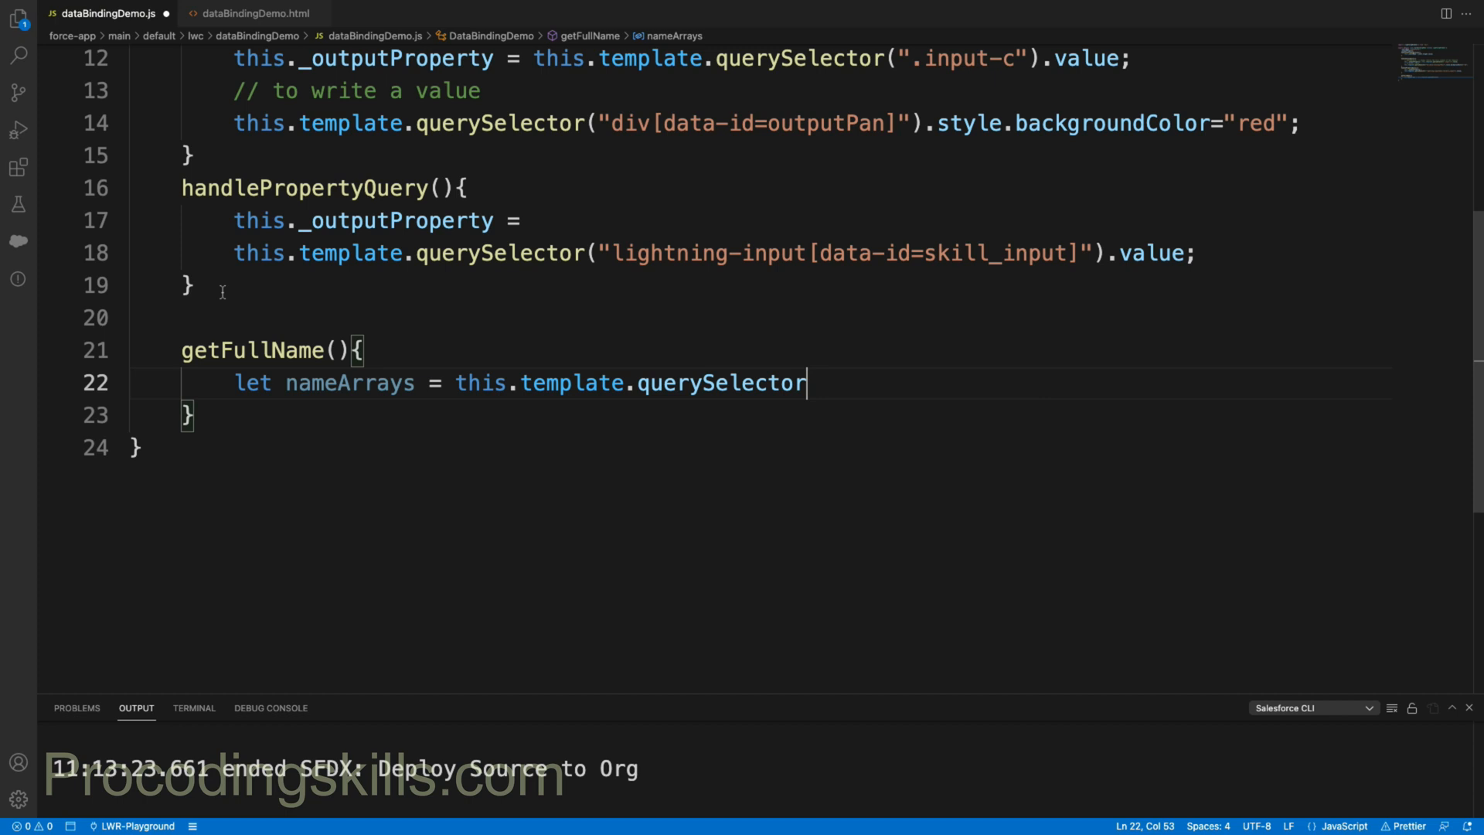
{"action": "type", "text": "All()"}
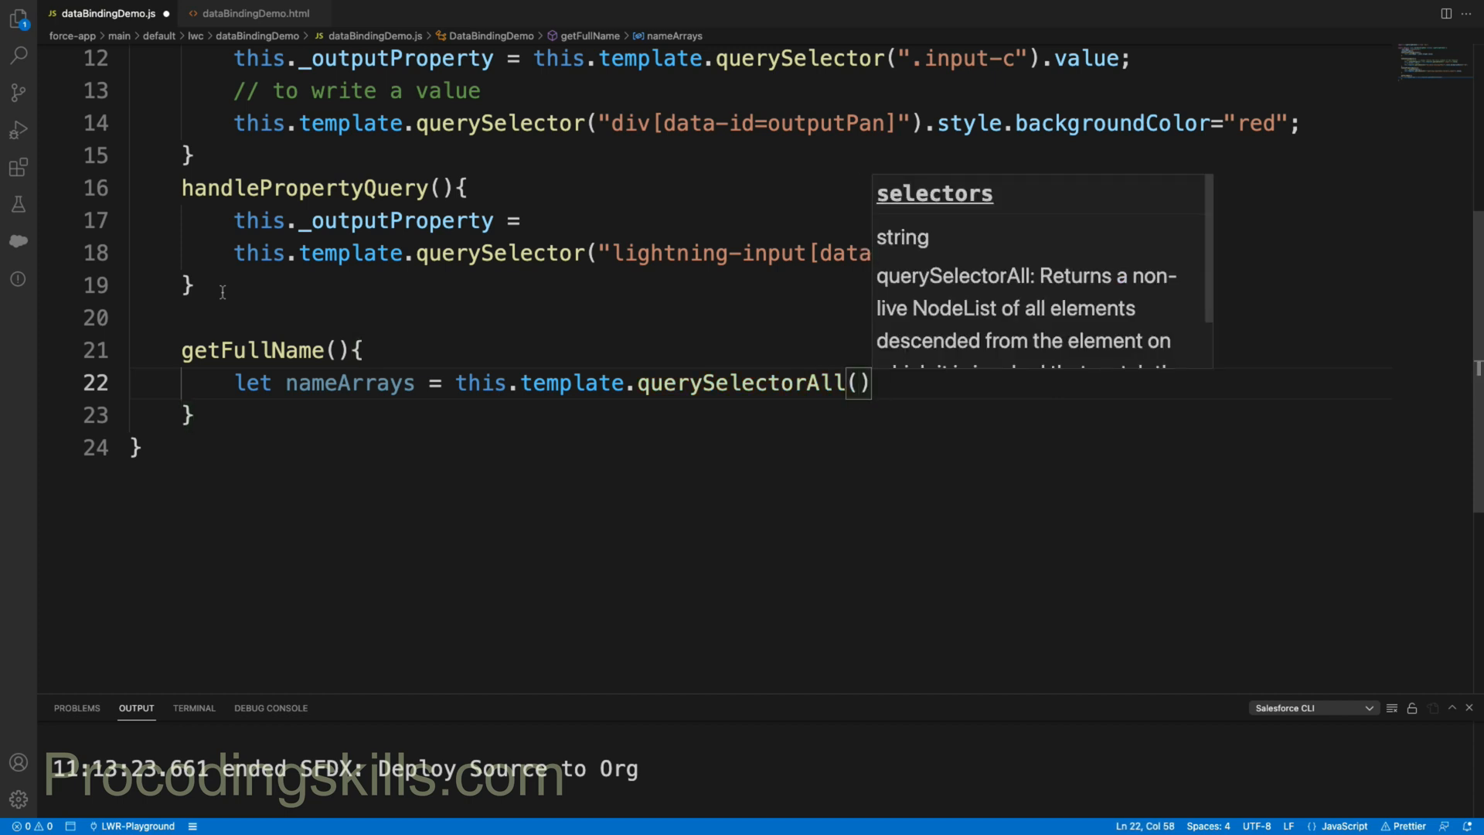
{"action": "left_click", "coordinate": [249, 13]}
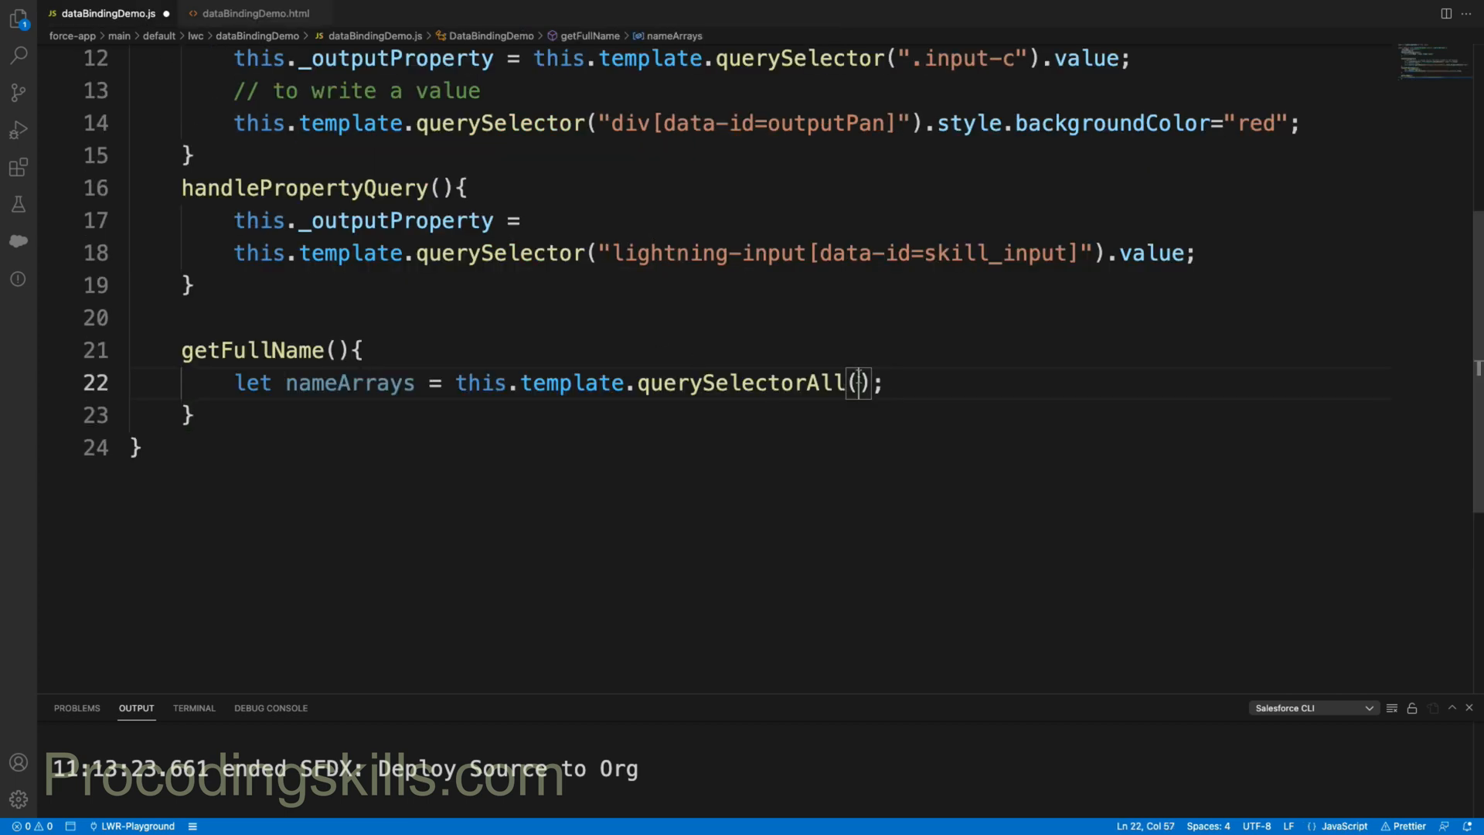
{"action": "type", "text": "\"lightning-input\""}
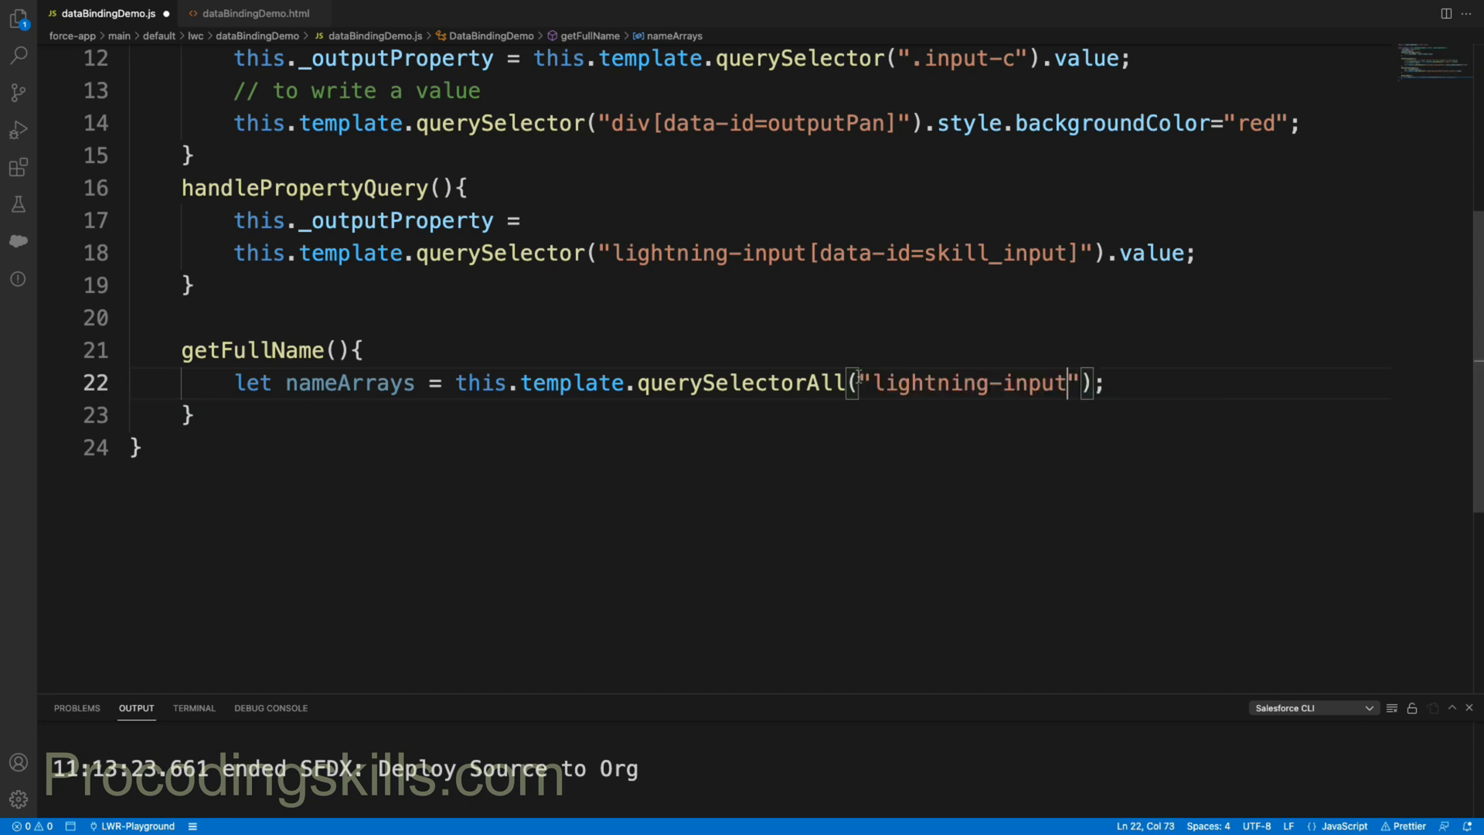
{"action": "key", "text": "enter"}
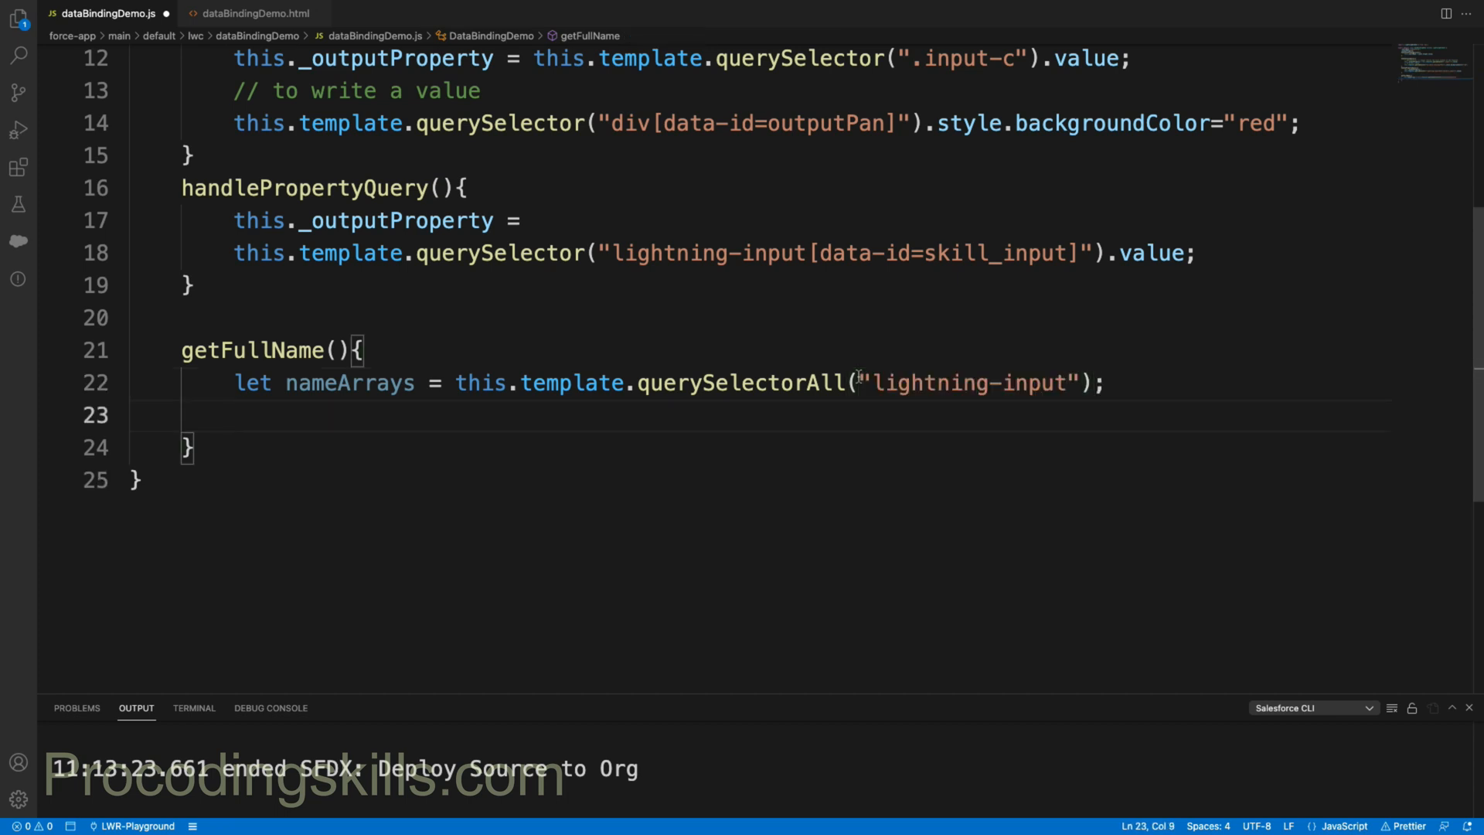
Step: Declare fullName and begin a nested getValidInputNames function inside getFullName
{"action": "type", "text": "let"}
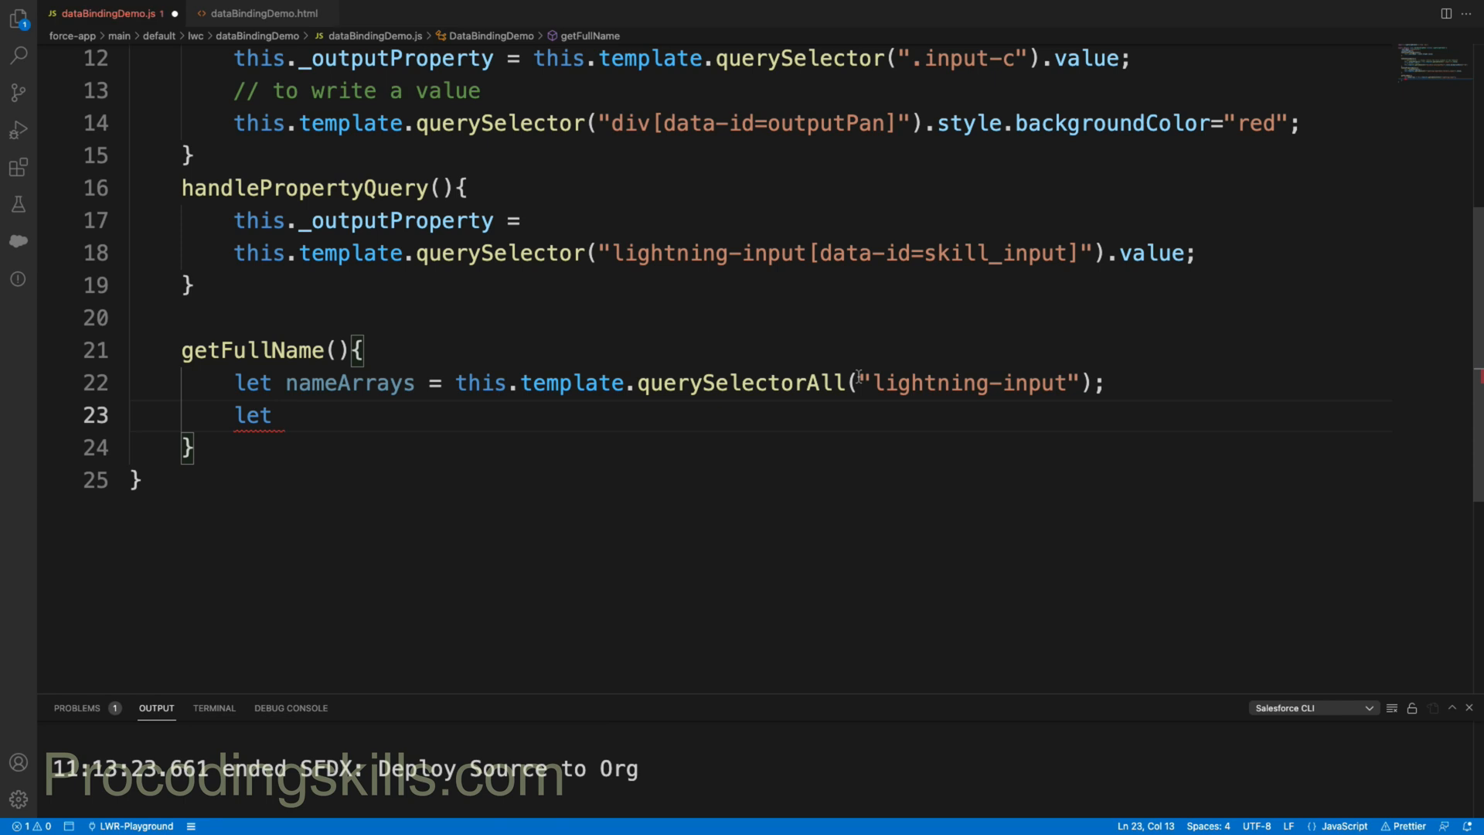
{"action": "type", "text": "fullName ='"}
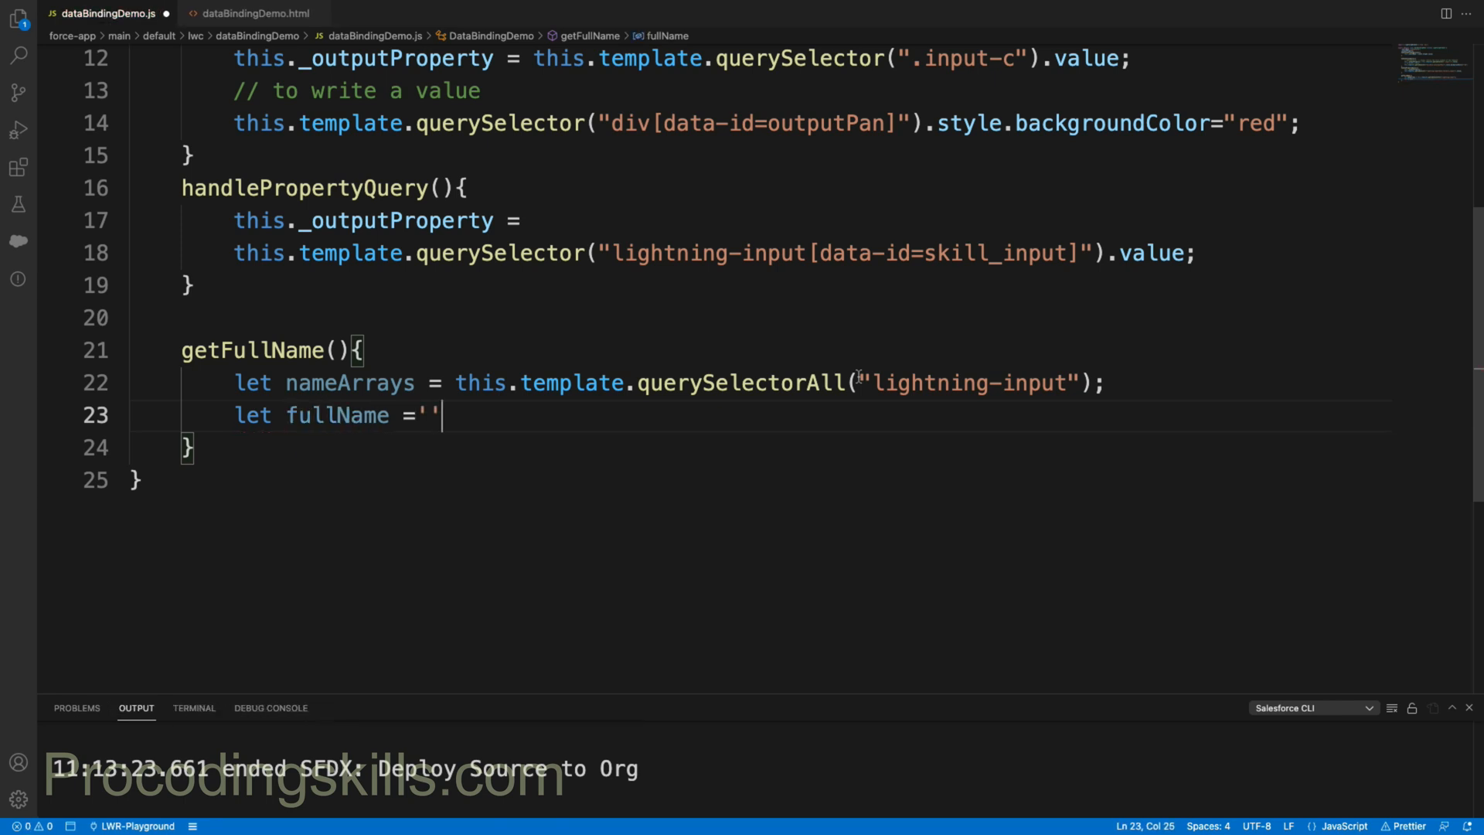
{"action": "key", "text": "Enter"}
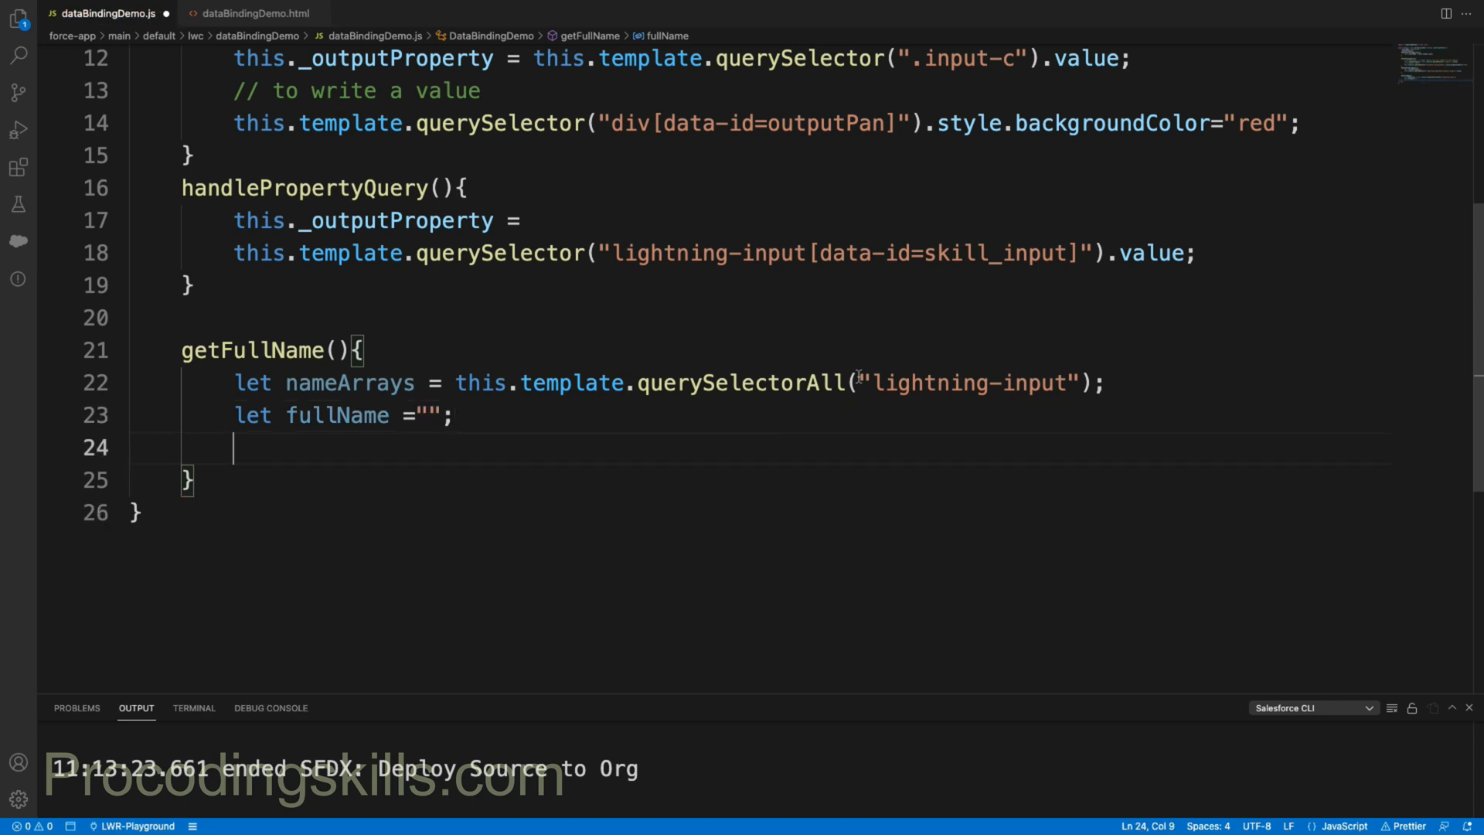
{"action": "type", "text": "na"}
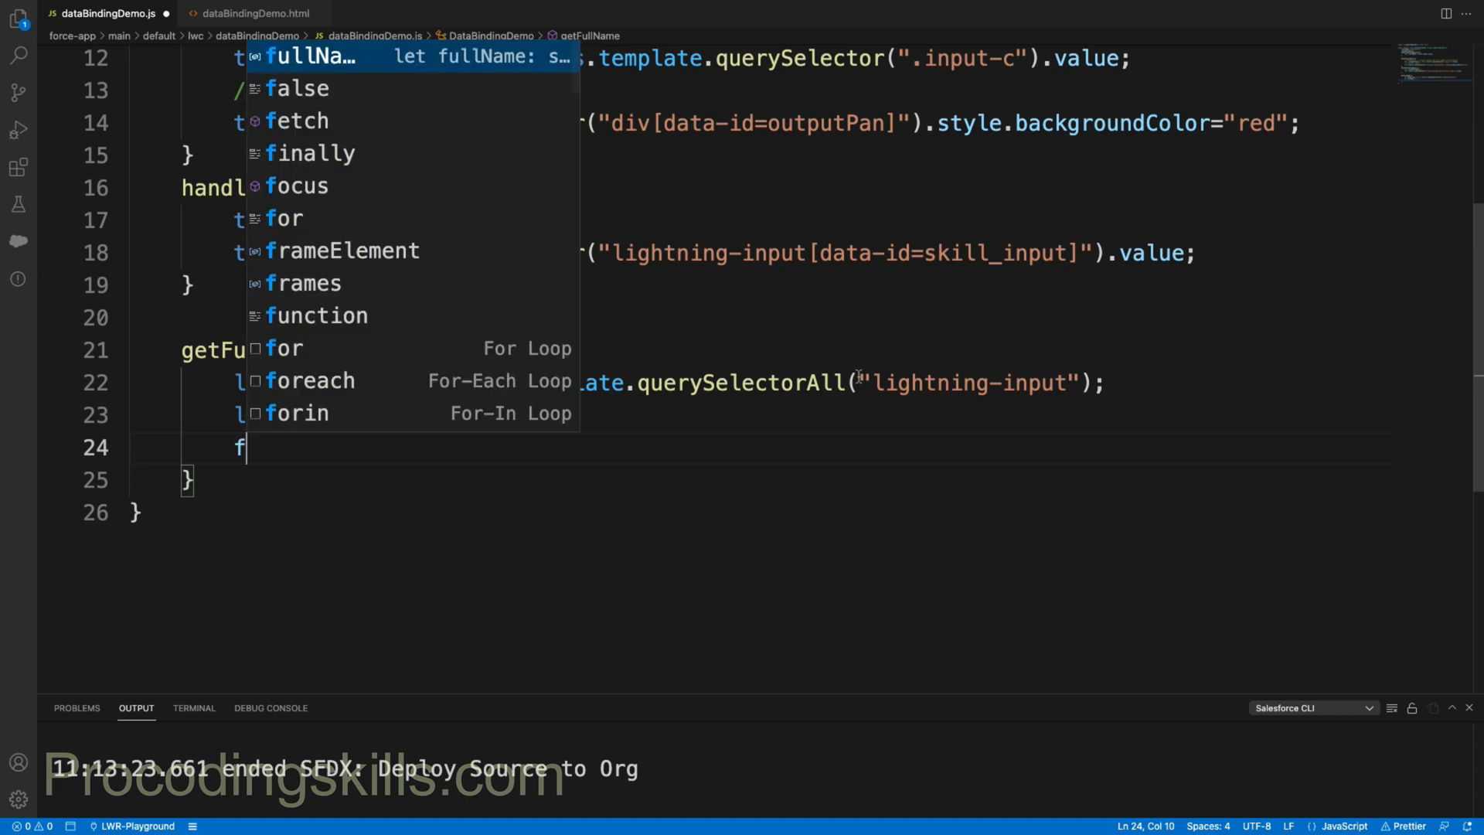
{"action": "type", "text": "unction"}
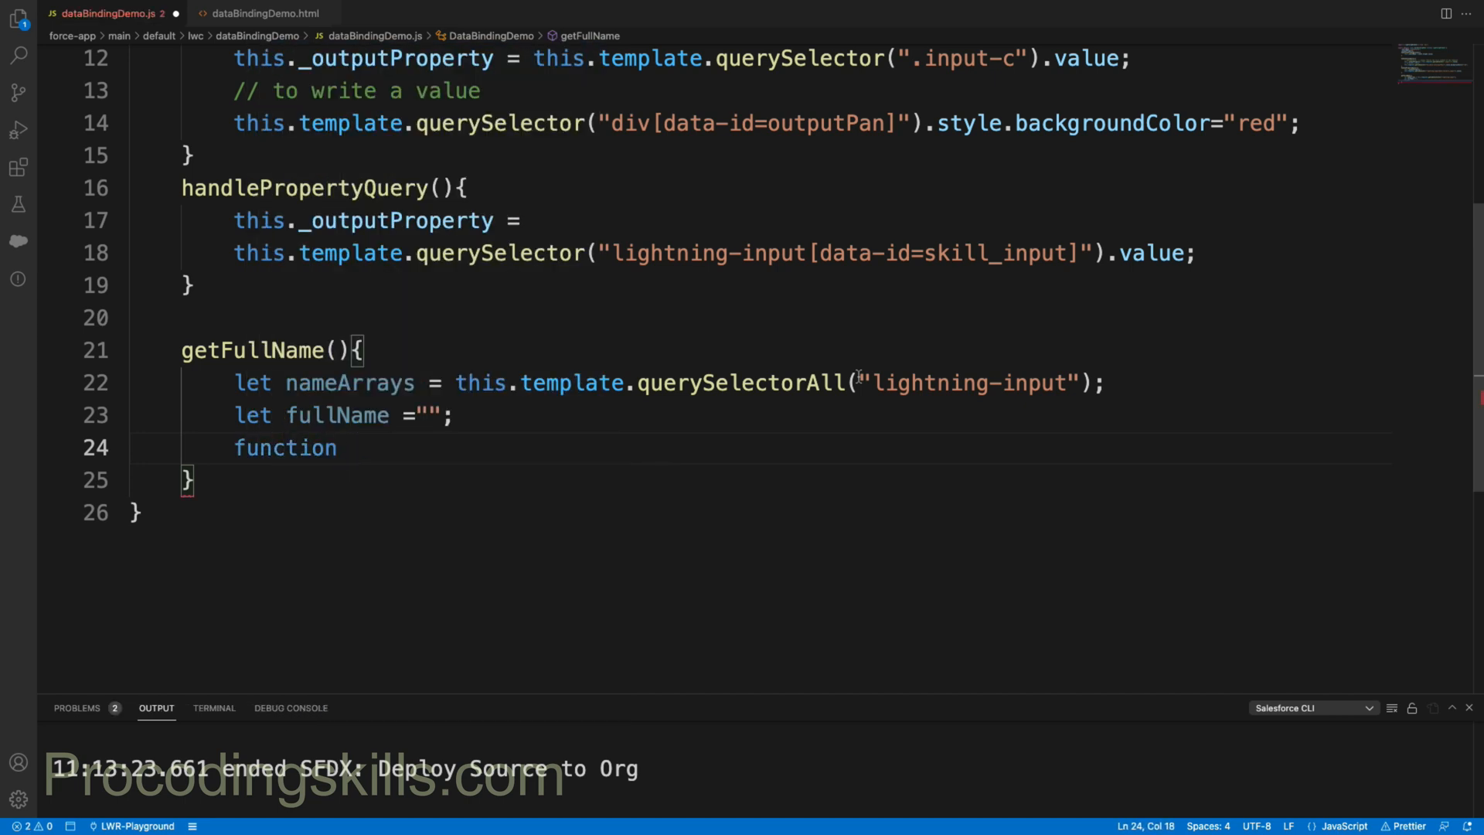
{"action": "type", "text": "getNames"}
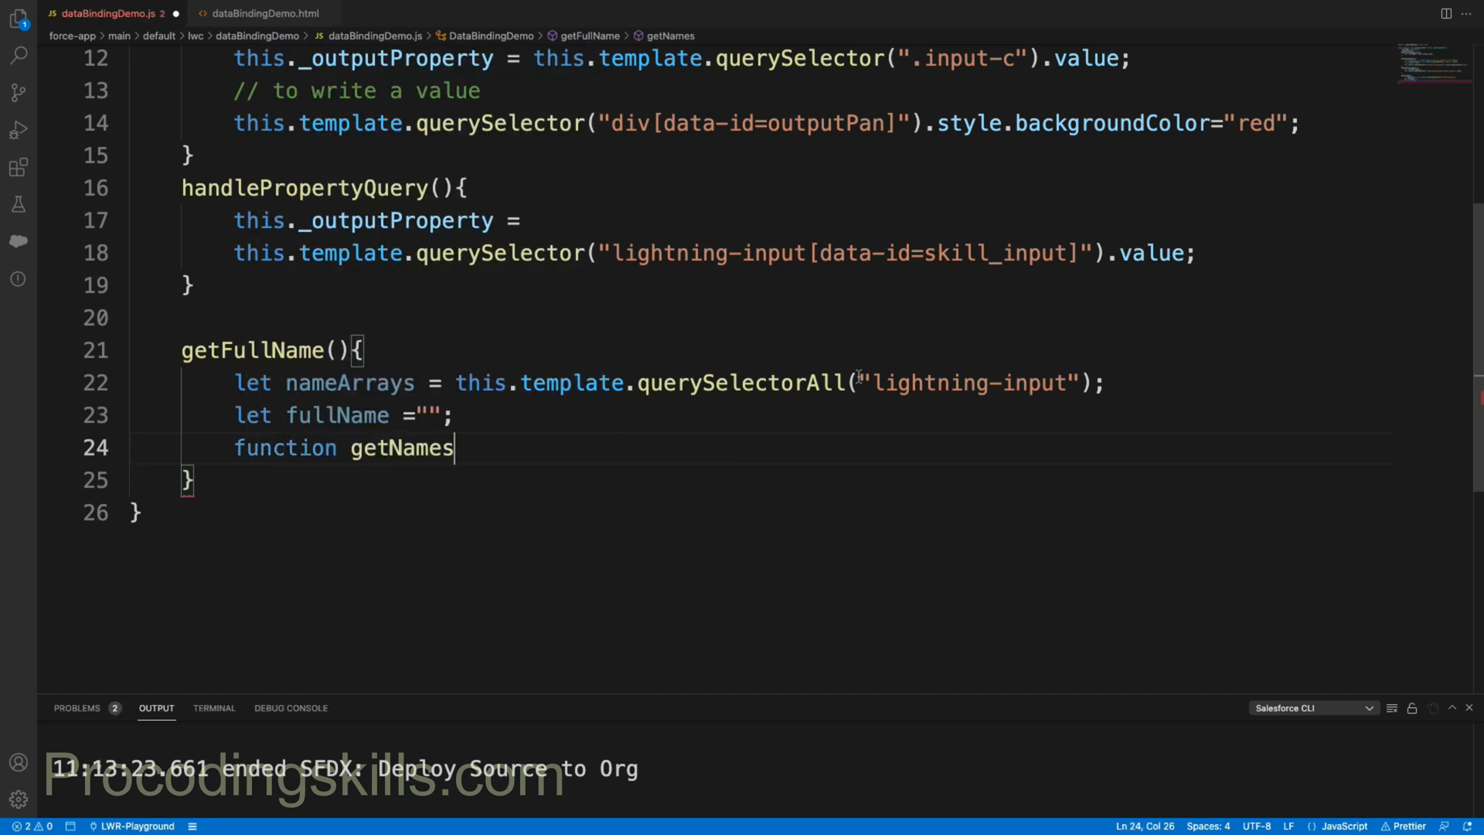
{"action": "key", "text": "BackSpace"}
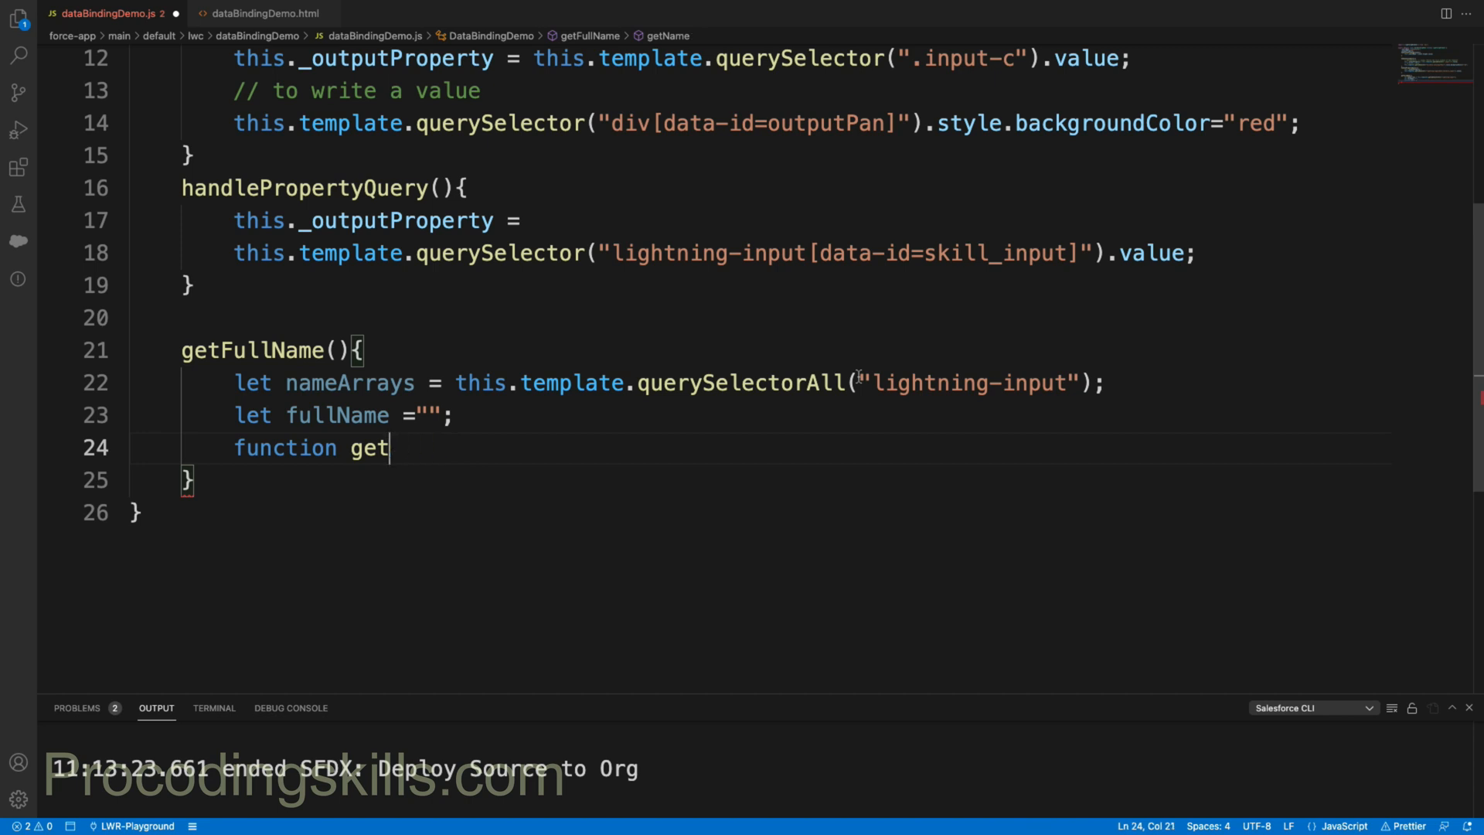
{"action": "type", "text": "ValidInputNam"}
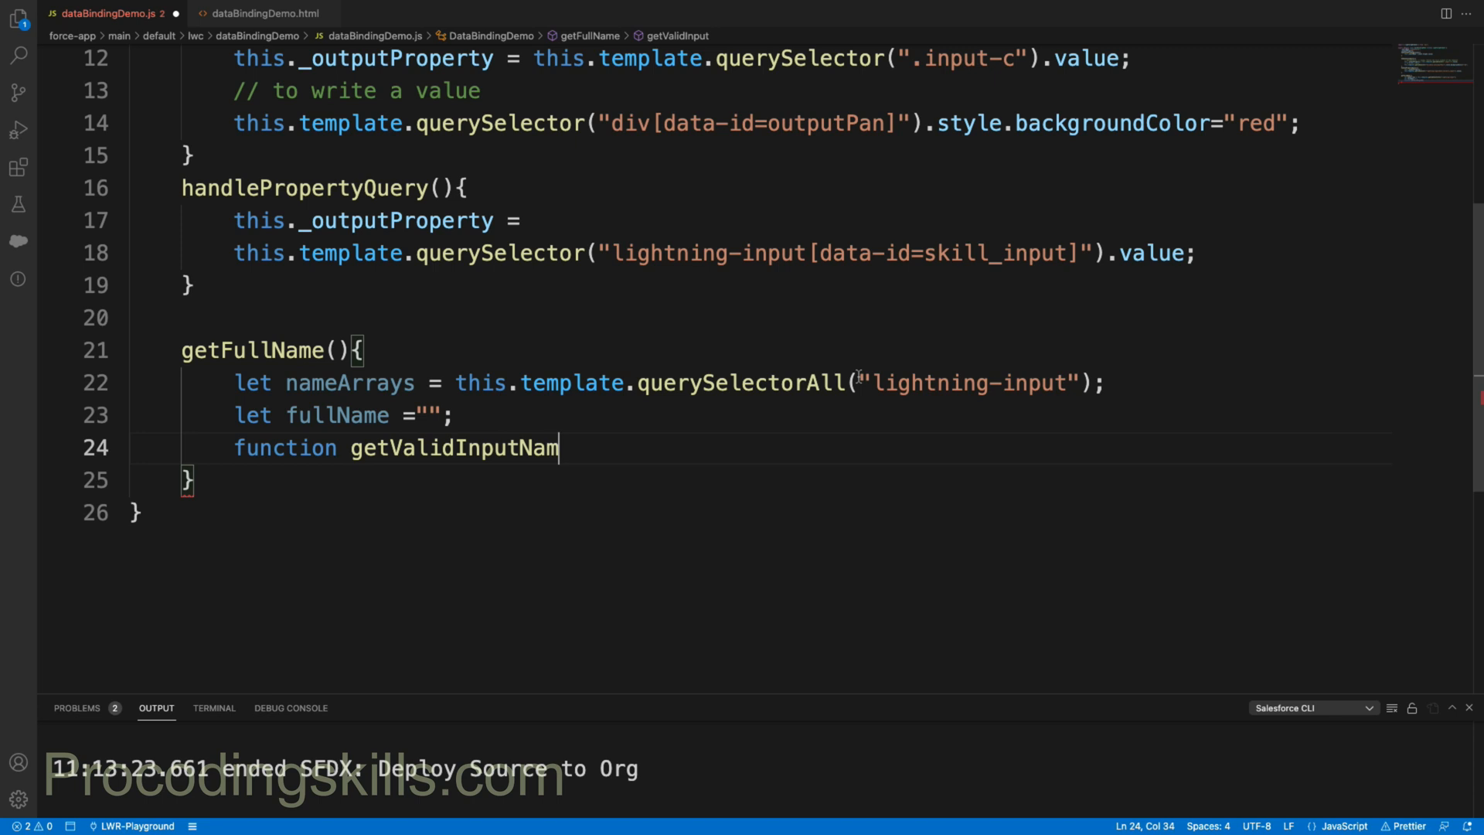
{"action": "type", "text": "es(){"}
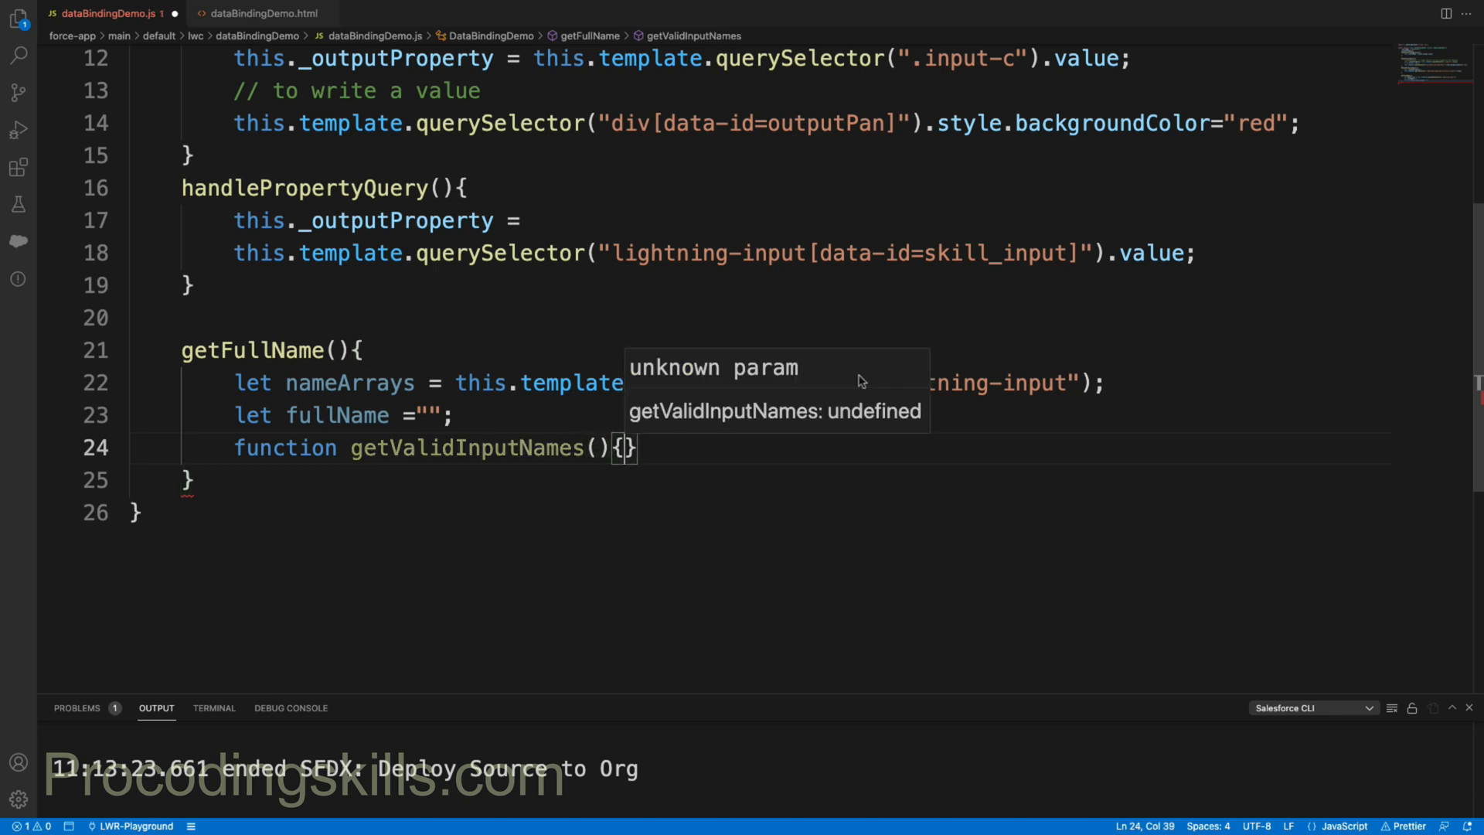
Step: Give getValidInputNames parameters item and index and a body appending item.value to fullName
{"action": "type", "text": "i"}
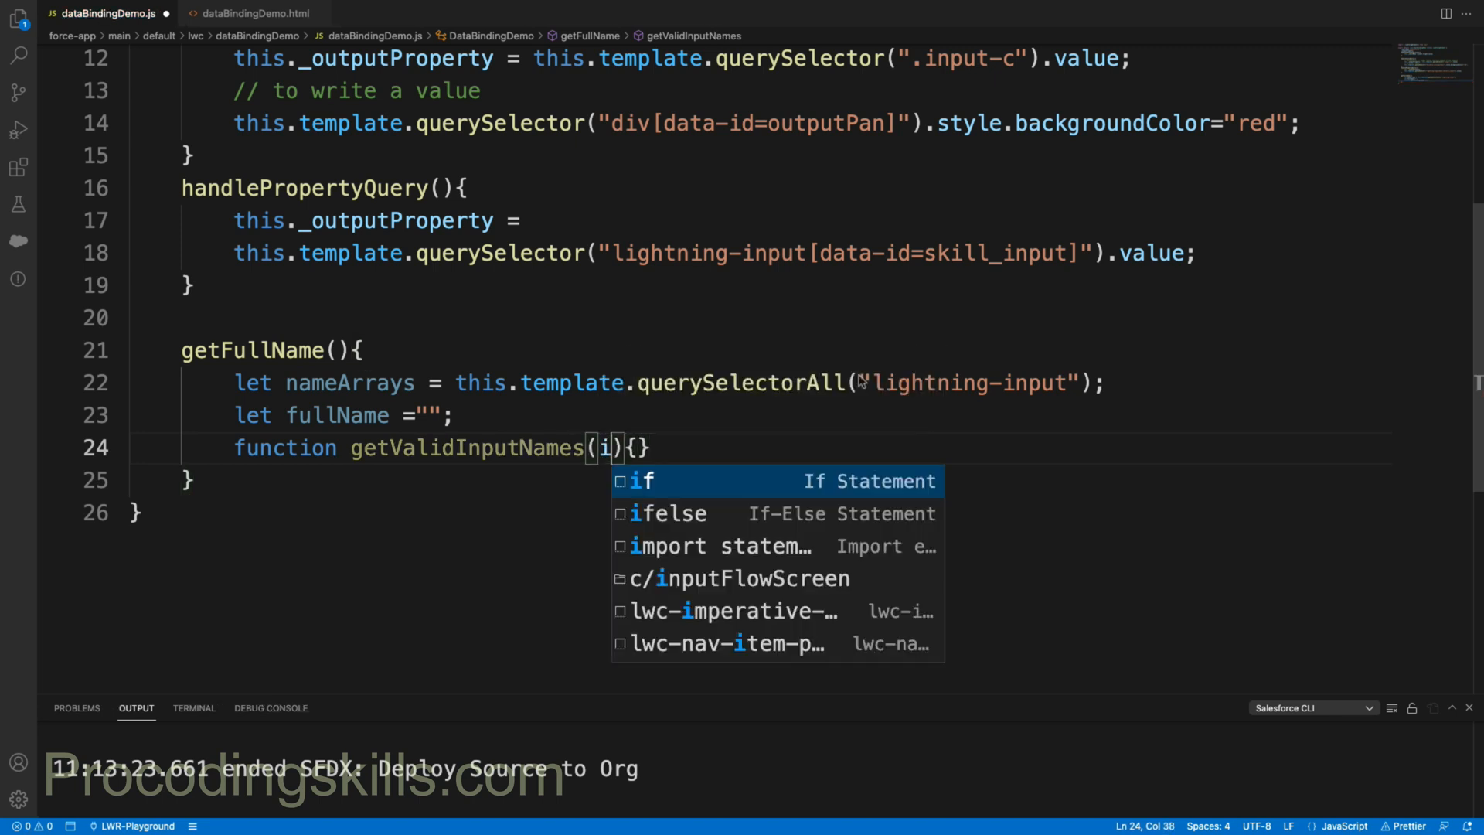
{"action": "type", "text": "tem , index"}
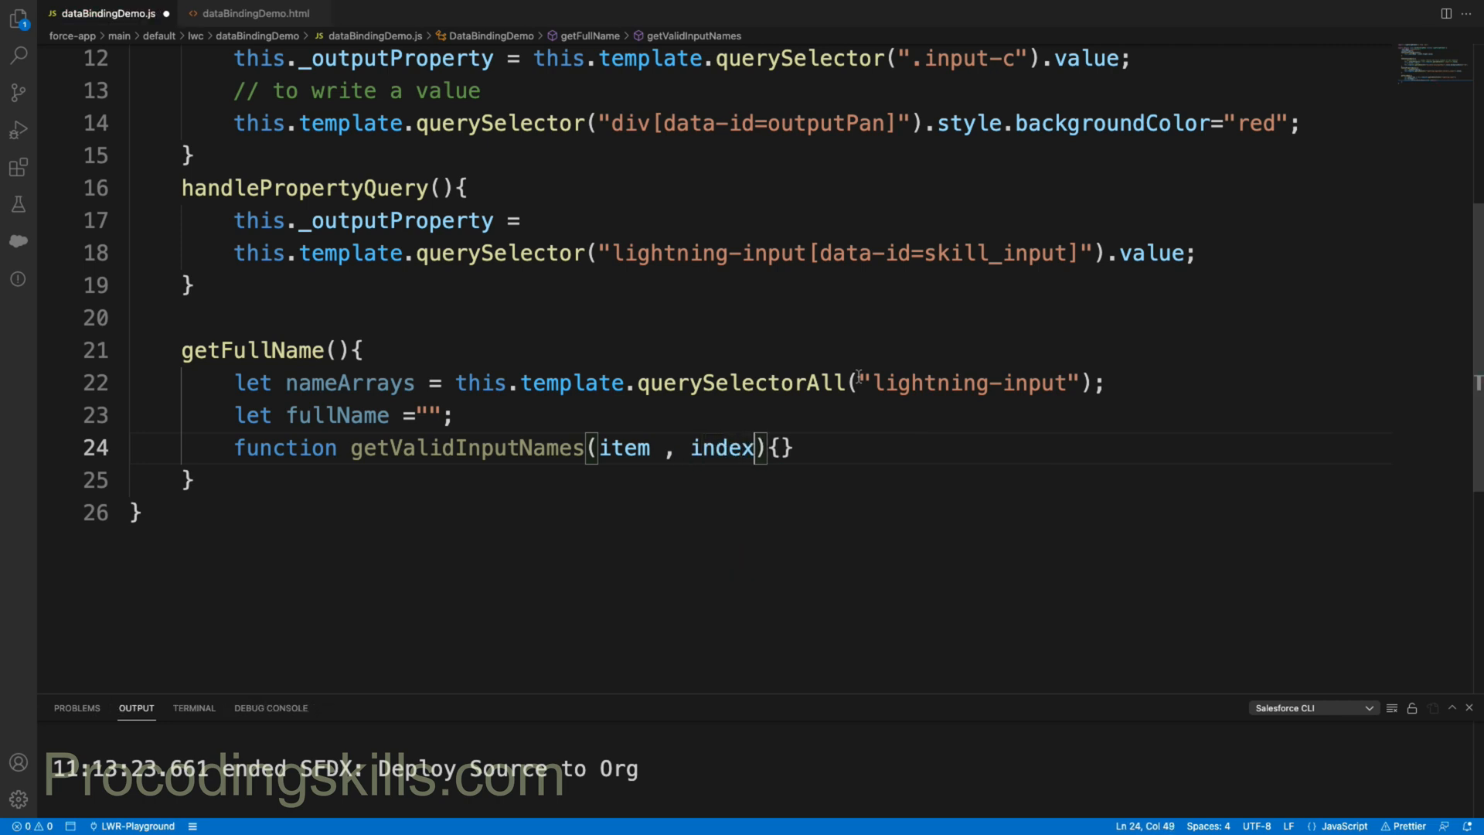
{"action": "type", "text": "if"}
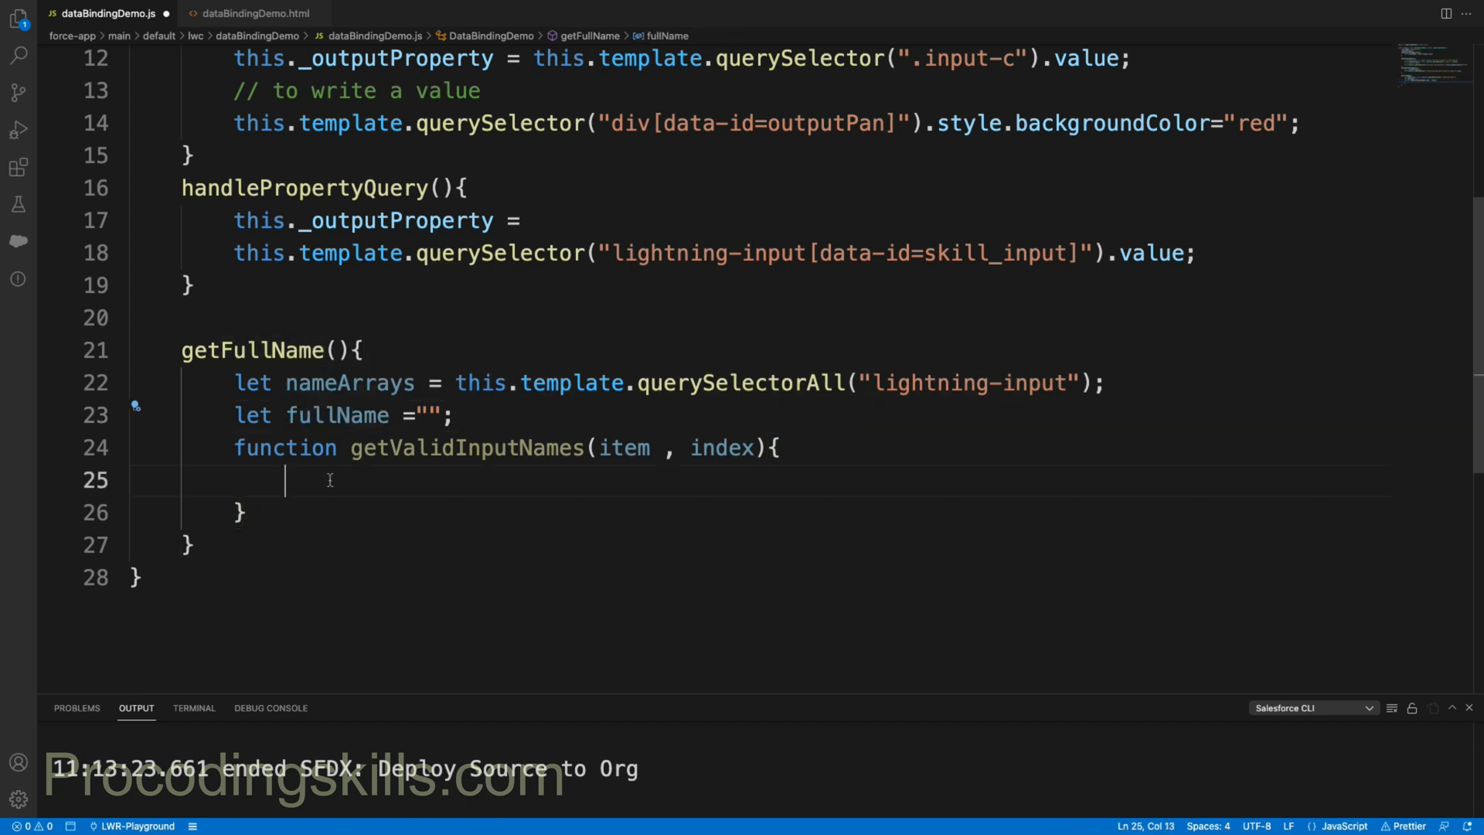
{"action": "type", "text": "fullName ="}
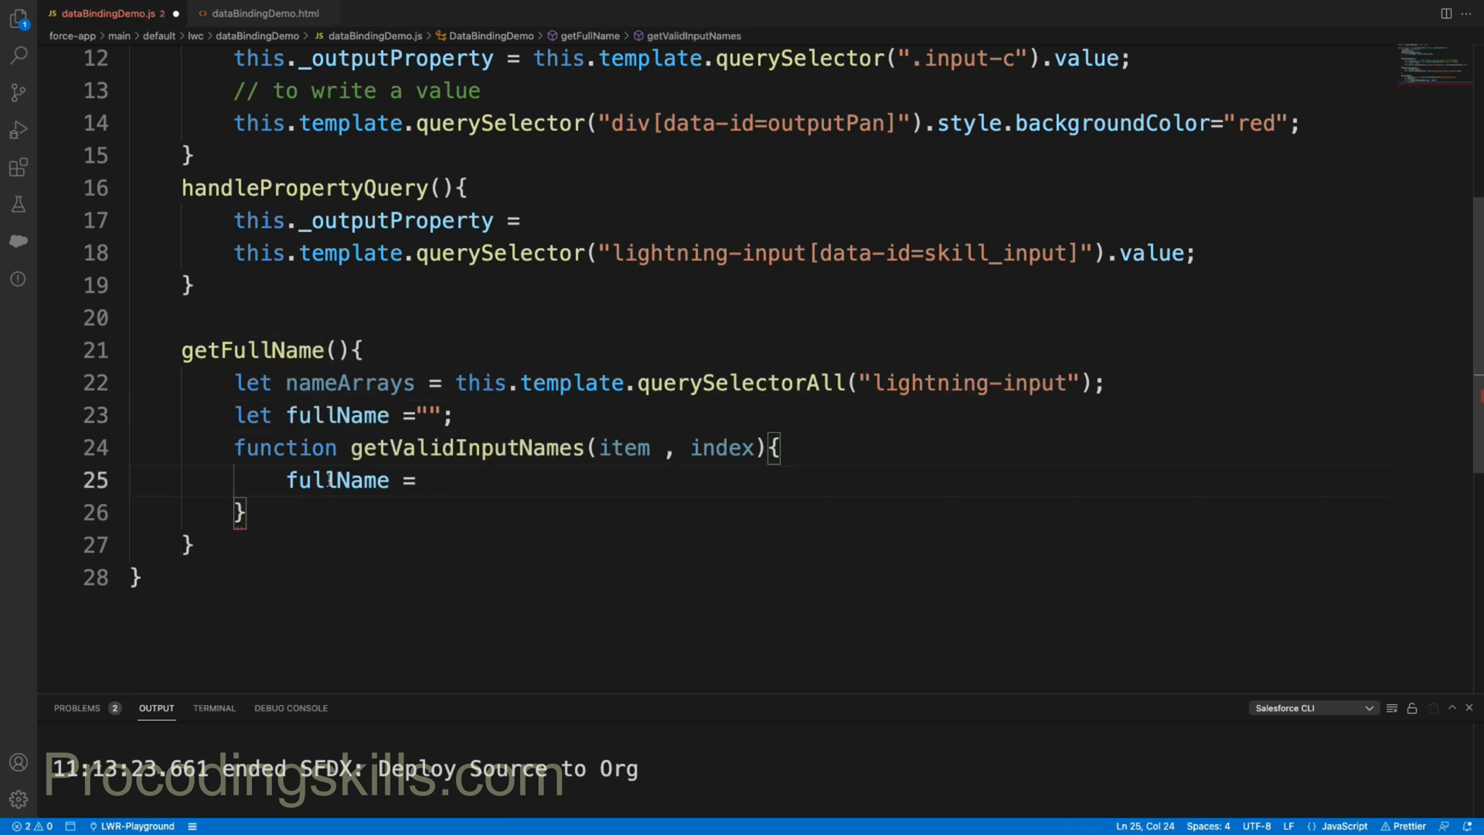
{"action": "type", "text": "item."}
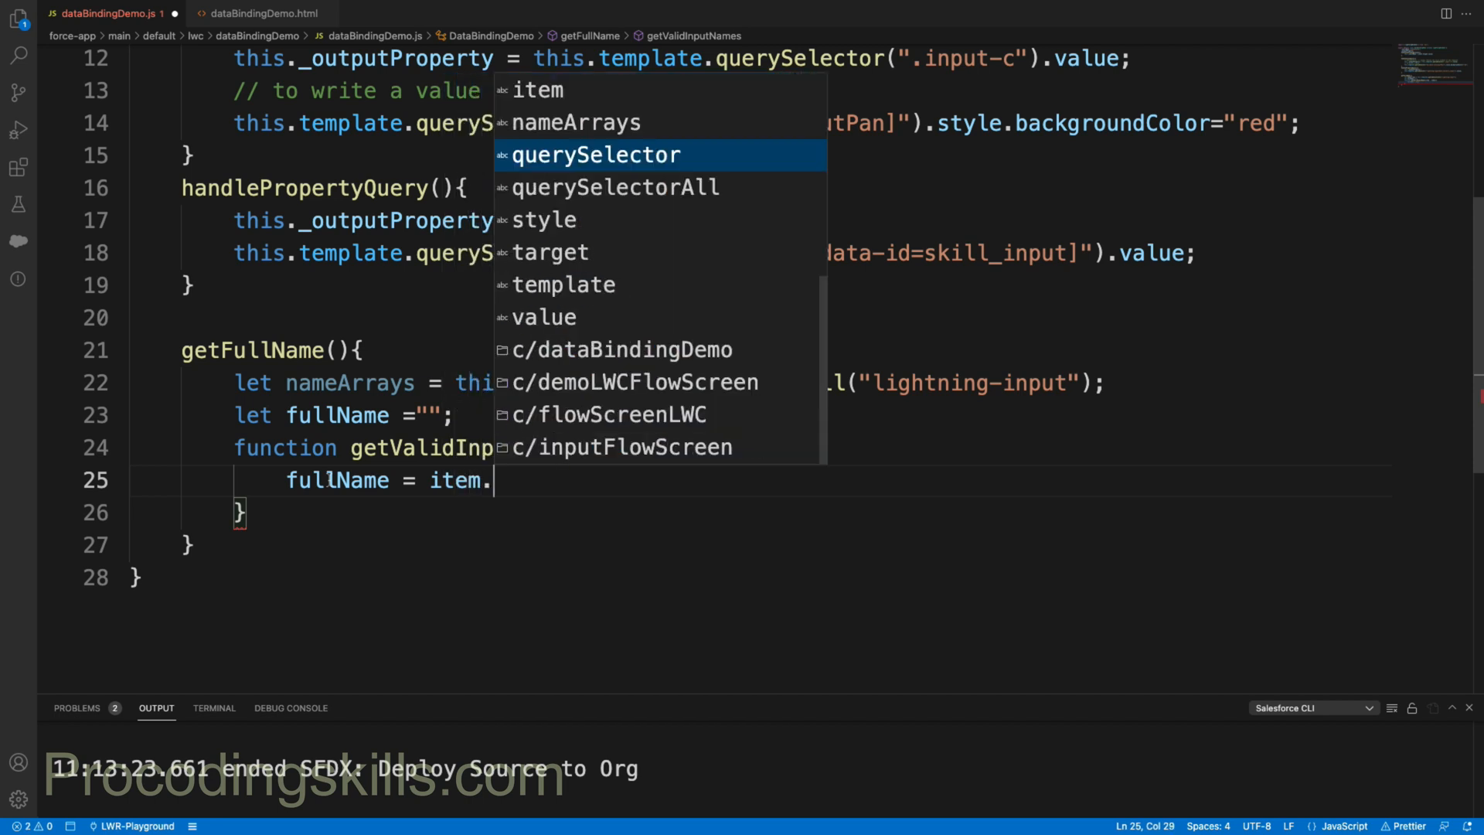
{"action": "type", "text": "value"}
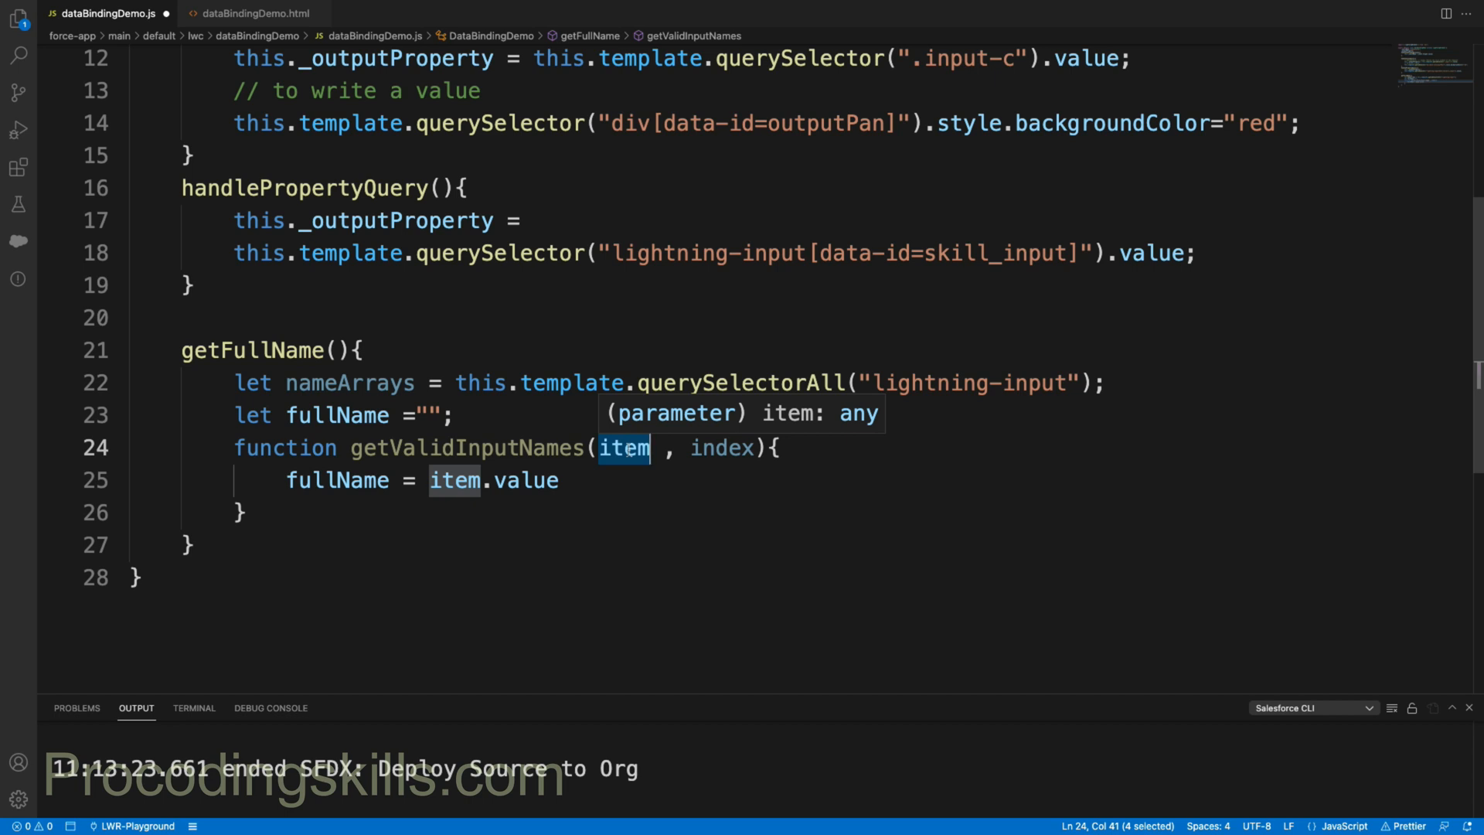
{"action": "left_click", "coordinate": [576, 480]}
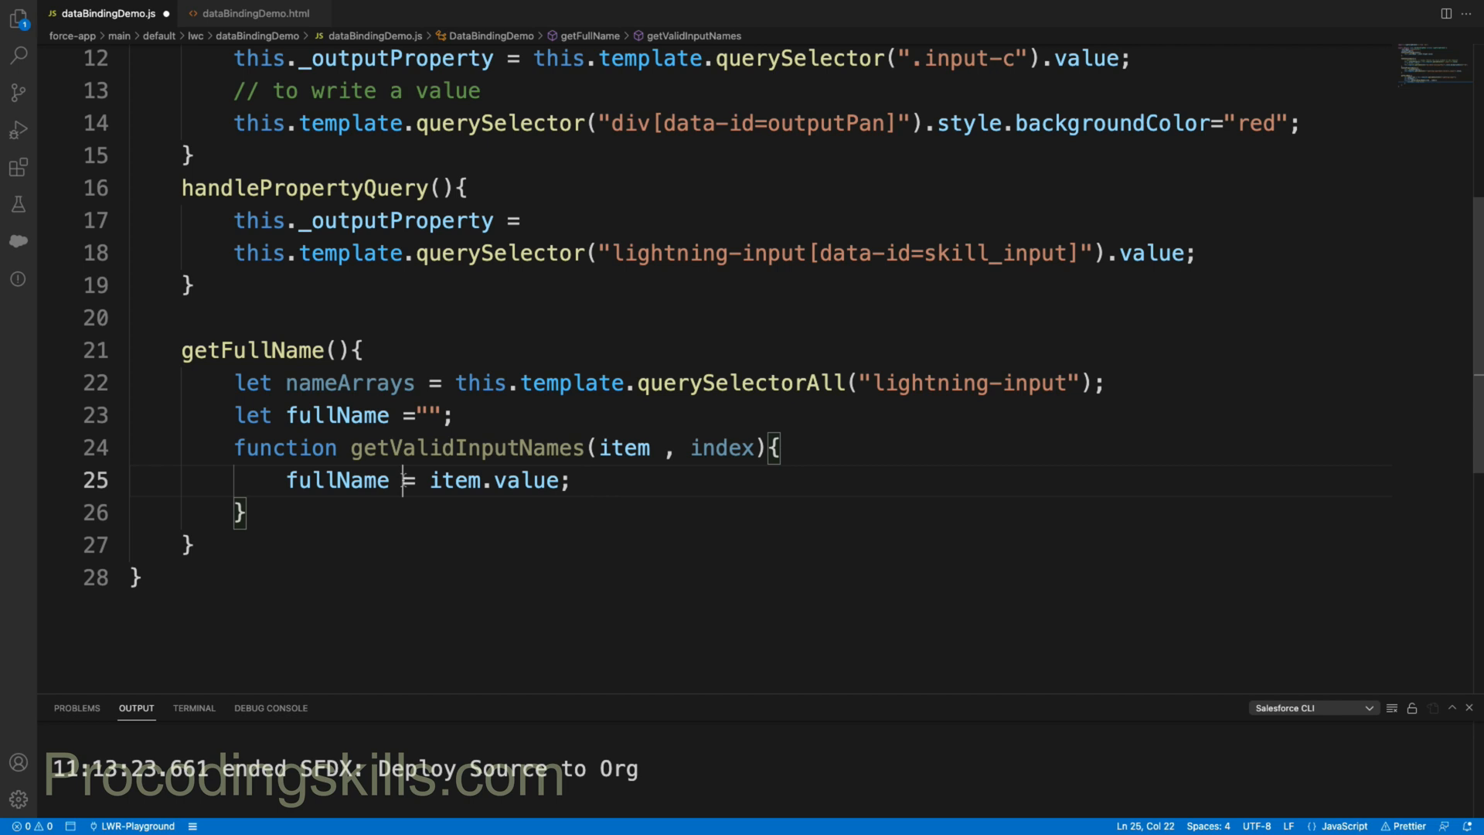
{"action": "type", "text": "+"}
{"action": "type", "text": "_"}
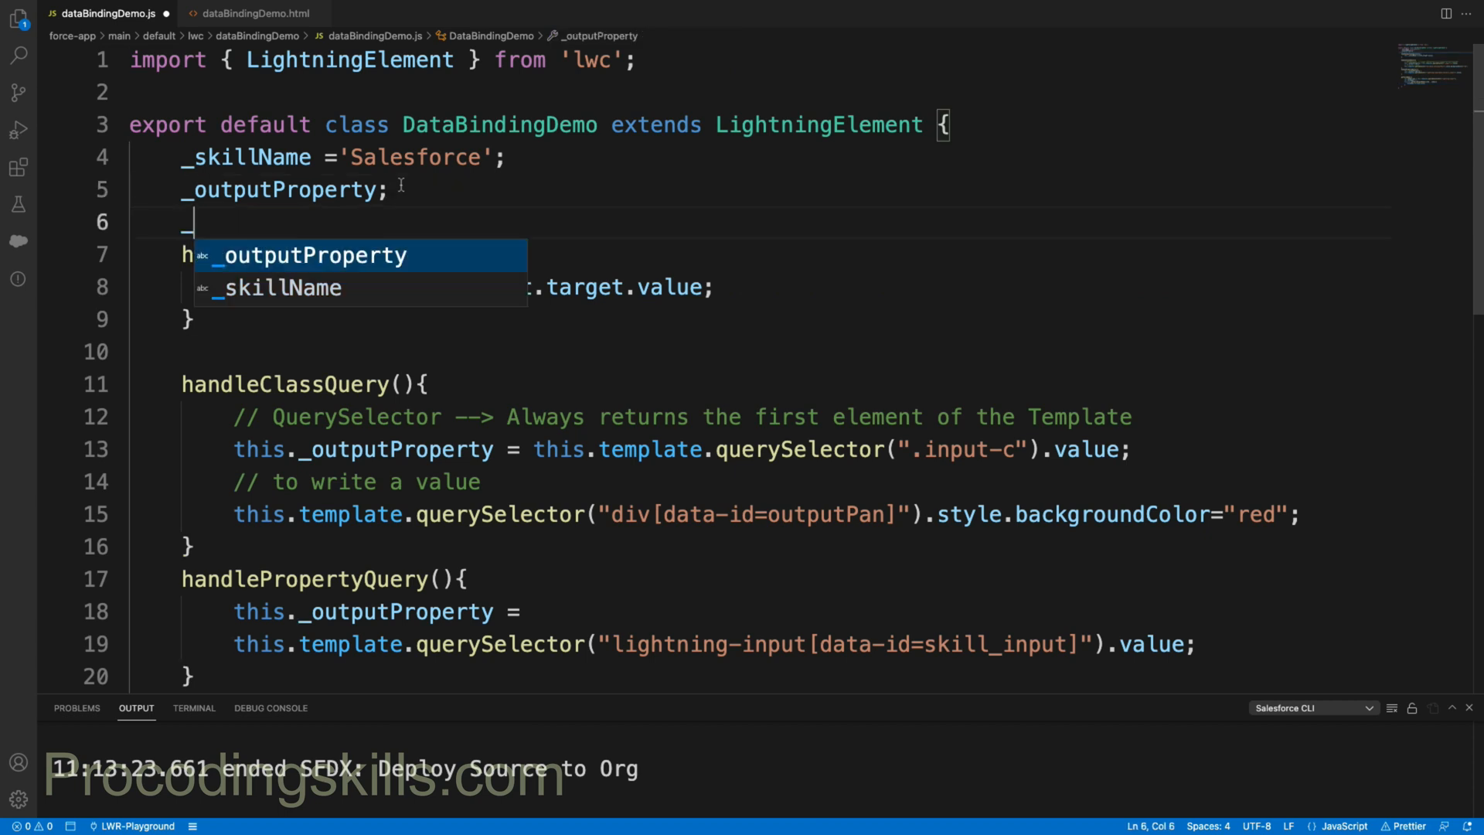
Step: Declare a _fullName field below _outputProperty at the top of the class
{"action": "type", "text": "outpu"}
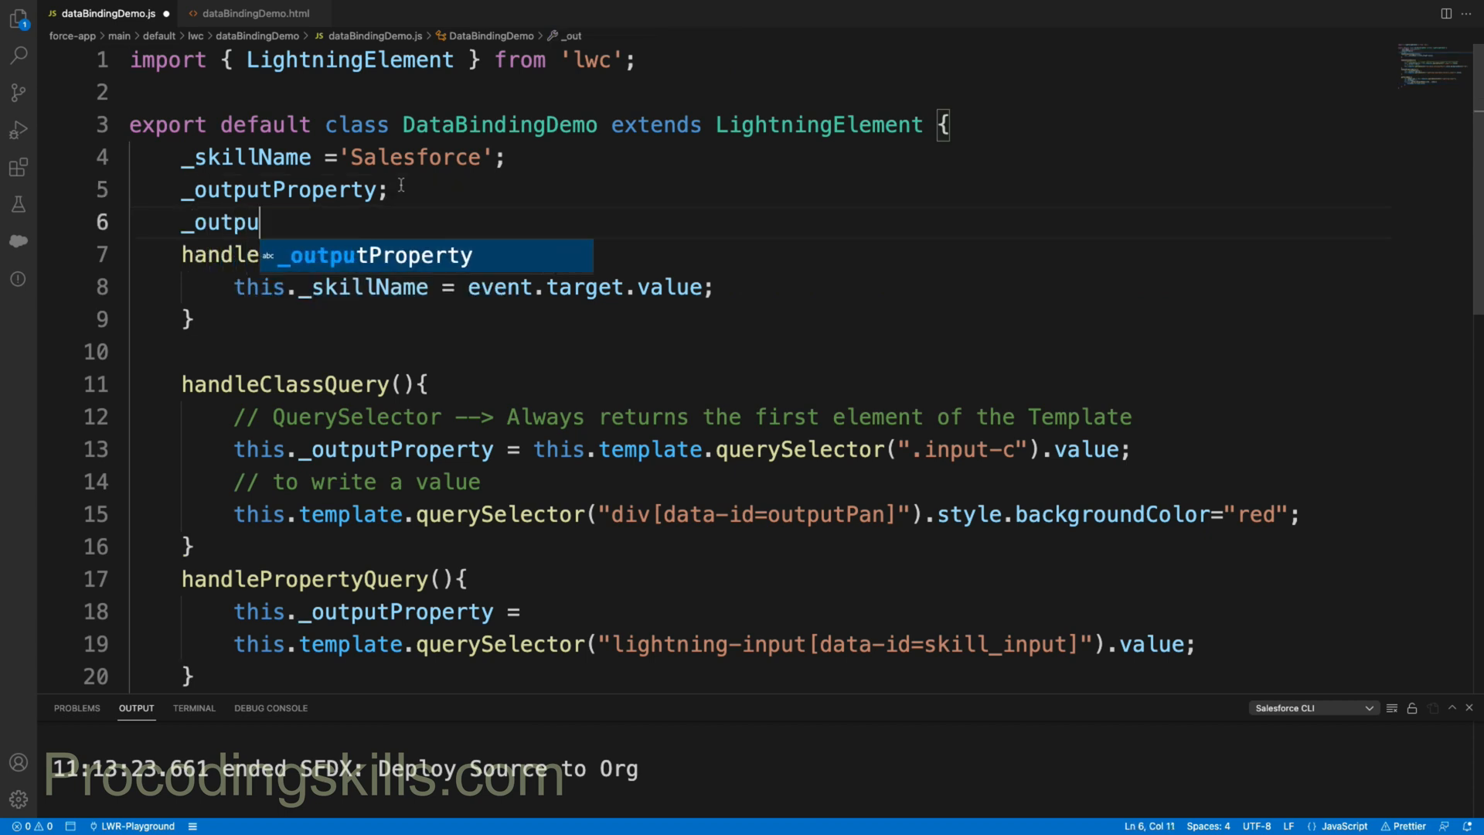
{"action": "type", "text": "tFullNam"}
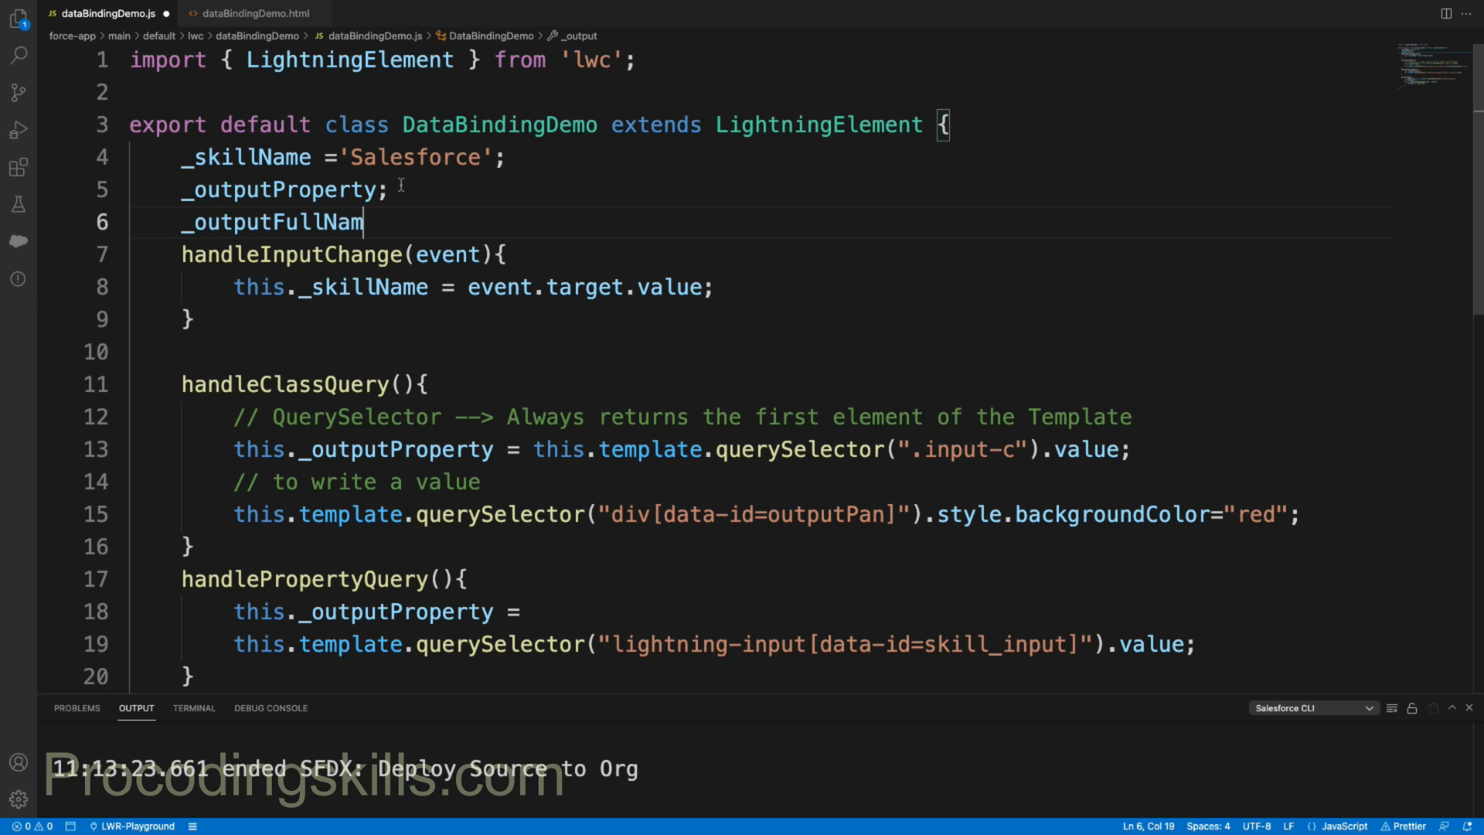
{"action": "type", "text": "e;"}
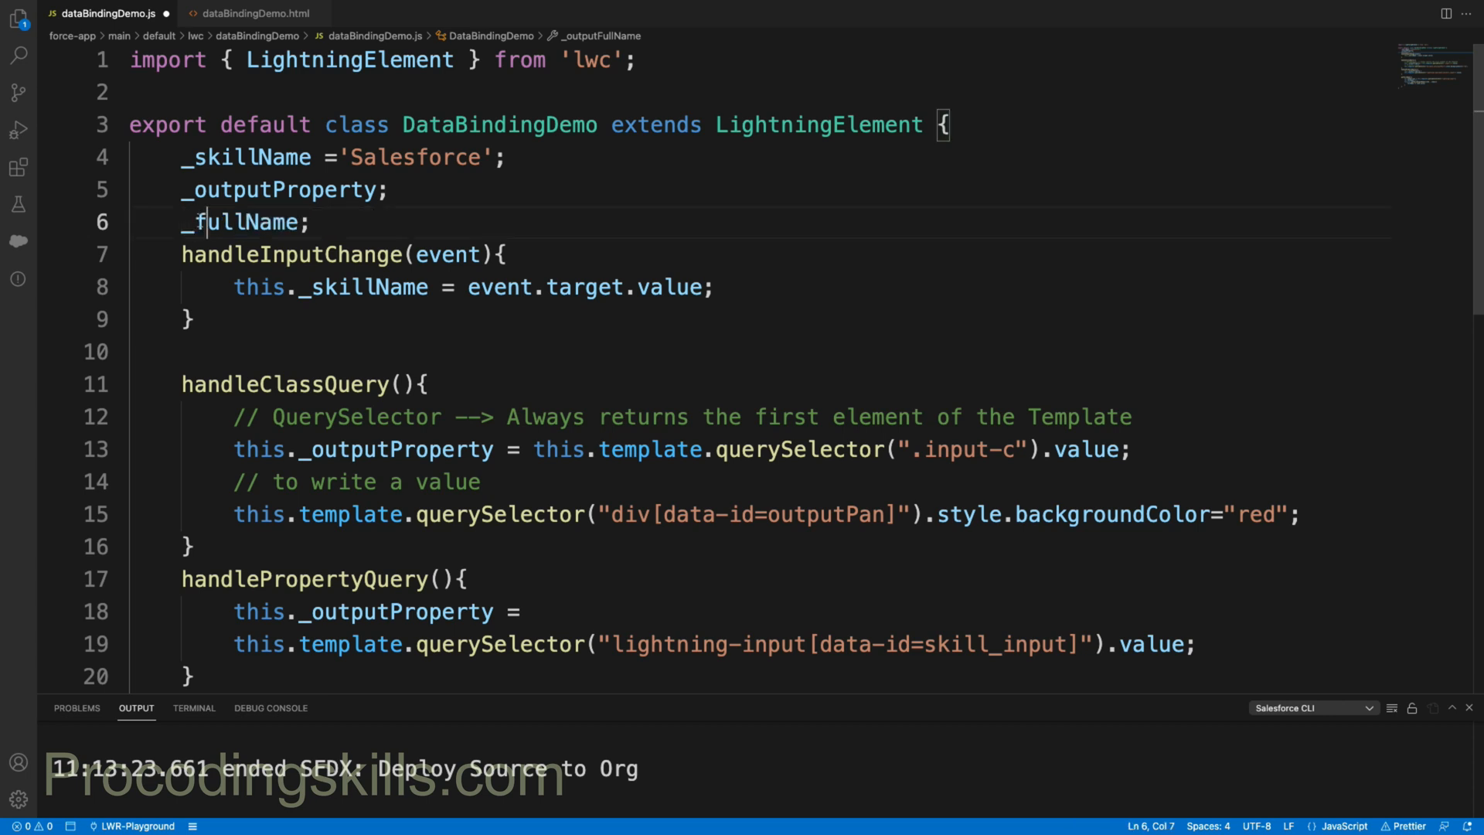
{"action": "scroll", "scroll_direction": "down", "scroll_amount": 3}
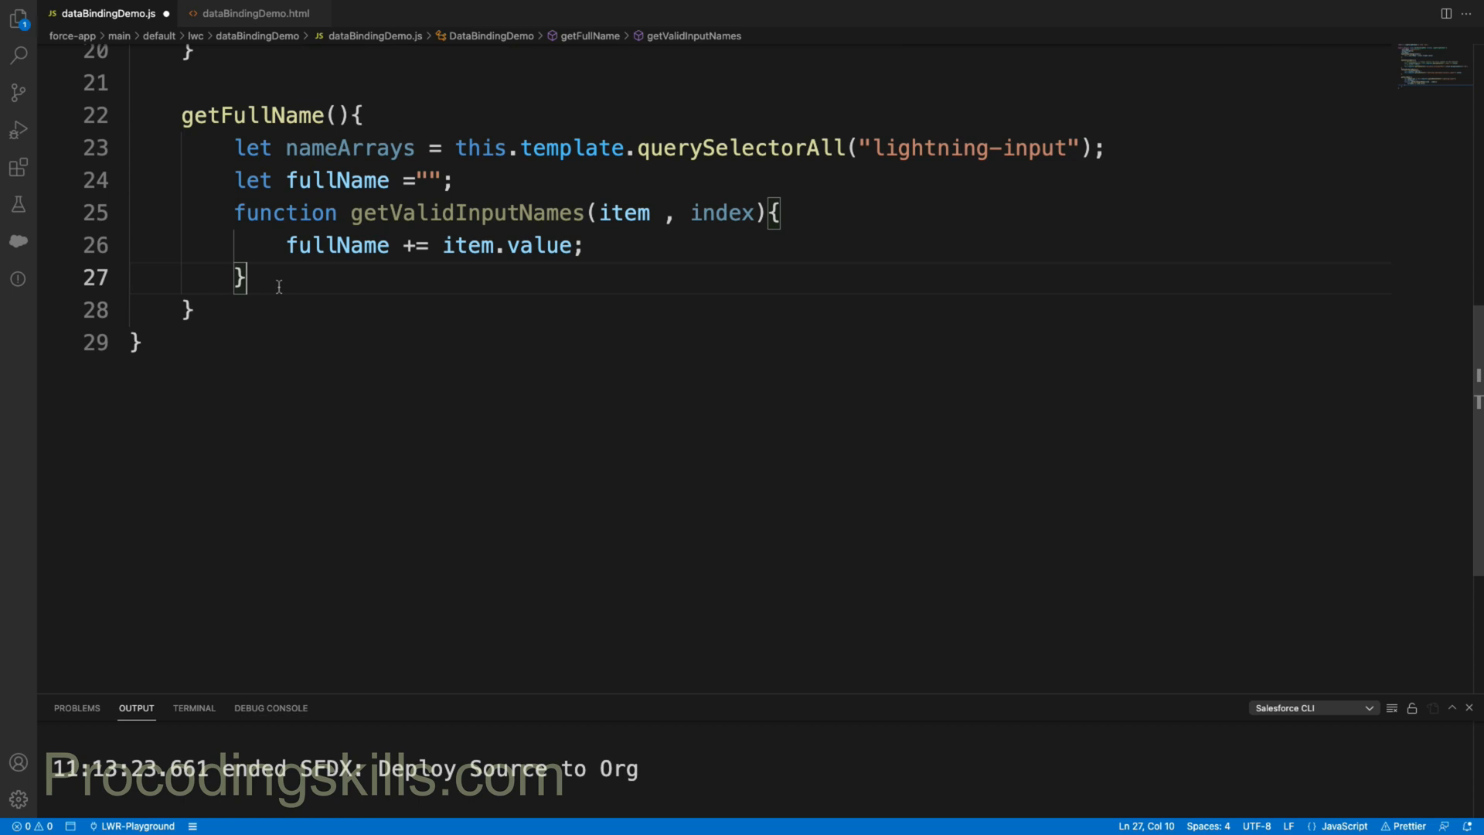
Step: Assign fullName to this._fullName and call nameArrays.forEach(getValidInputNames) above the helper
{"action": "type", "text": "this._fullName"}
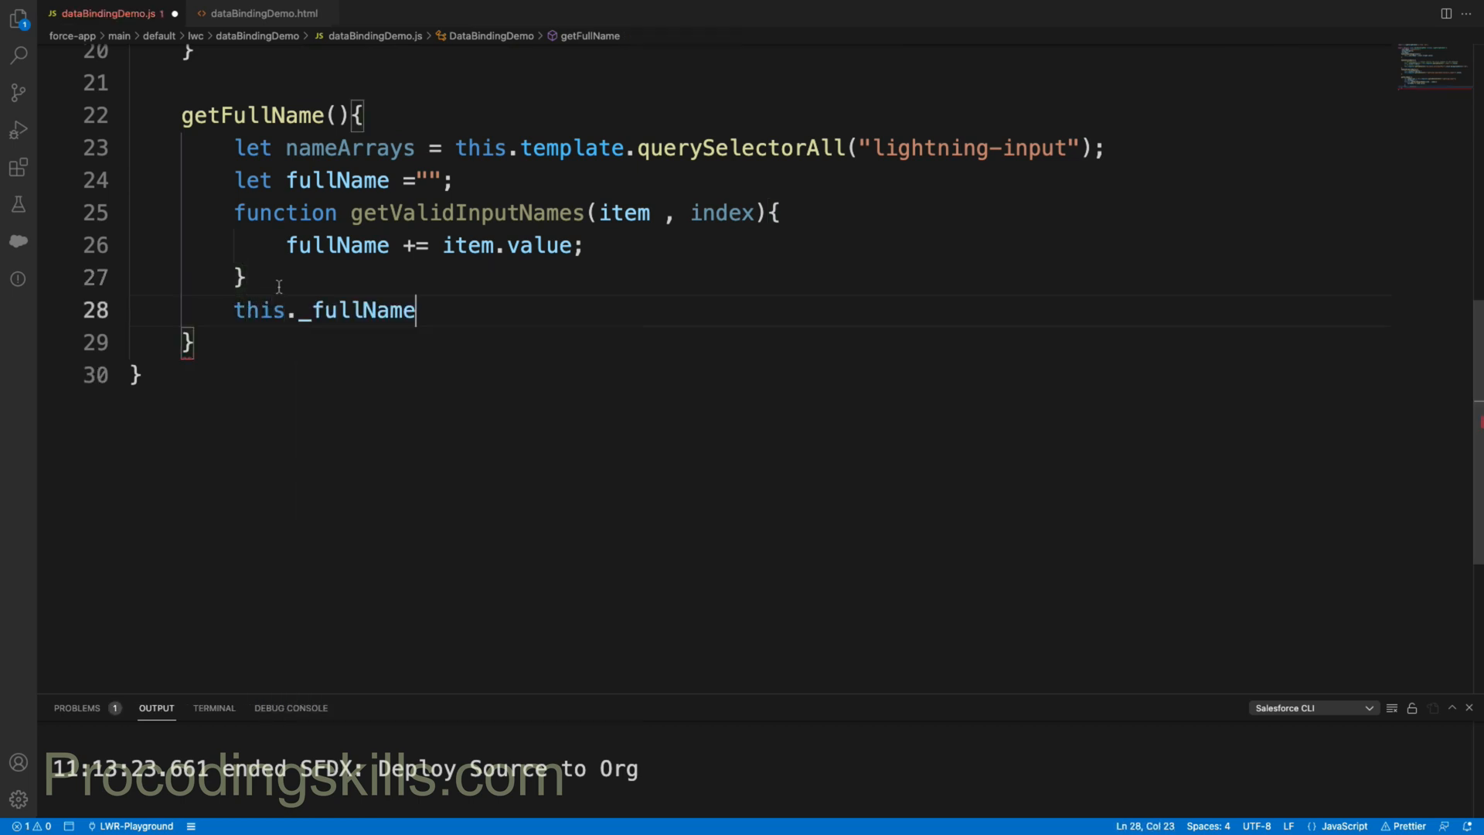
{"action": "type", "text": "= fullName;"}
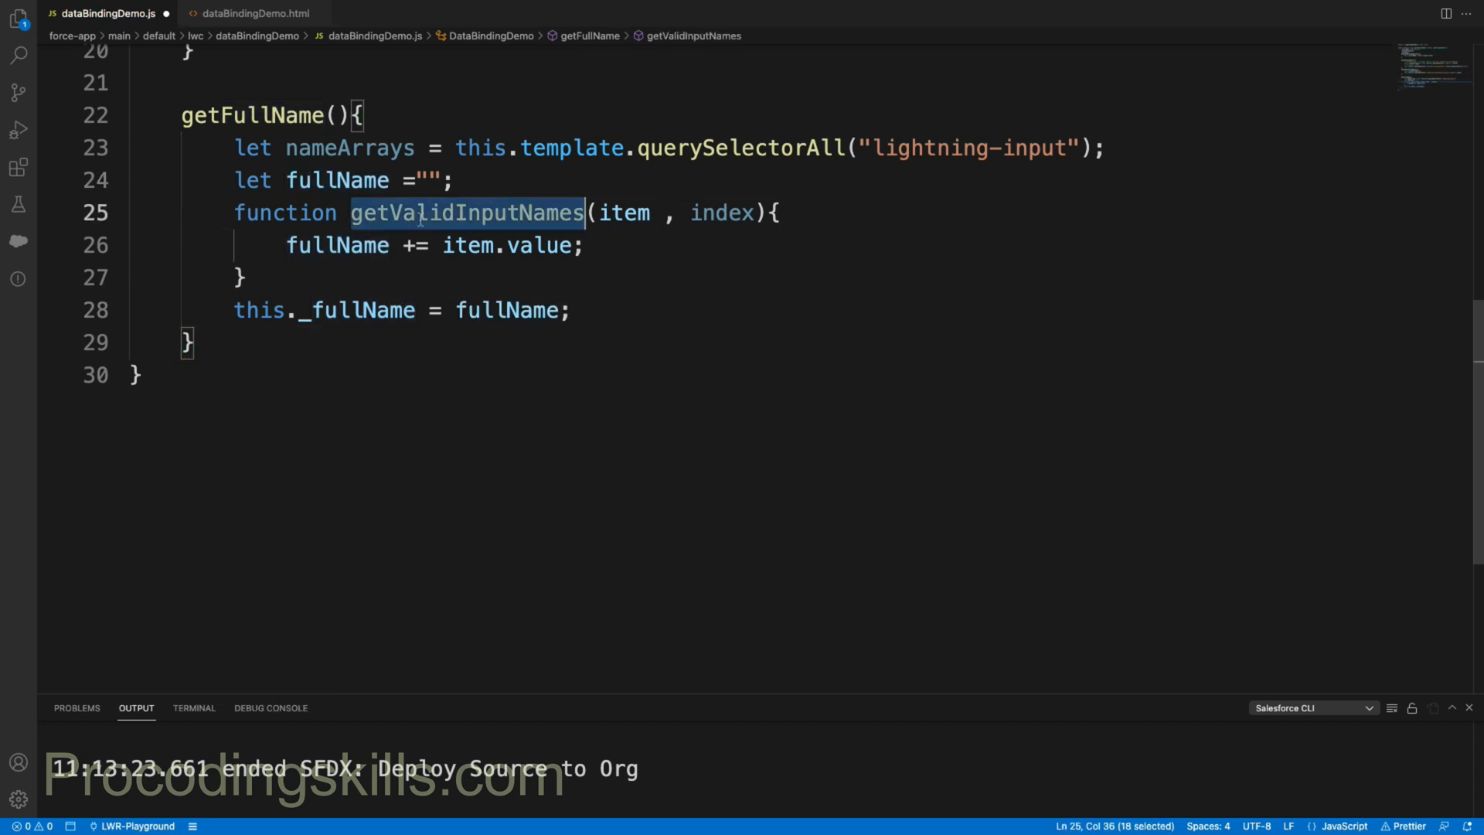
{"action": "key", "text": "Enter"}
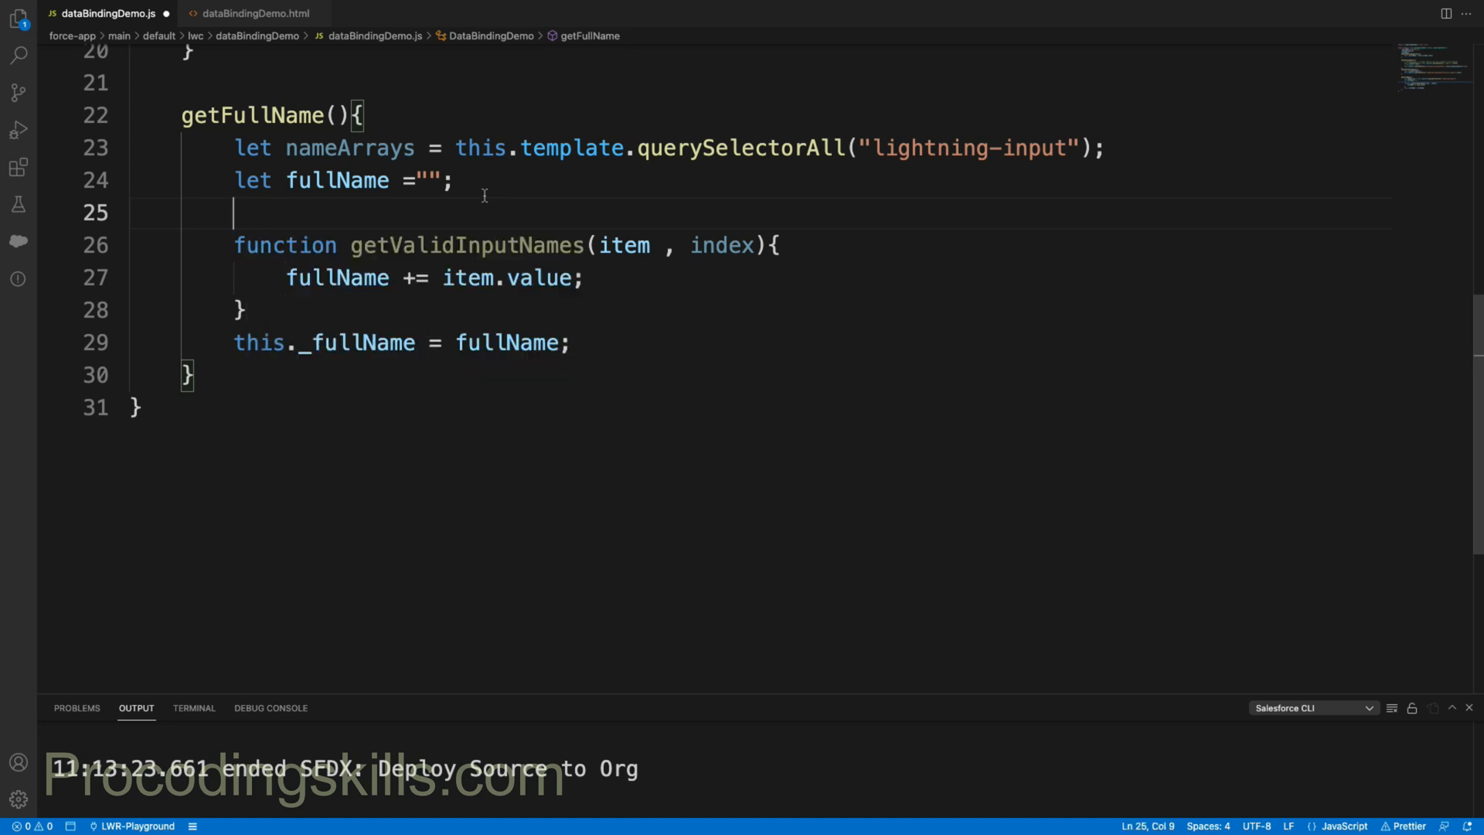
{"action": "type", "text": "nameArrays.forE"}
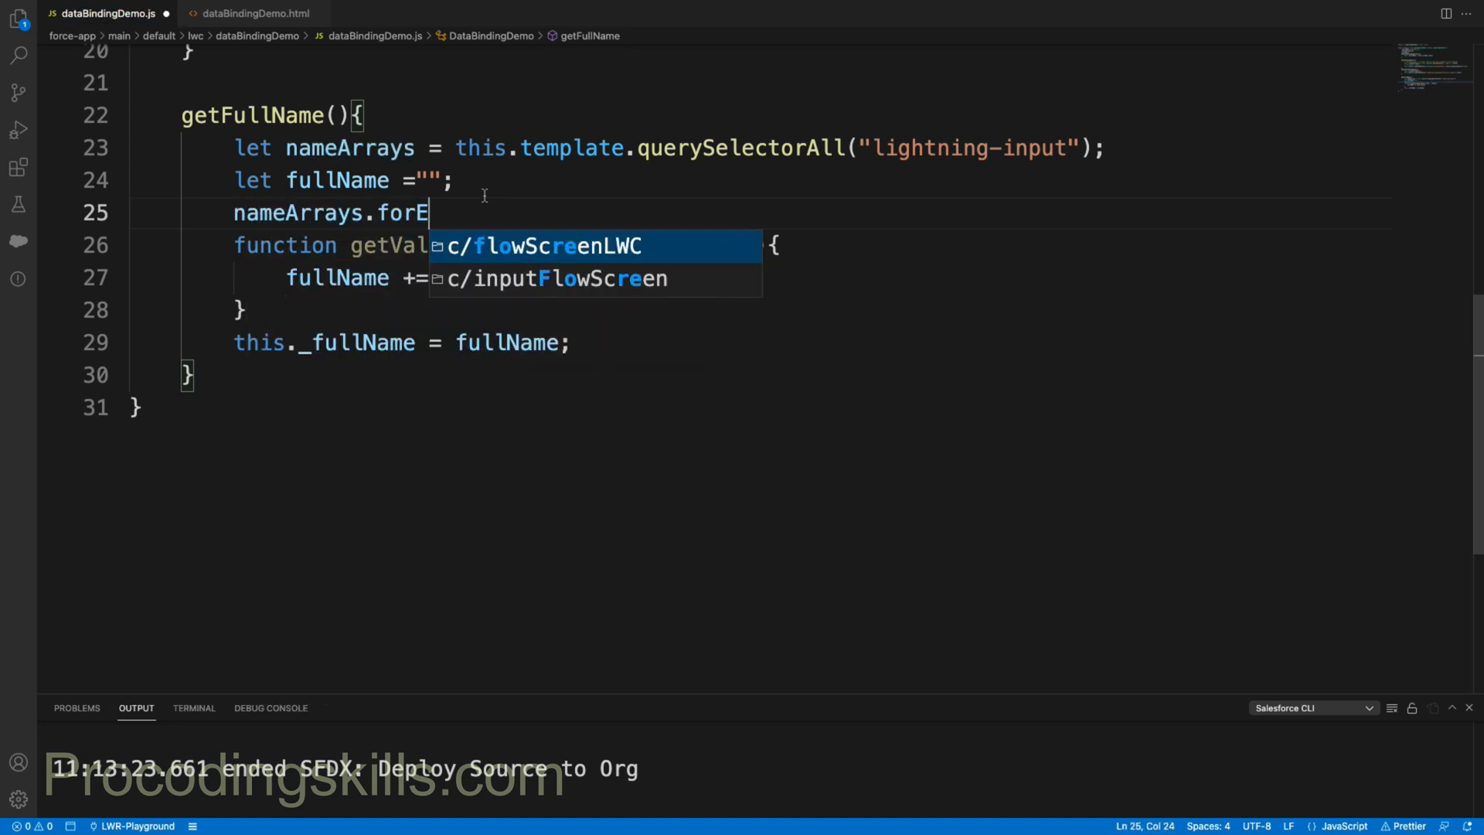
{"action": "type", "text": "ach();"}
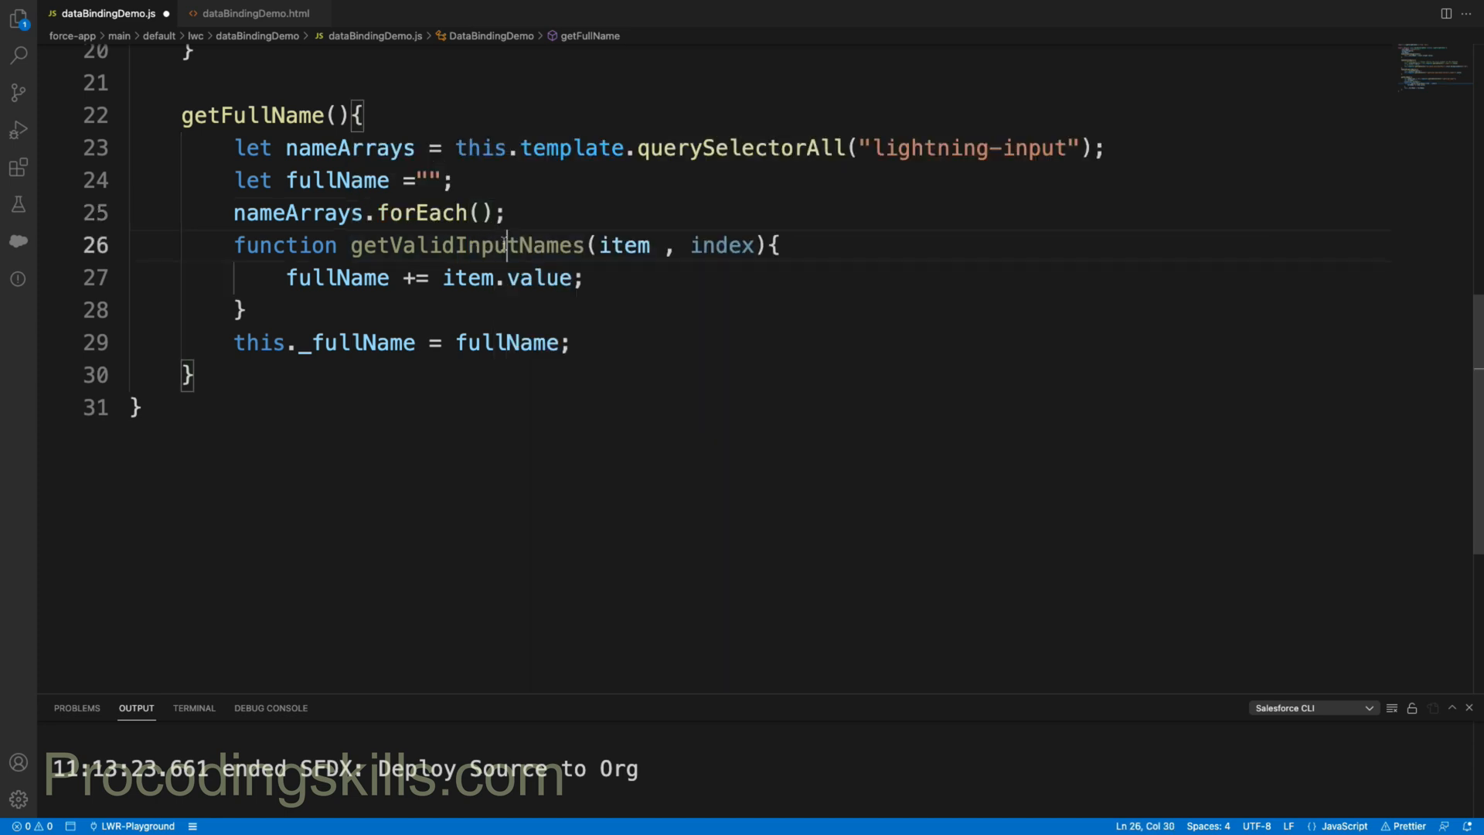
{"action": "double_click", "coordinate": [467, 245]}
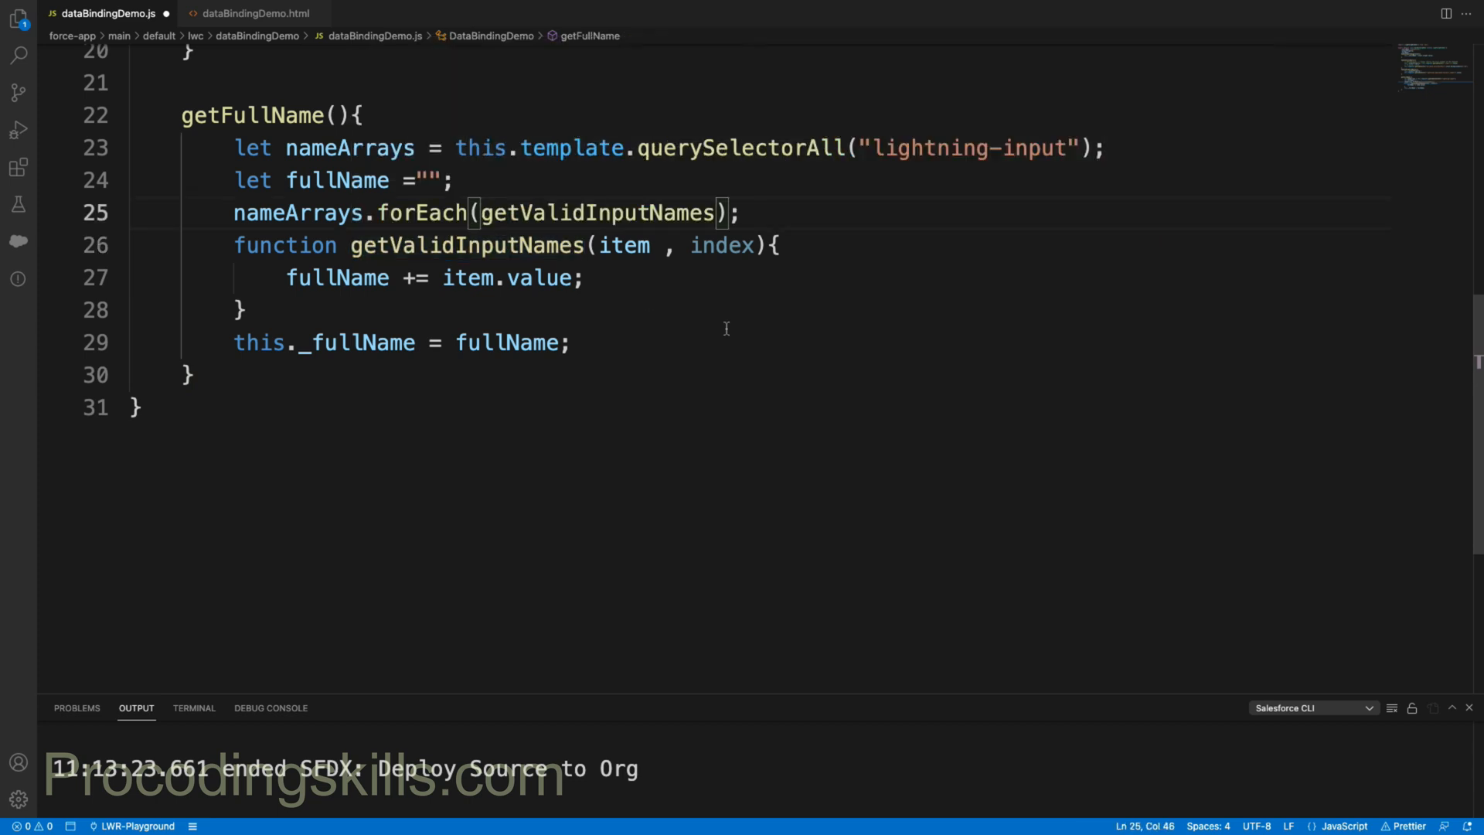
Step: Deploy the updated dataBindingDemo.js with SFDX: Deploy This Source to Org
{"action": "right_click", "coordinate": [239, 309]}
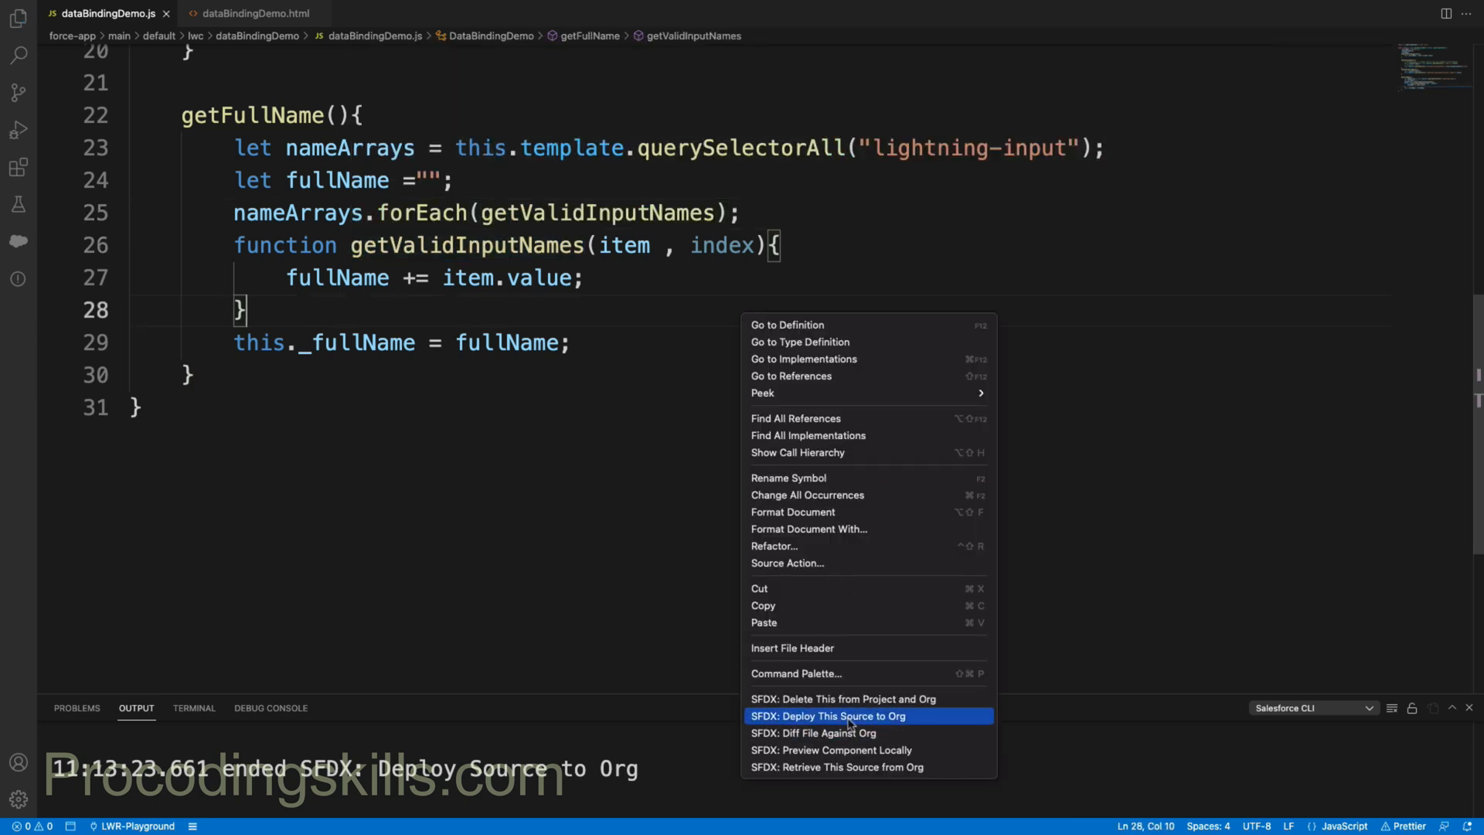
{"action": "left_click", "coordinate": [827, 716]}
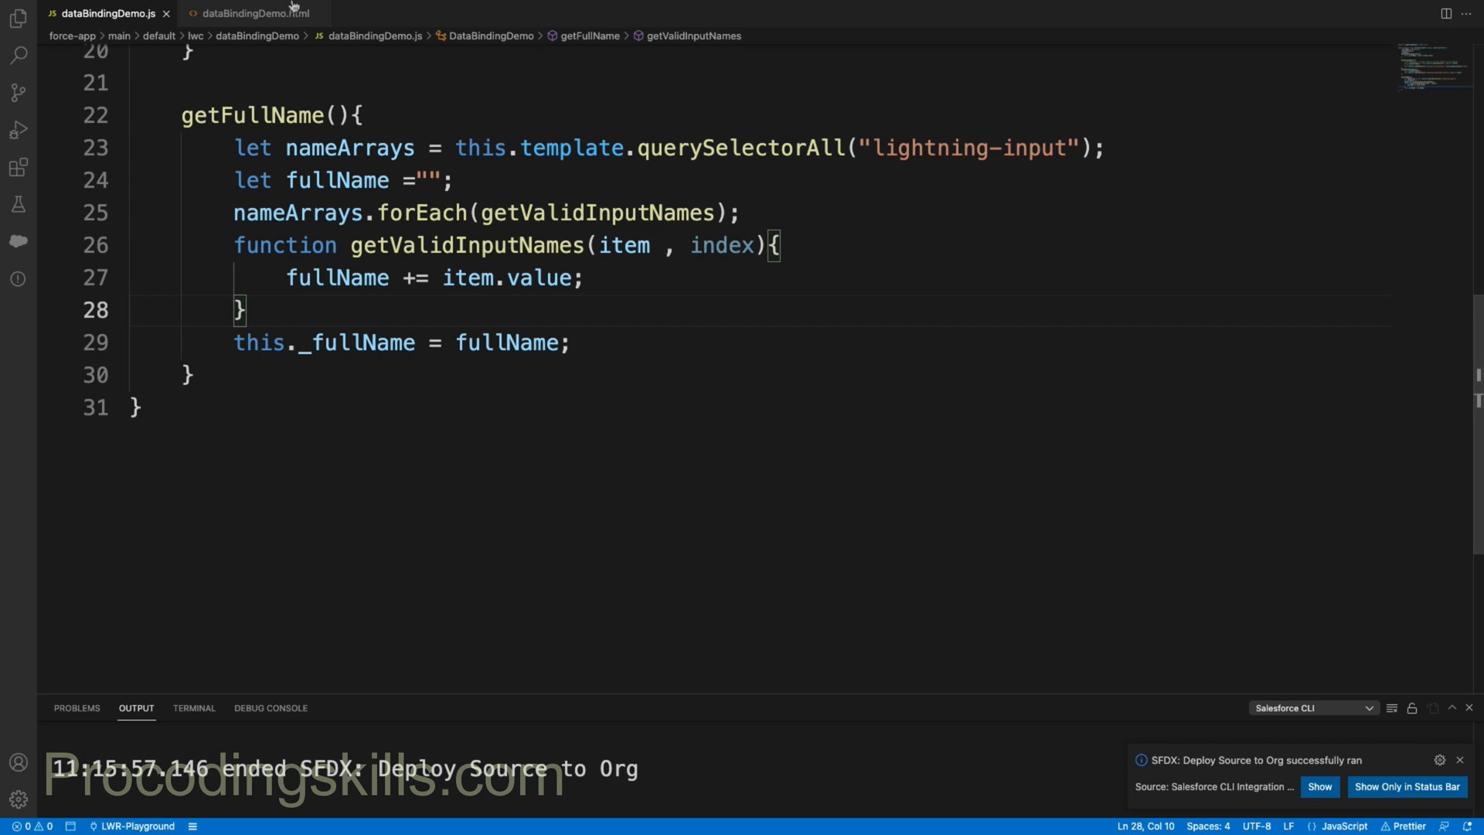
Step: Add onclick={getFullName} to the Get Full Name lightning-button in dataBindingDemo.html
{"action": "double_click", "coordinate": [250, 115]}
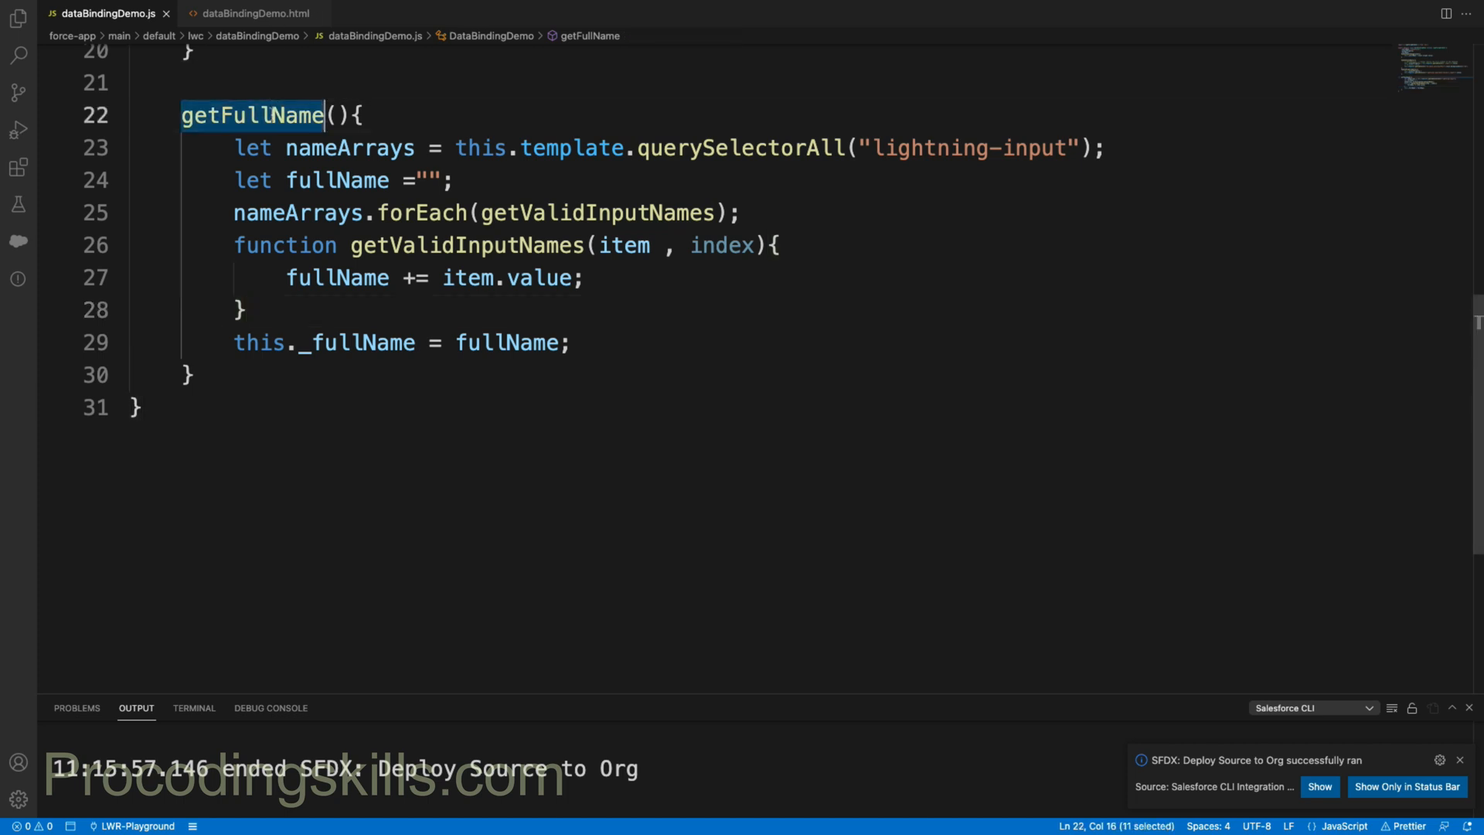
{"action": "left_click", "coordinate": [249, 13]}
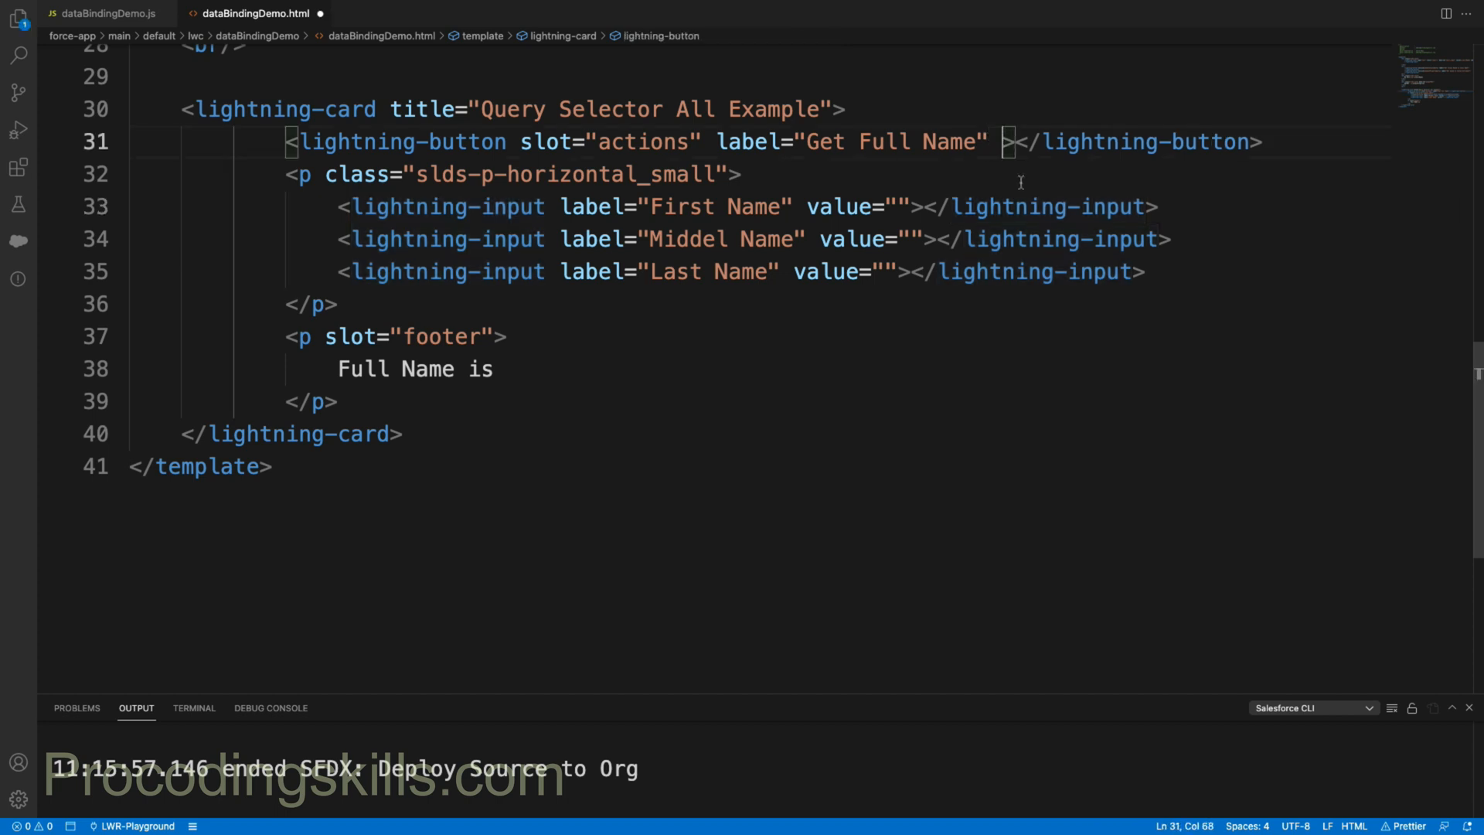
{"action": "type", "text": "oncli"}
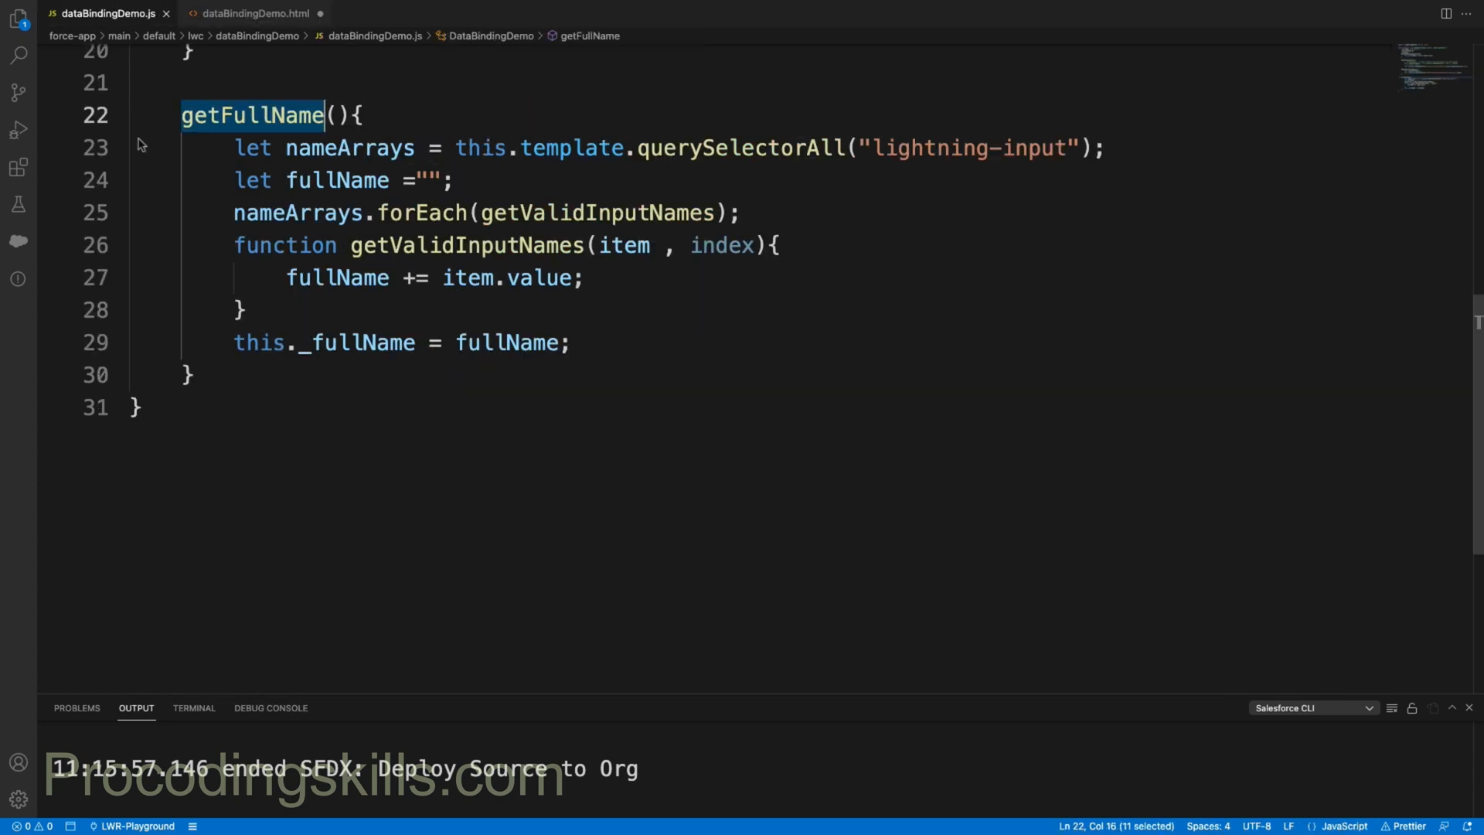
Step: Append {_fullName} after 'Full Name is' in the card footer
{"action": "double_click", "coordinate": [358, 342]}
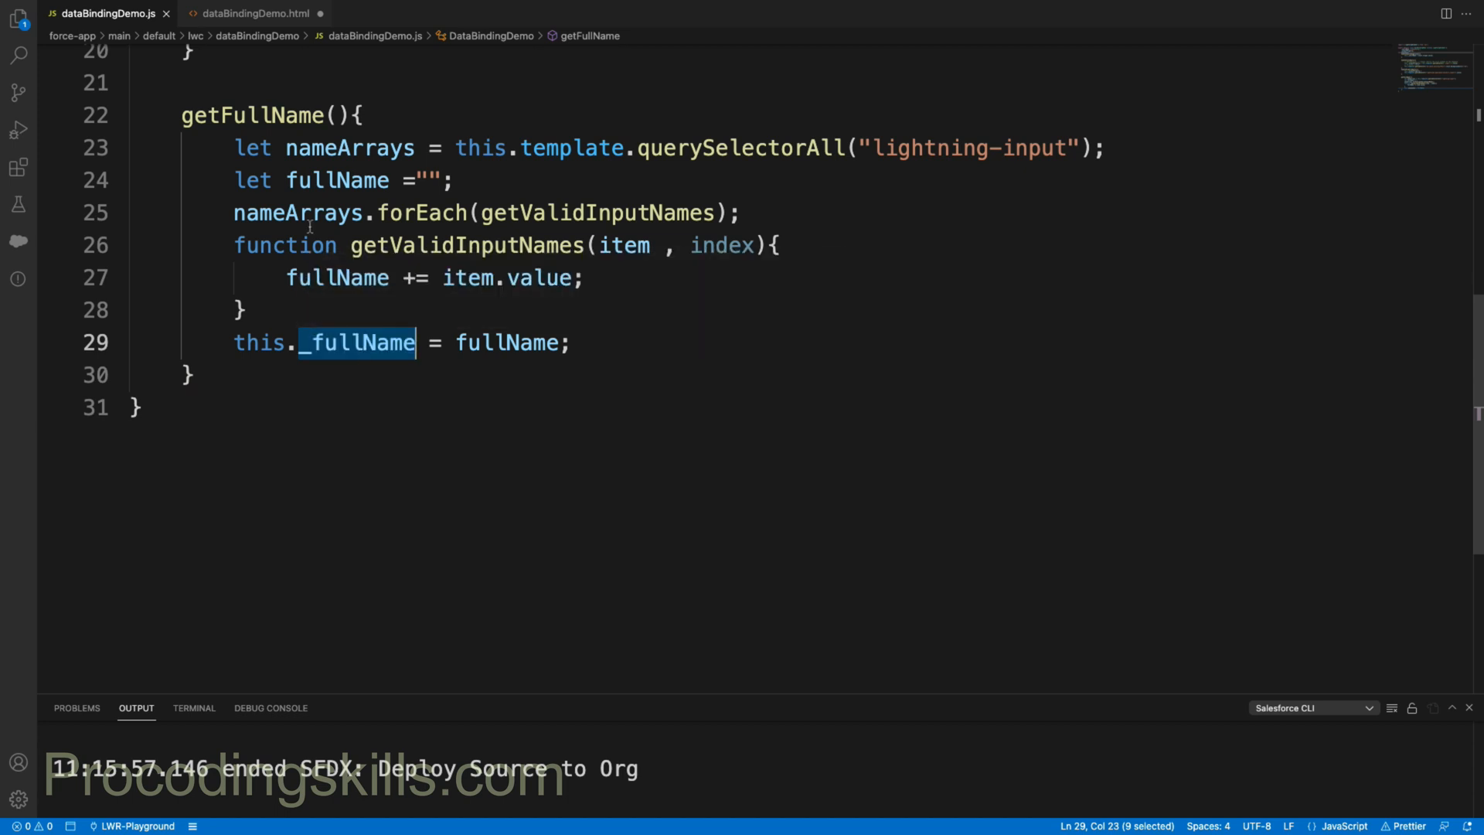
{"action": "left_click", "coordinate": [253, 13]}
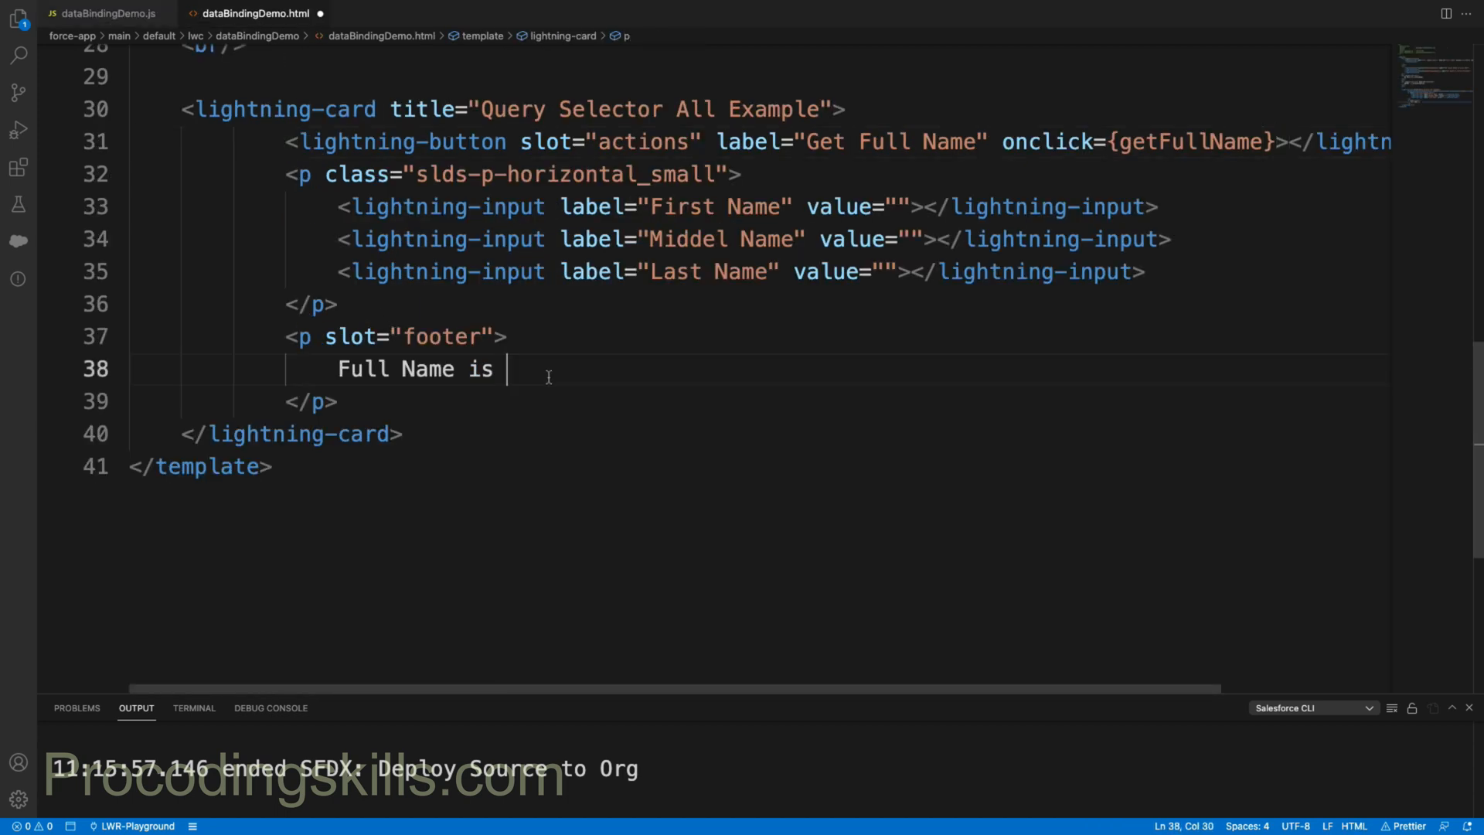
{"action": "type", "text": "{_fullName}"}
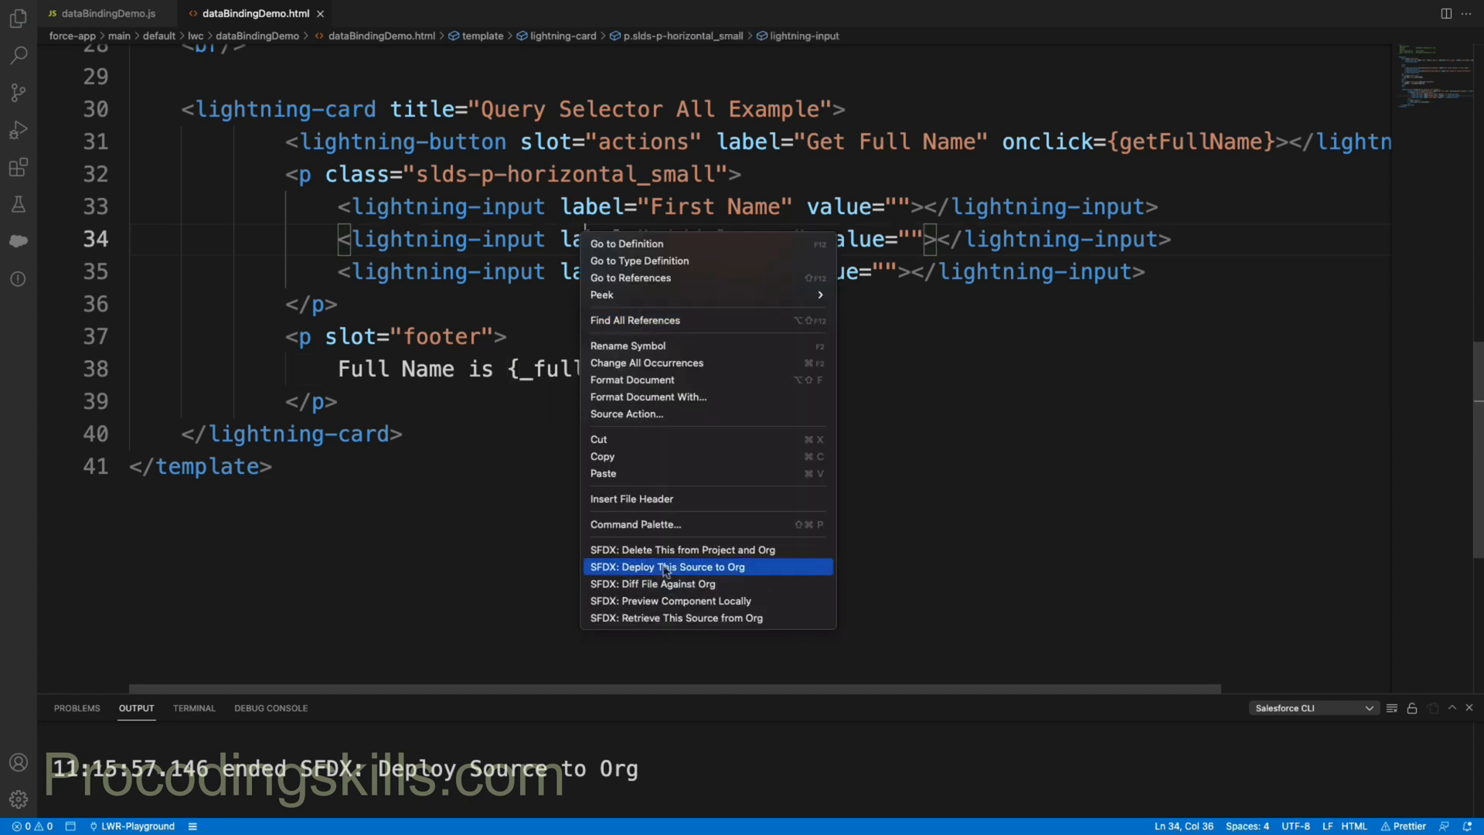
Step: Deploy dataBindingDemo.html to the org, then select _fullName in dataBindingDemo.js
{"action": "left_click", "coordinate": [665, 566]}
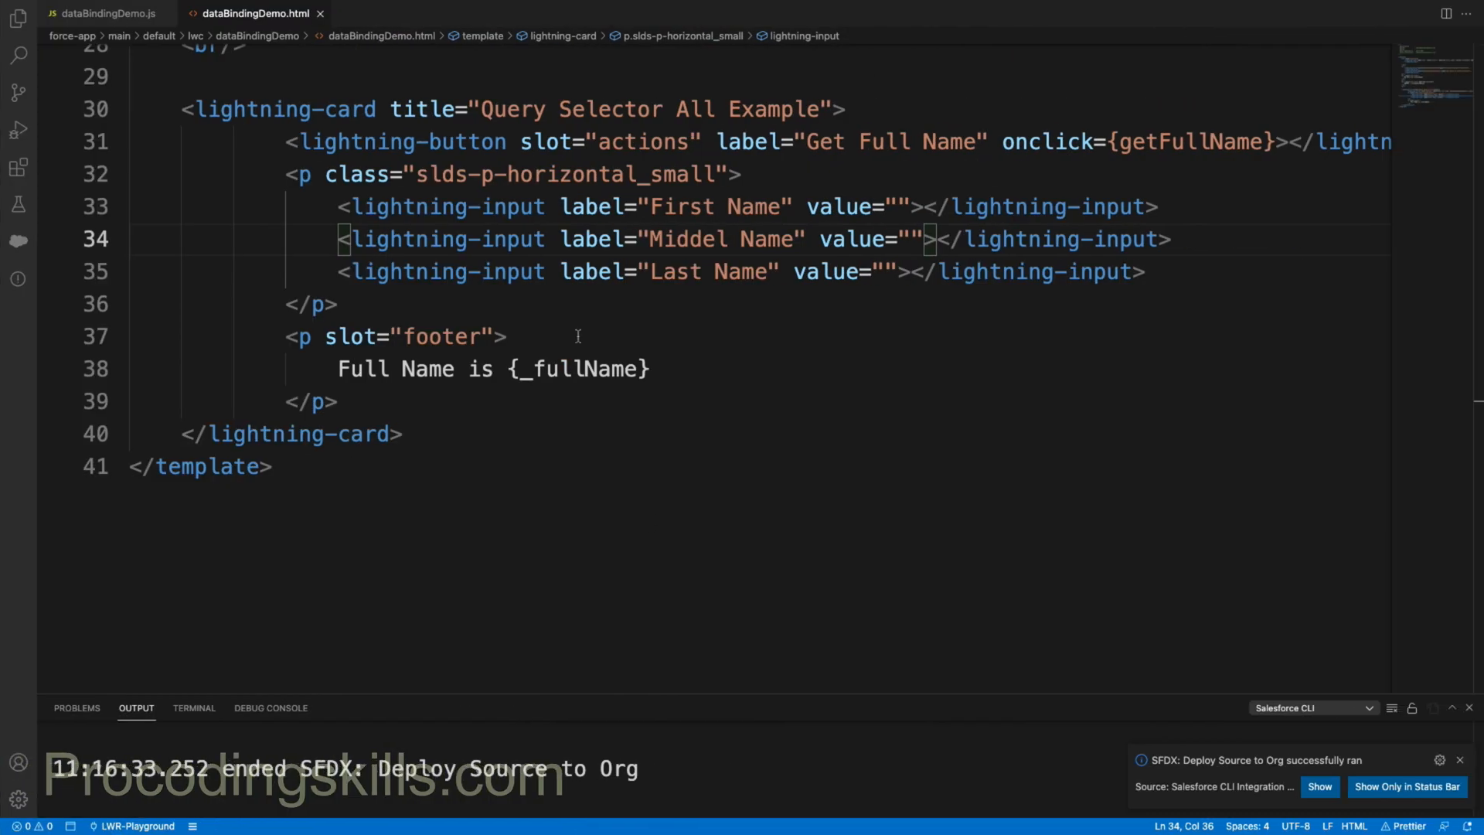
{"action": "left_click", "coordinate": [105, 13]}
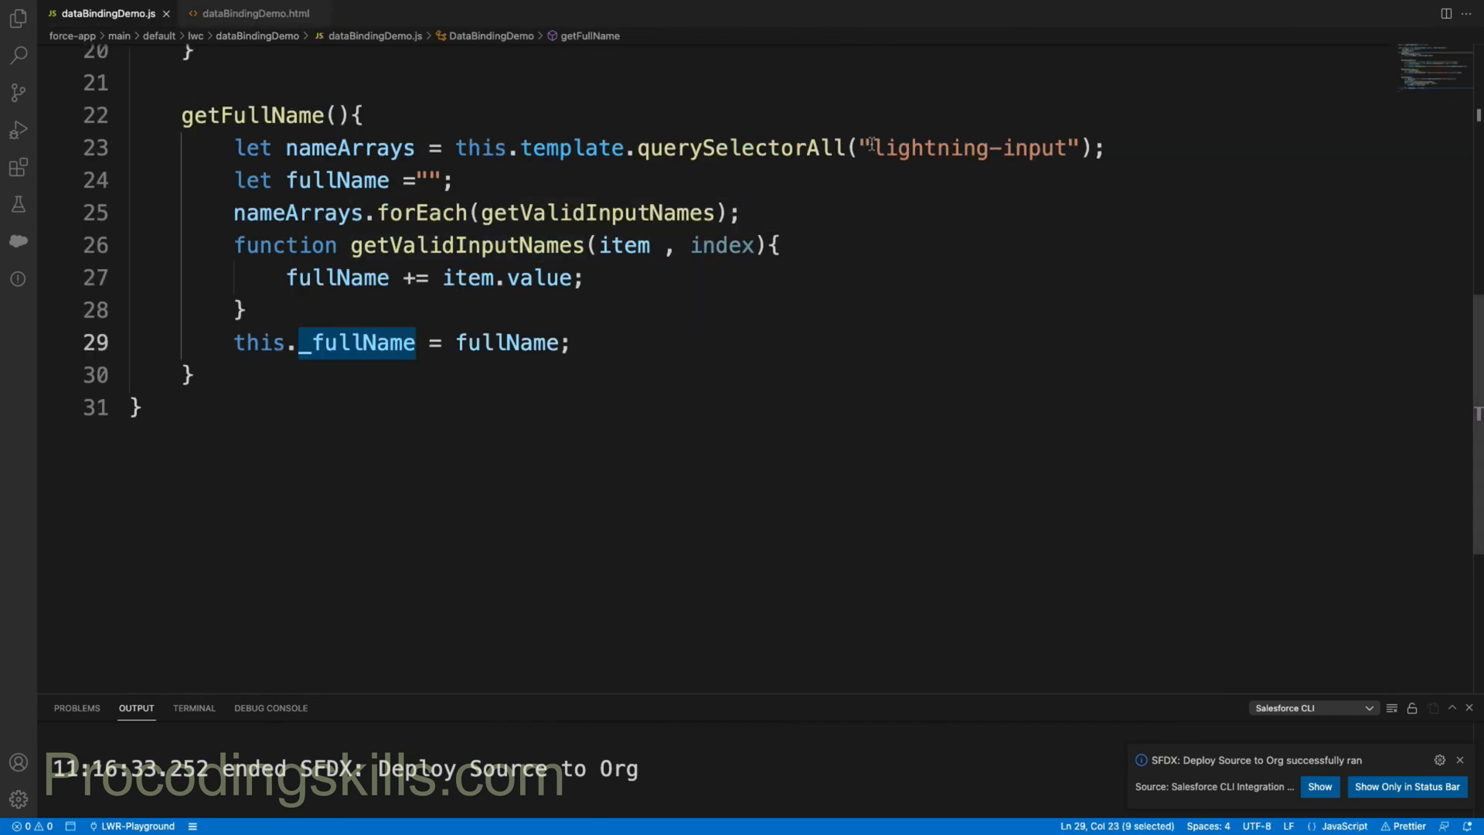
{"action": "double_click", "coordinate": [967, 147]}
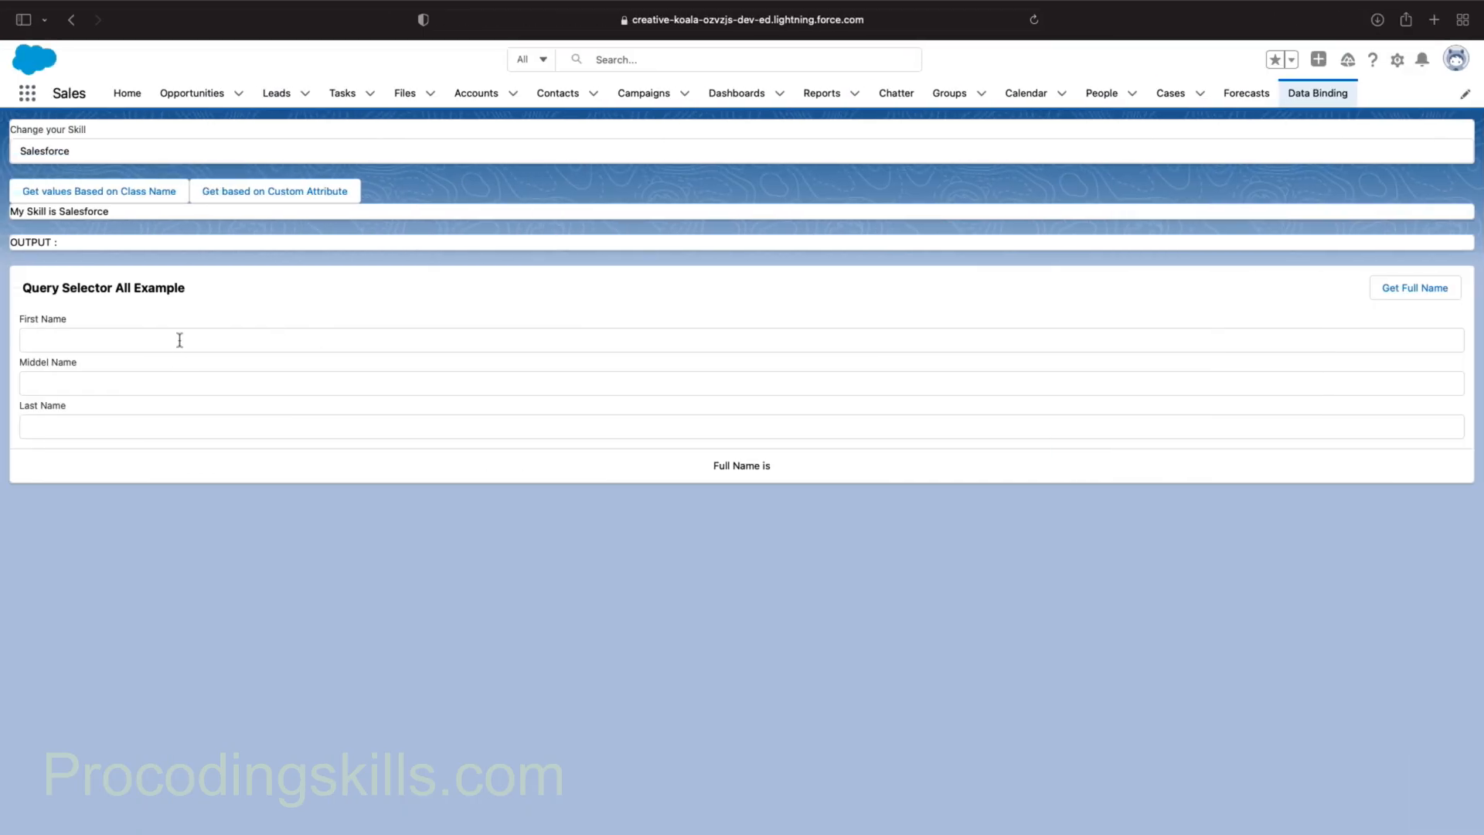
Step: Enter First Name, Middle Name and Last Name in the card, then request the full name
{"action": "type", "text": "TEs"}
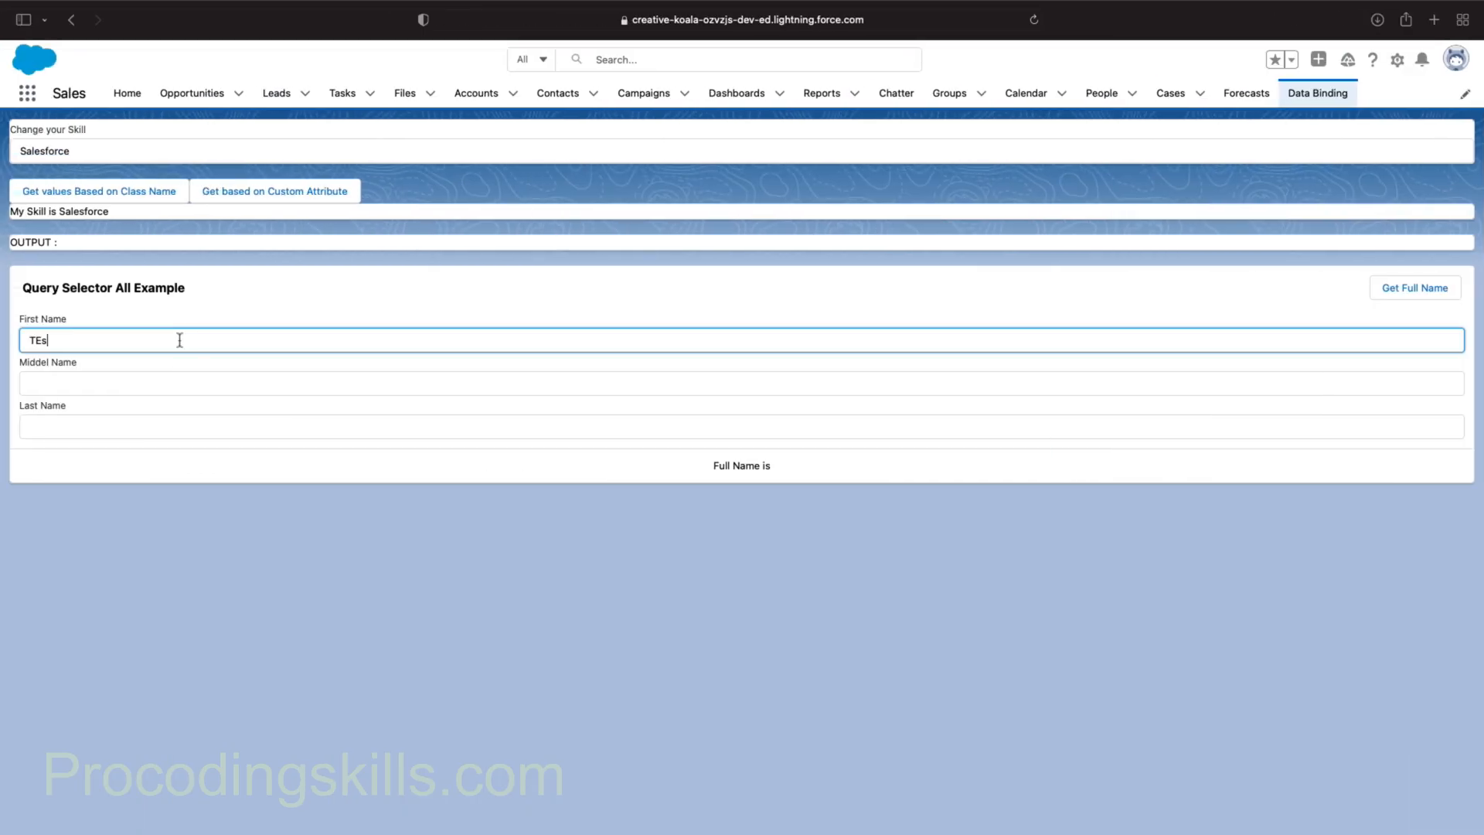
{"action": "type", "text": "First"}
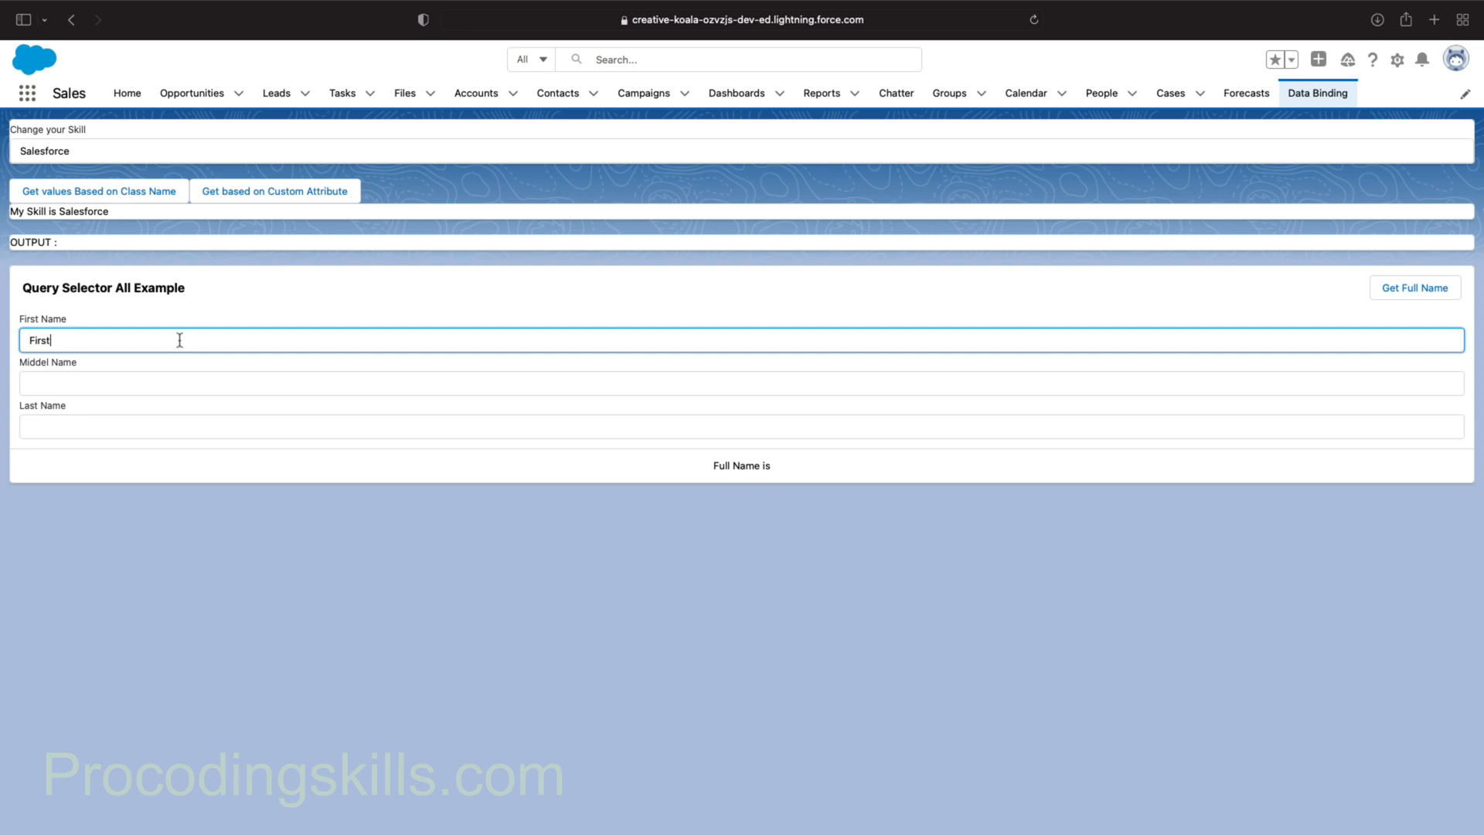
{"action": "type", "text": "Name"}
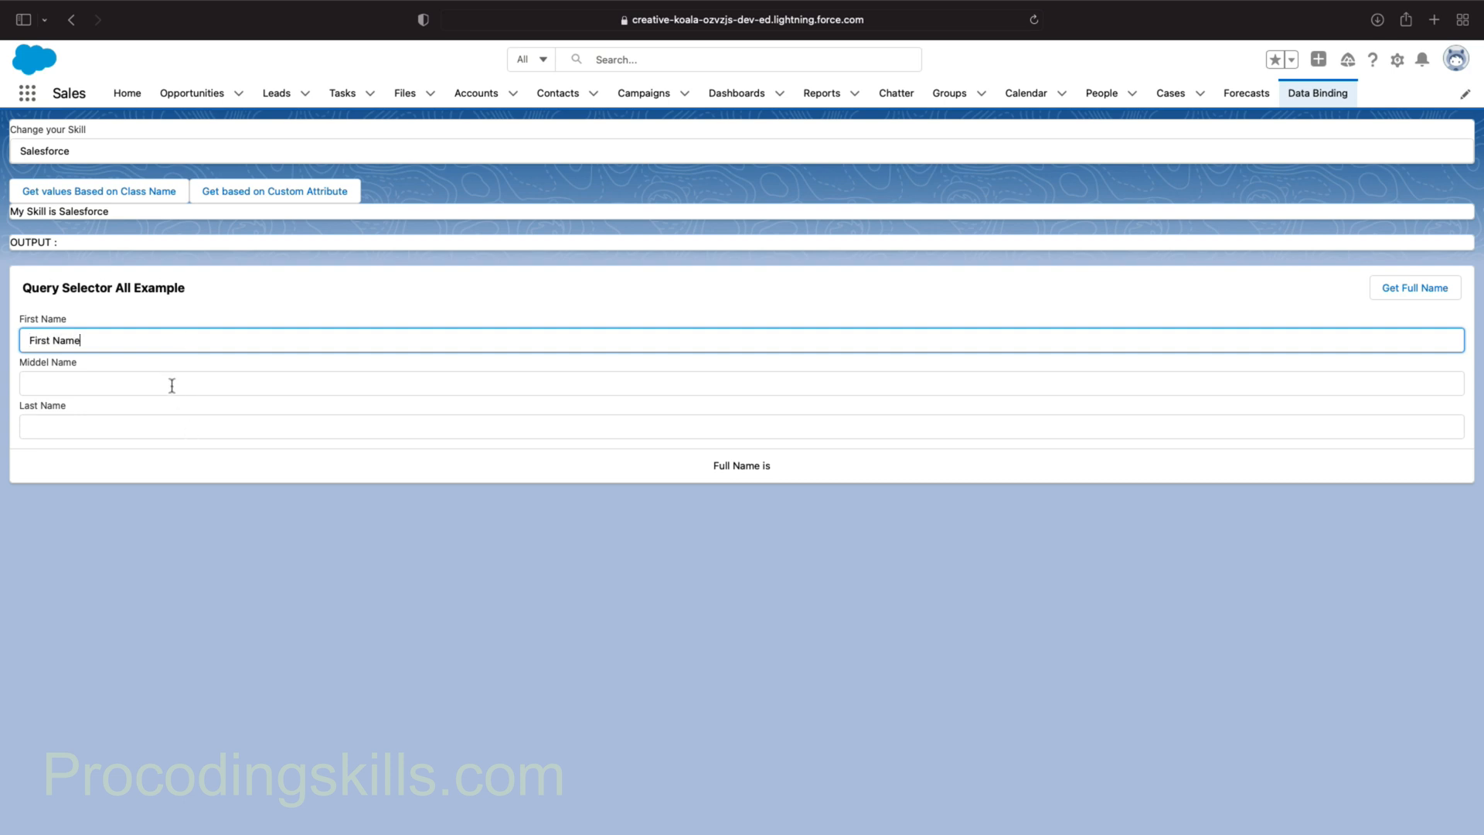
{"action": "type", "text": "Middle Name"}
{"action": "left_click", "coordinate": [741, 427]}
{"action": "type", "text": "Last Name"}
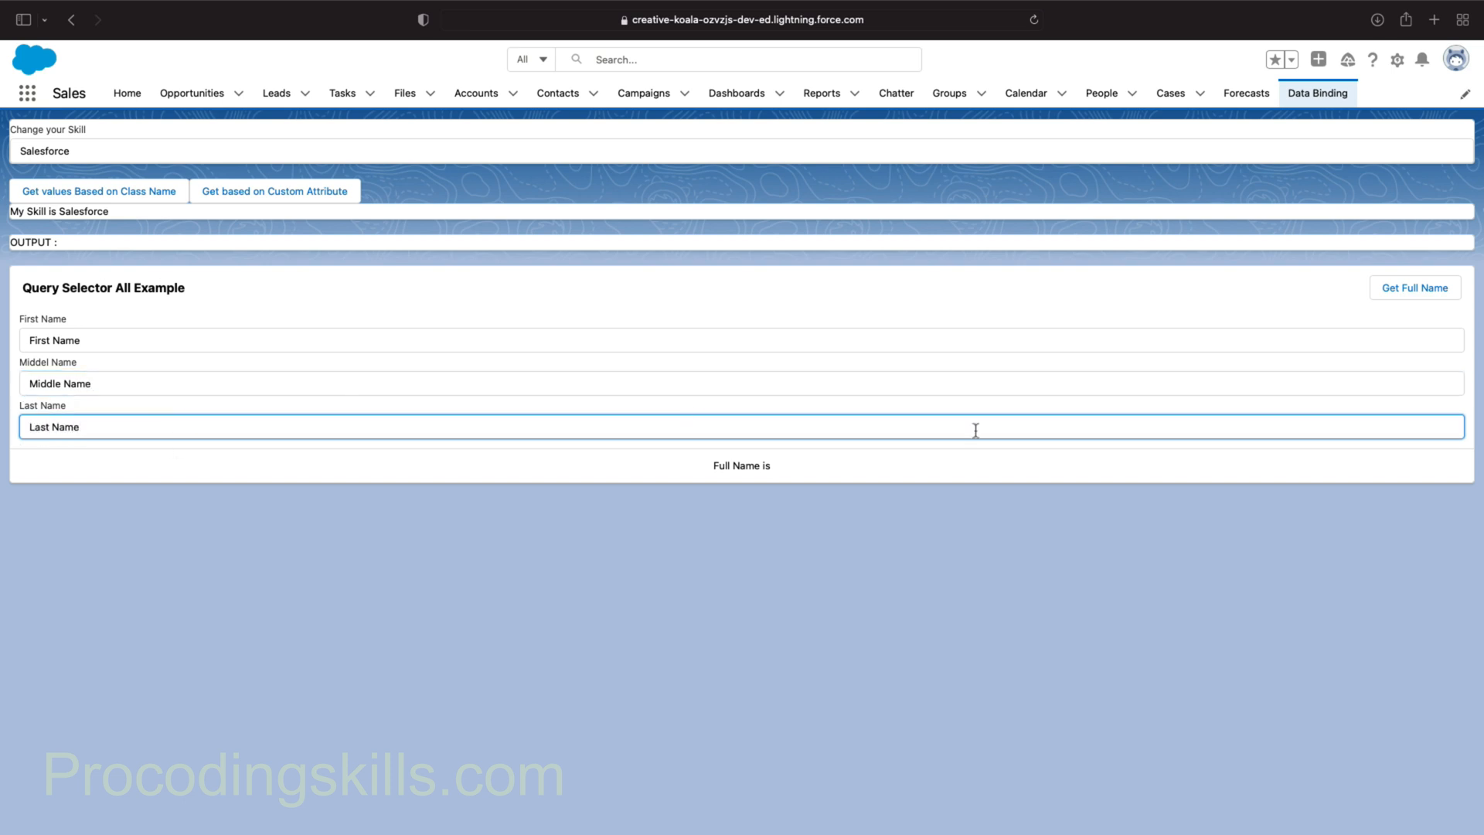
{"action": "left_click", "coordinate": [1415, 287]}
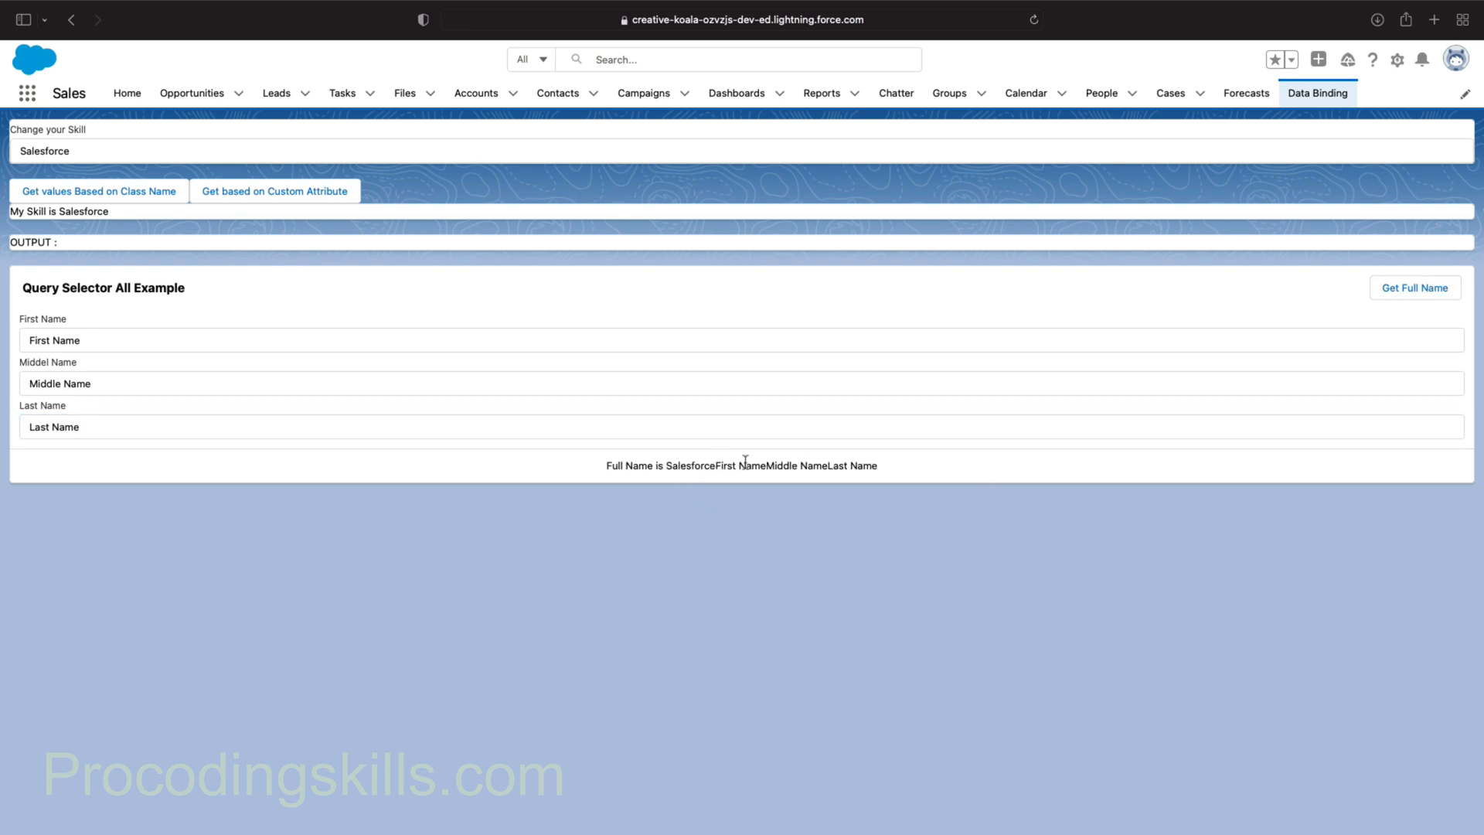
{"action": "mouse_move", "coordinate": [844, 464]}
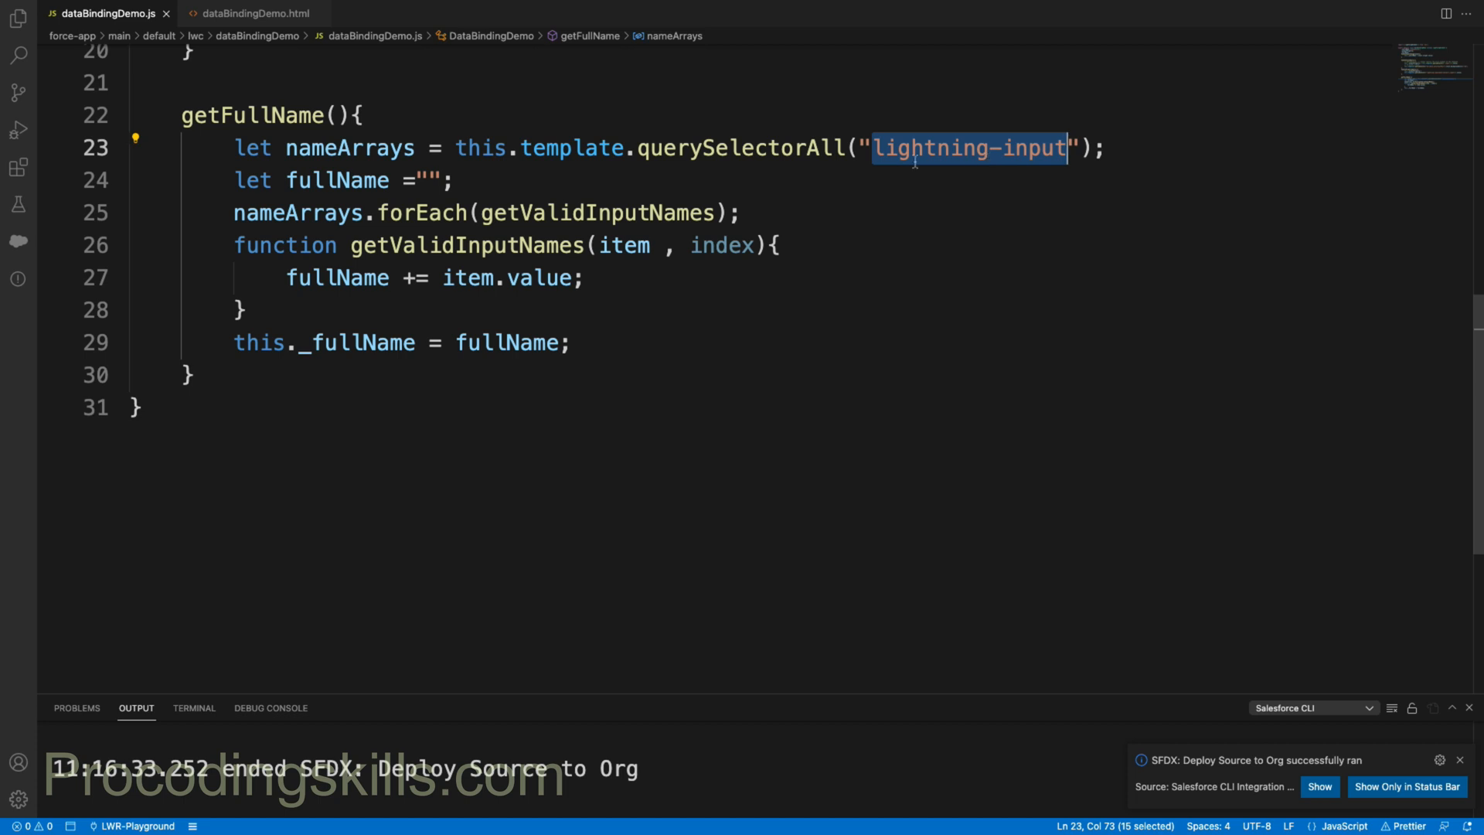
Step: Review the template, then start the condition if(item.label !== "") in getValidInputNames
{"action": "left_click", "coordinate": [256, 13]}
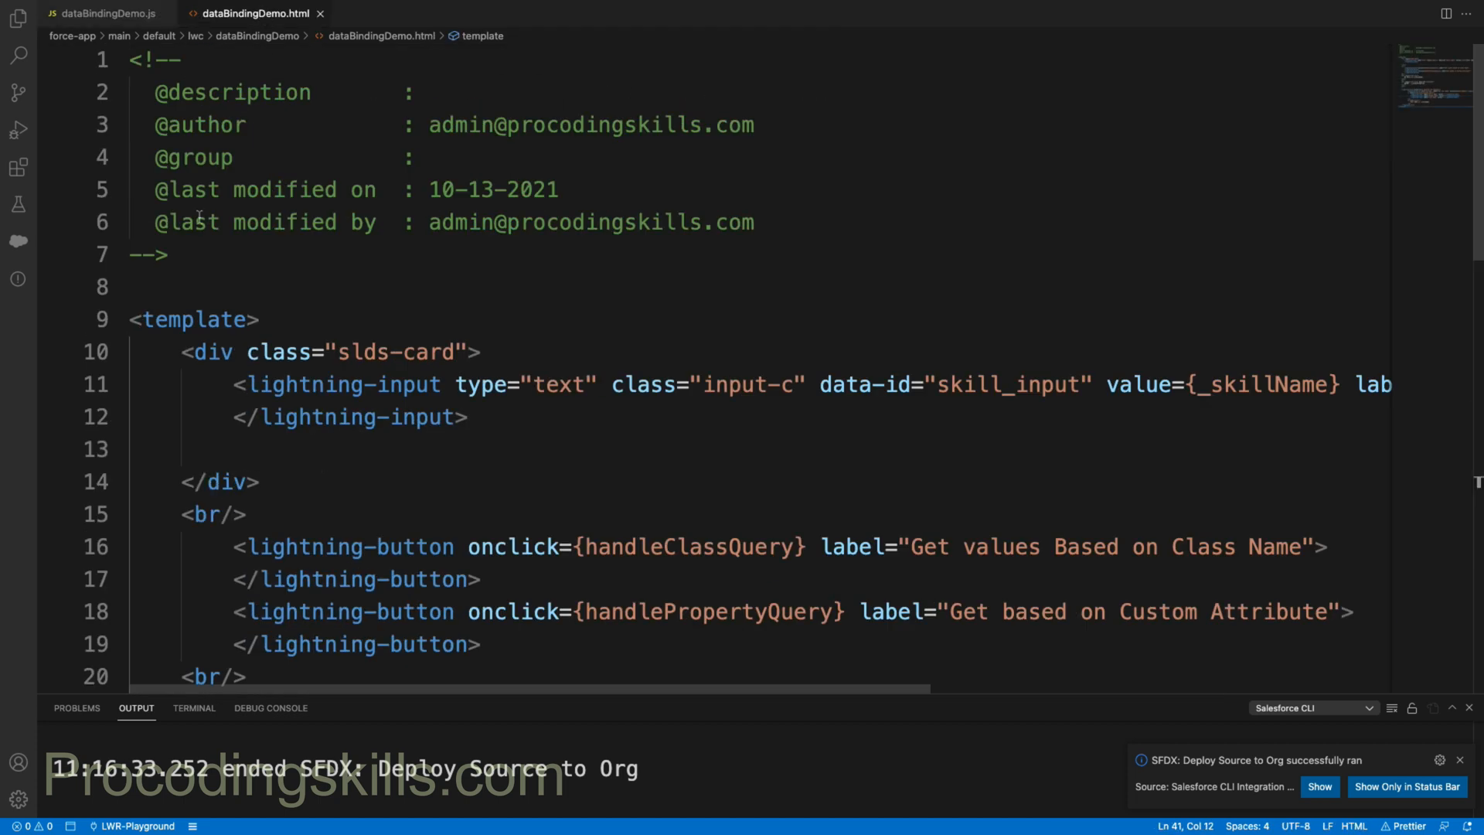
{"action": "key", "text": "ctrl+a"}
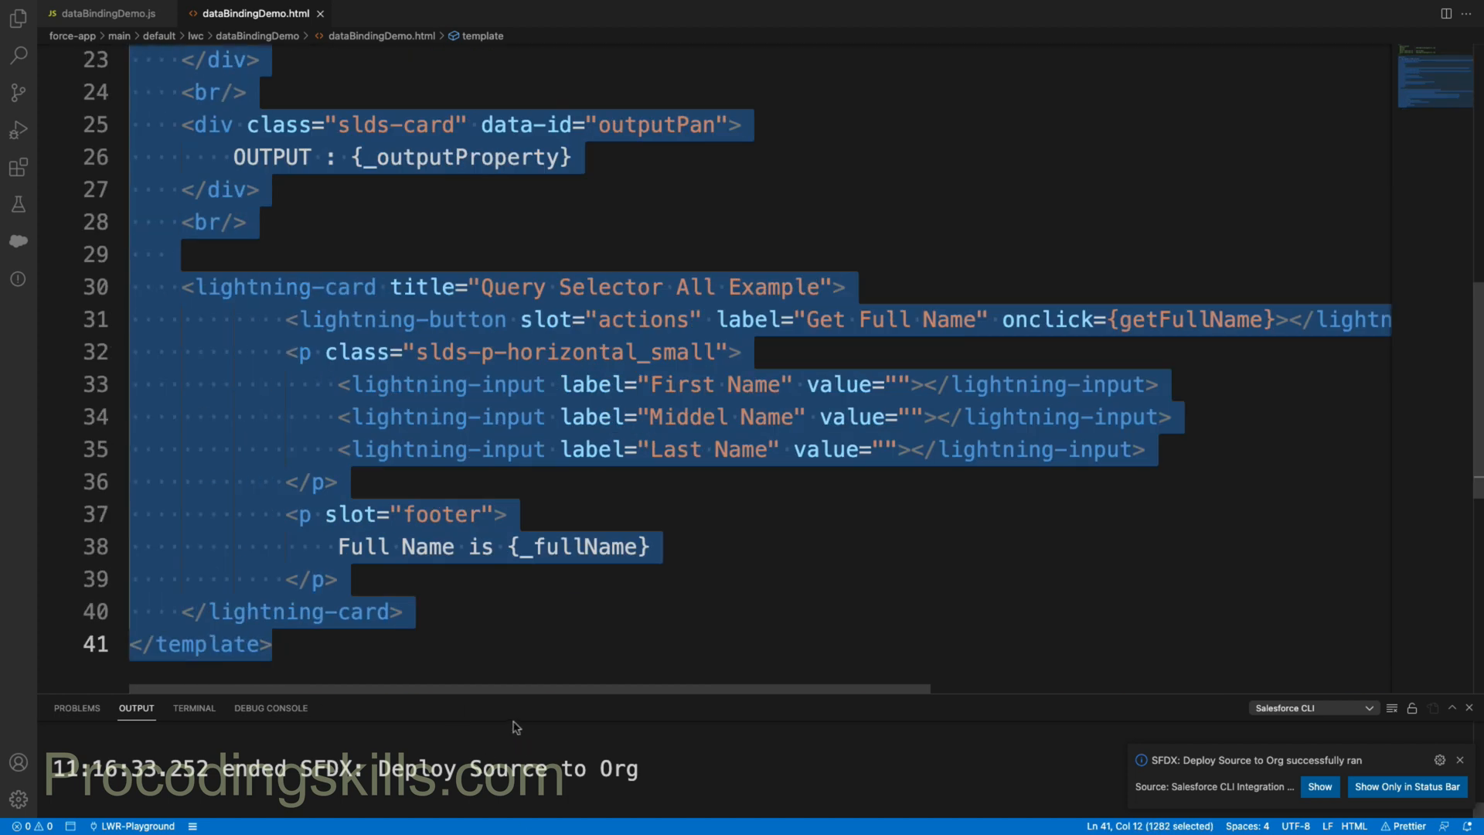
{"action": "left_click", "coordinate": [102, 14]}
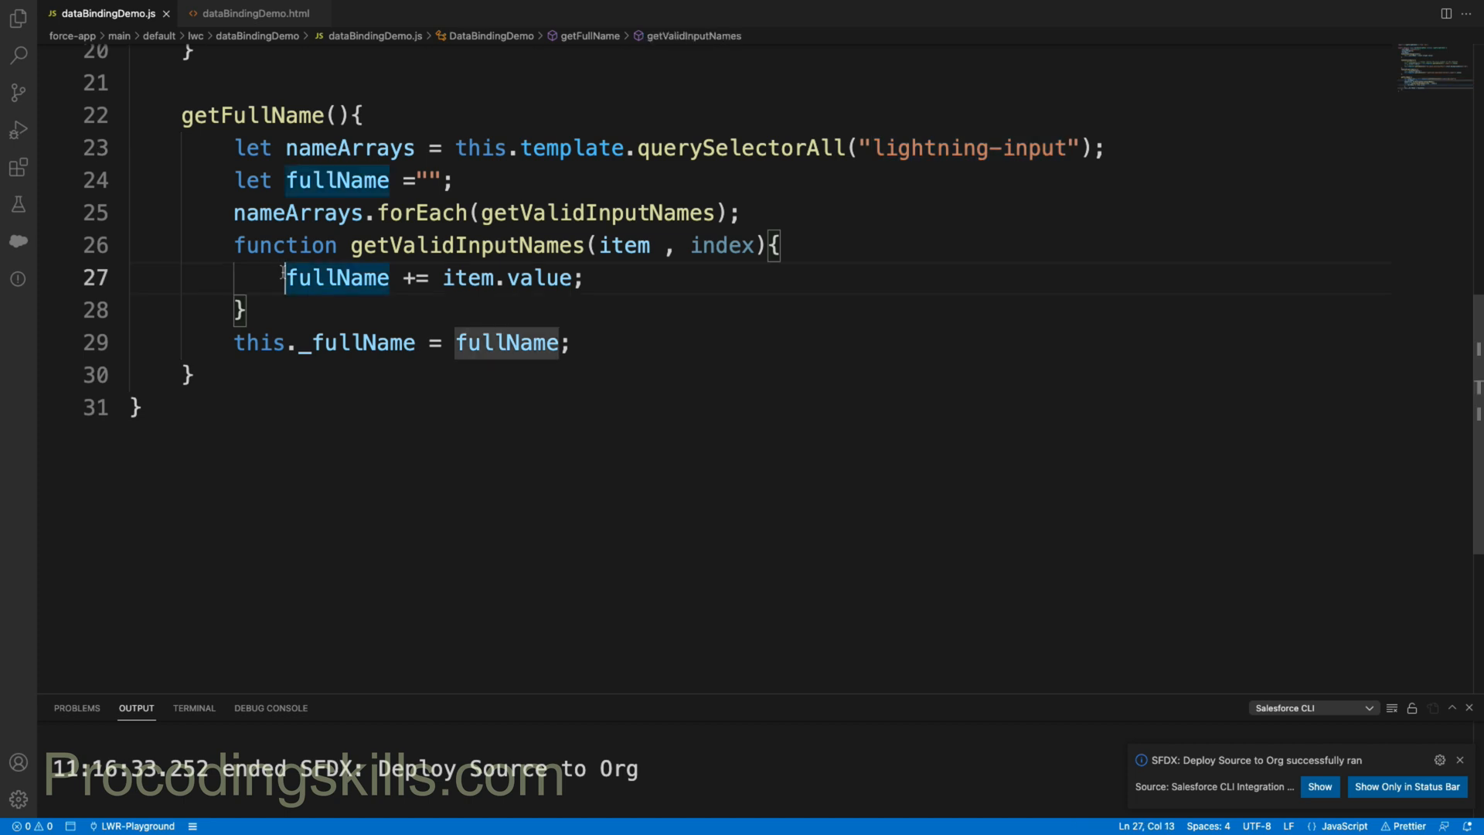
{"action": "key", "text": "Enter"}
{"action": "type", "text": "if("}
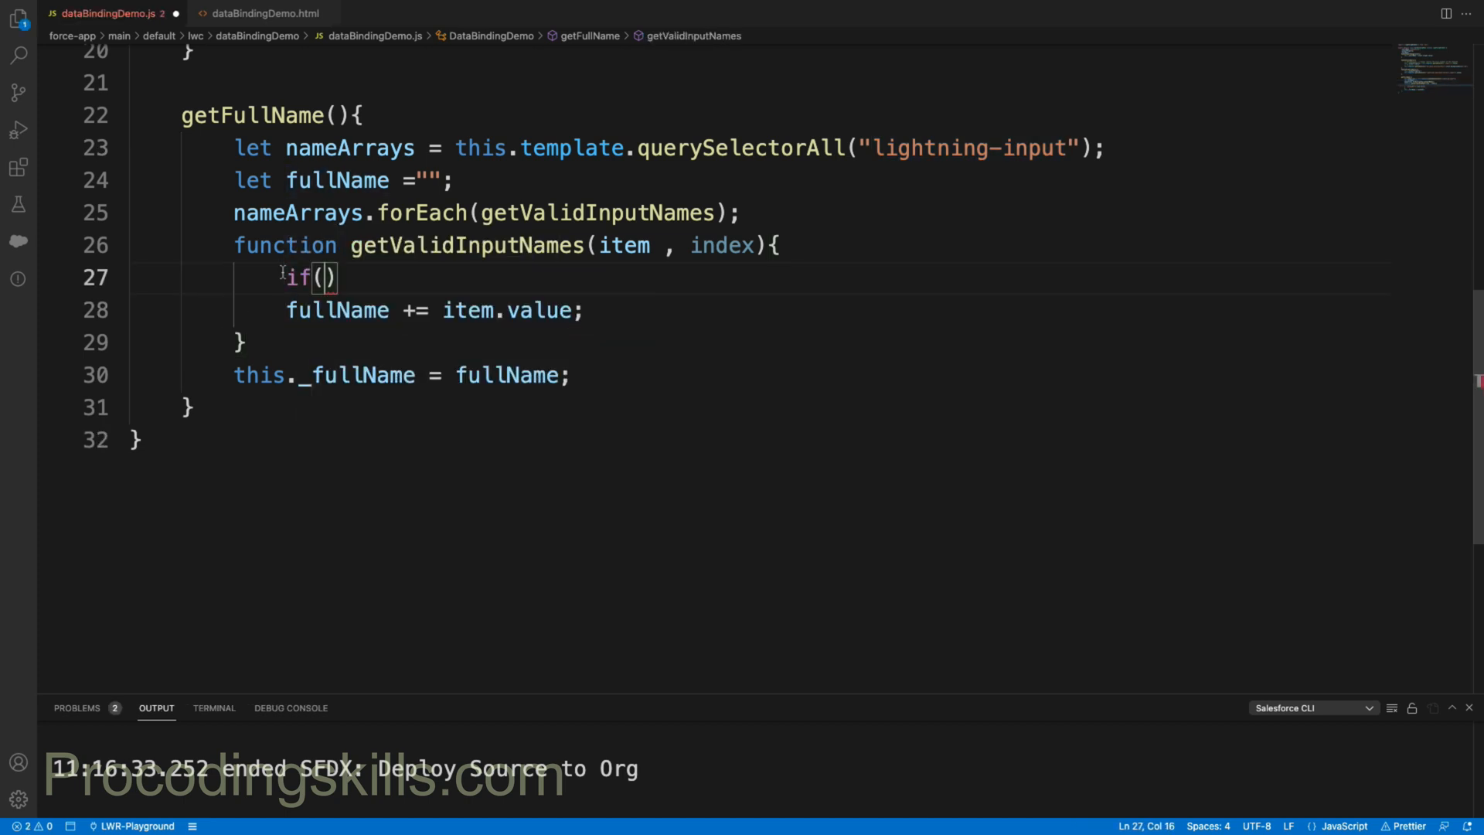
{"action": "type", "text": "item.L"}
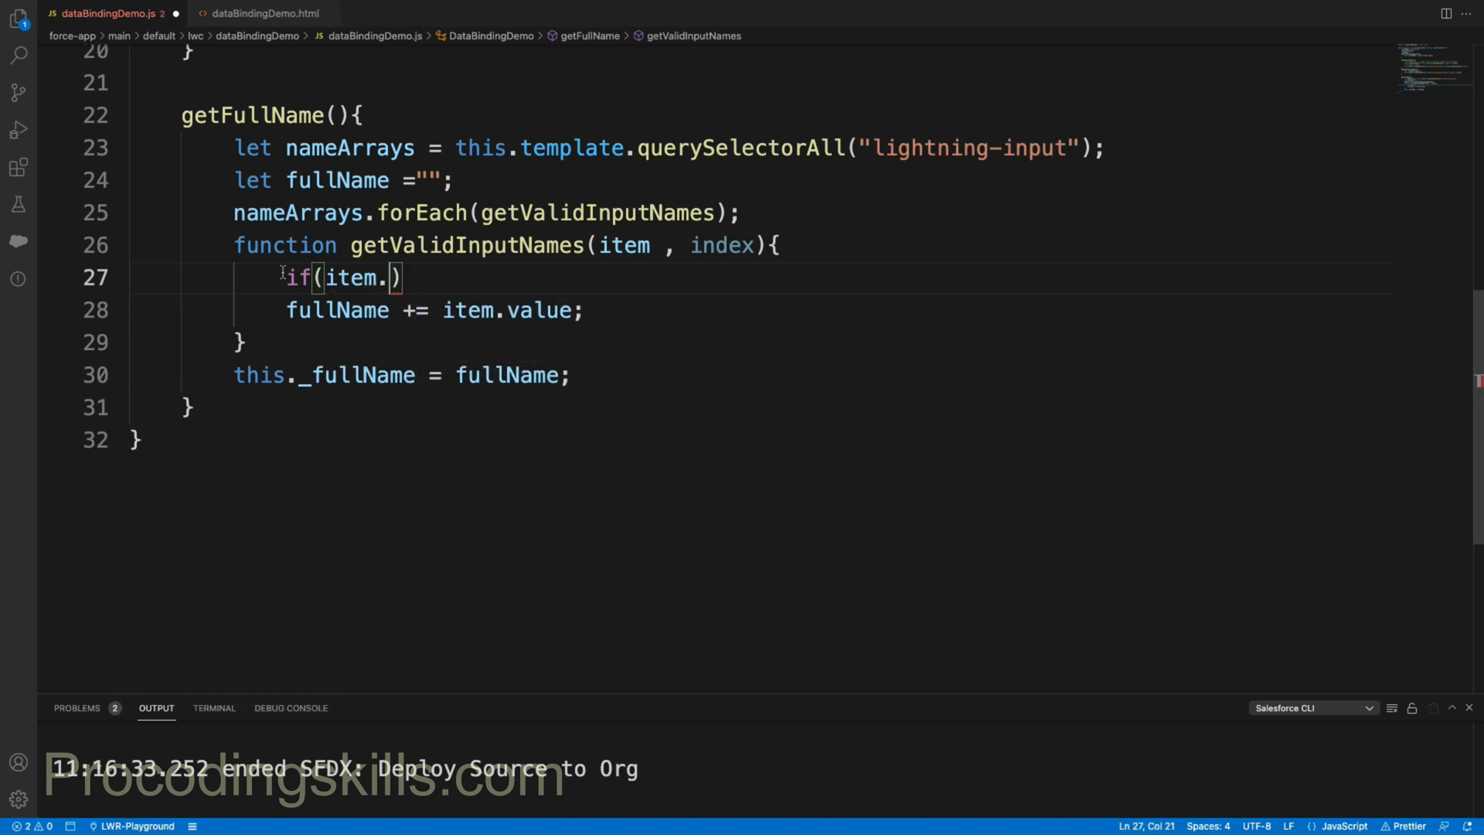
{"action": "type", "text": "label !"}
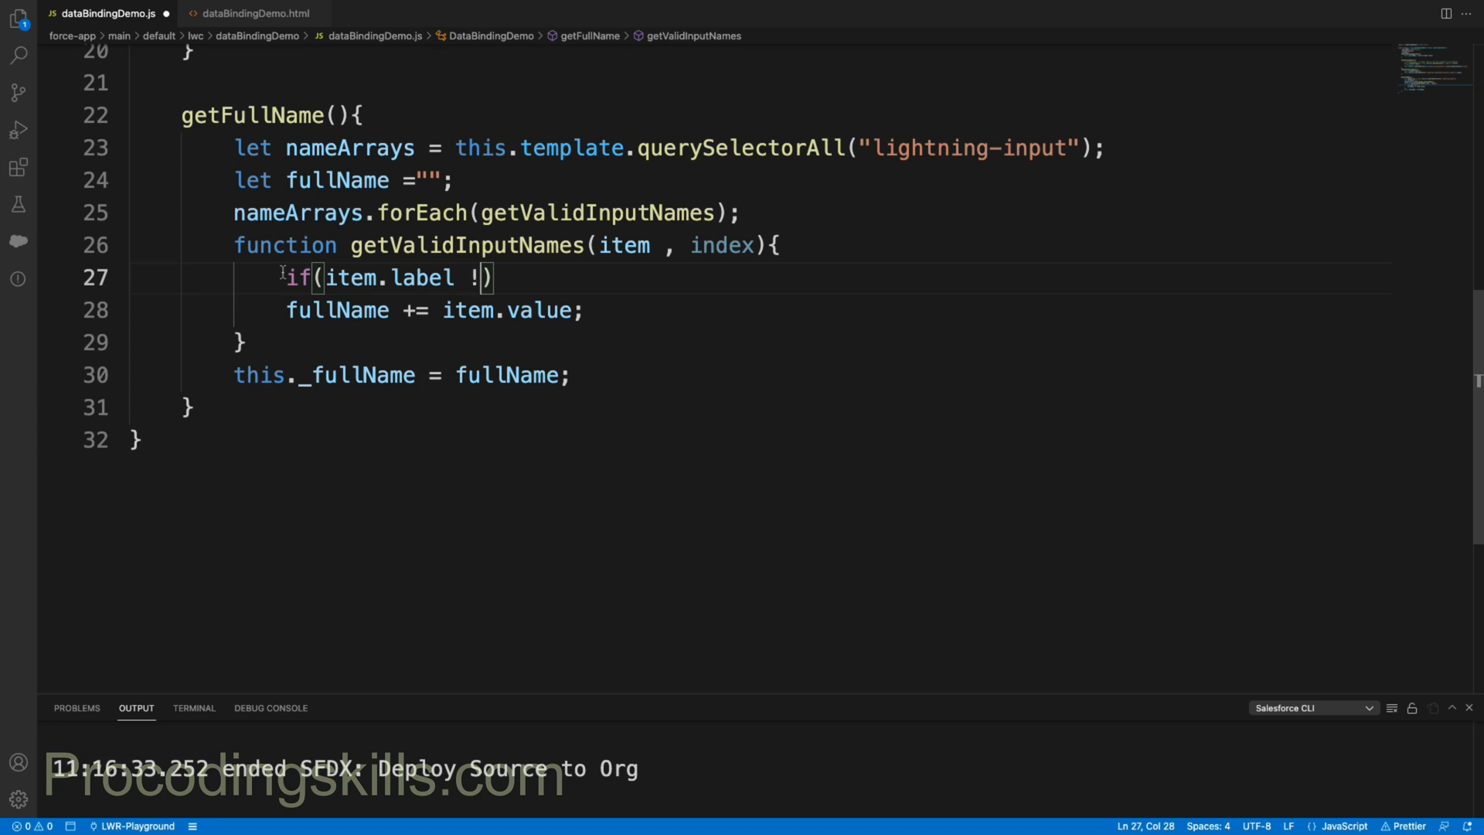
{"action": "type", "text": "== \"\""}
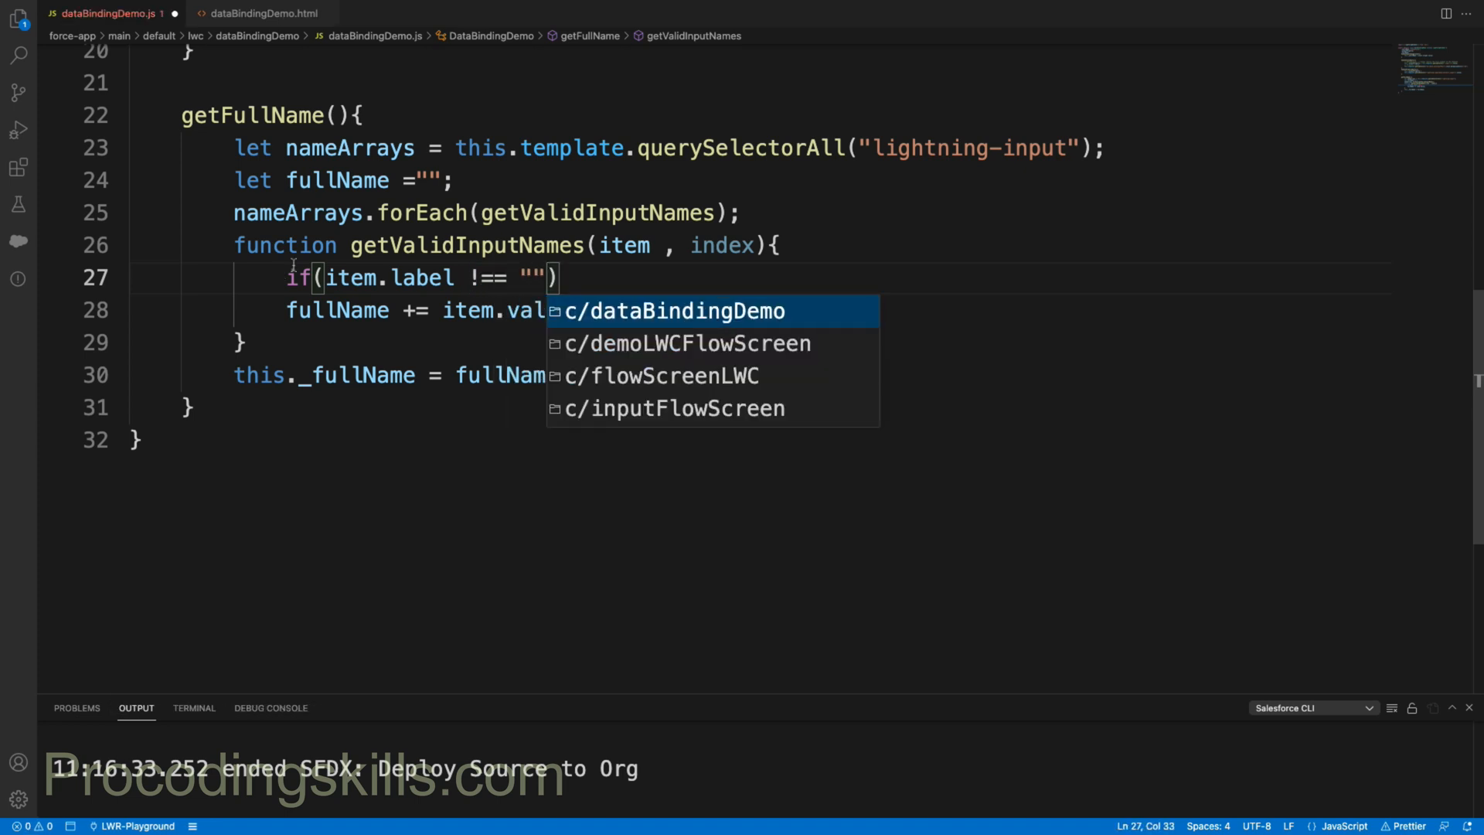
Step: Copy the 'Change your Skill' label from dataBindingDemo.html into the condition
{"action": "left_click", "coordinate": [255, 13]}
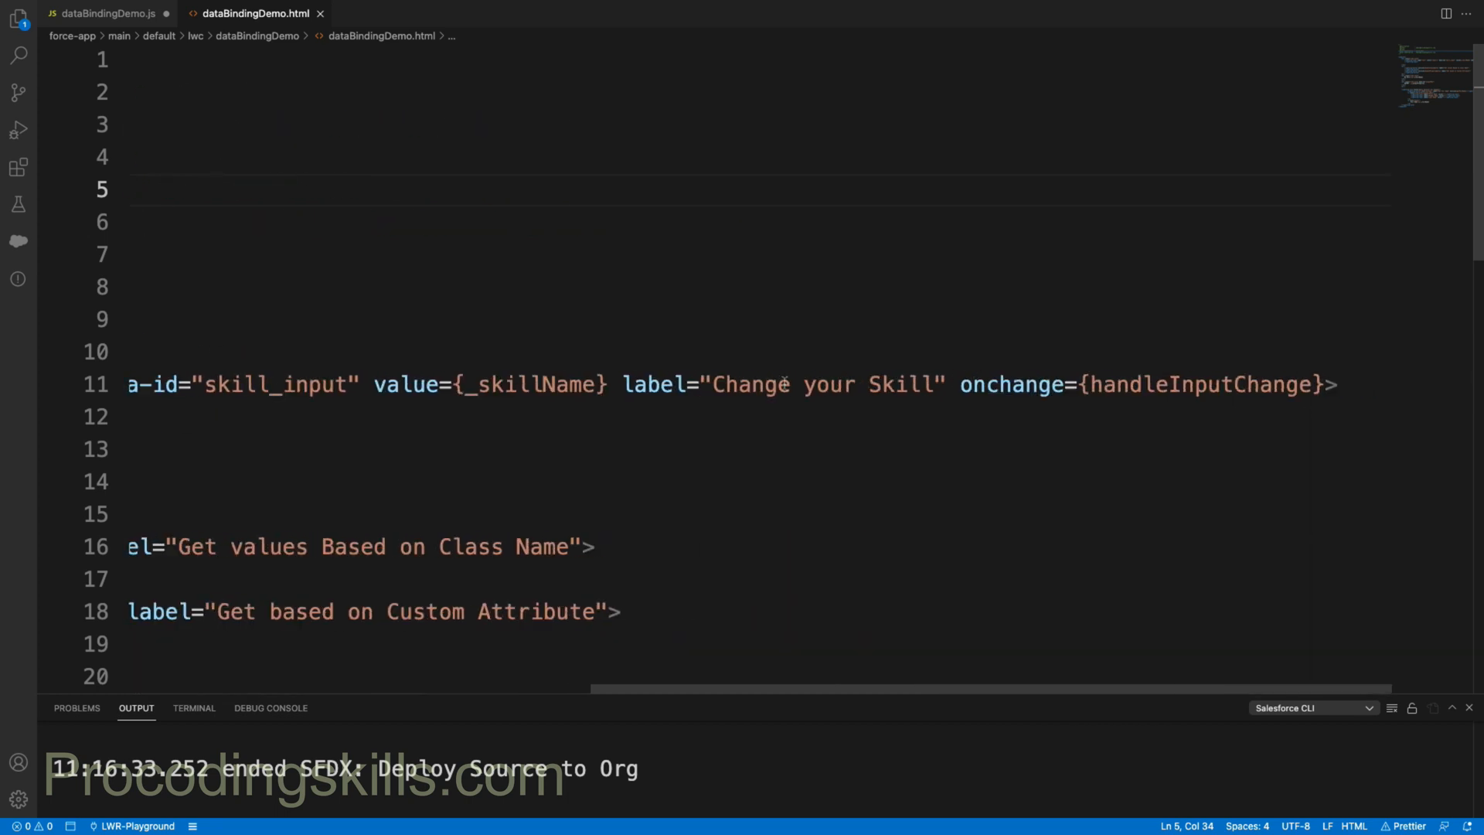
{"action": "left_click_drag", "start_coordinate": [717, 384], "coordinate": [868, 384]}
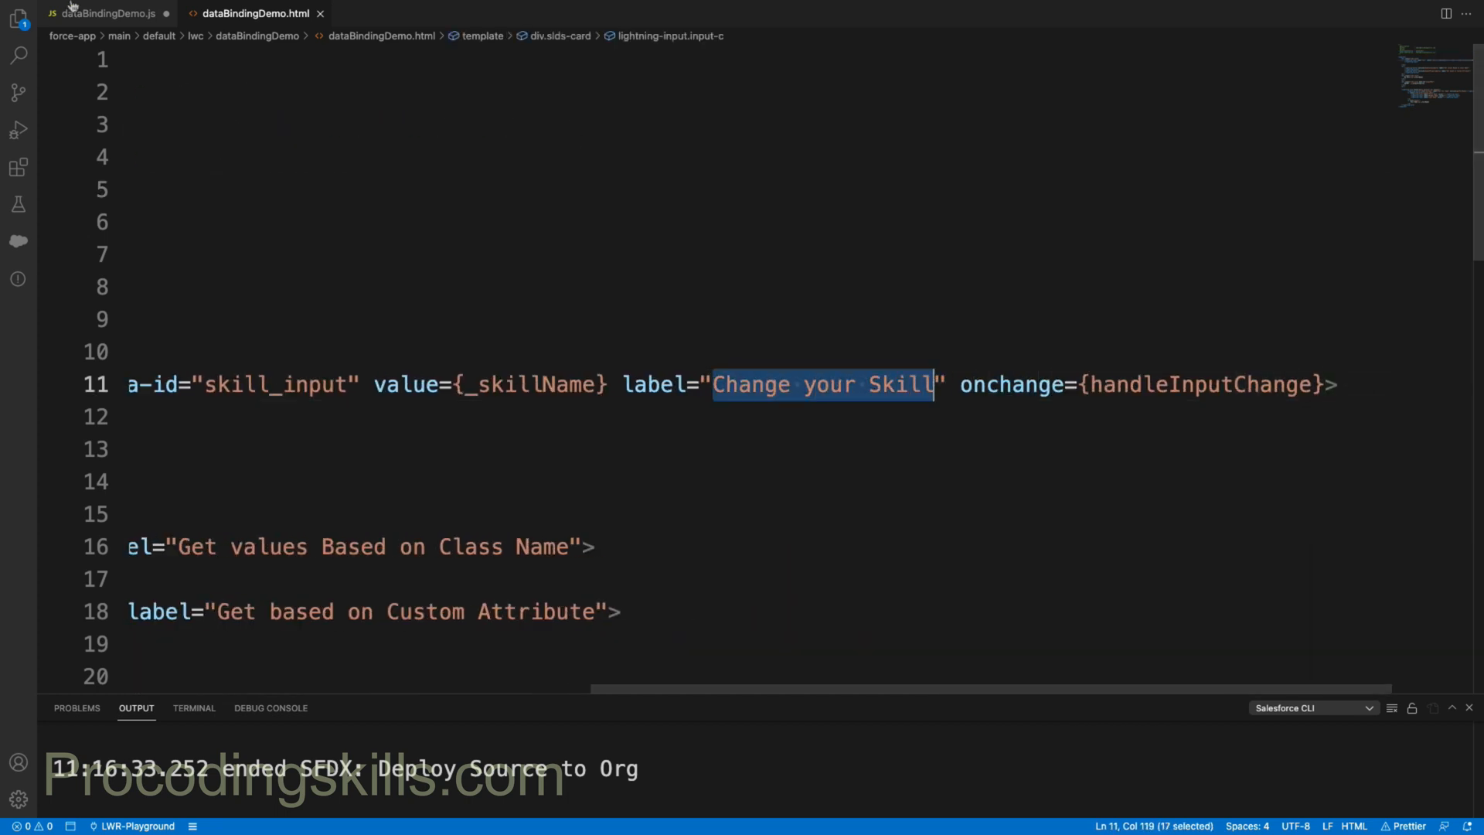
{"action": "left_click", "coordinate": [106, 14]}
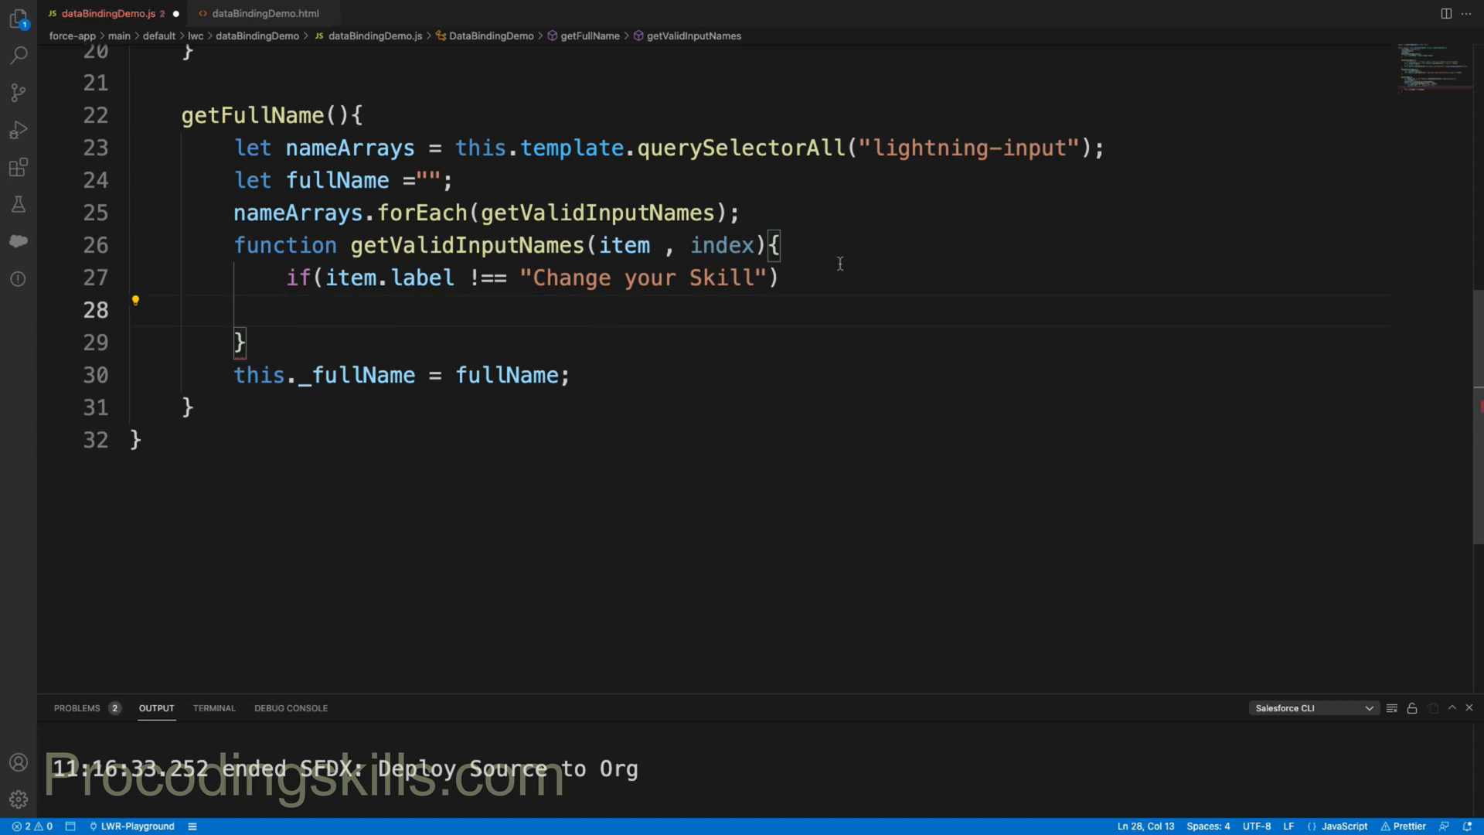
Step: Inside braces under the if, write fullName += (item.value + " ");
{"action": "type", "text": "{}"}
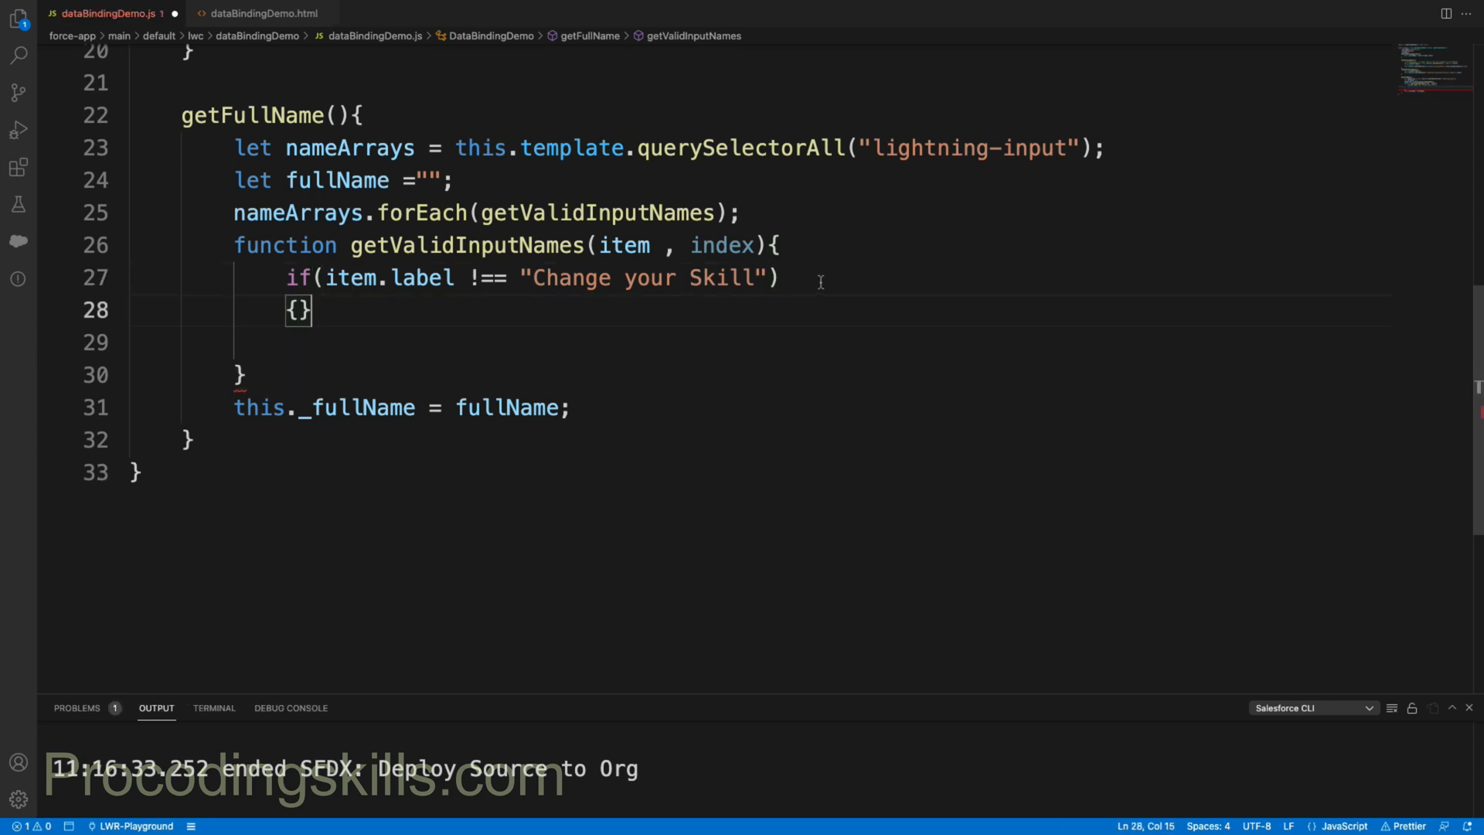
{"action": "type", "text": "fullName += item.value;"}
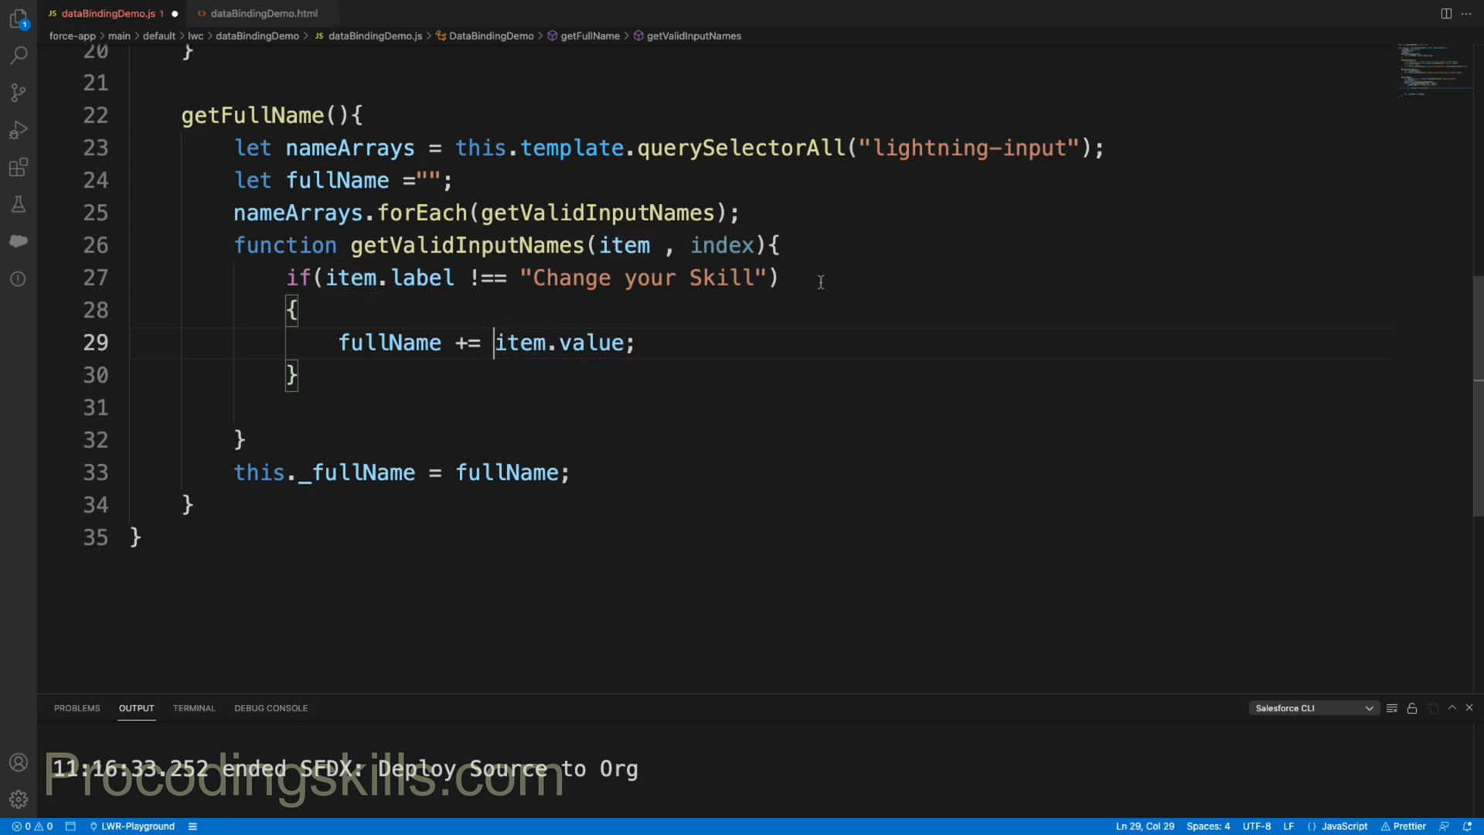
{"action": "type", "text": "("}
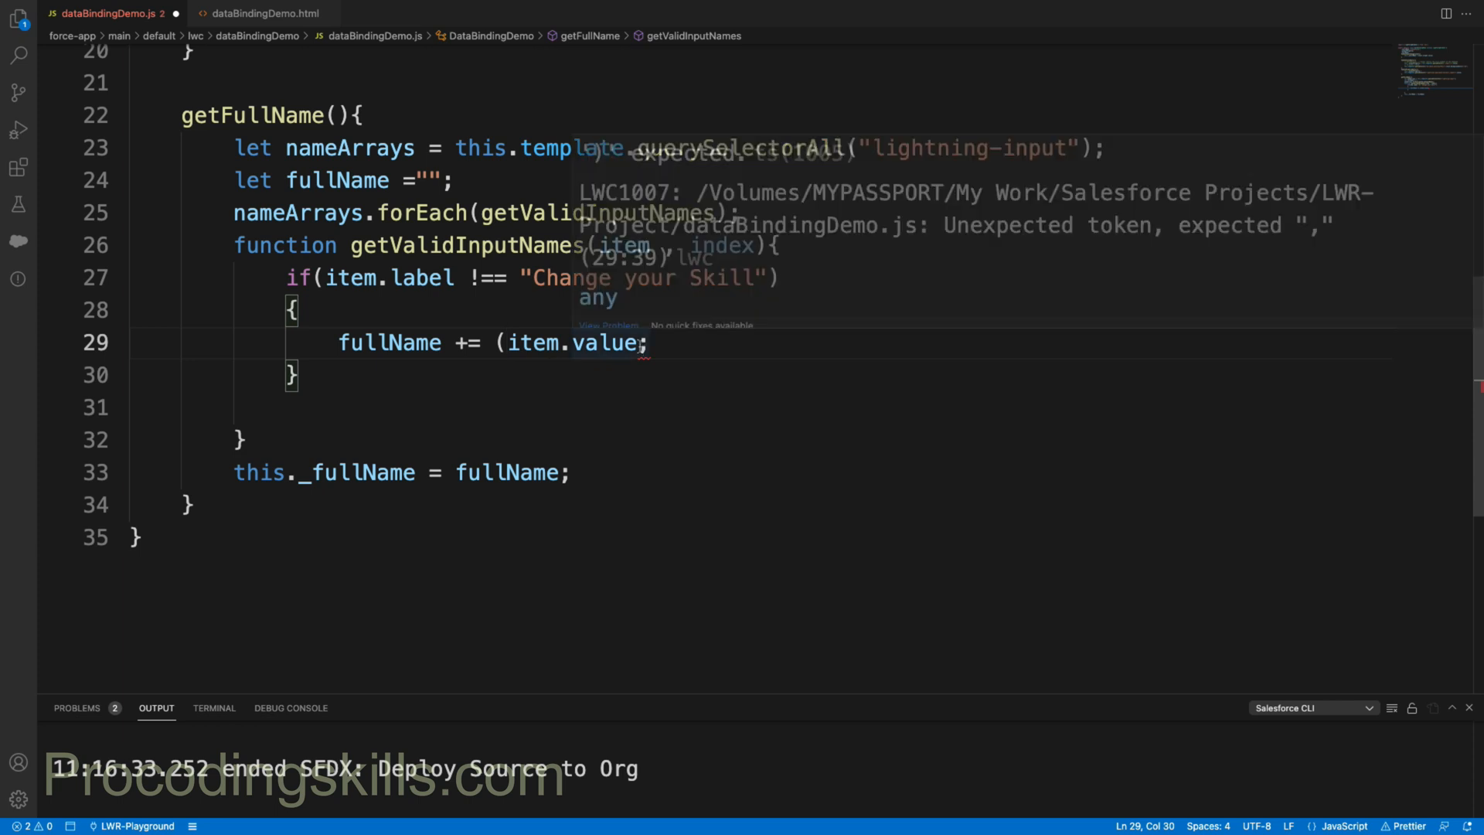
{"action": "type", "text": ")"}
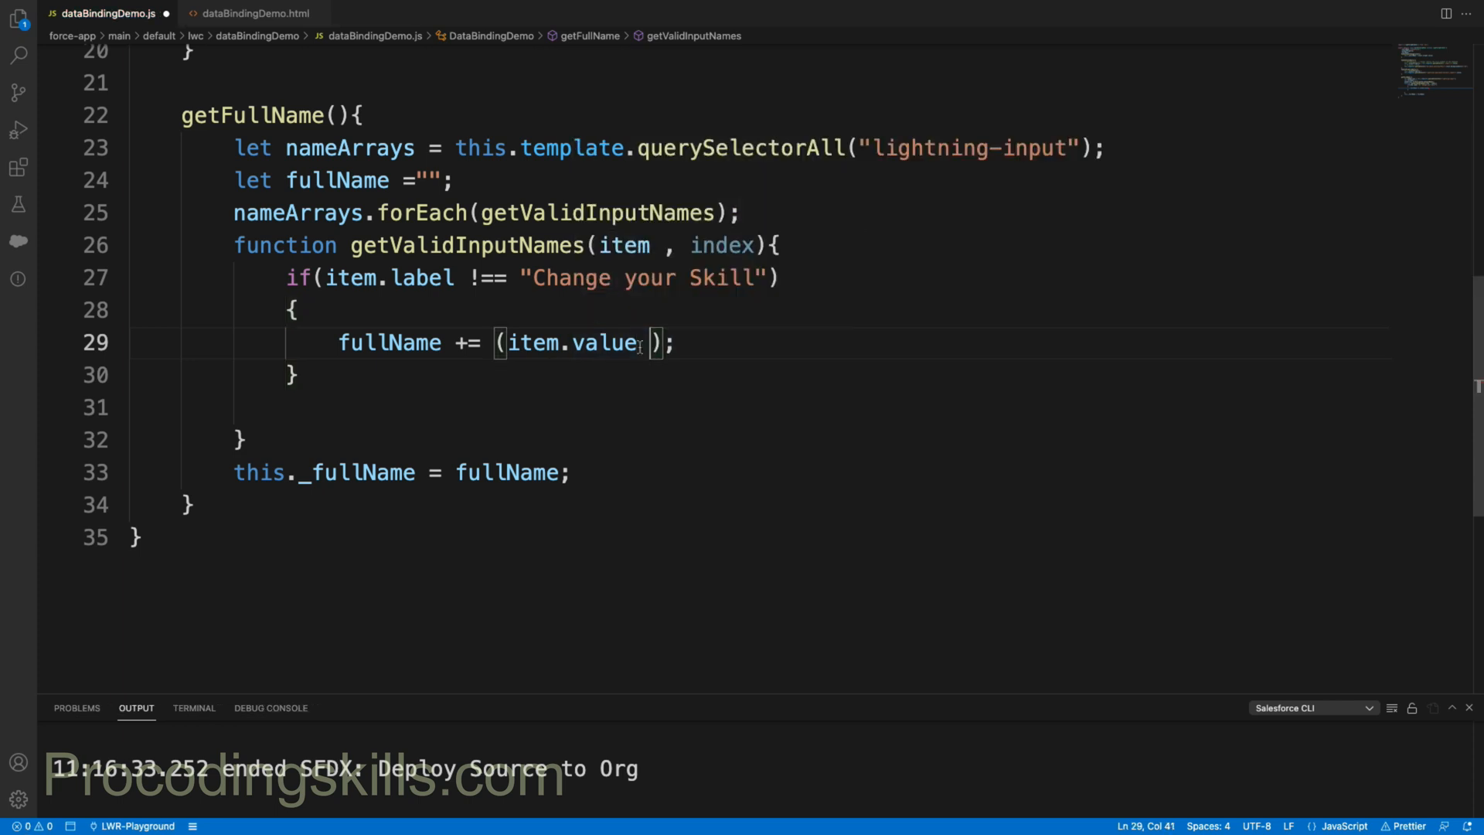
{"action": "type", "text": "+ \"\""}
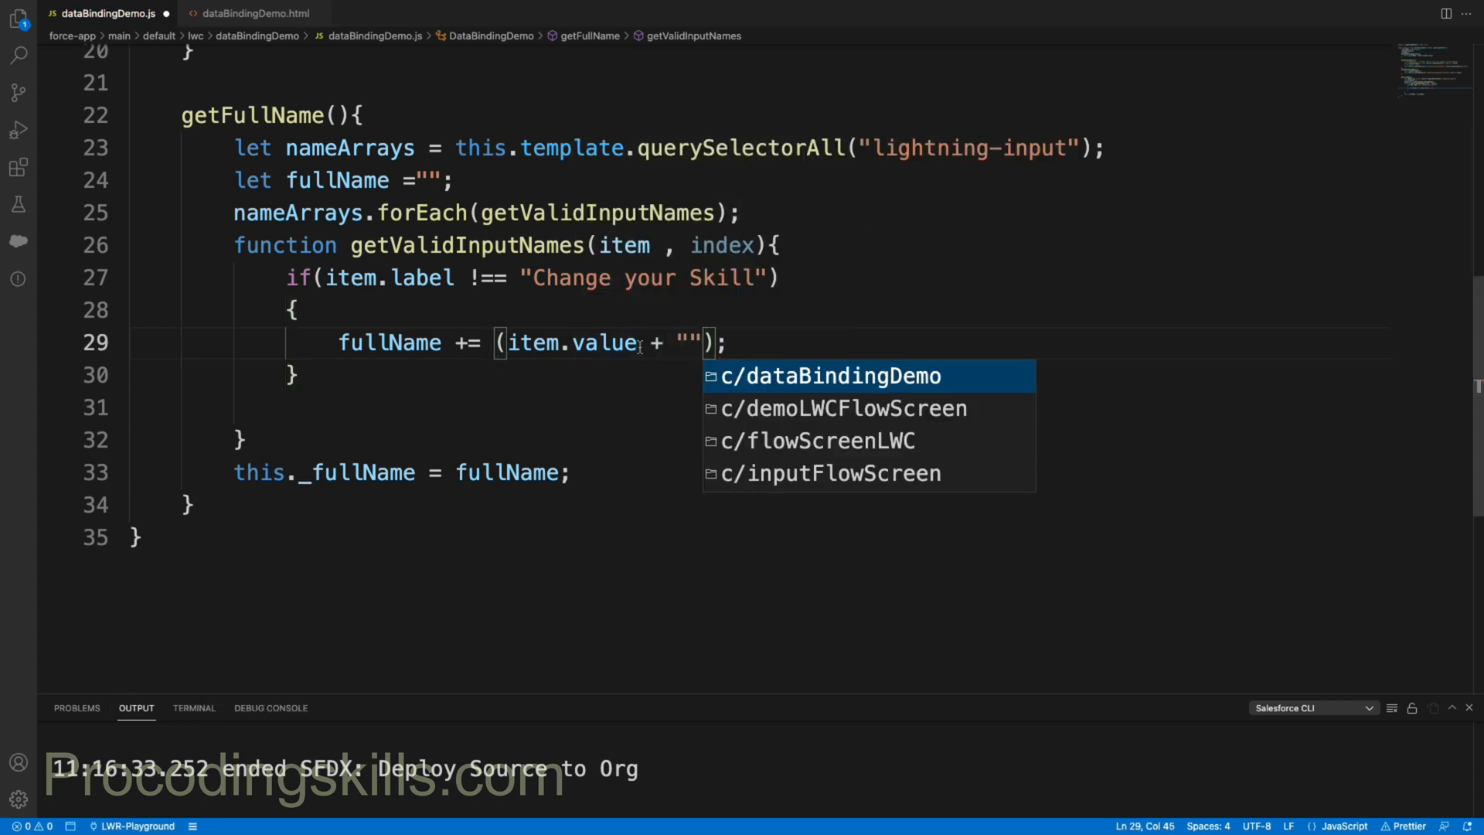
{"action": "type", "text": "\" \""}
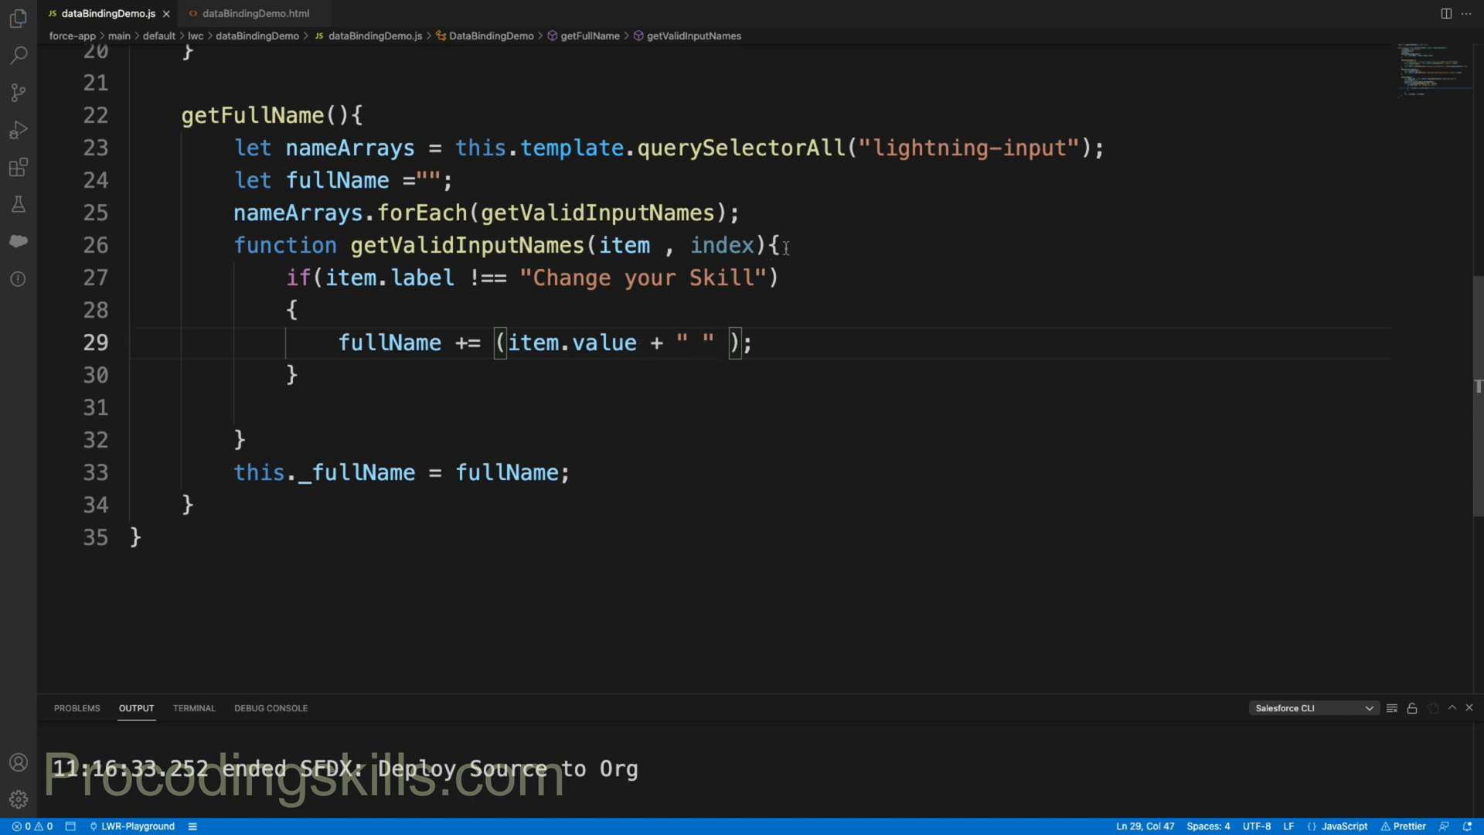
Step: Deploy dataBindingDemo.js with SFDX: Deploy This Source to Org
{"action": "right_click", "coordinate": [776, 245]}
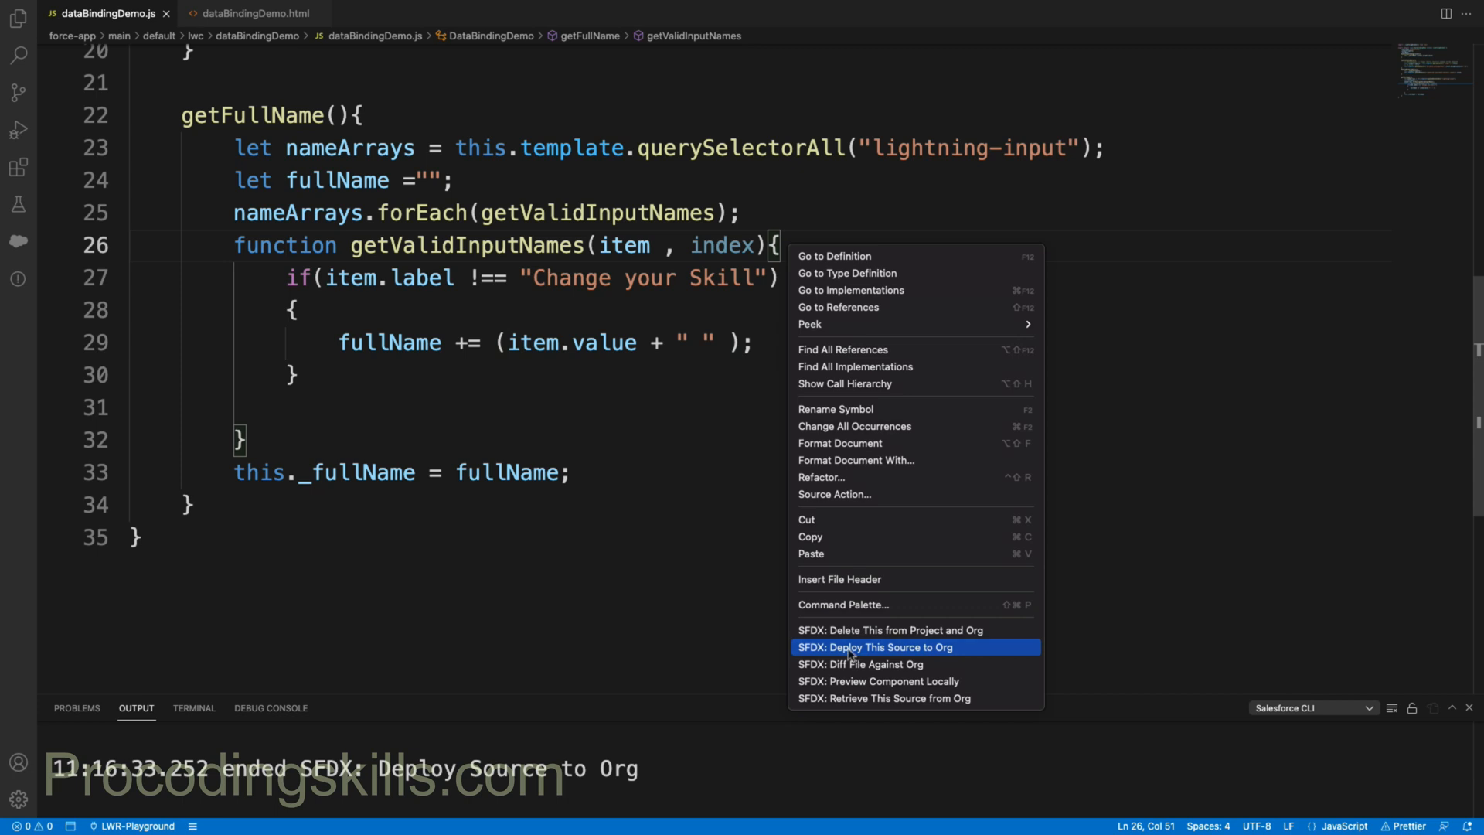
{"action": "left_click", "coordinate": [876, 646]}
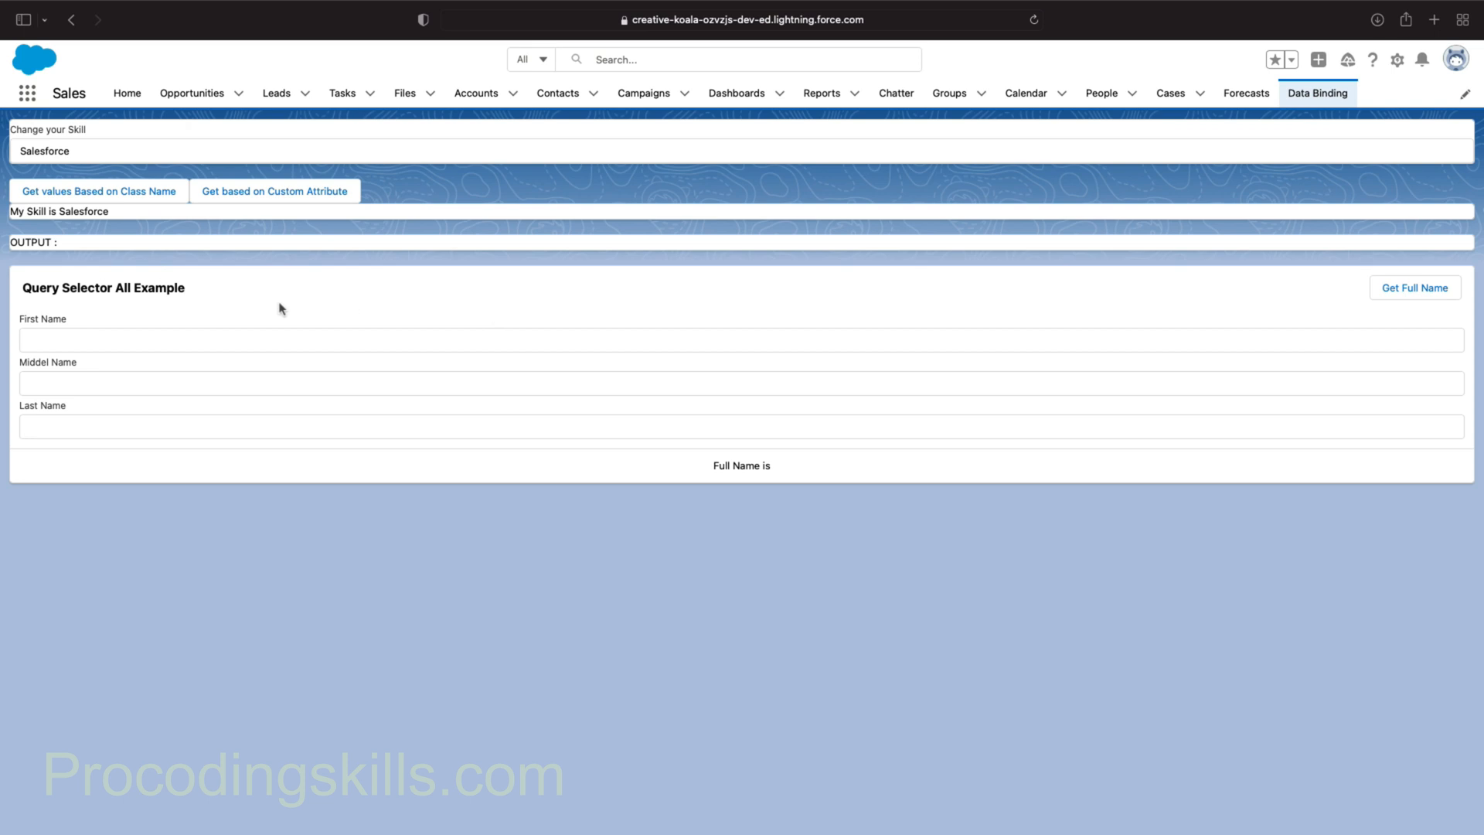
{"action": "left_click", "coordinate": [208, 338]}
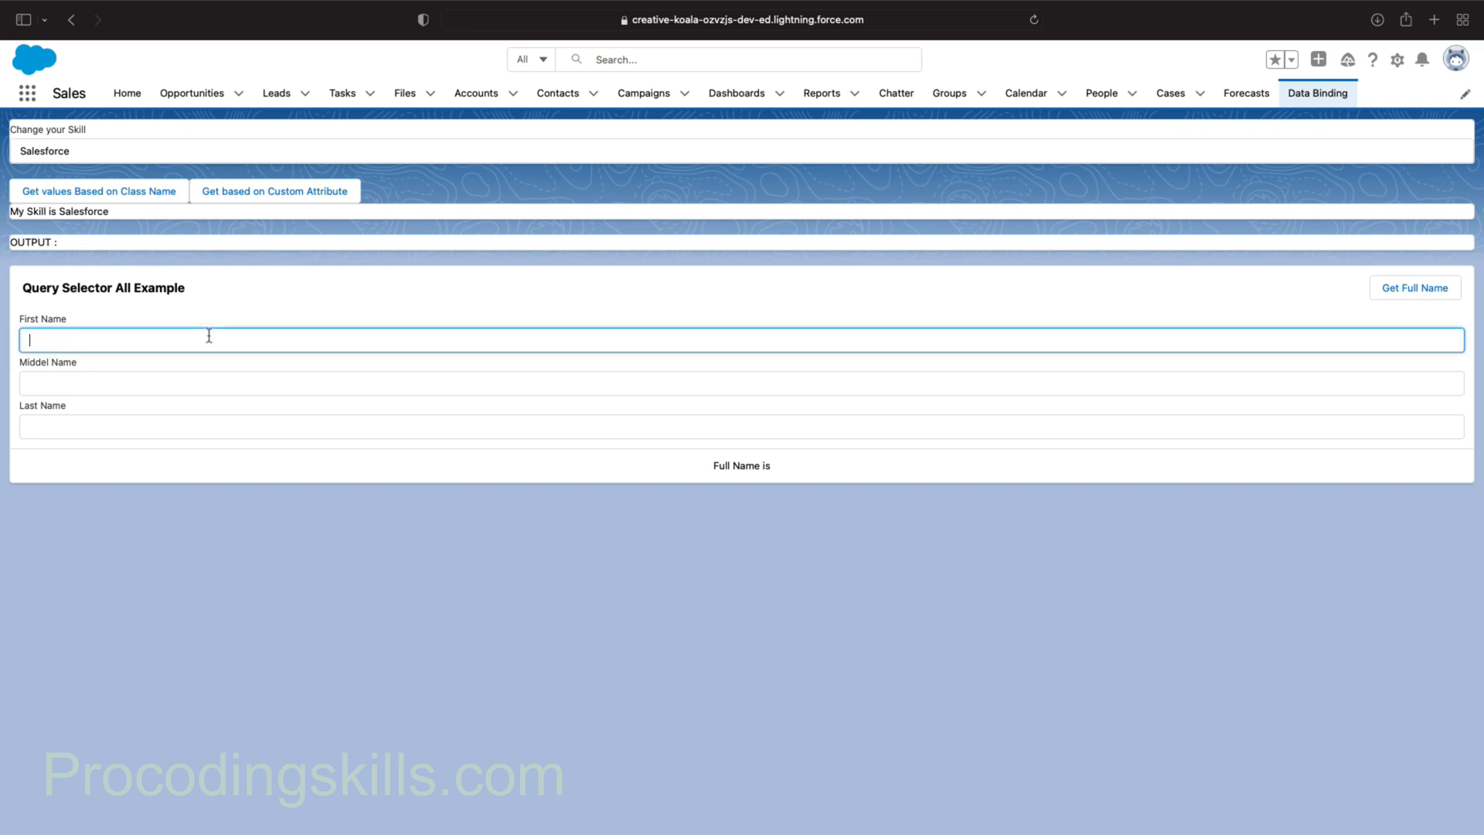
{"action": "type", "text": "Lakshmi"}
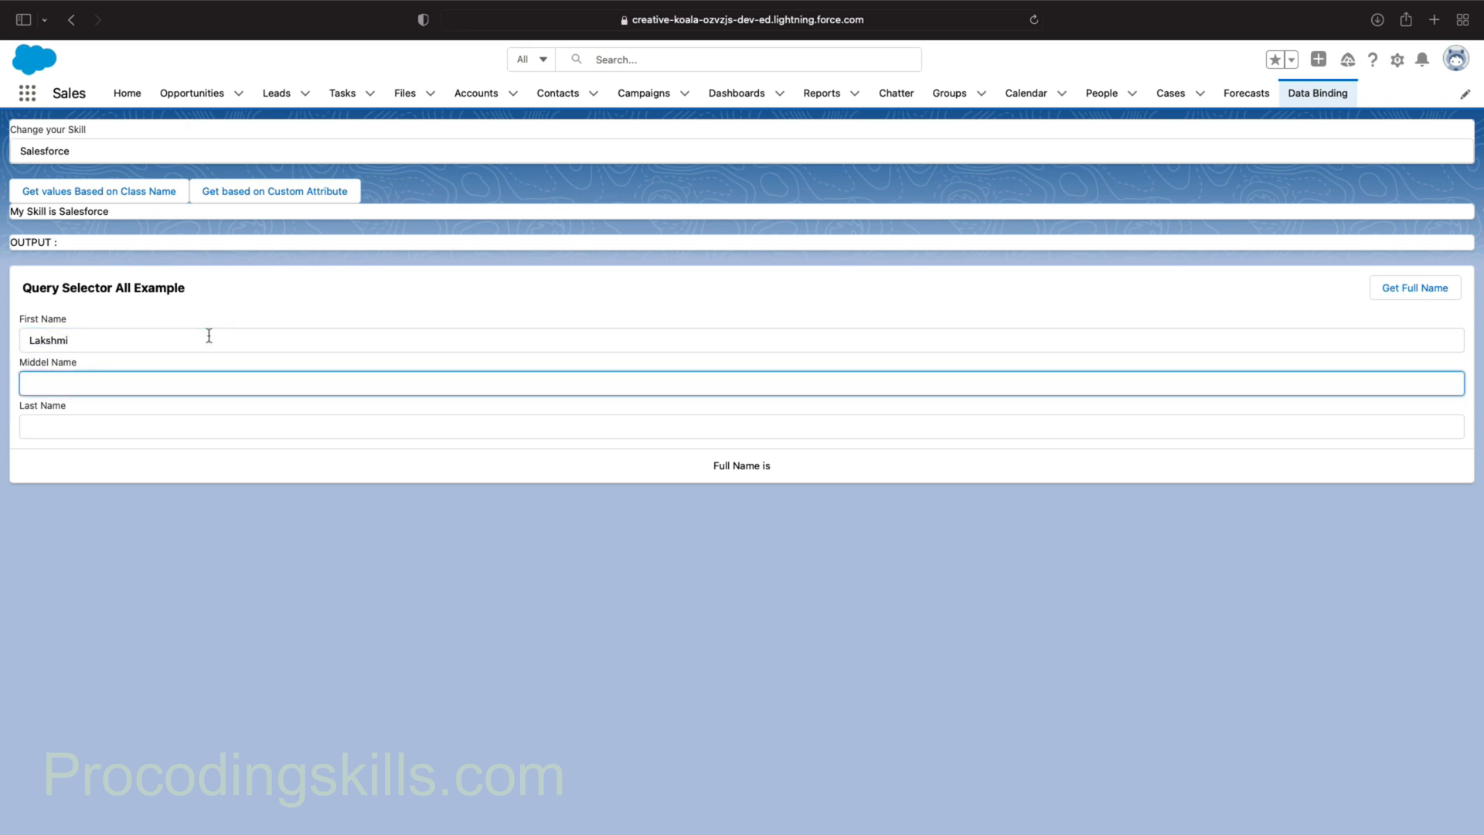
{"action": "type", "text": "Deepak"}
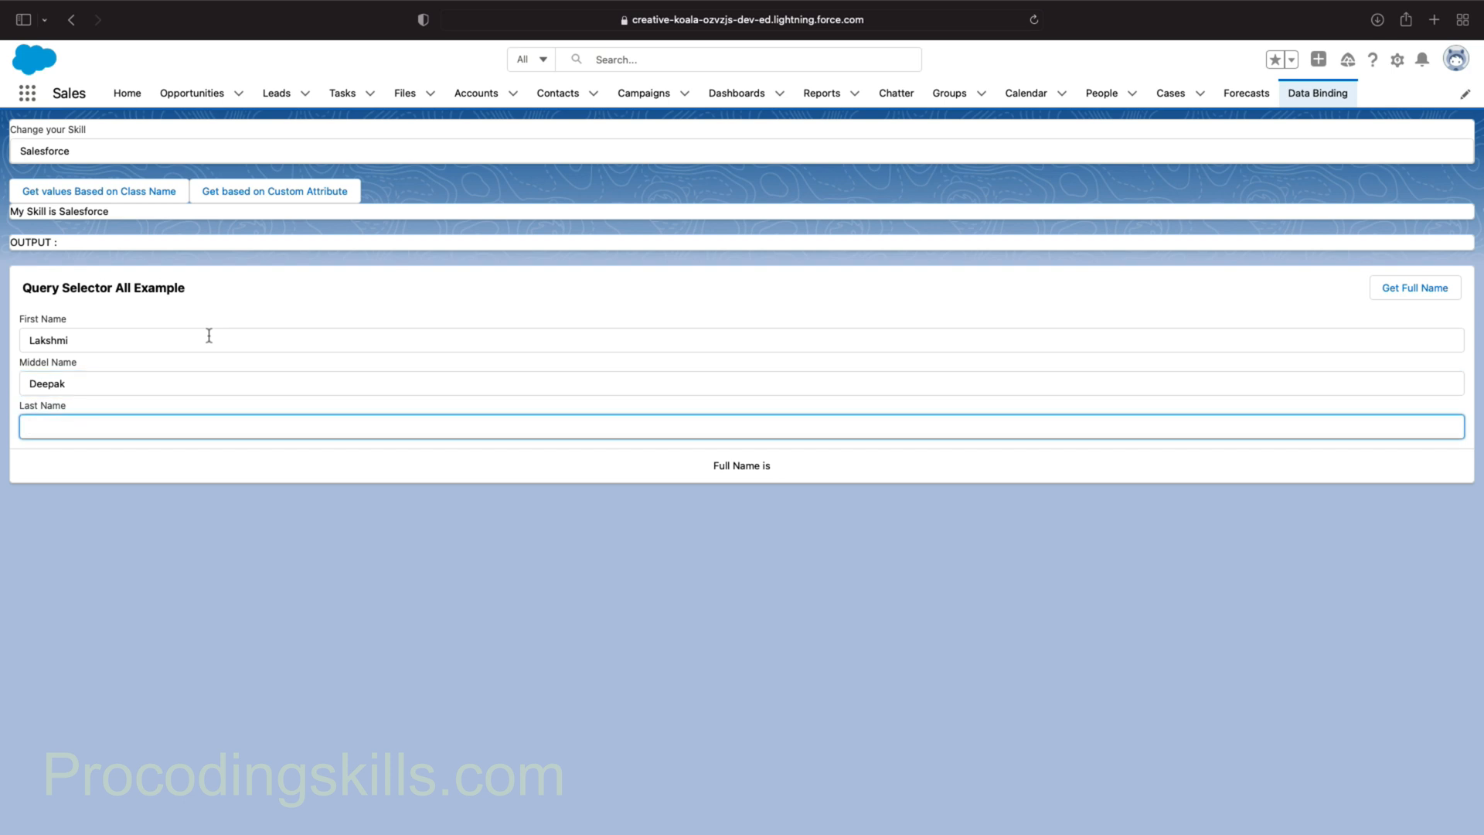
{"action": "type", "text": "Inkurthi"}
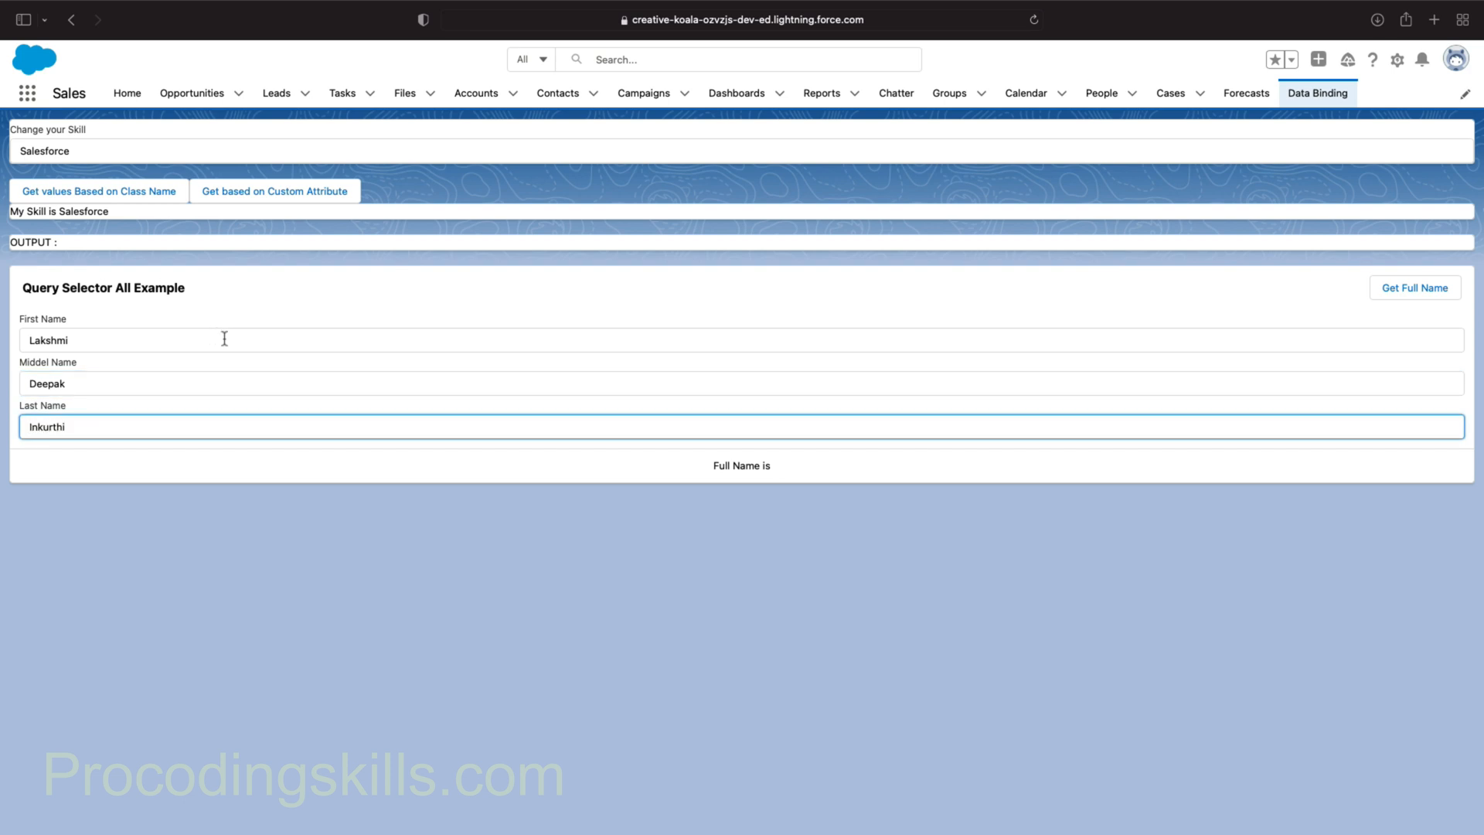
{"action": "left_click", "coordinate": [1416, 287]}
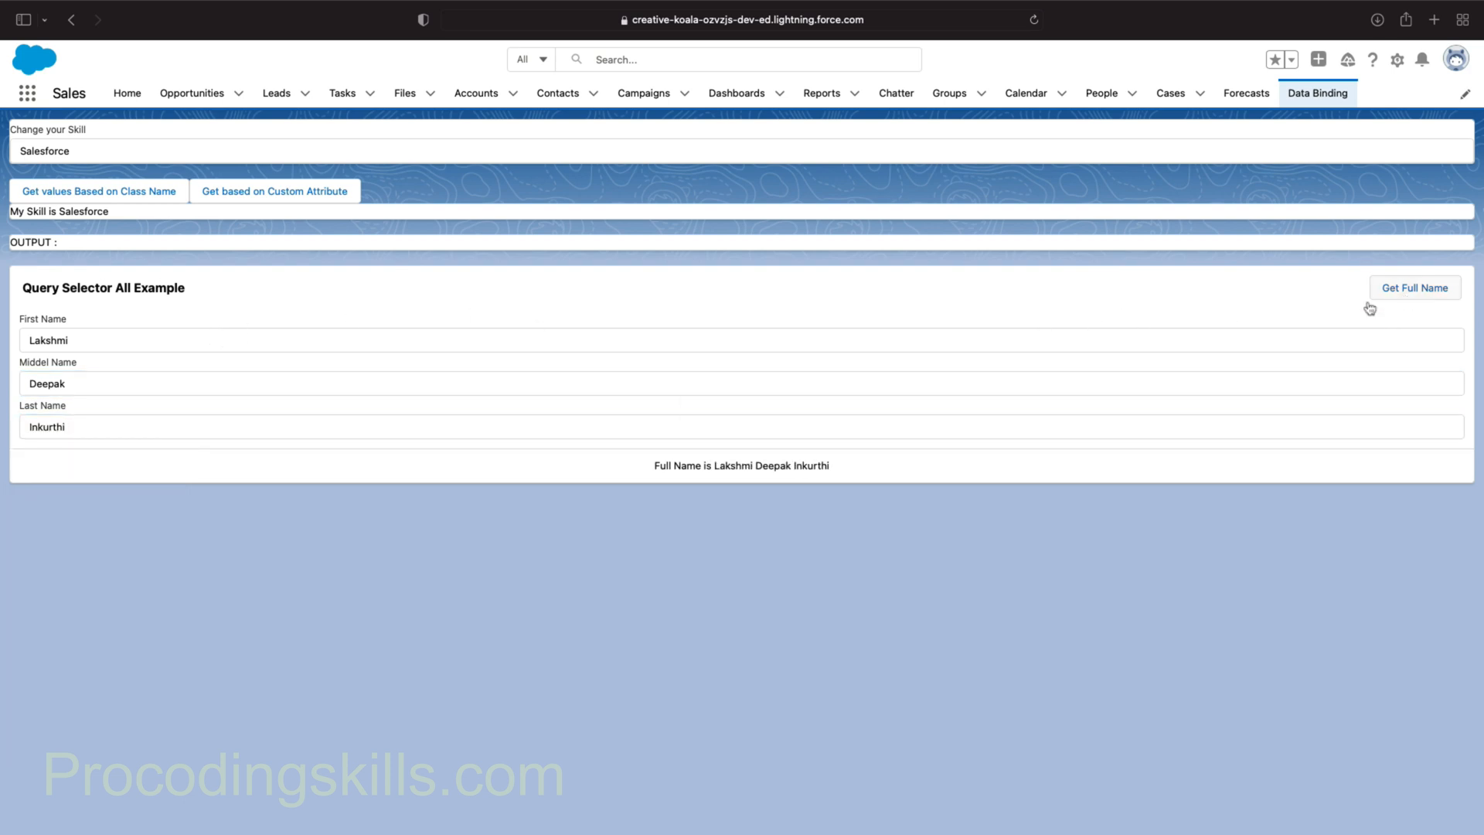
{"action": "mouse_move", "coordinate": [785, 393]}
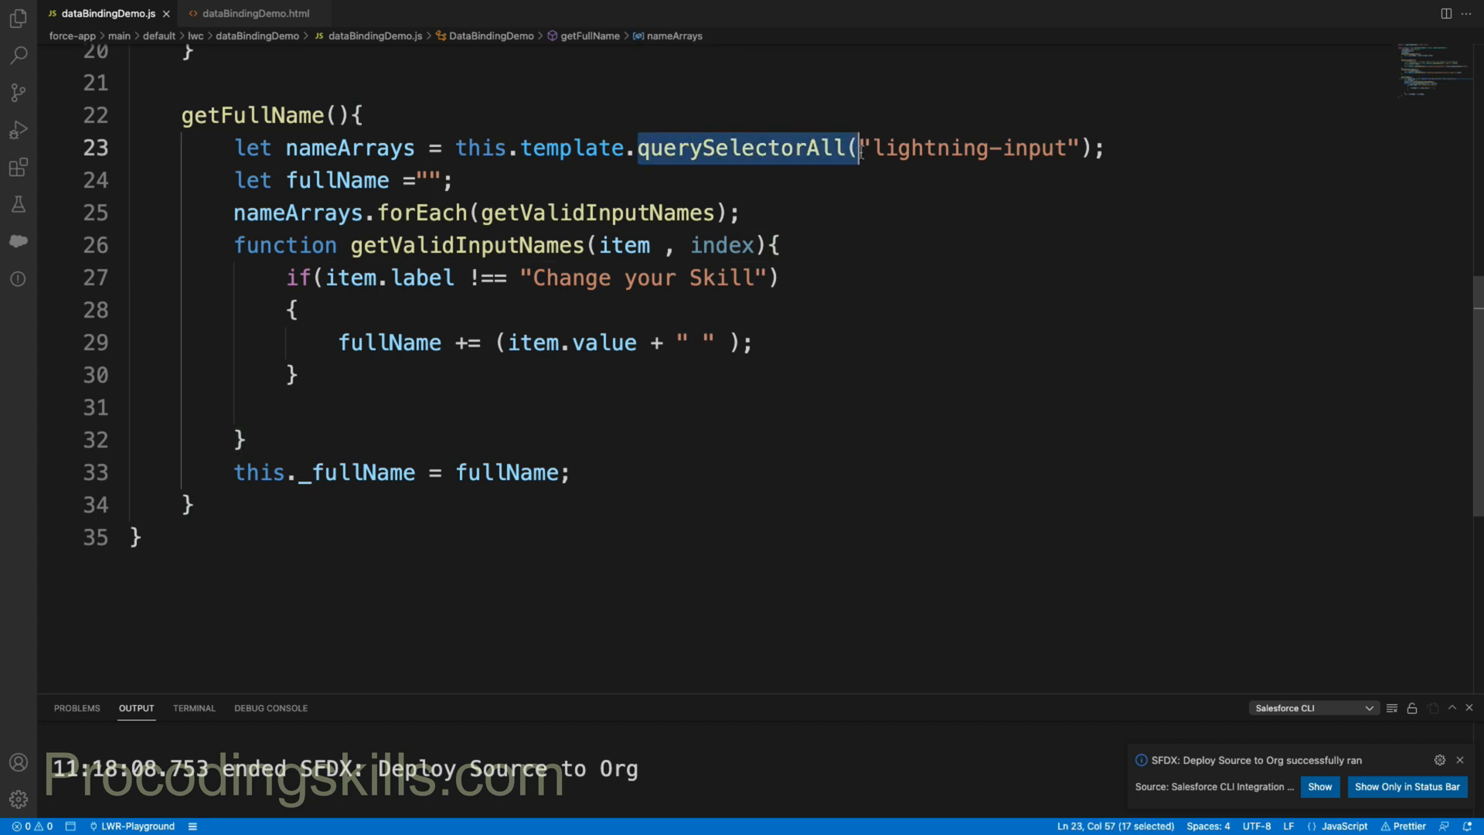
{"action": "double_click", "coordinate": [1032, 147]}
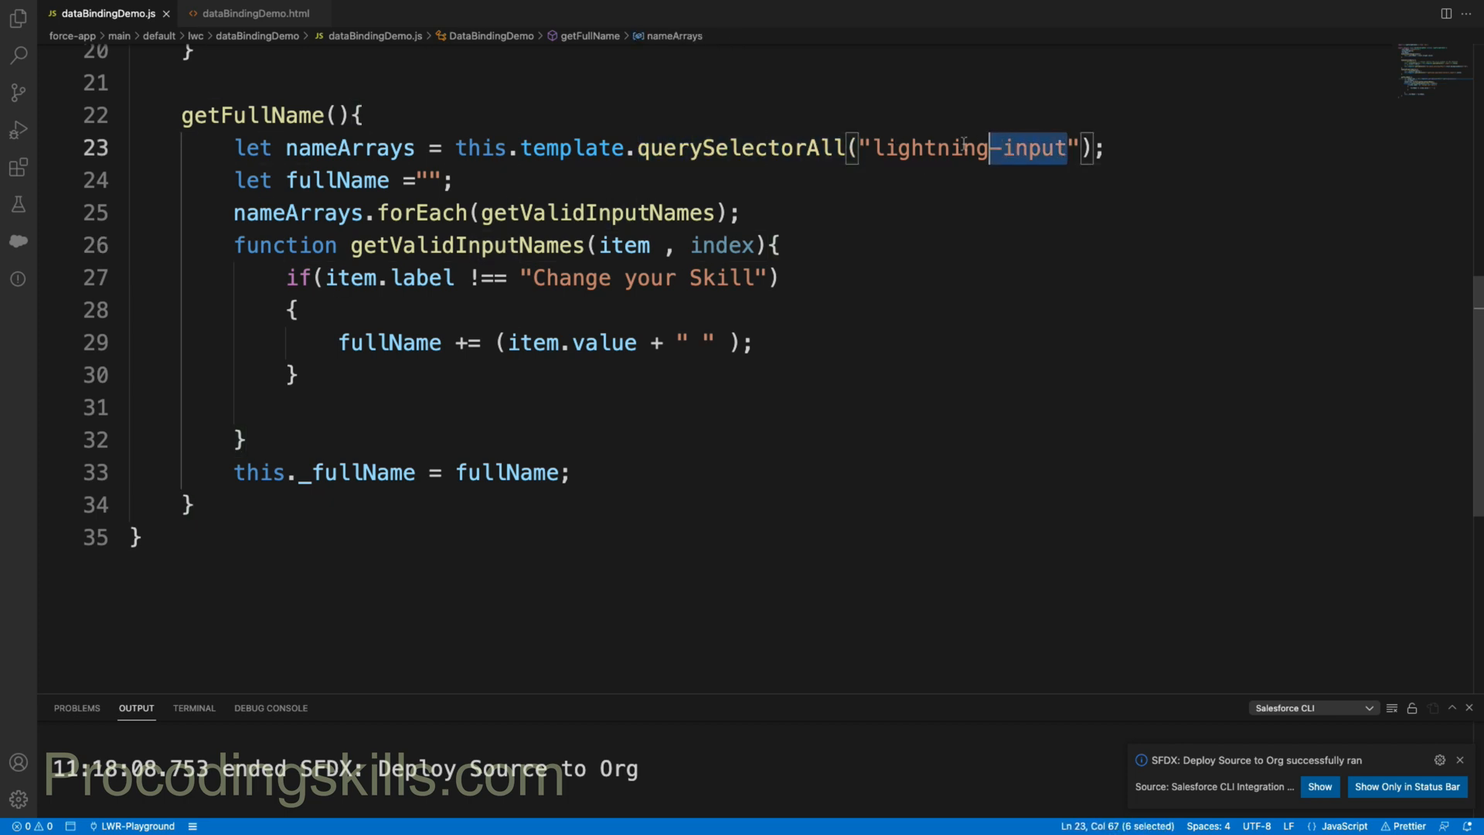